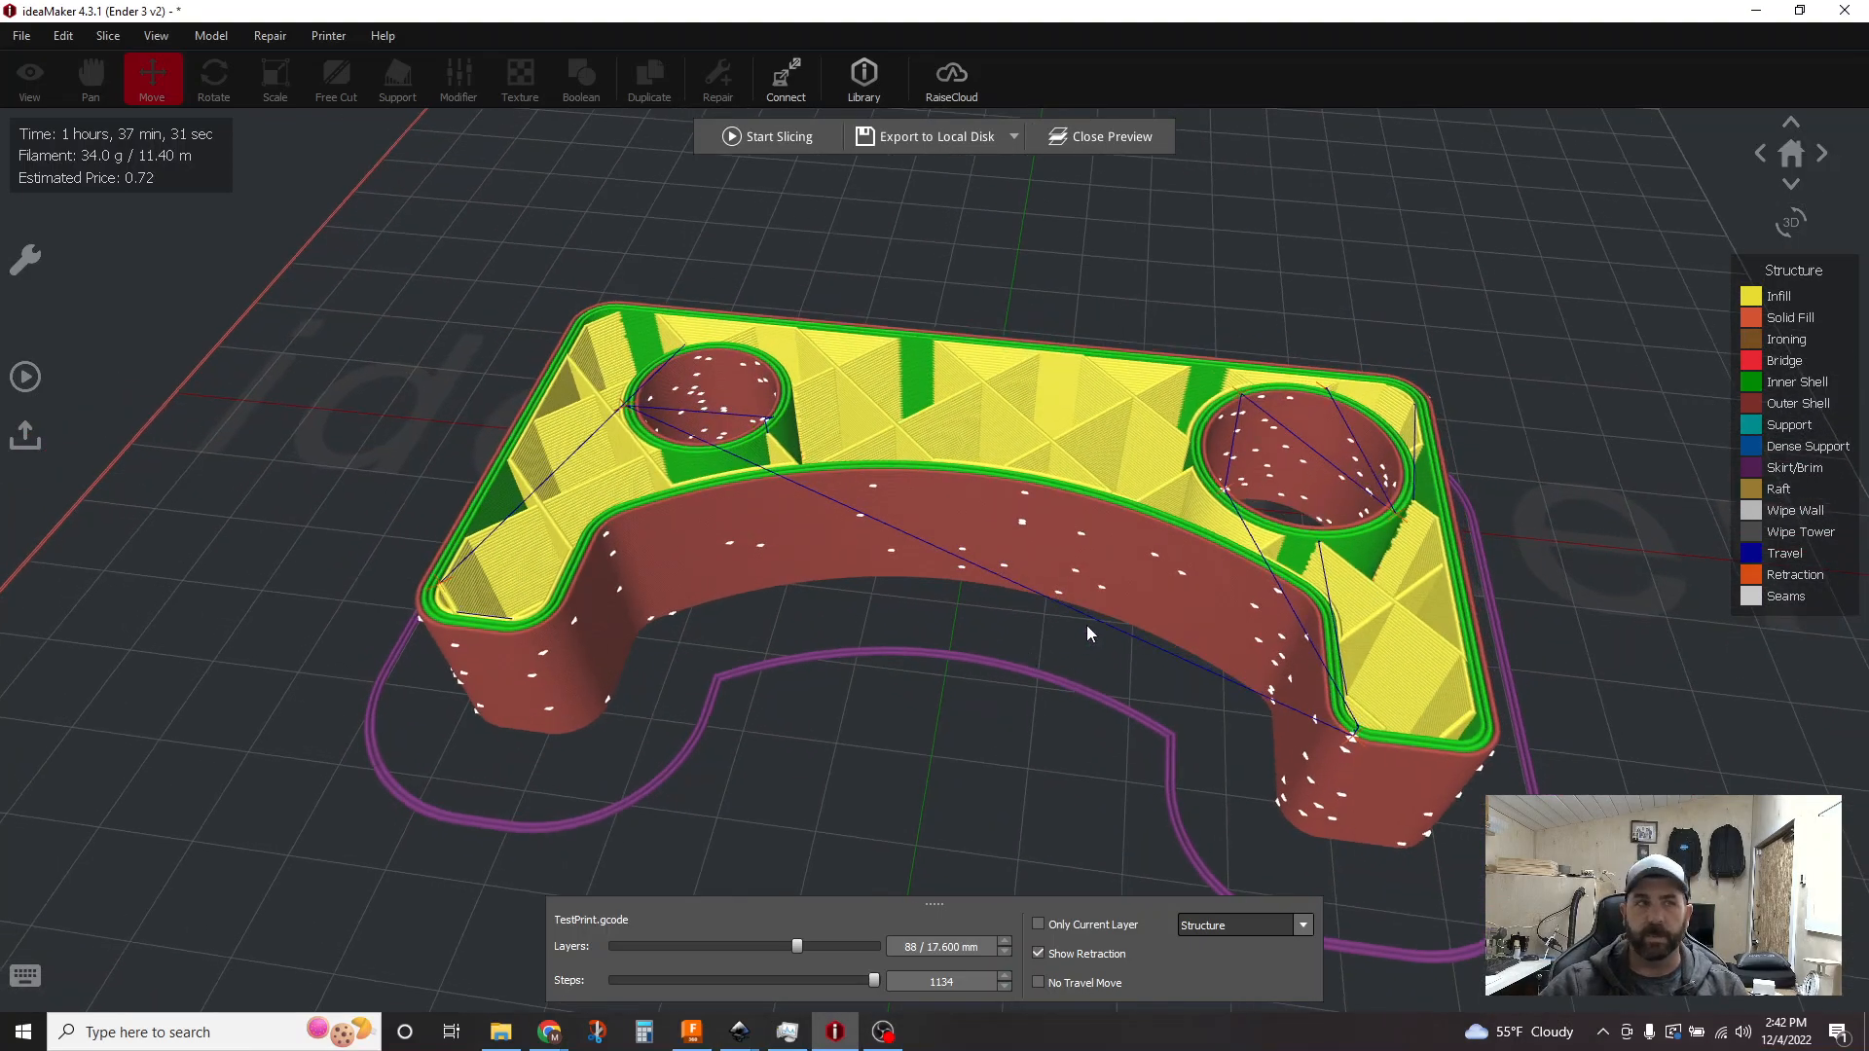
Step: Start re-slicing and bring up the Generic PLA Template for editing its travel options
left_click_drag(1087, 633, 837, 925)
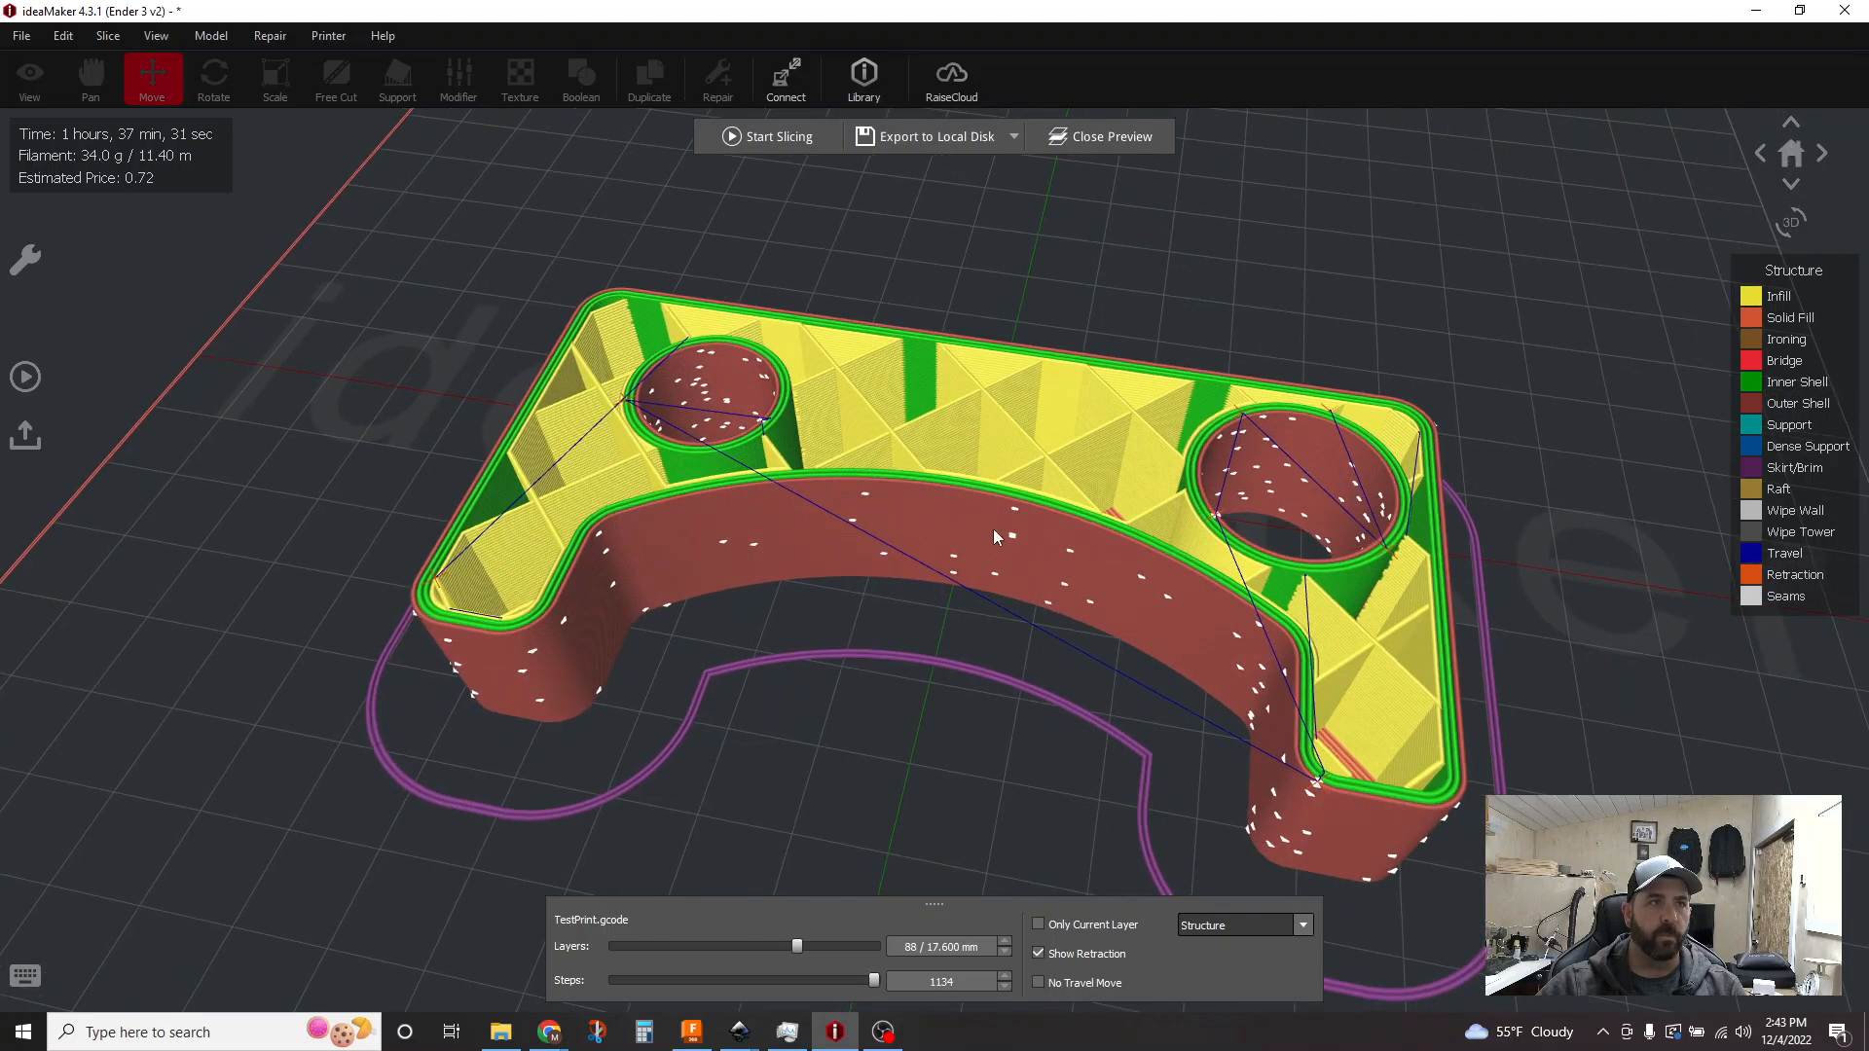
mouse_move(1139, 713)
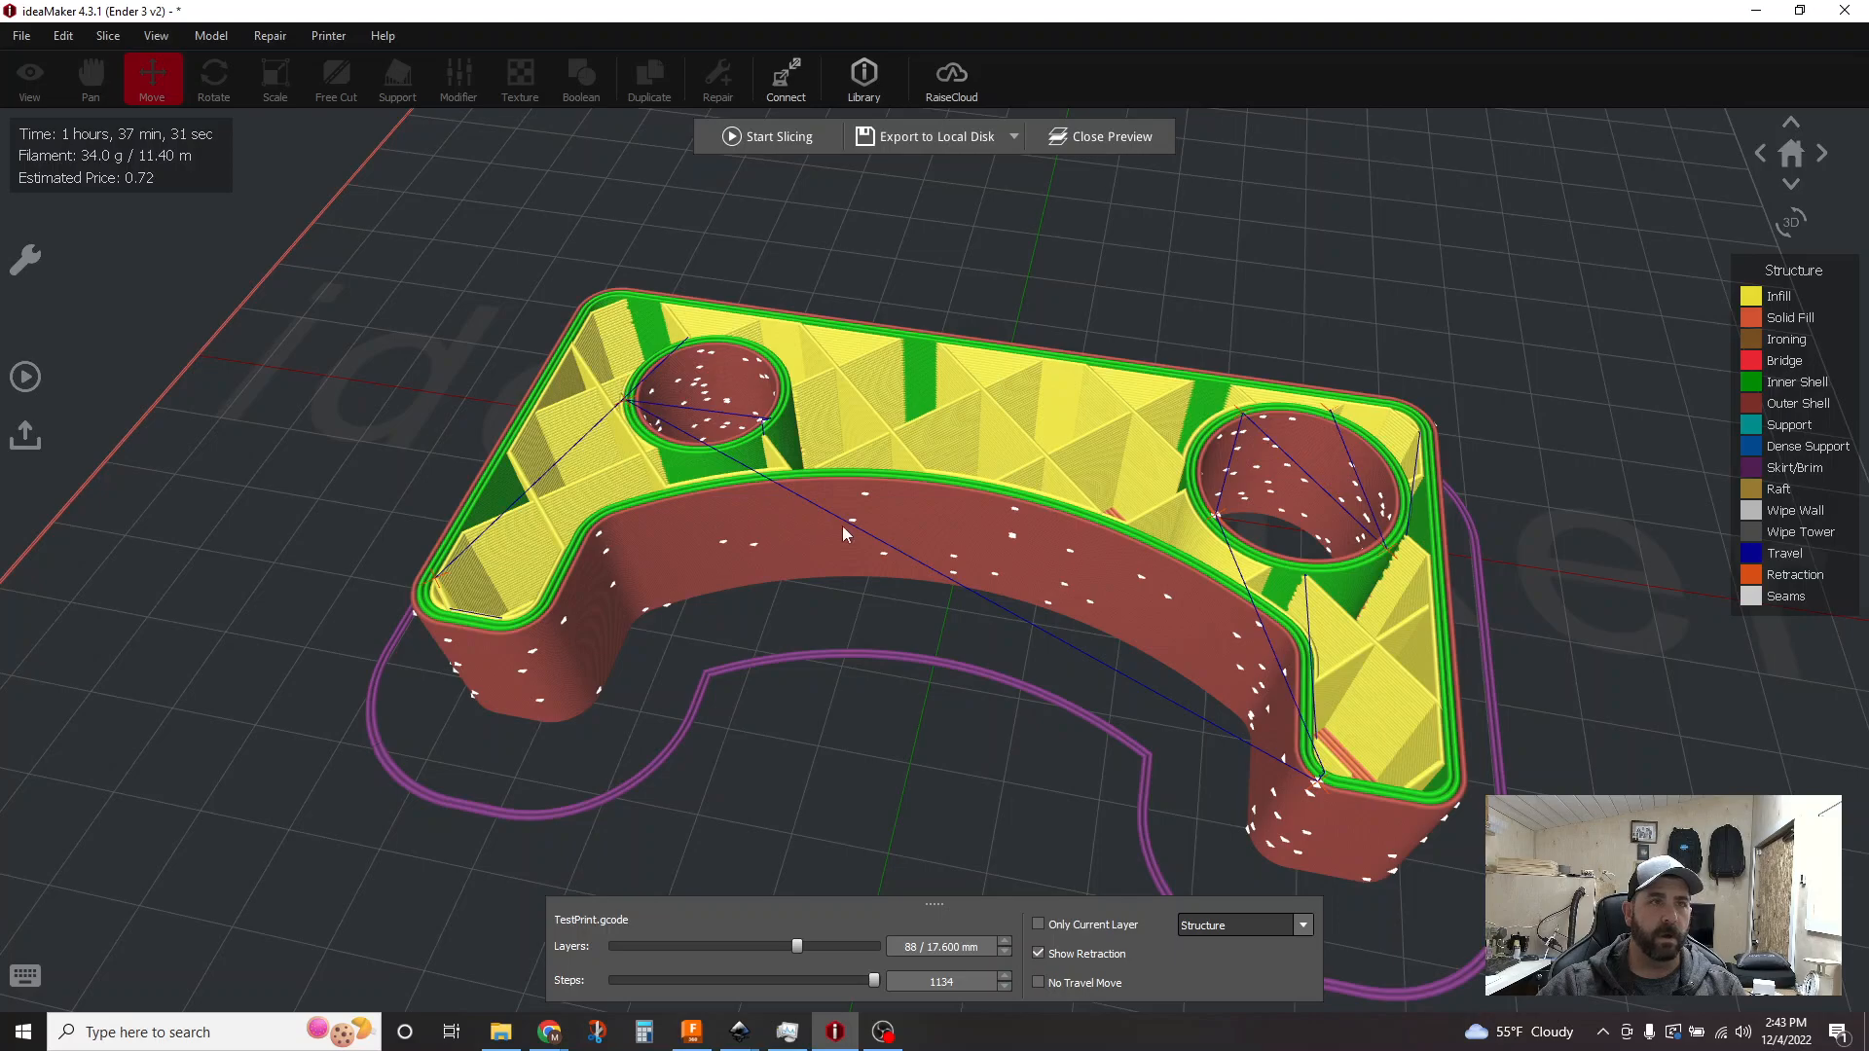
mouse_move(635, 411)
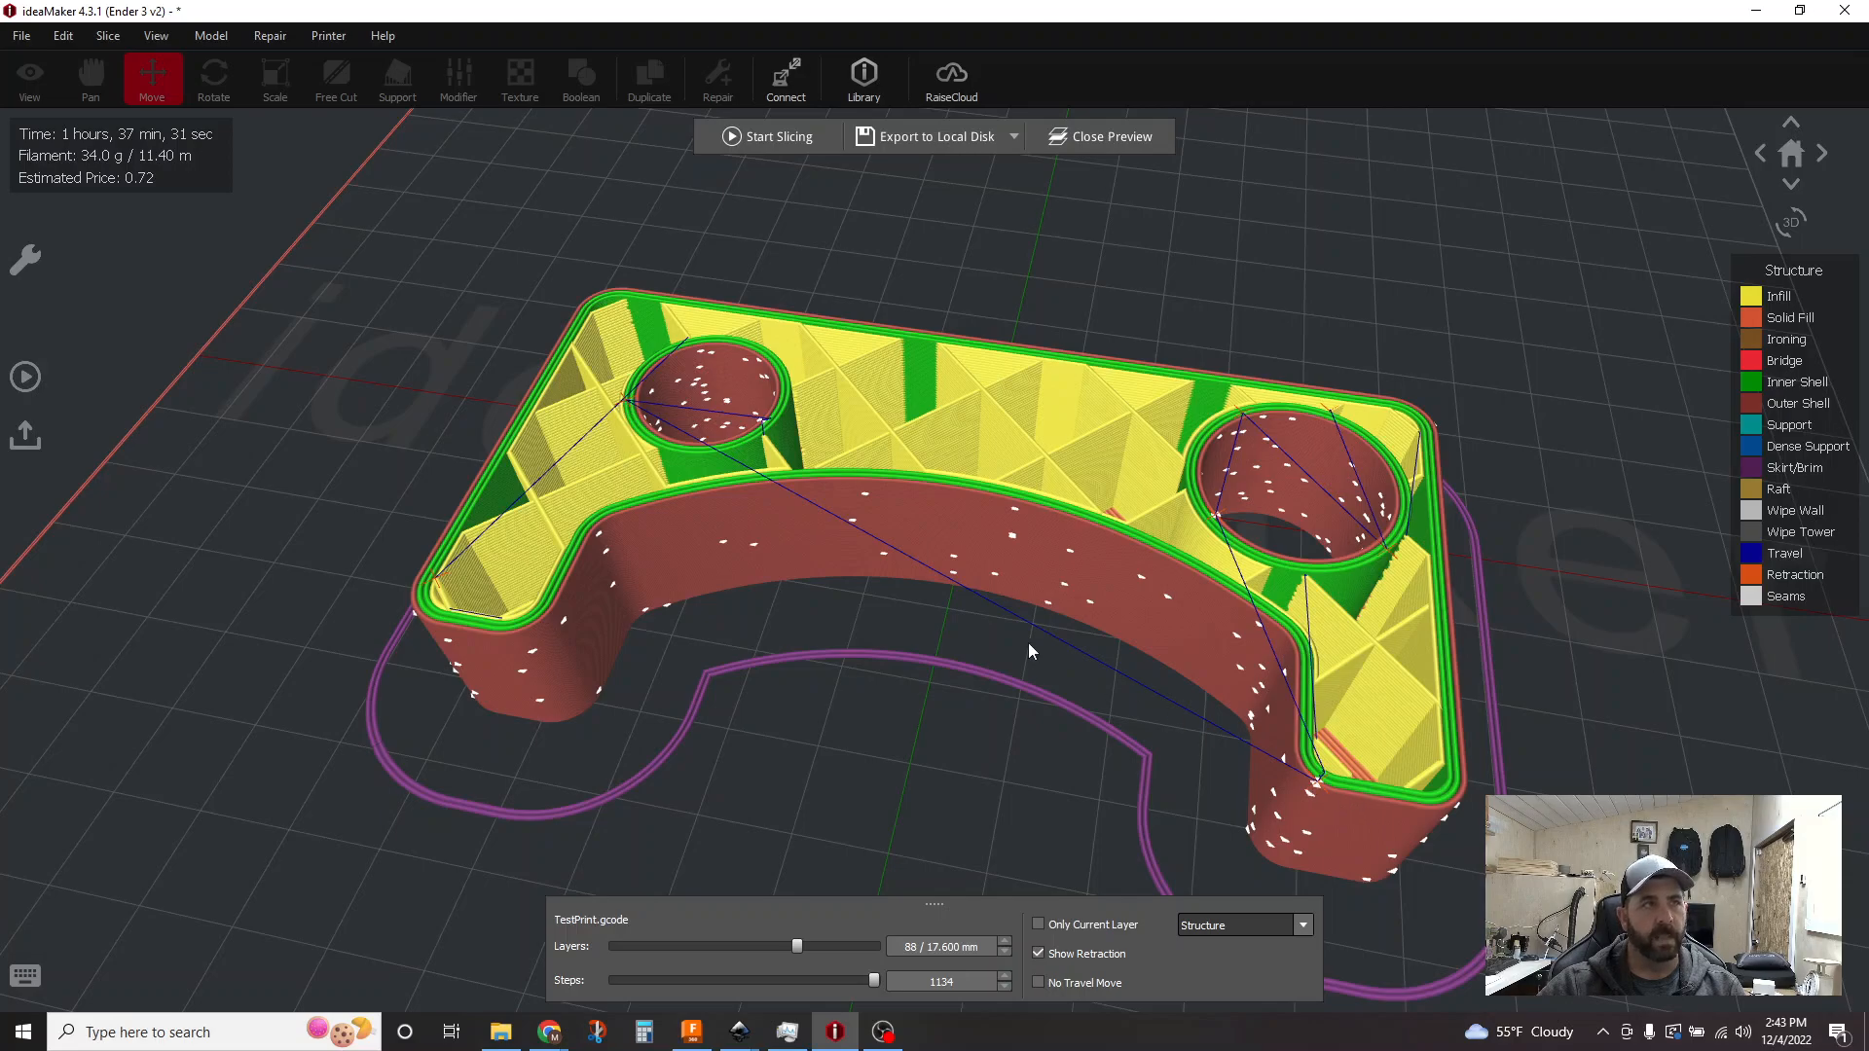
mouse_move(934, 561)
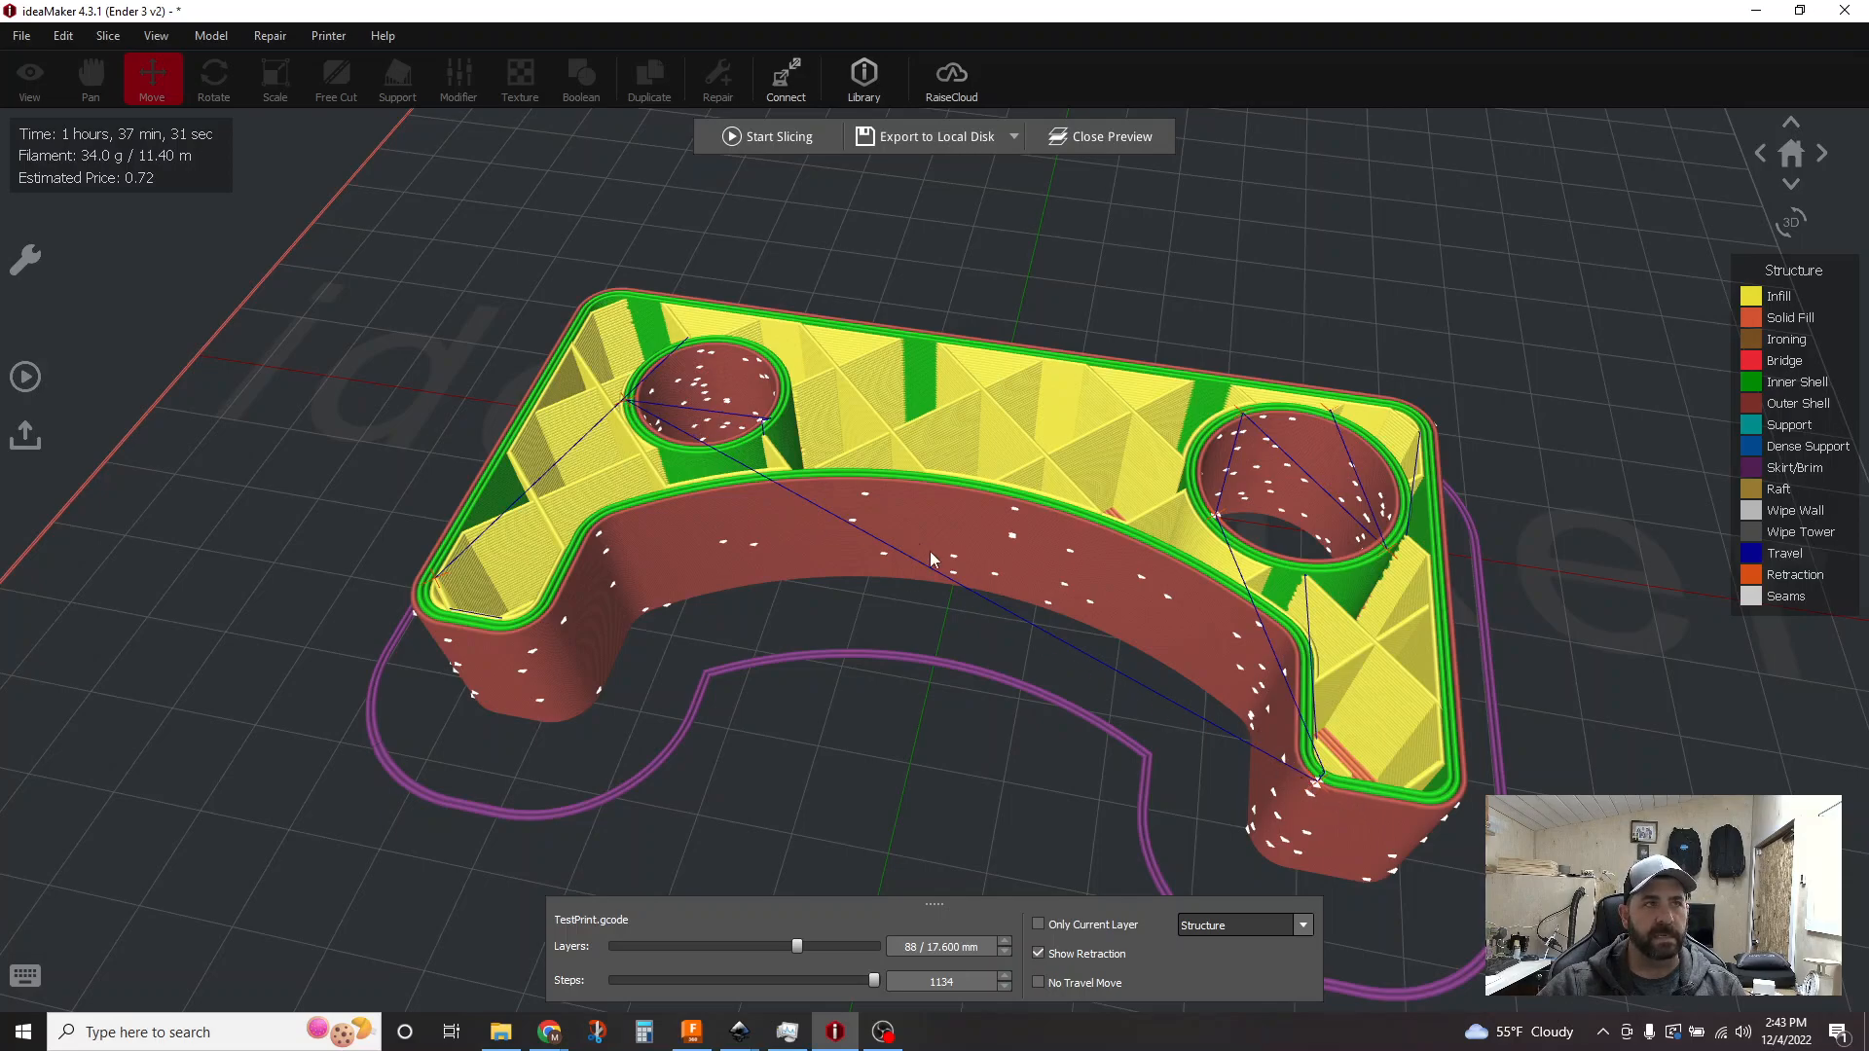
mouse_move(1275, 804)
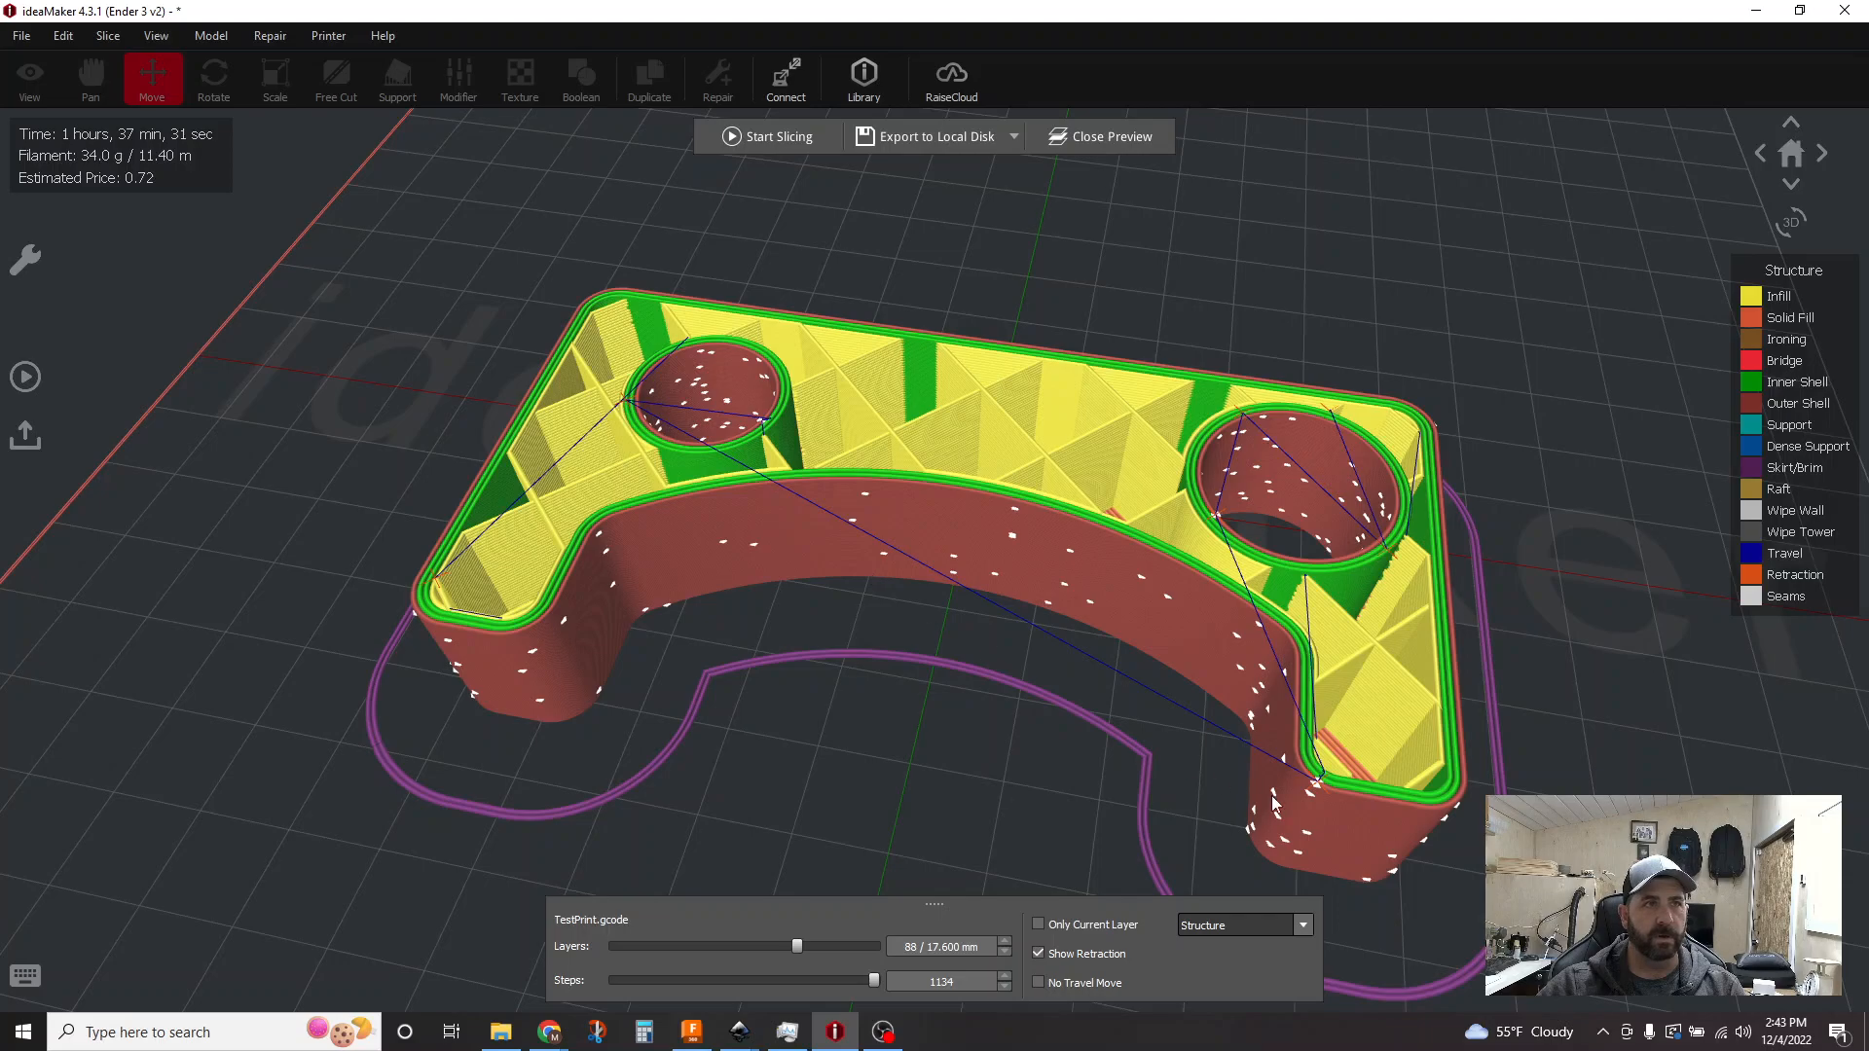
mouse_move(1254, 447)
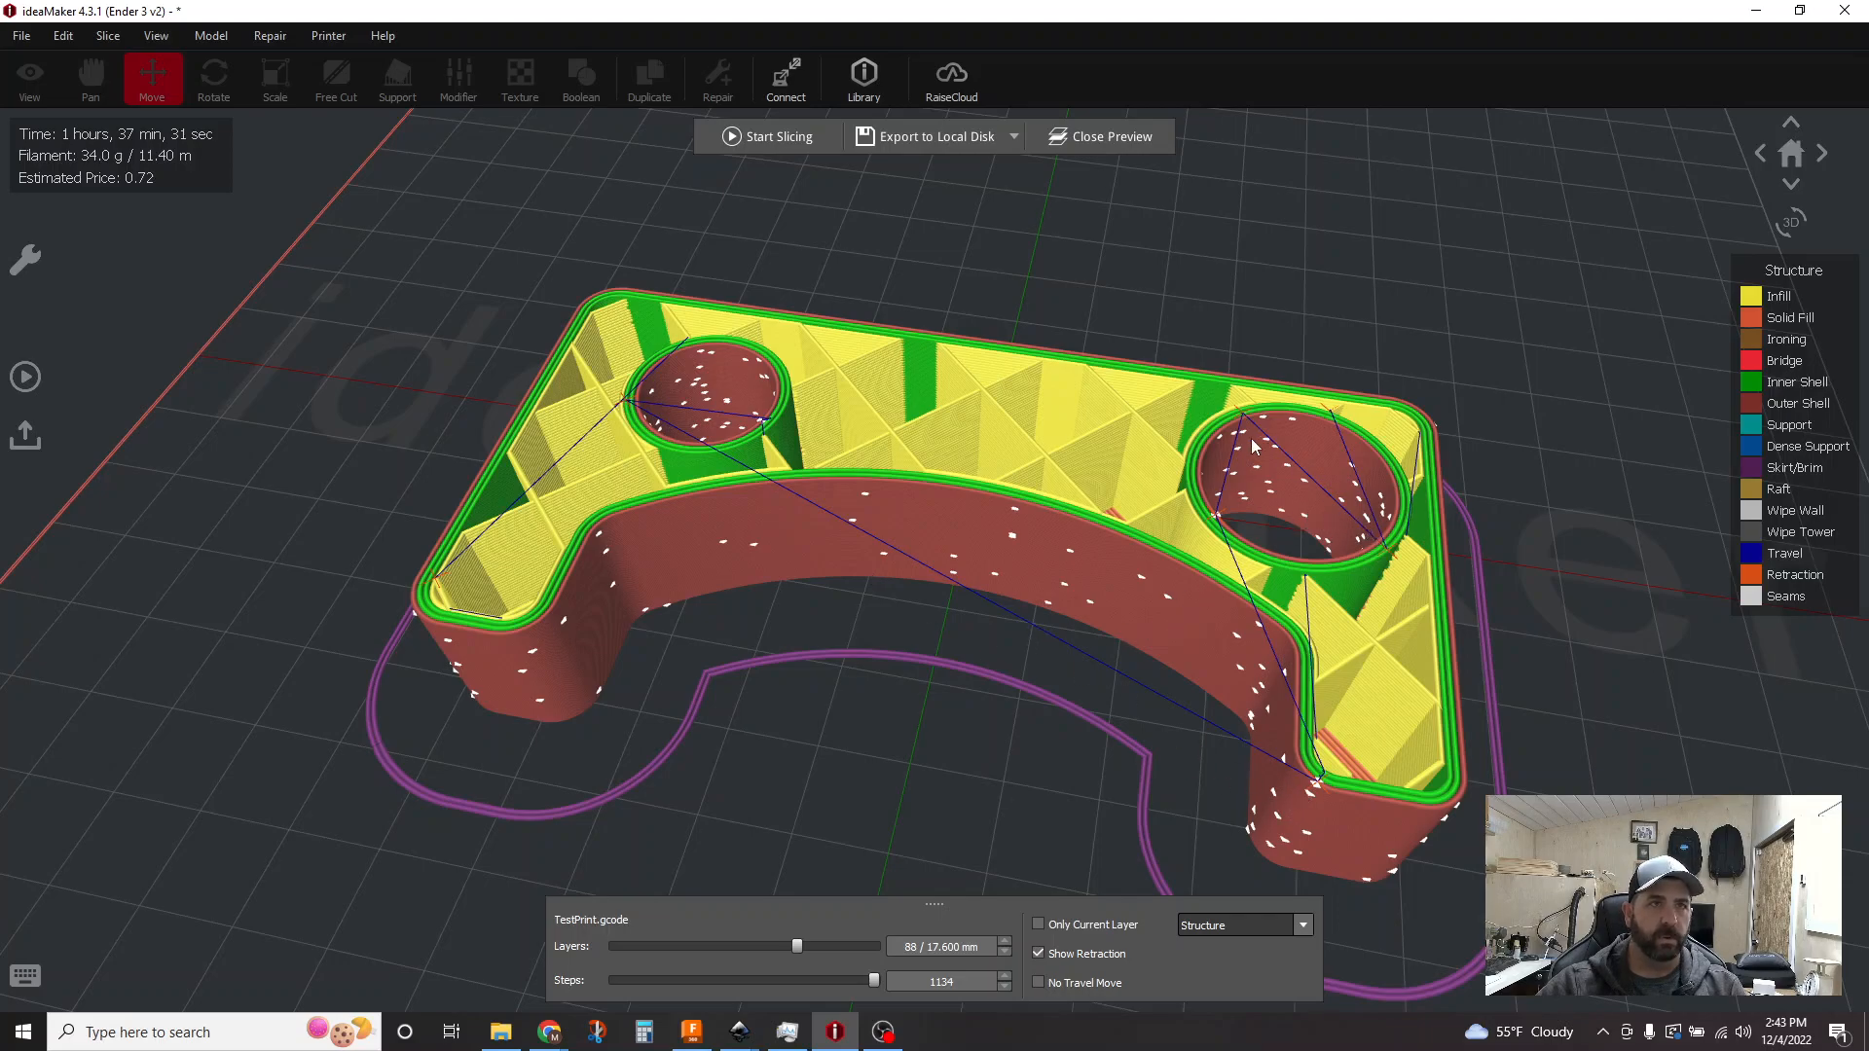
mouse_move(701, 339)
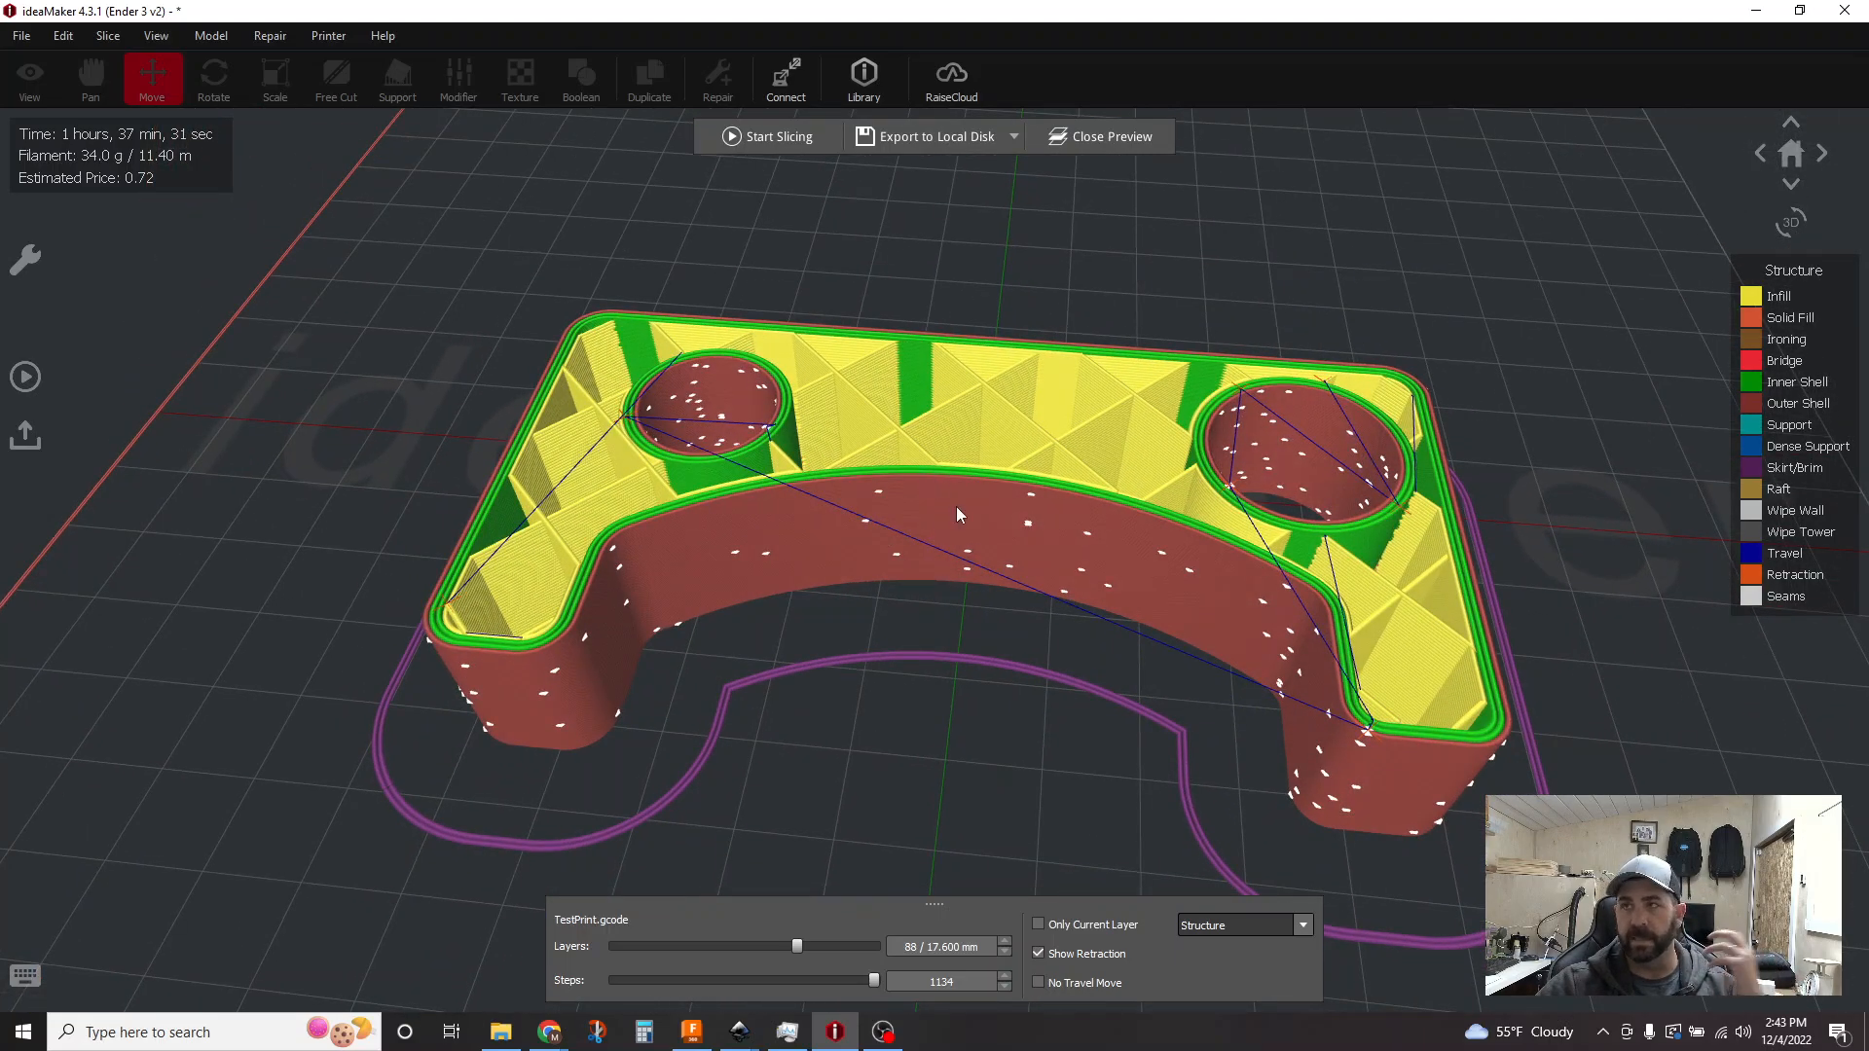
mouse_move(931, 533)
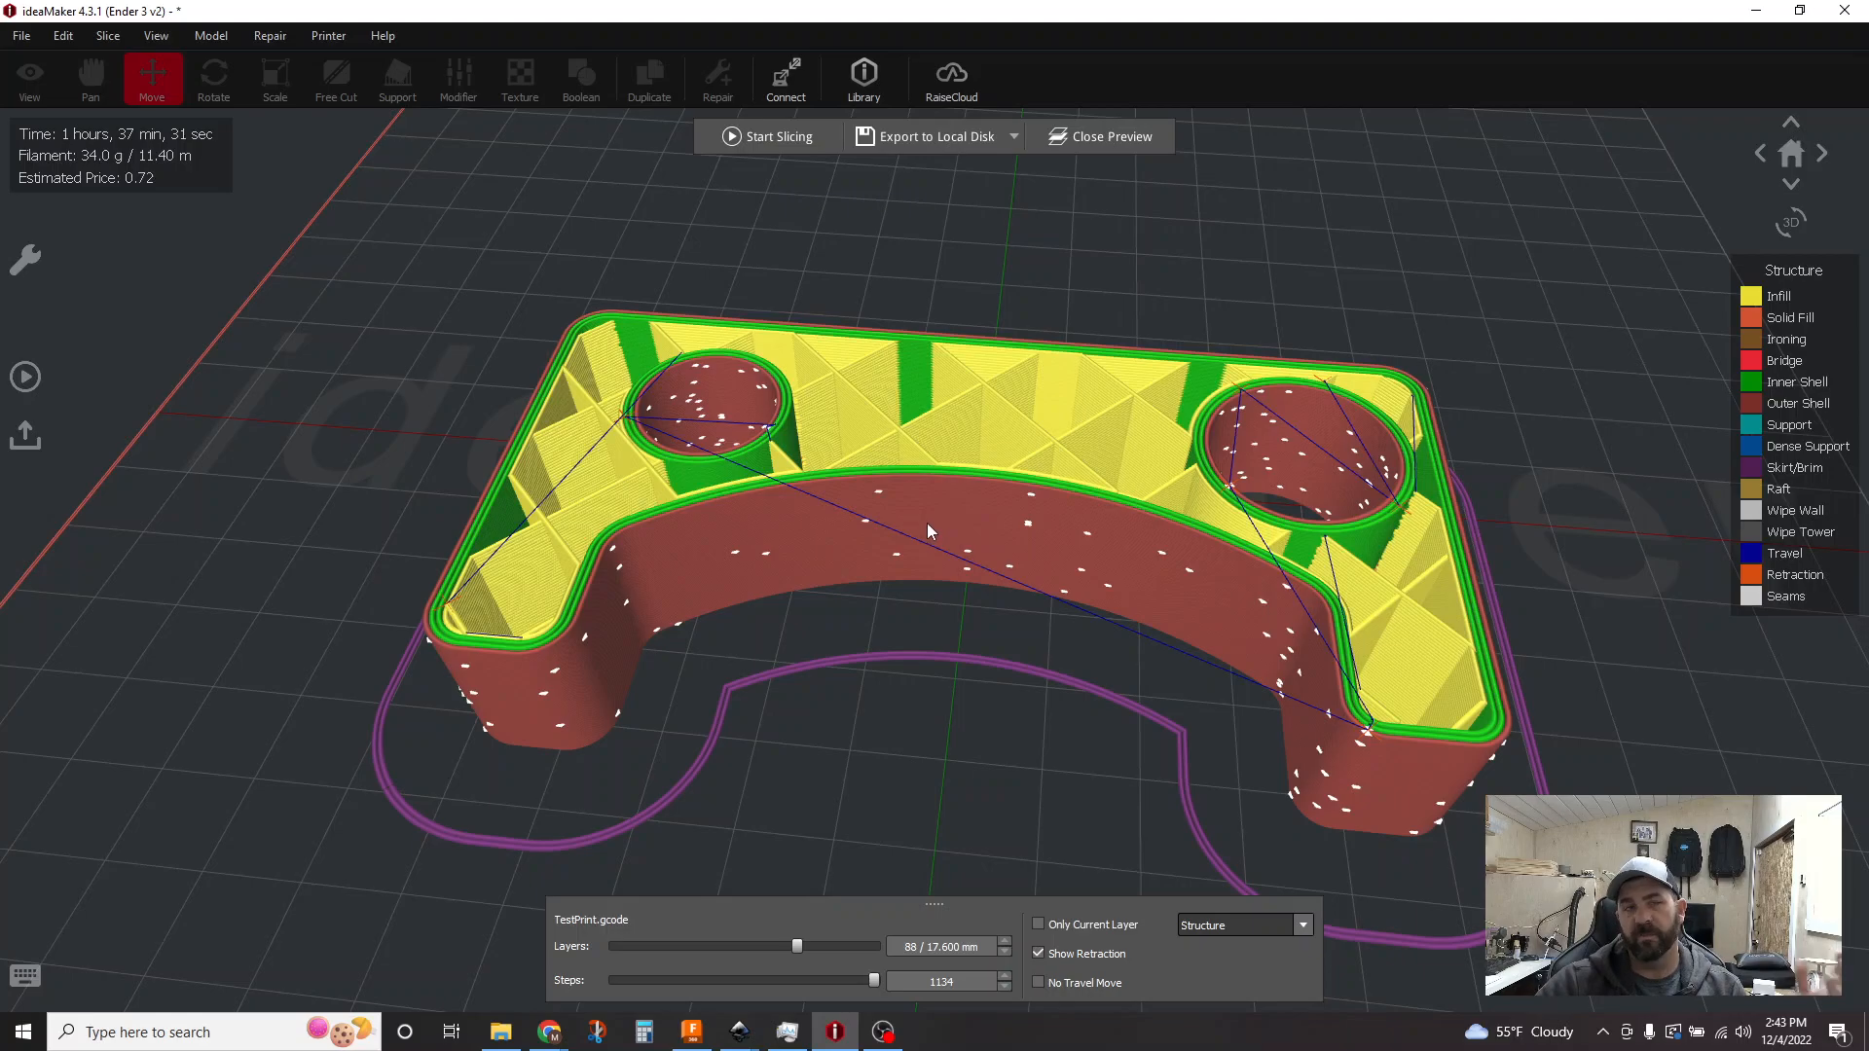
mouse_move(532, 412)
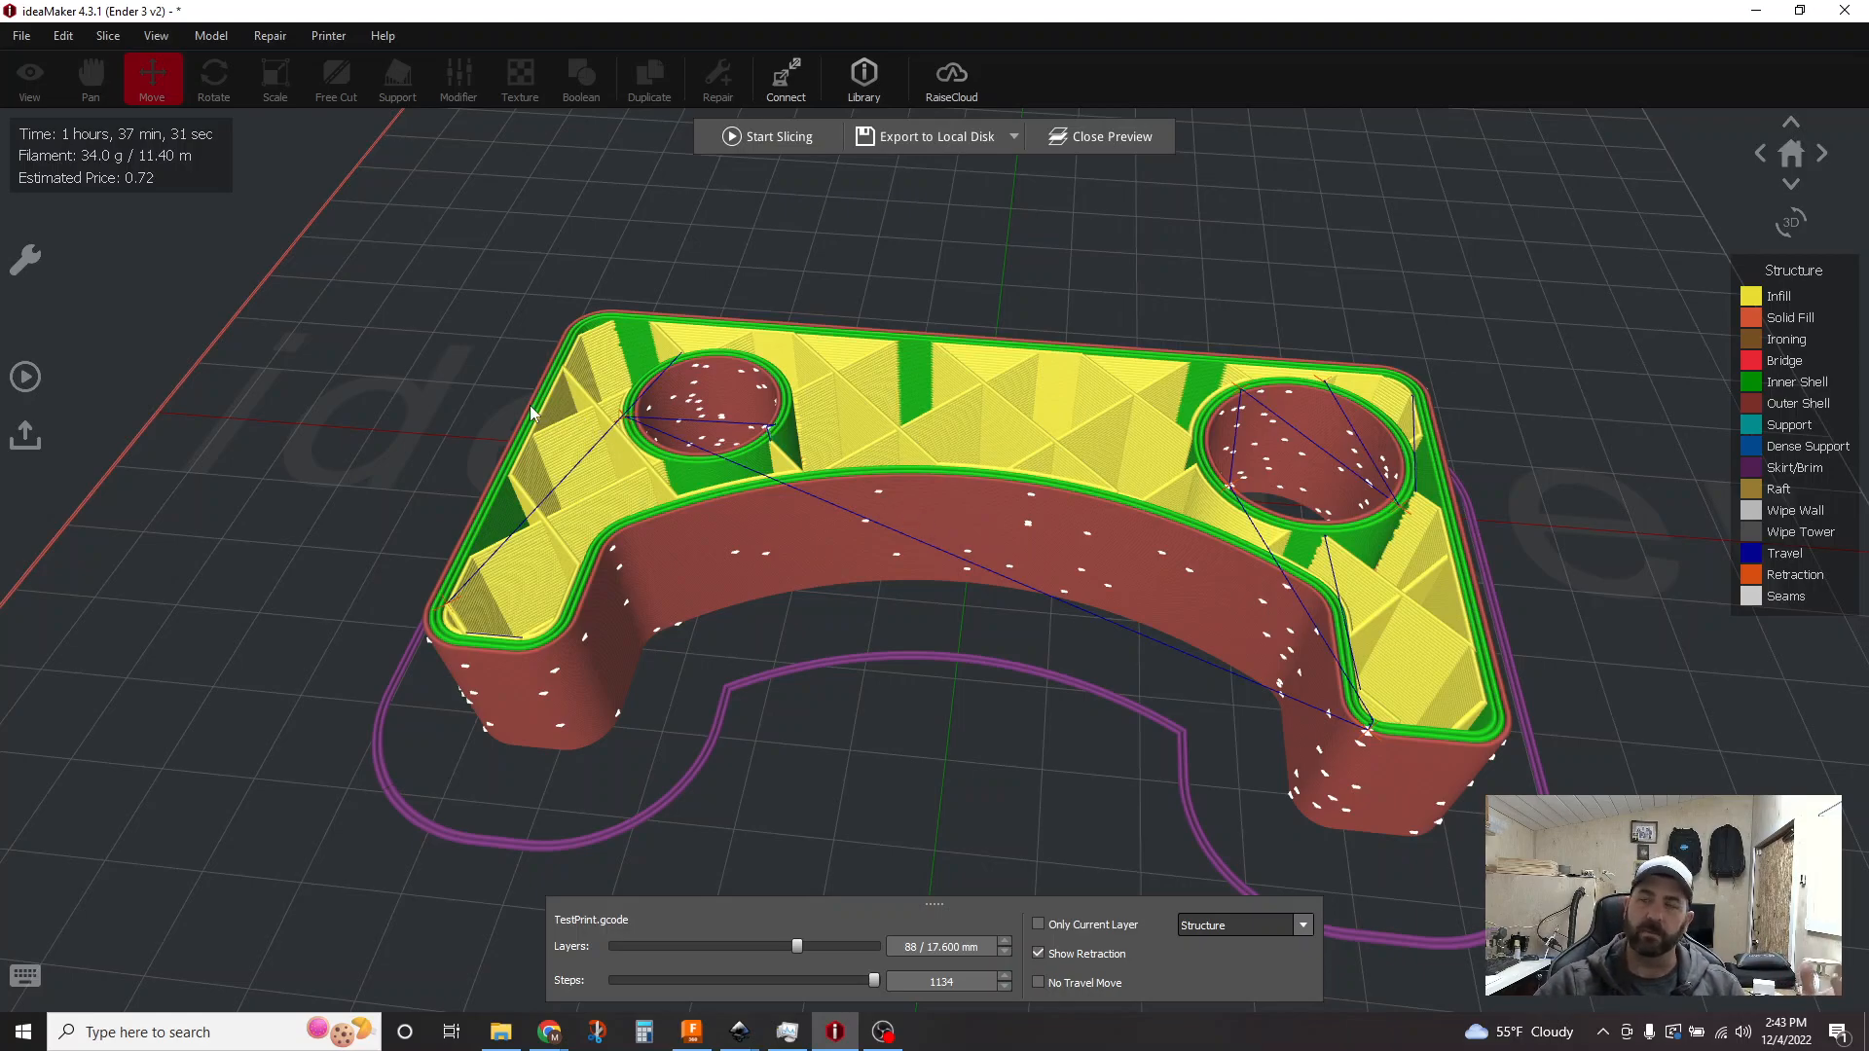
mouse_move(550, 518)
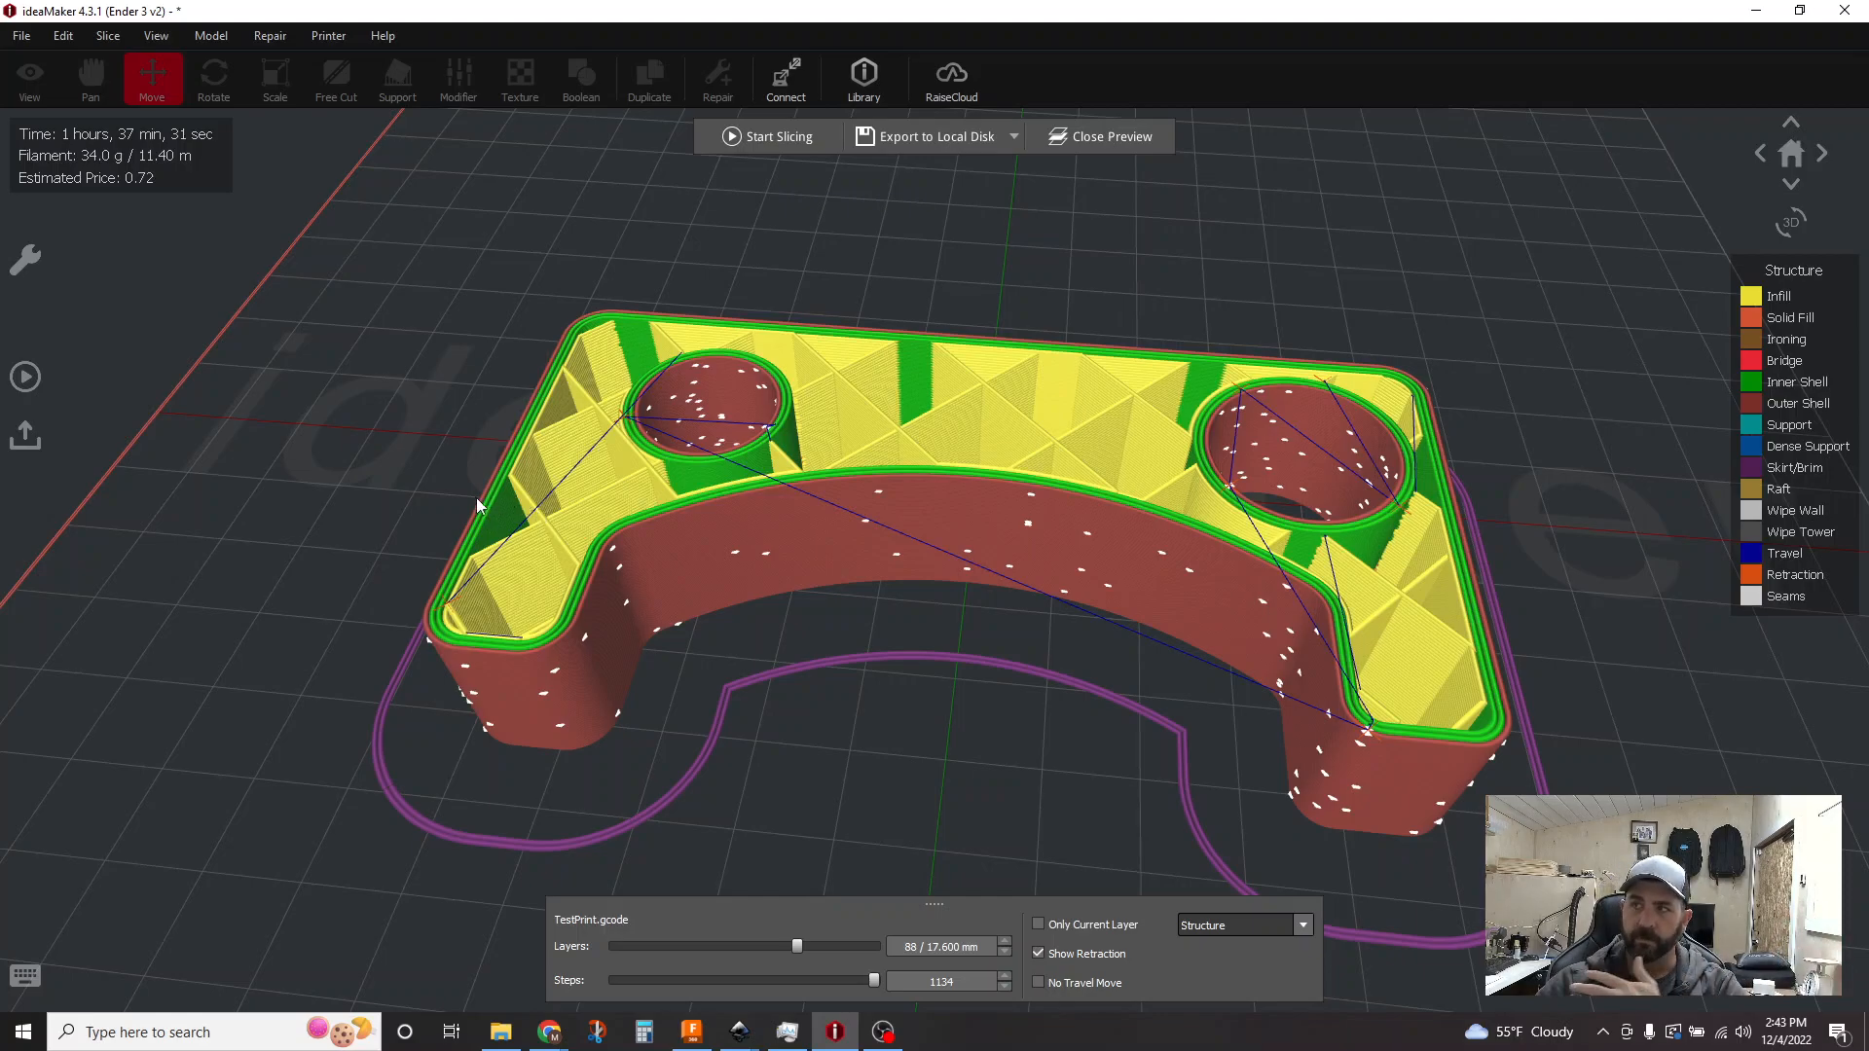
mouse_move(781, 495)
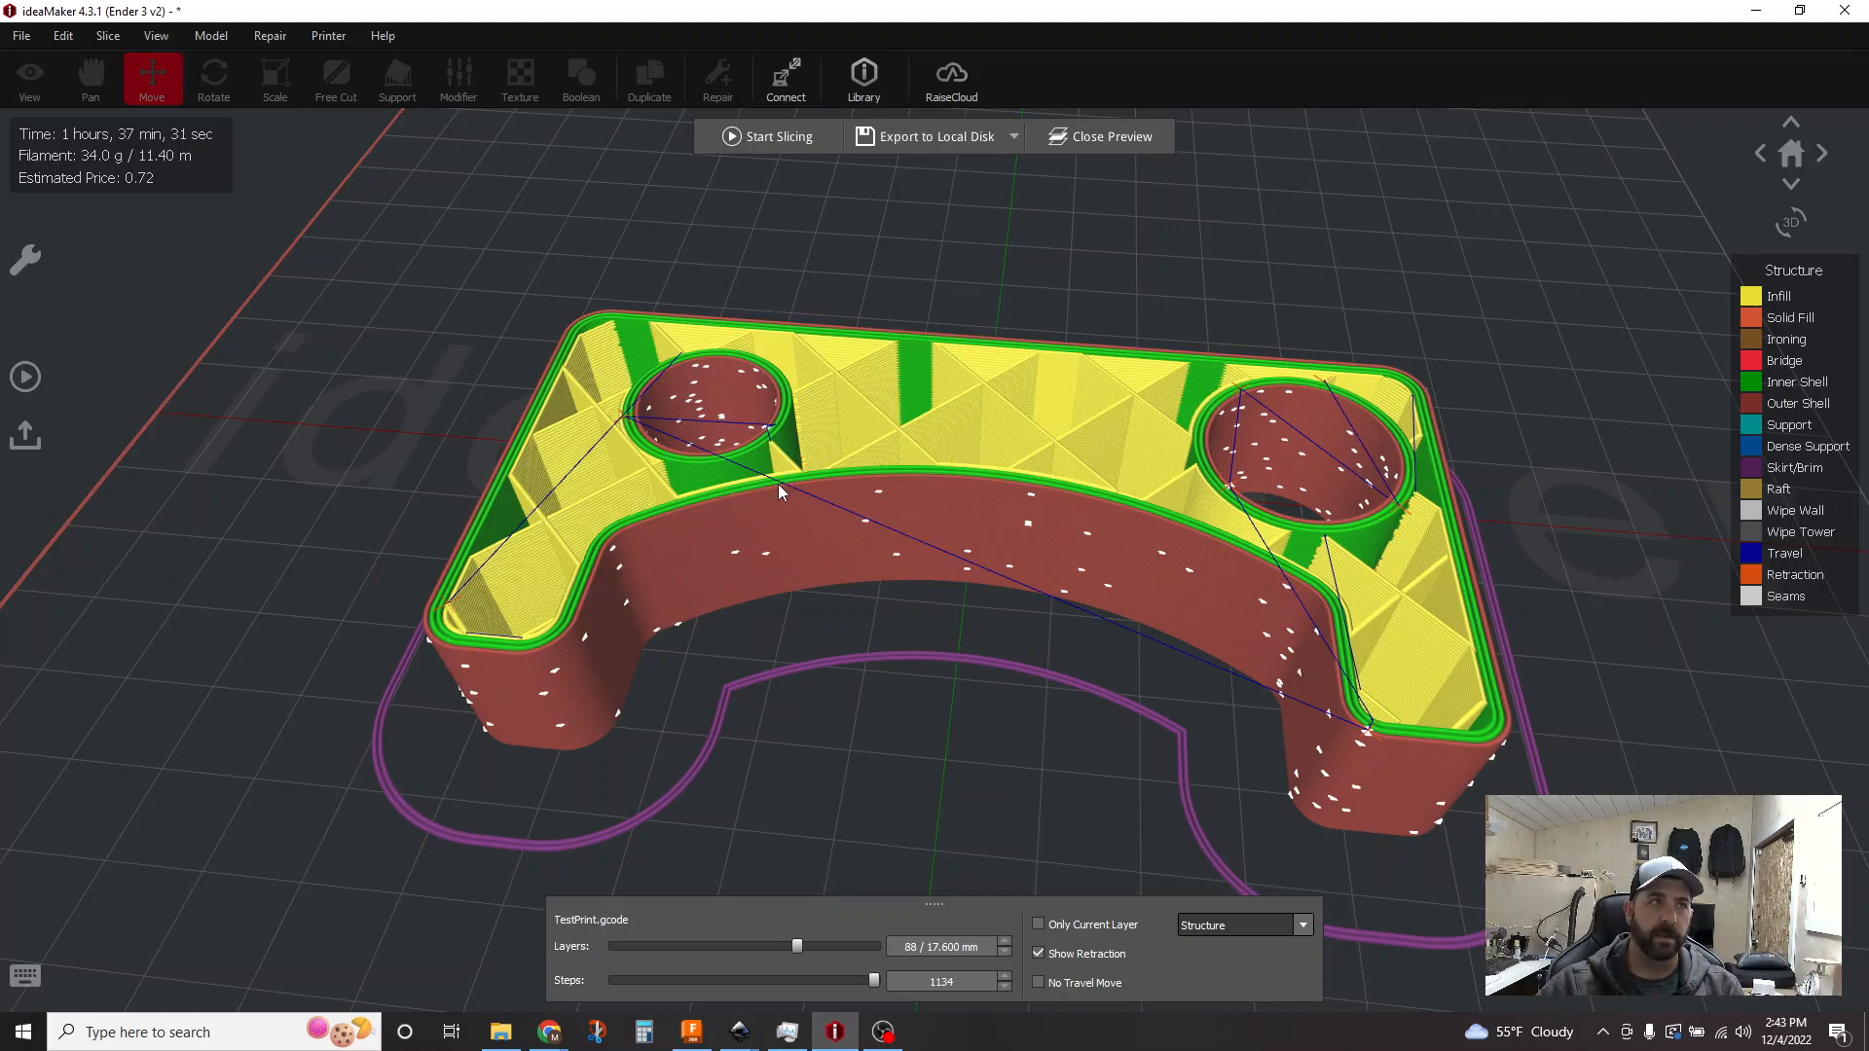
mouse_move(798, 736)
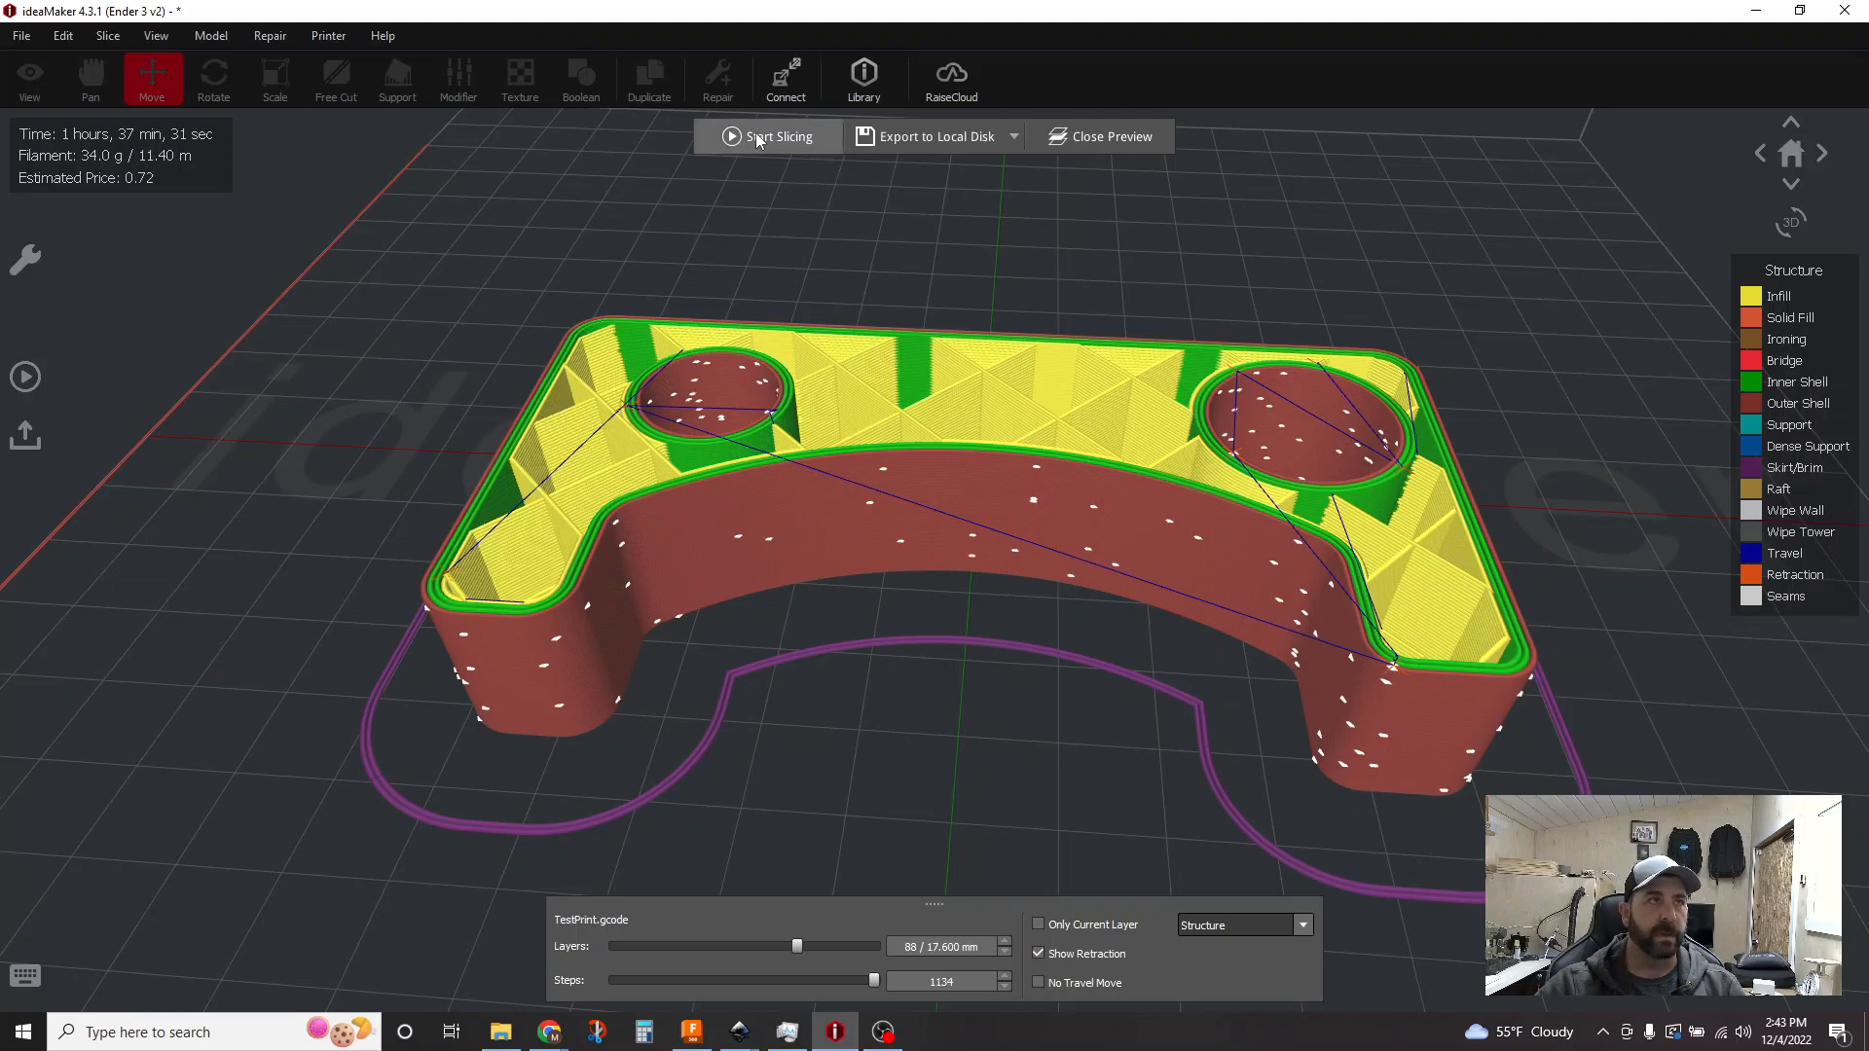
left_click(768, 137)
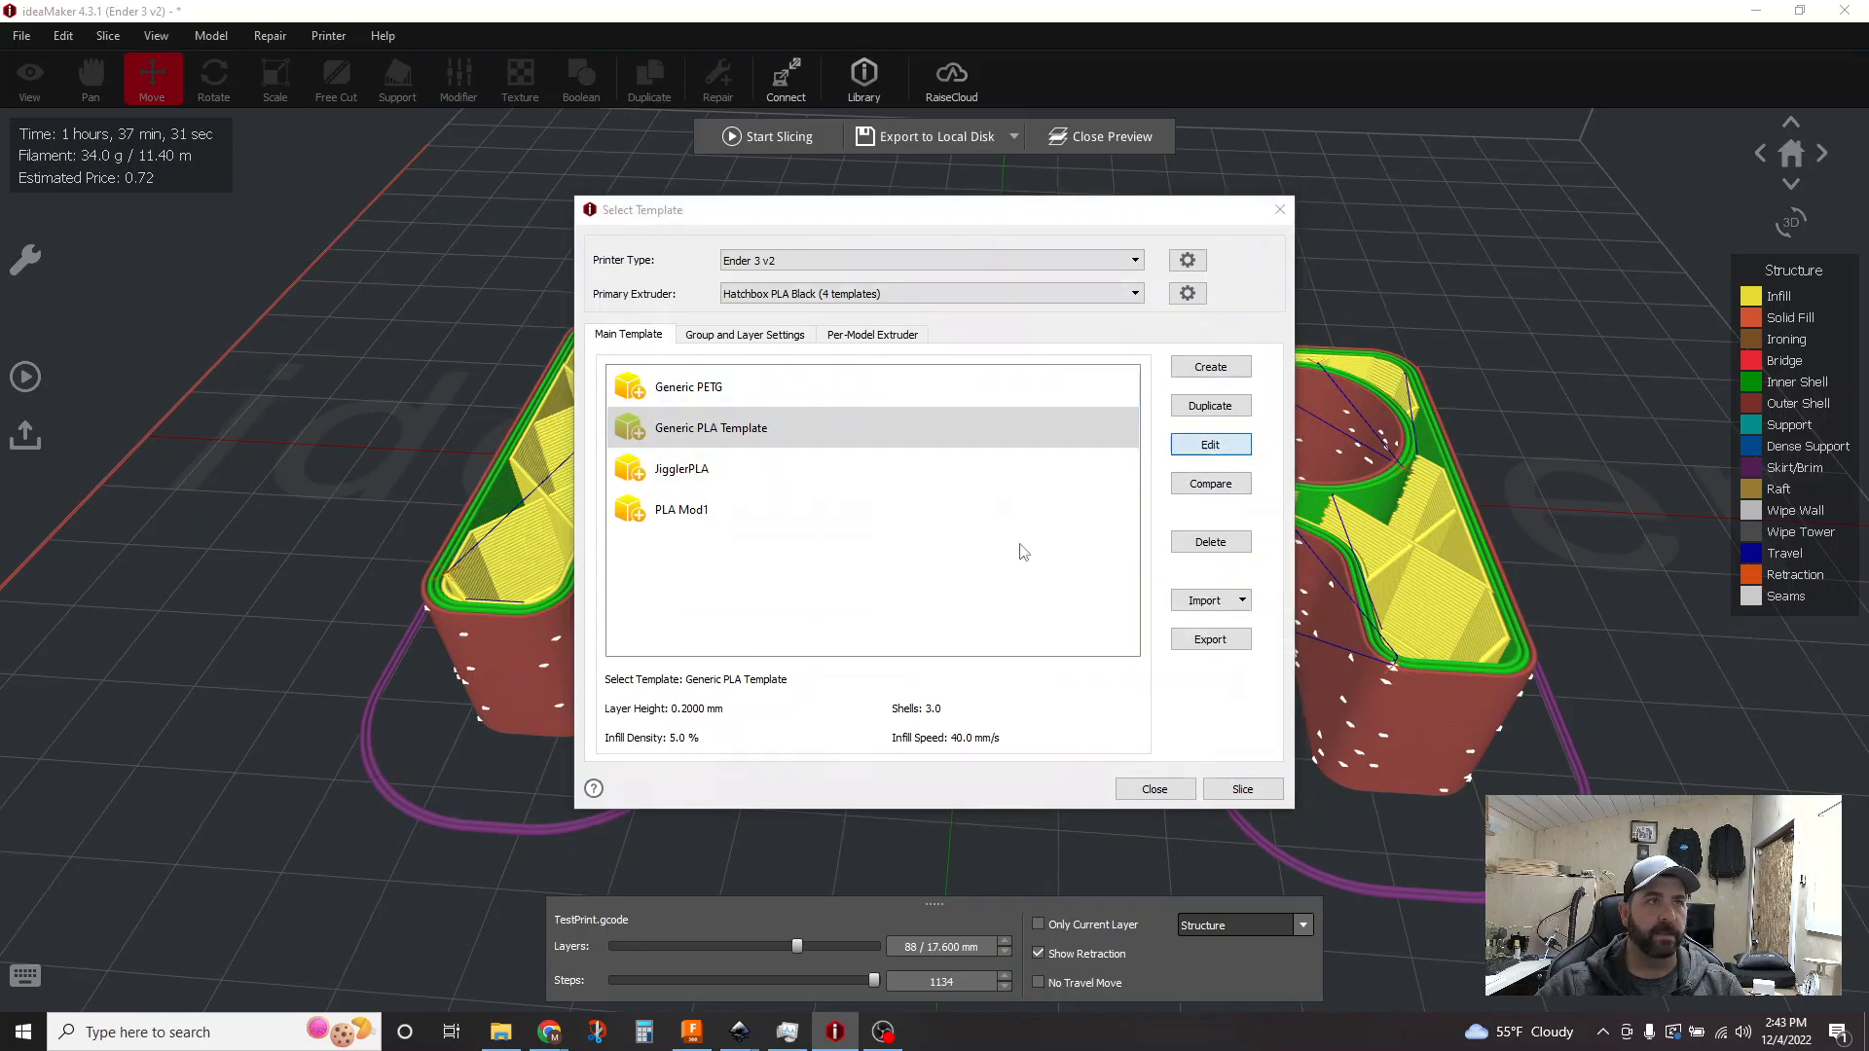
left_click(1211, 444)
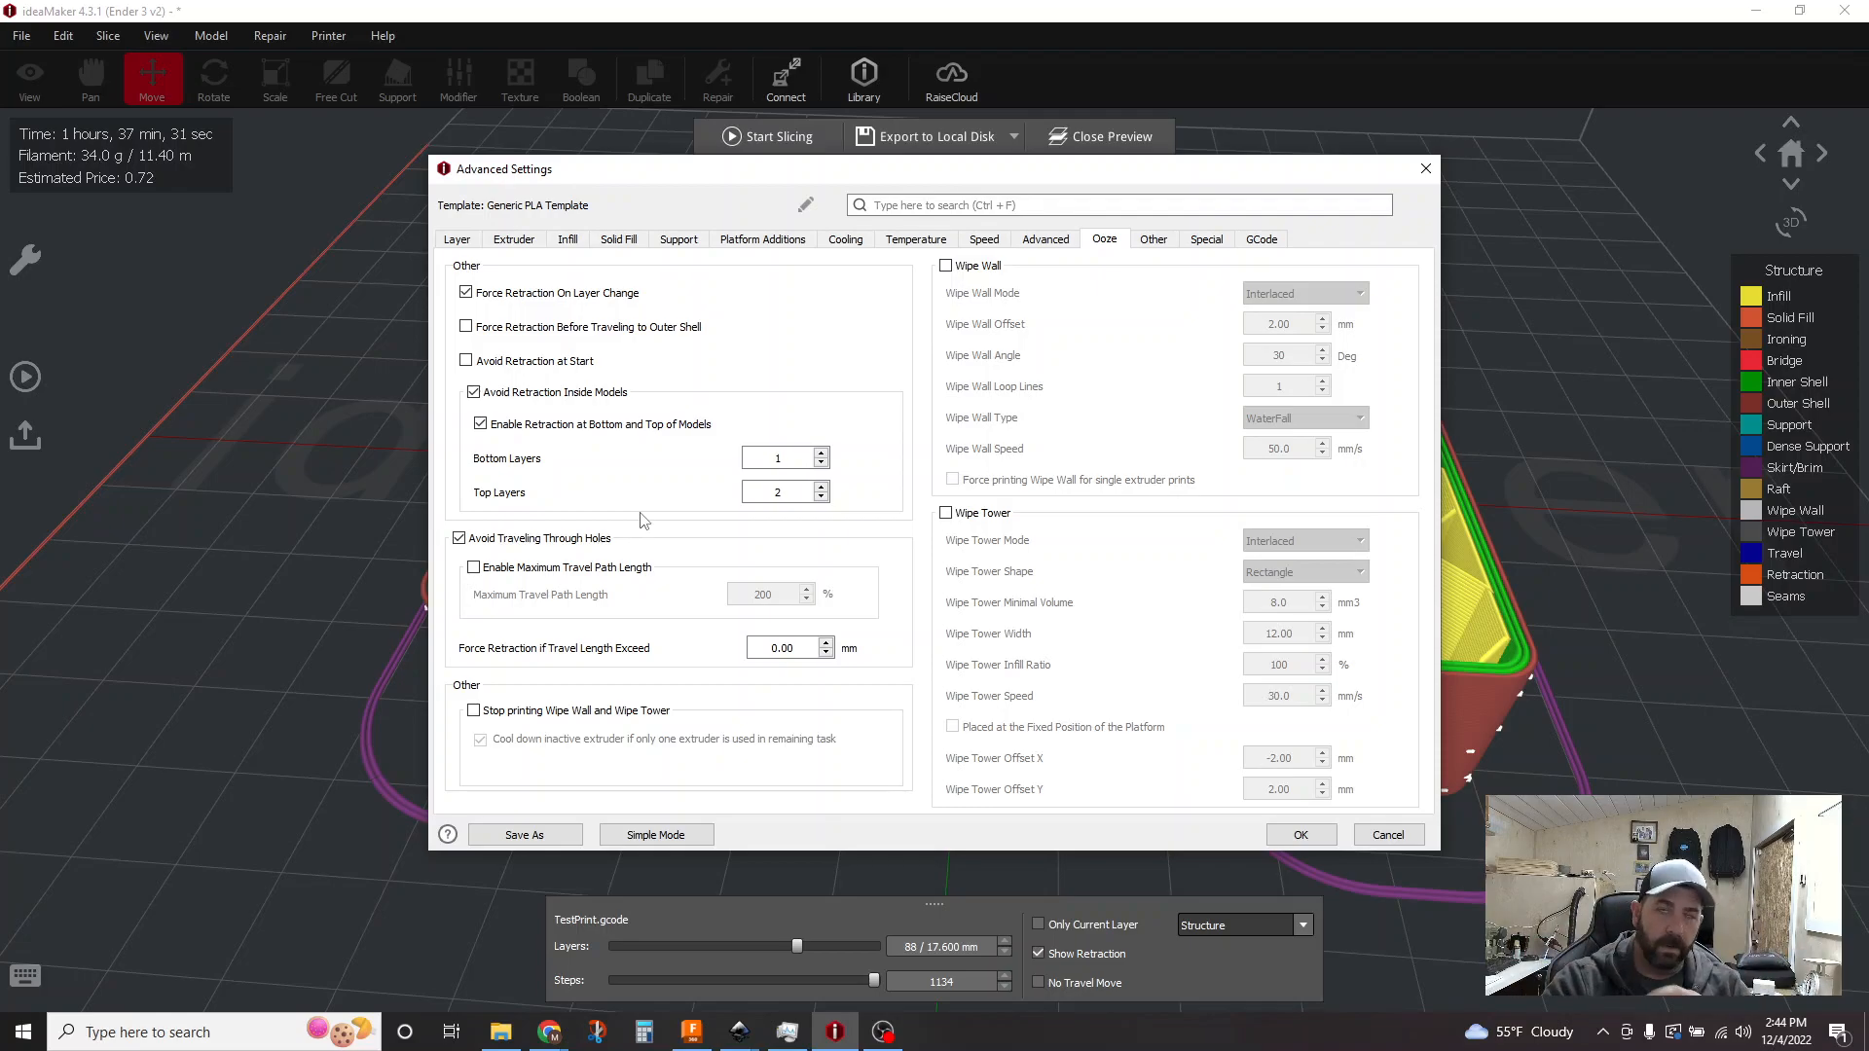
mouse_move(991, 768)
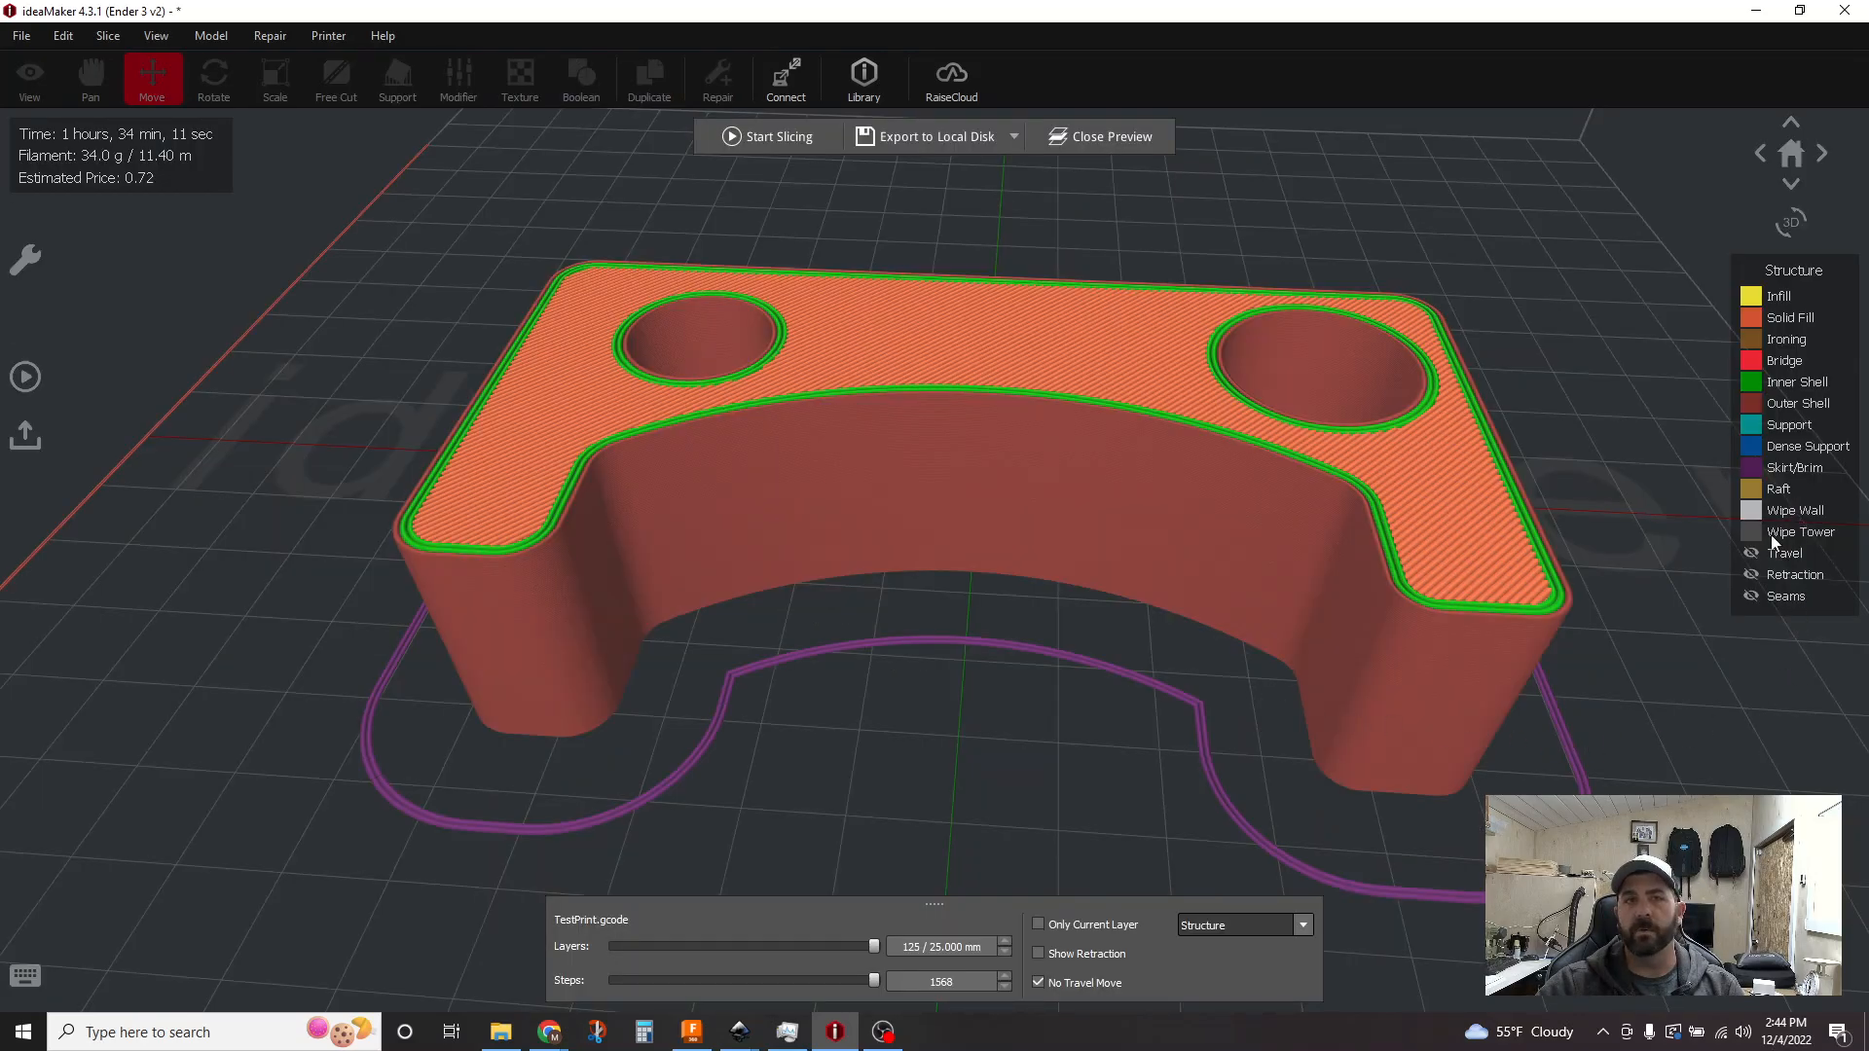
Step: Show travel moves and seam points in the preview and inspect a lower layer
left_click(1037, 954)
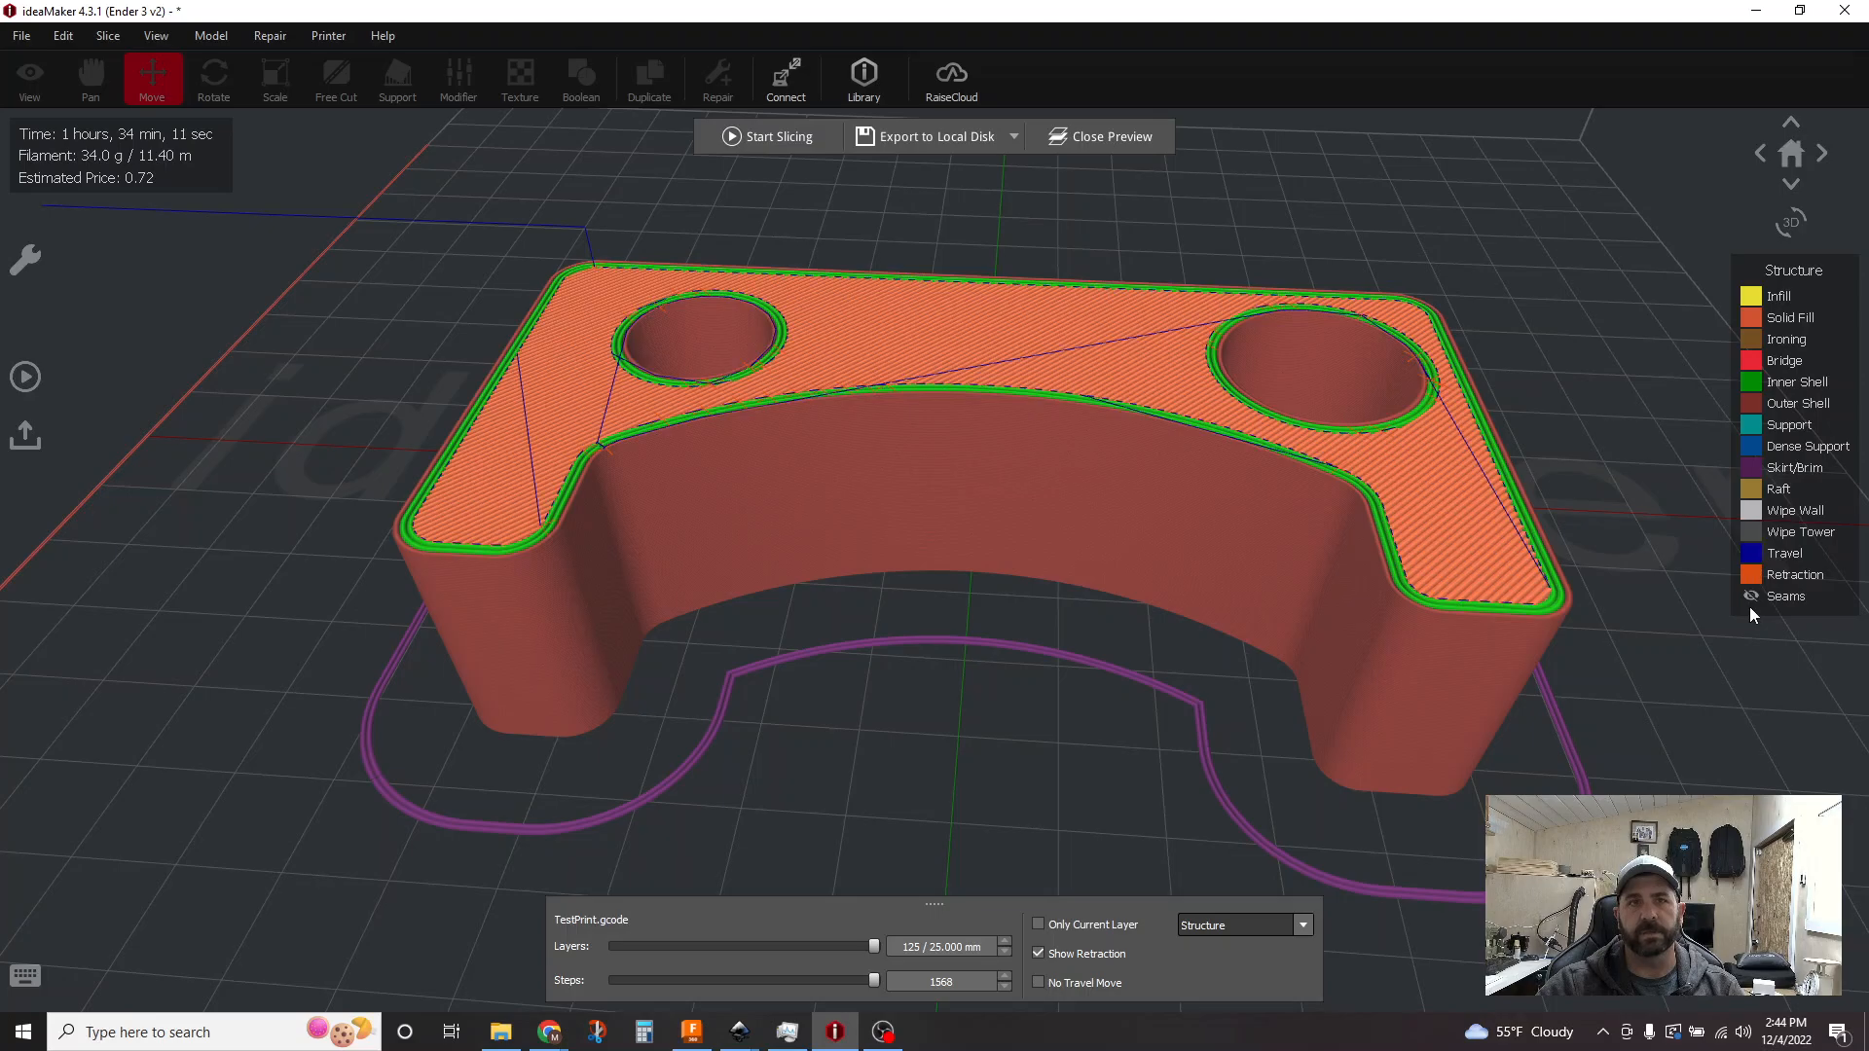
left_click(1753, 598)
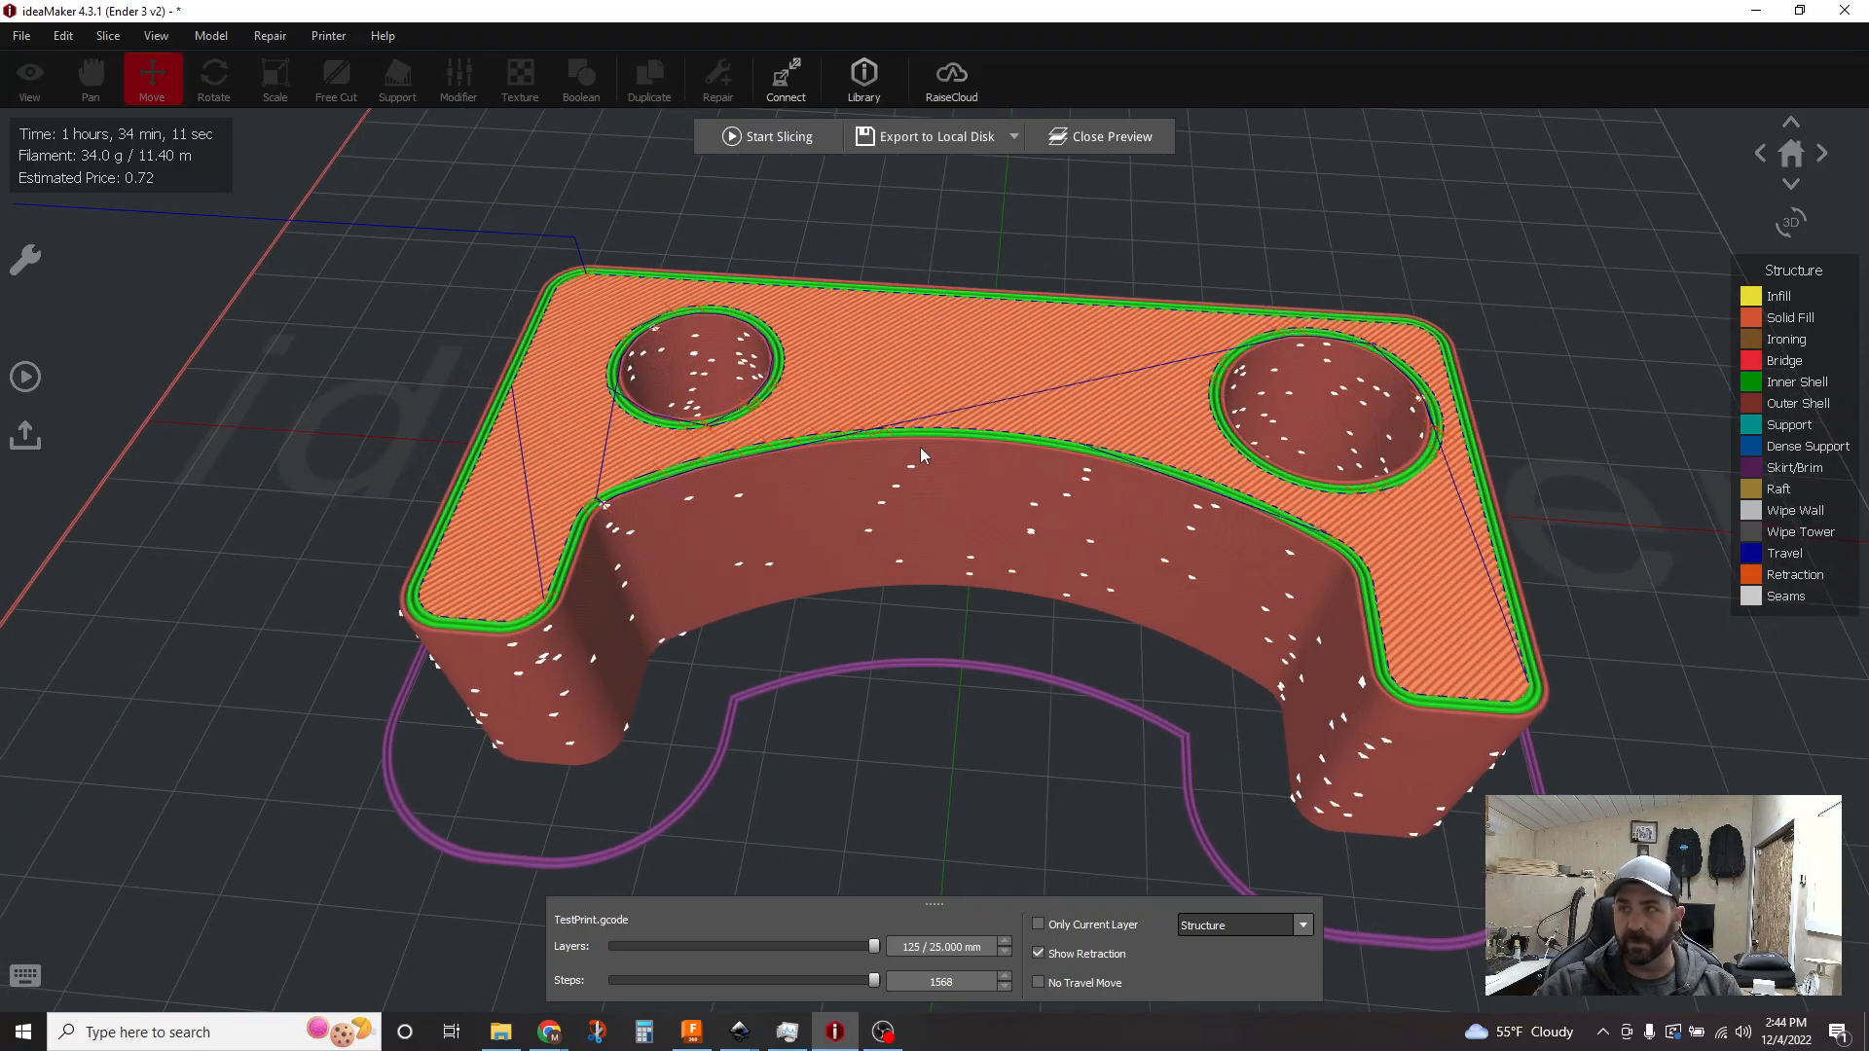
left_click_drag(922, 456, 1123, 794)
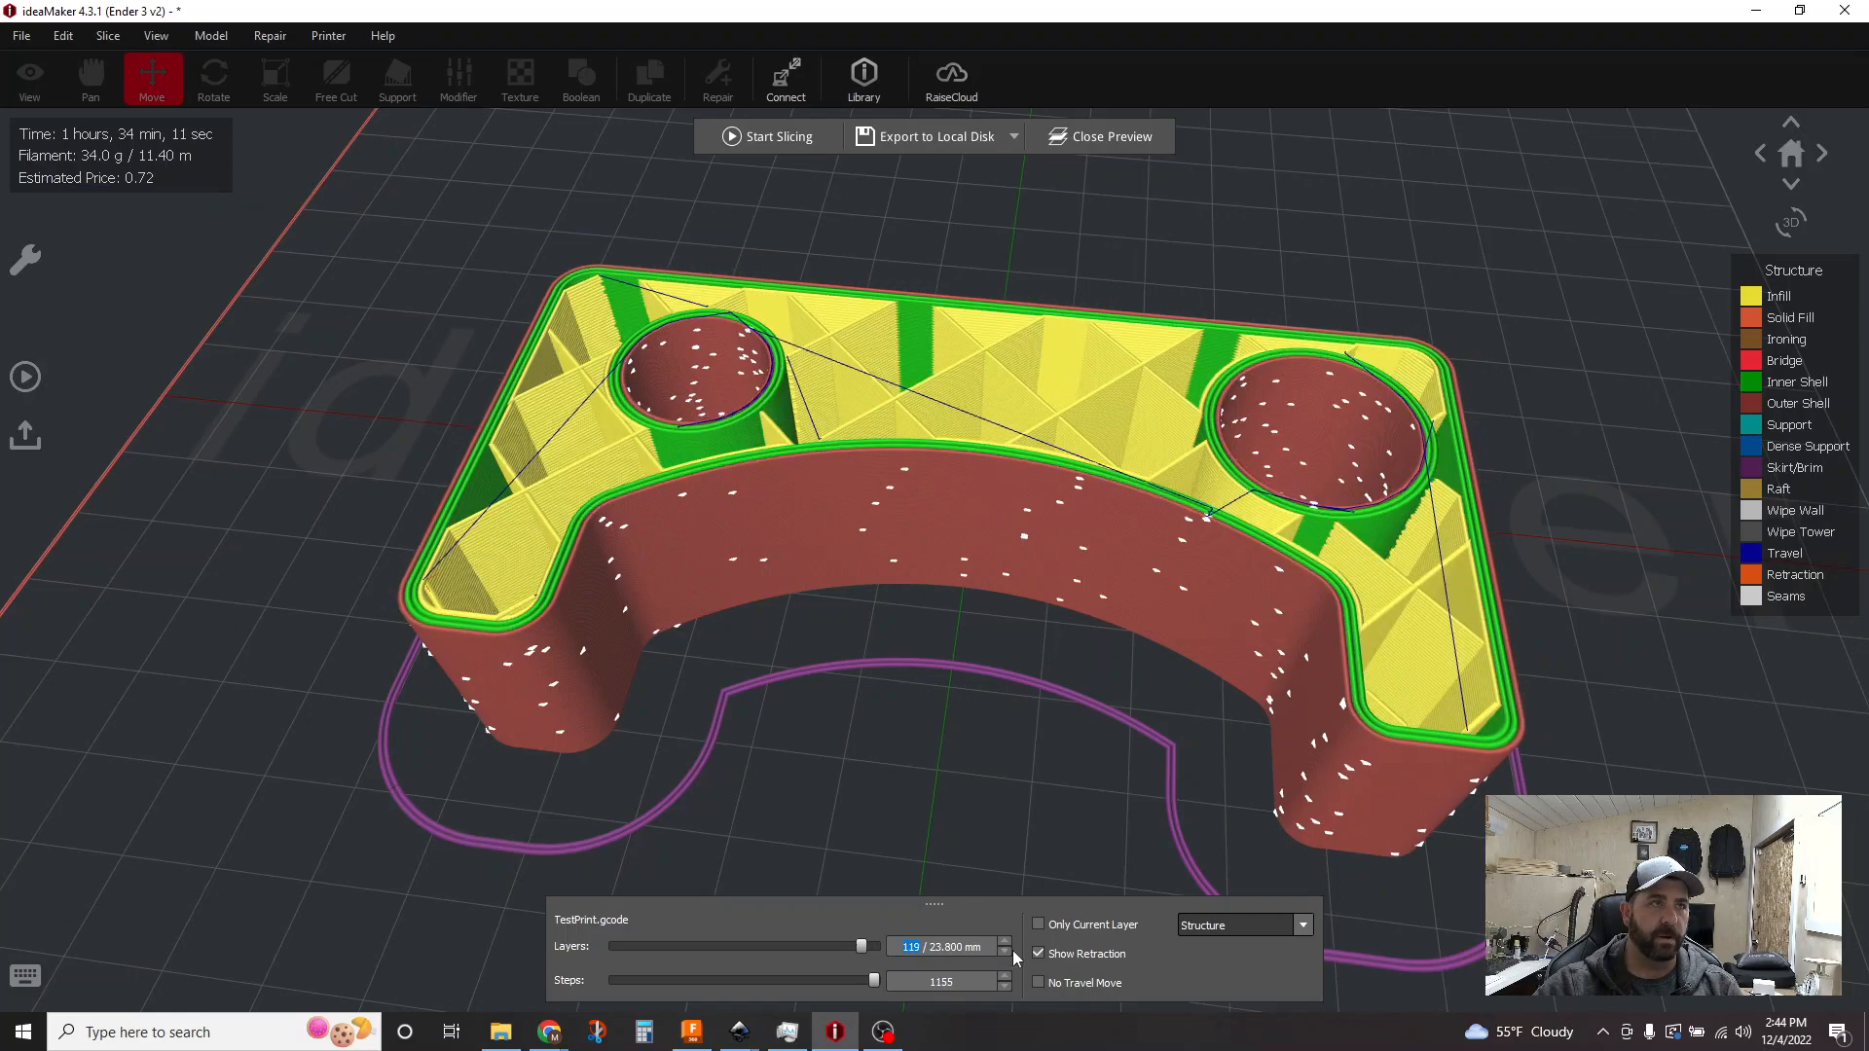
left_click(1004, 952)
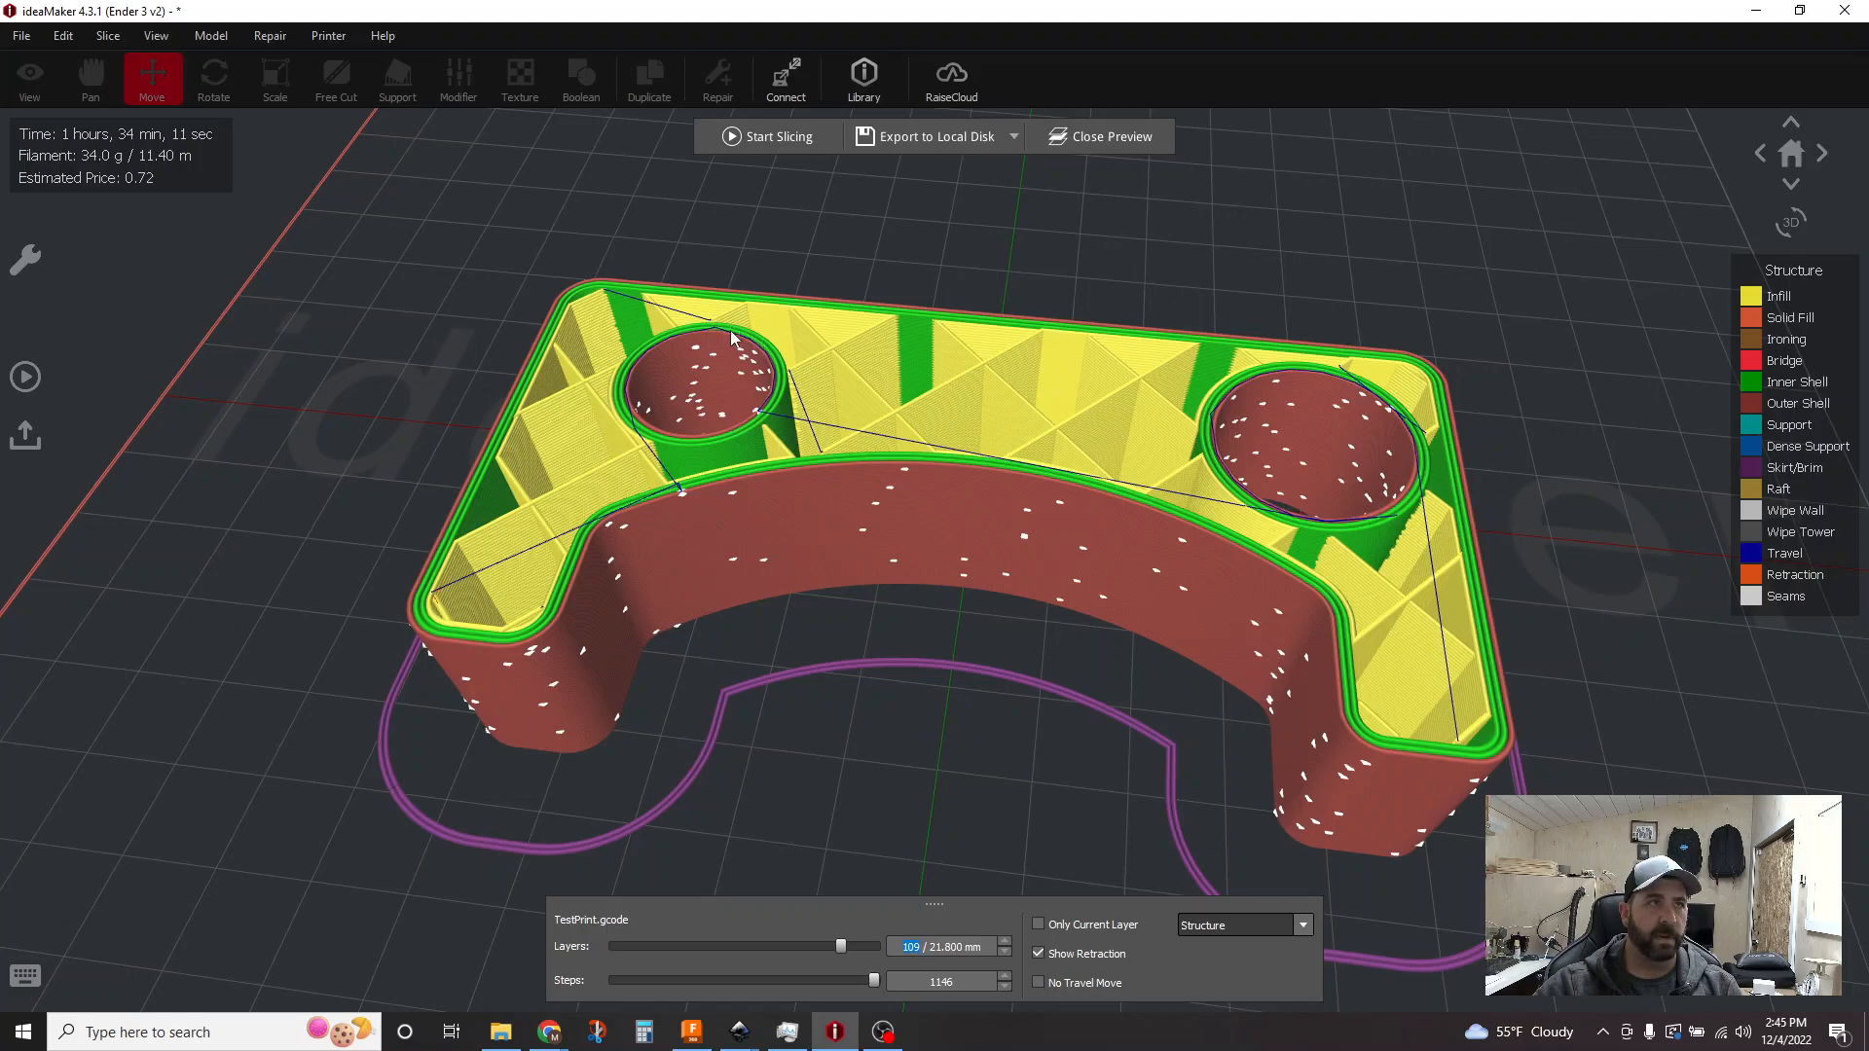
mouse_move(755, 432)
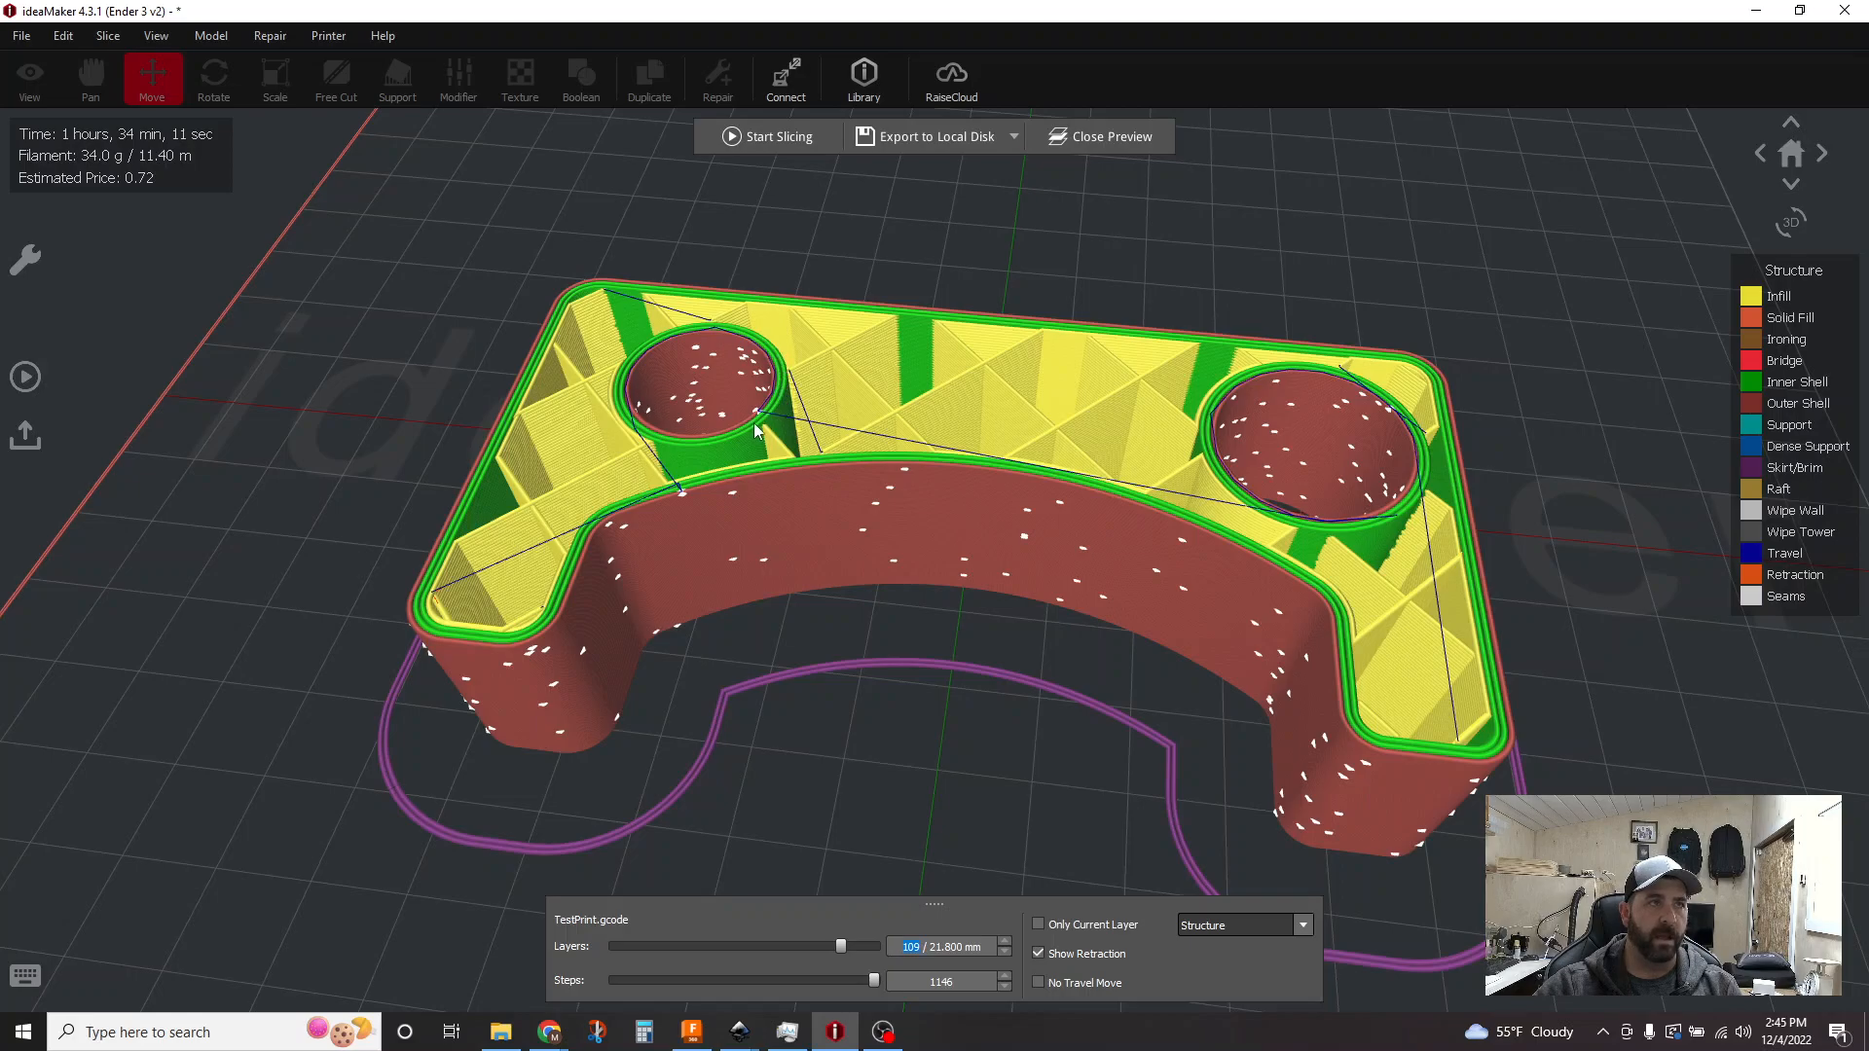
mouse_move(1100, 479)
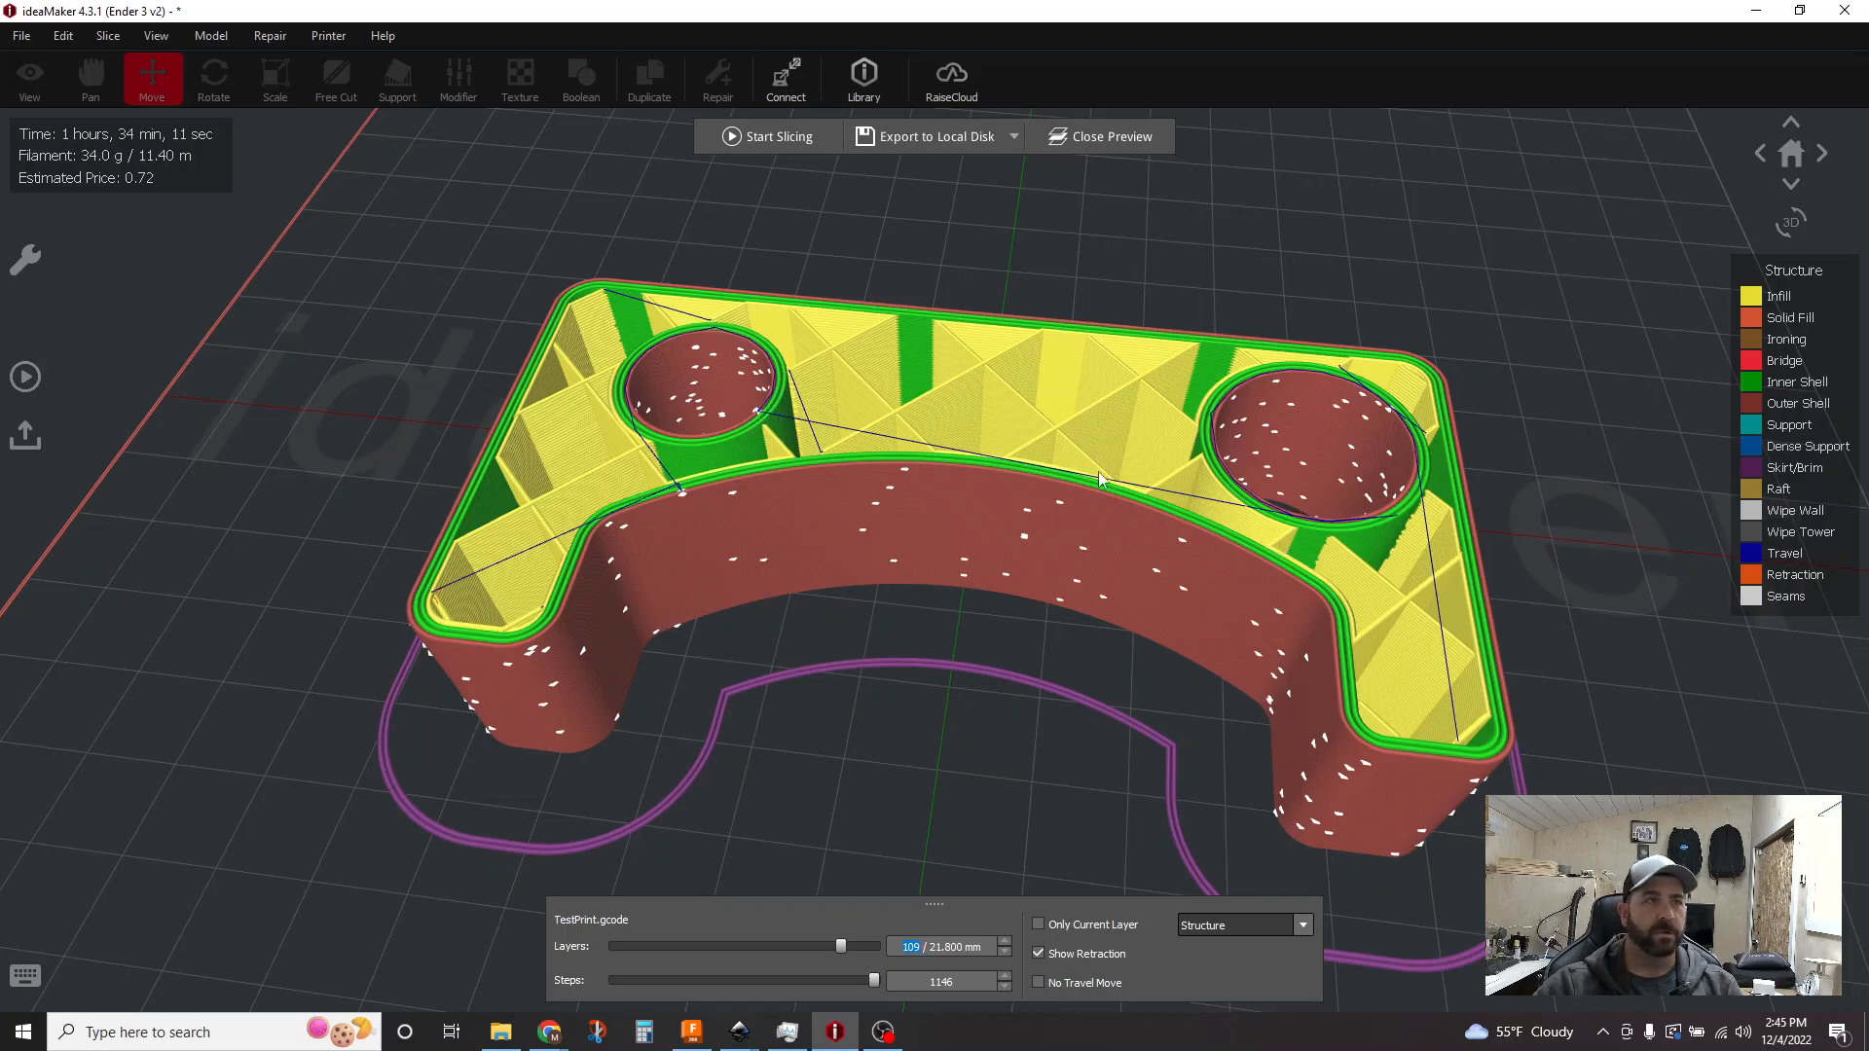
mouse_move(1108, 841)
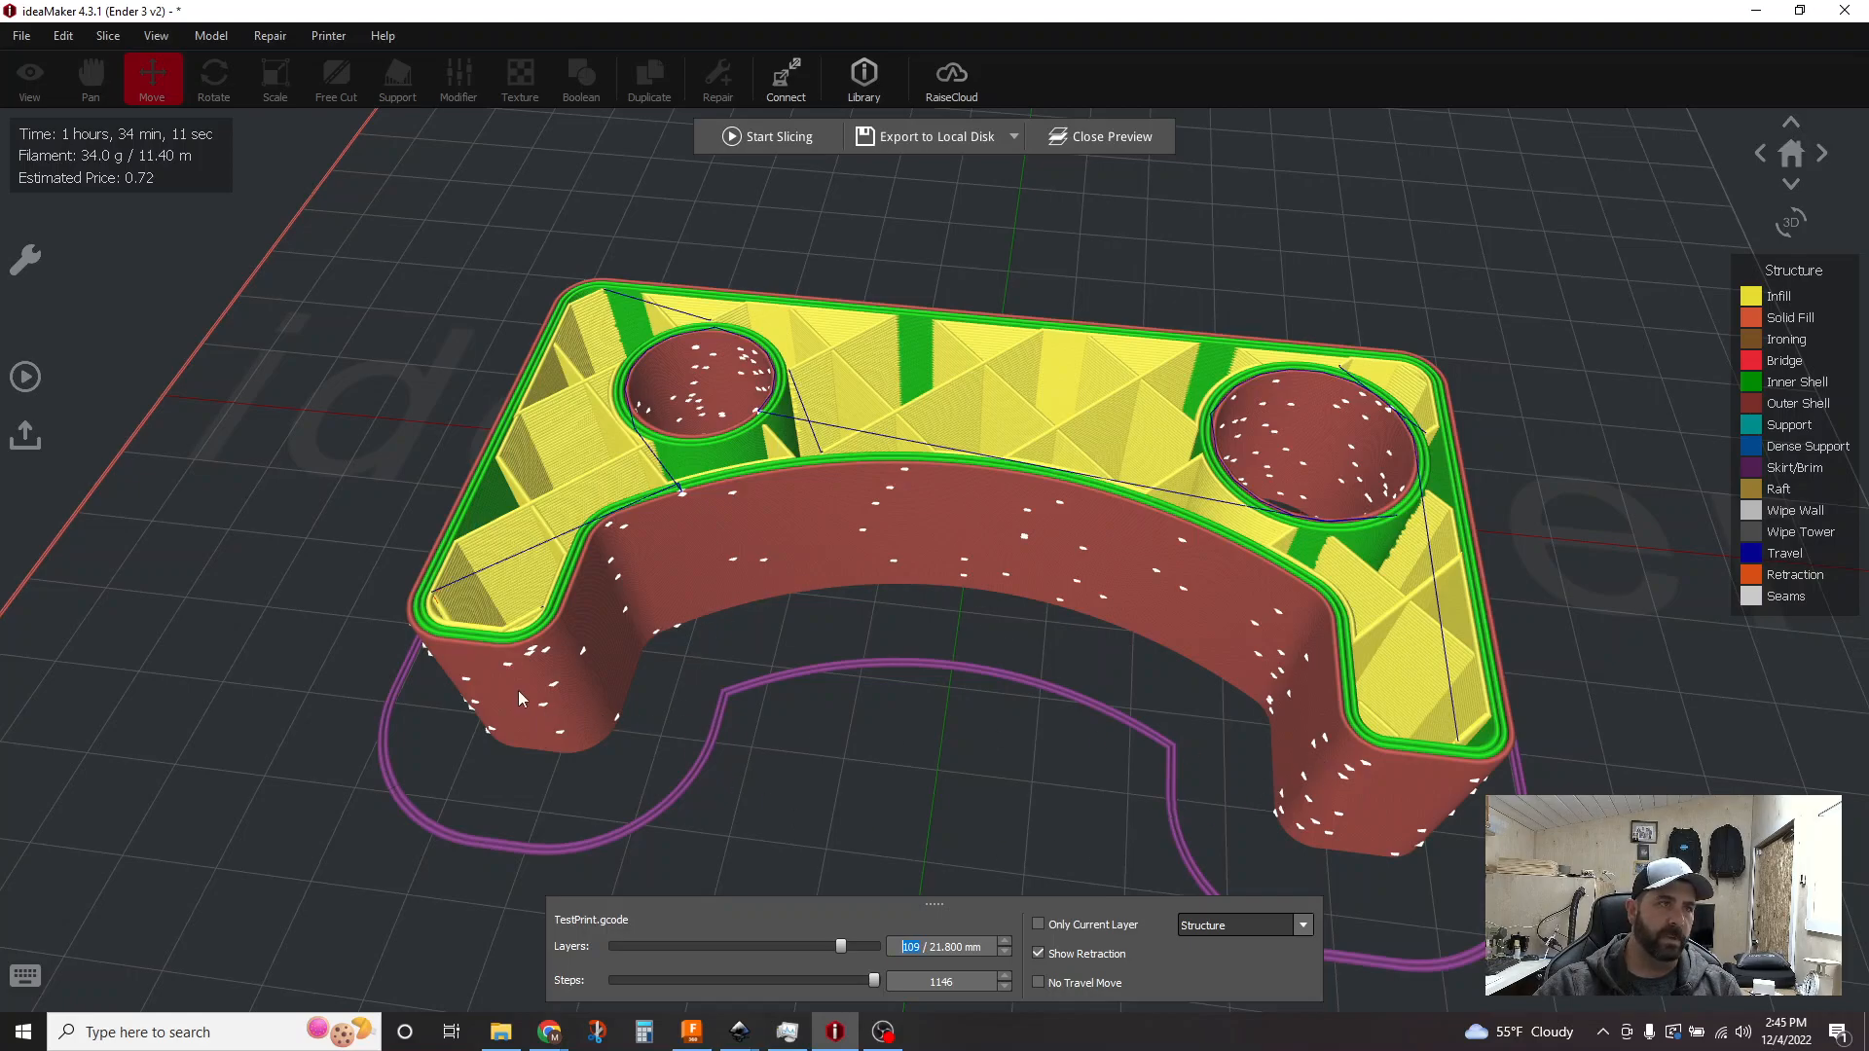
mouse_move(1149, 797)
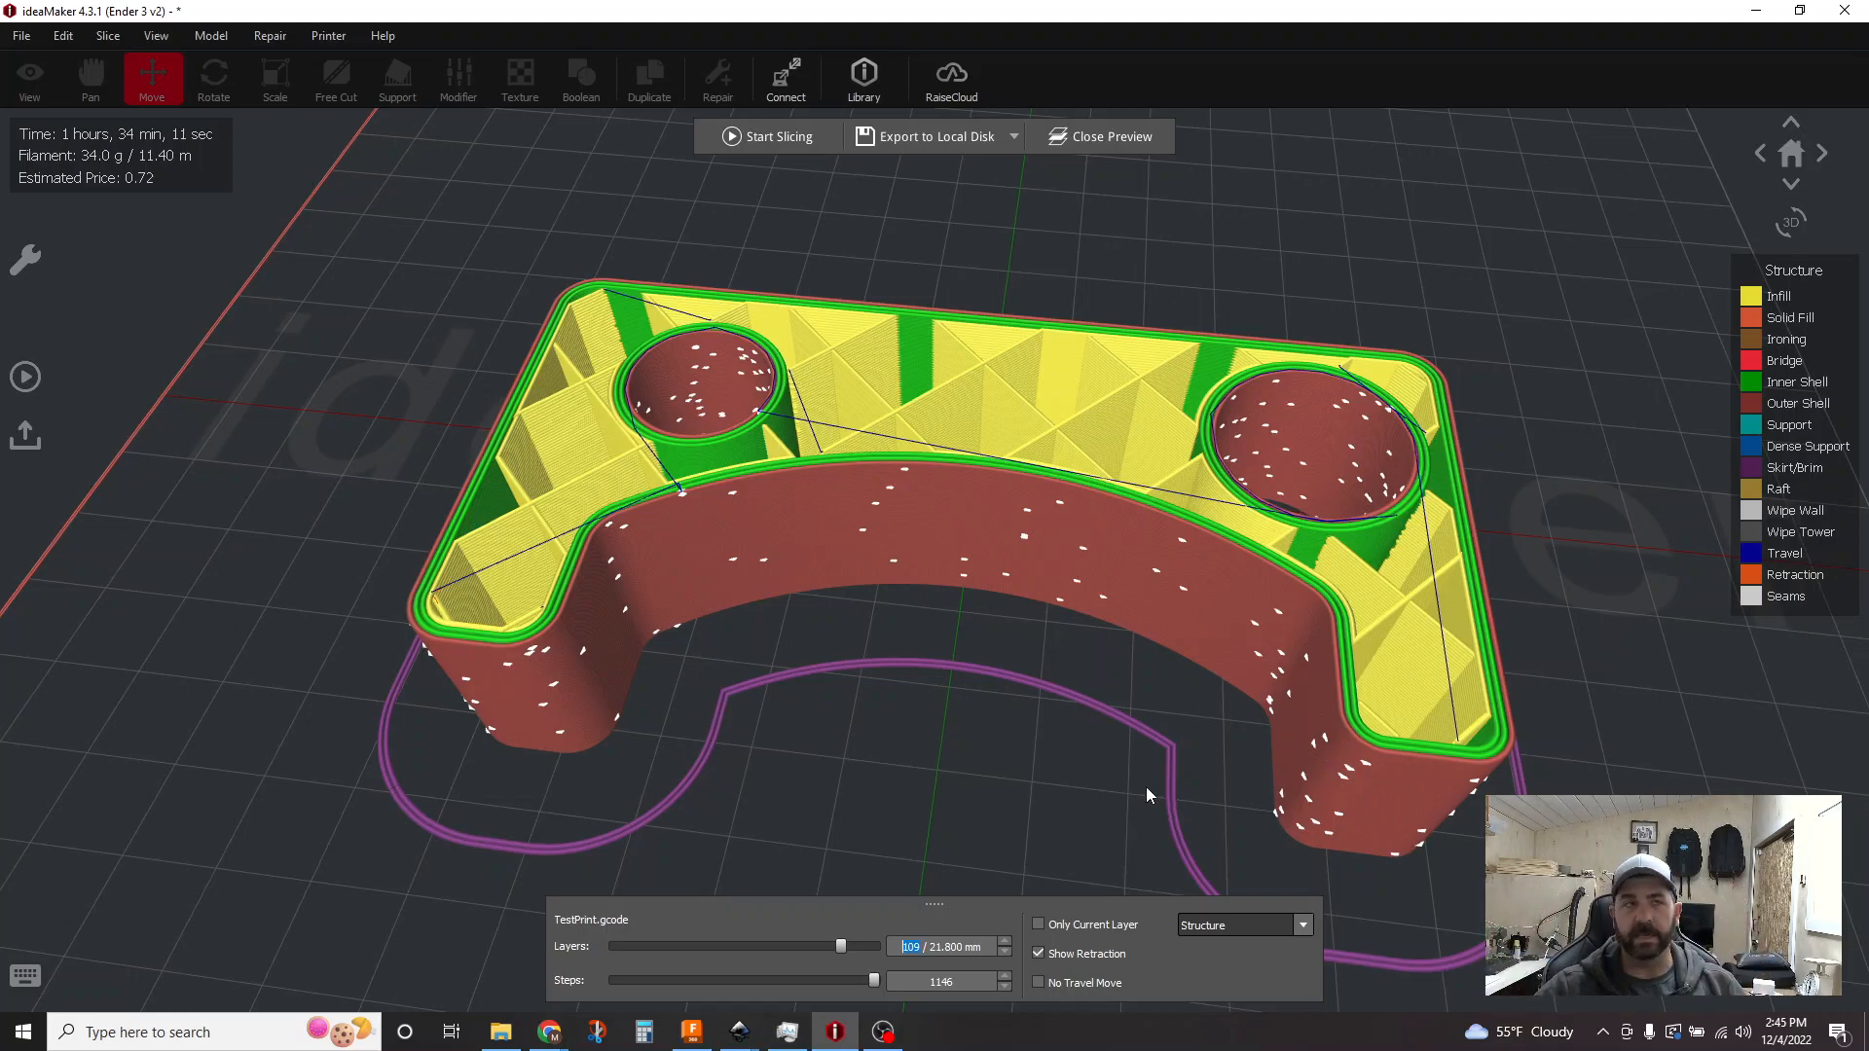
mouse_move(1182, 690)
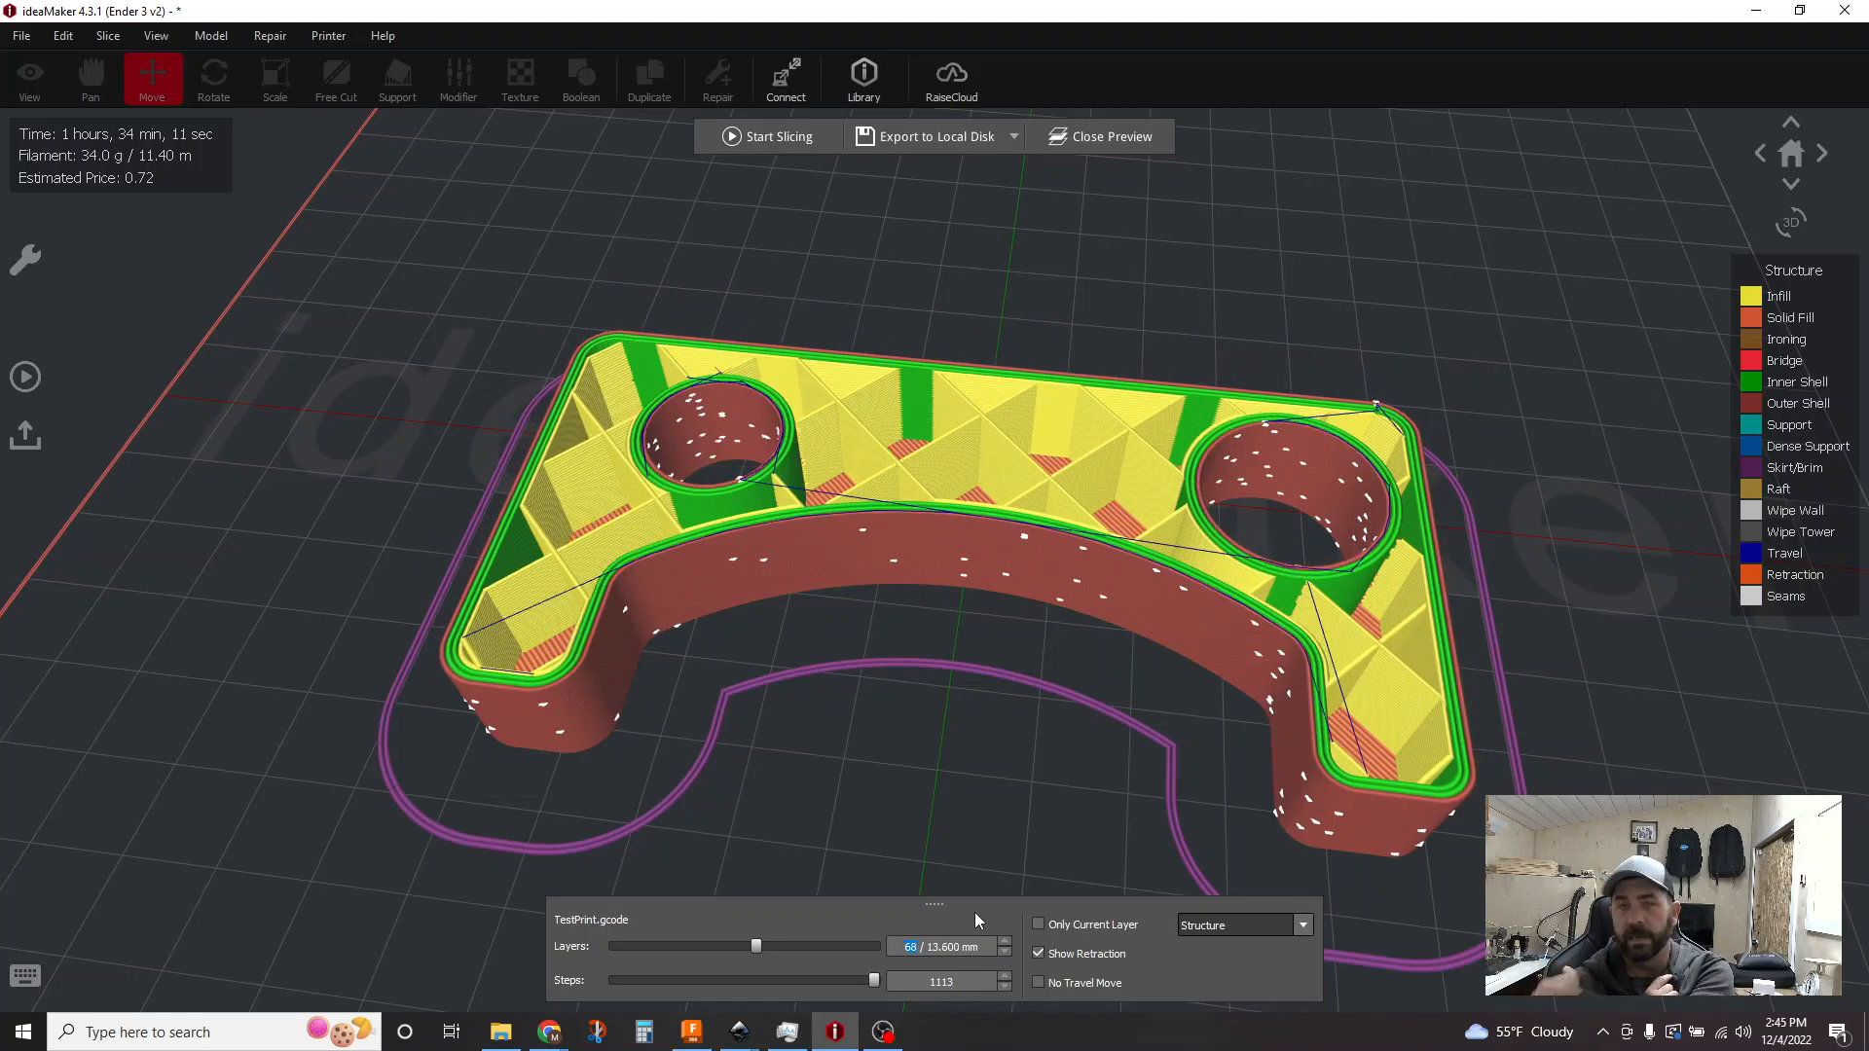
mouse_move(633, 222)
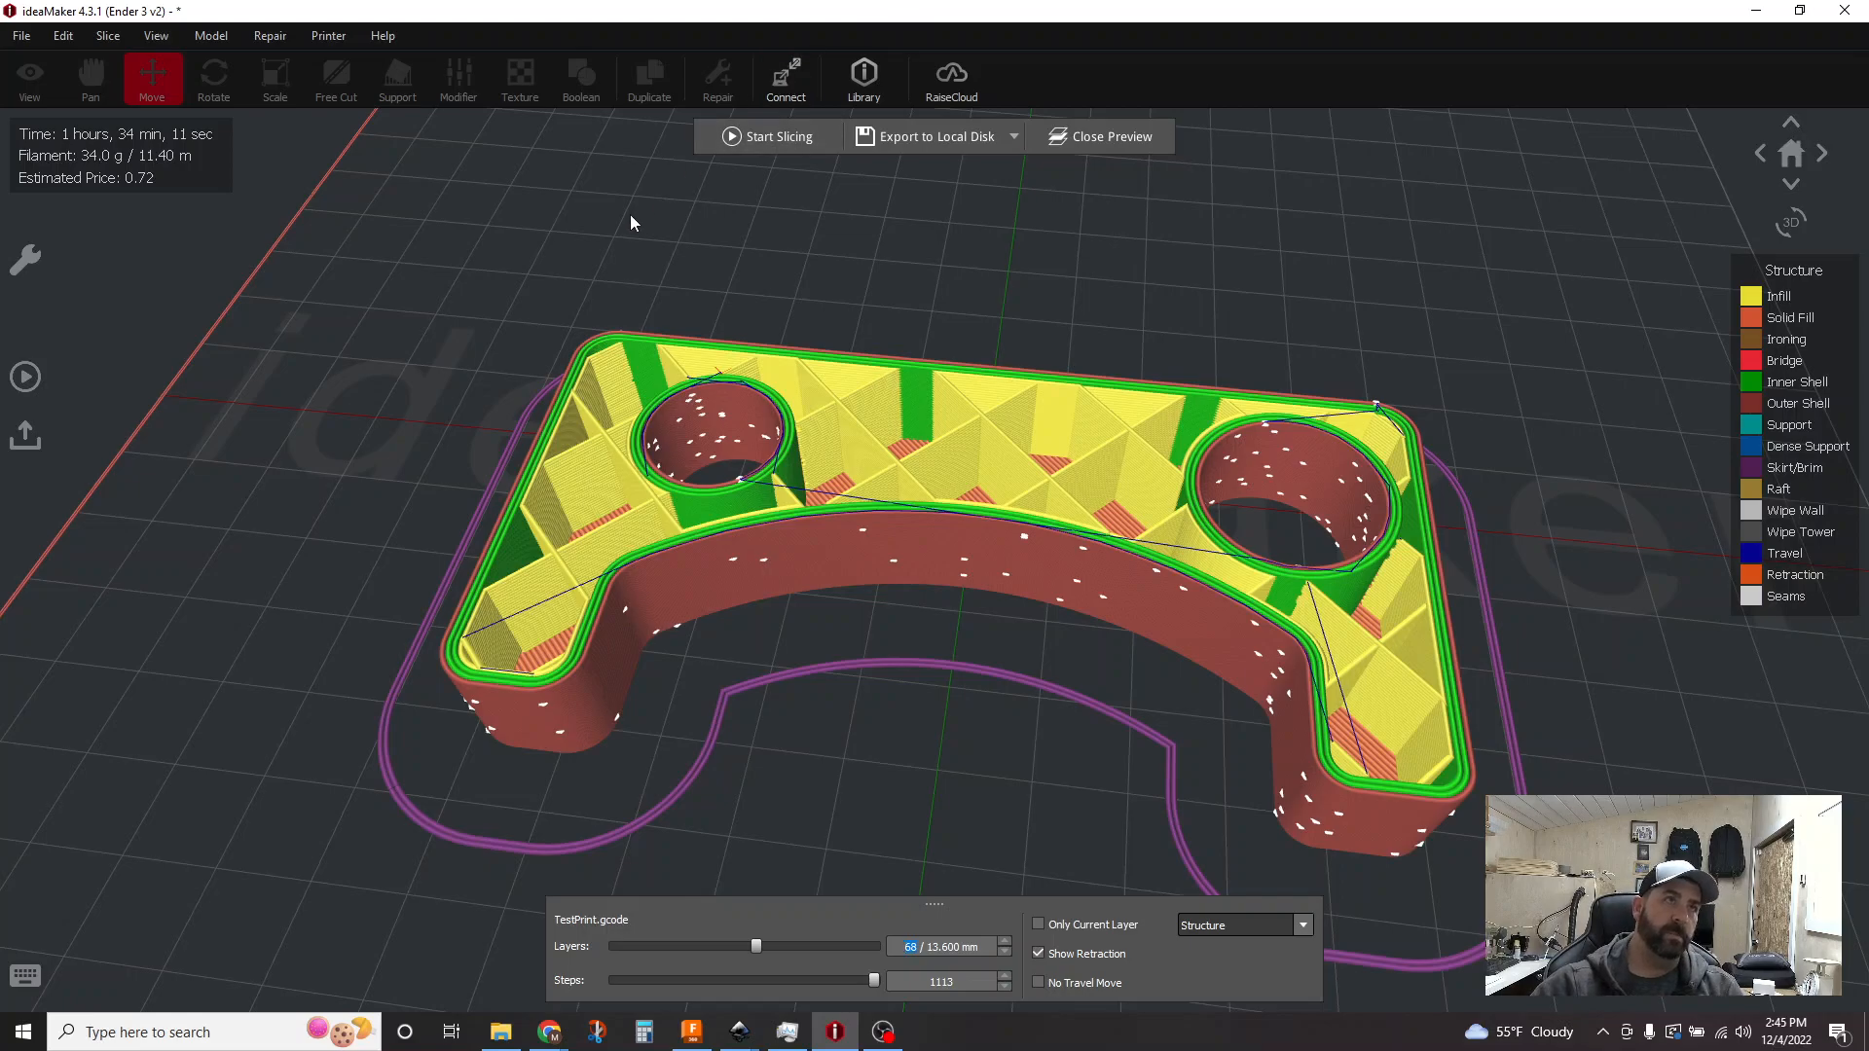
mouse_move(802, 951)
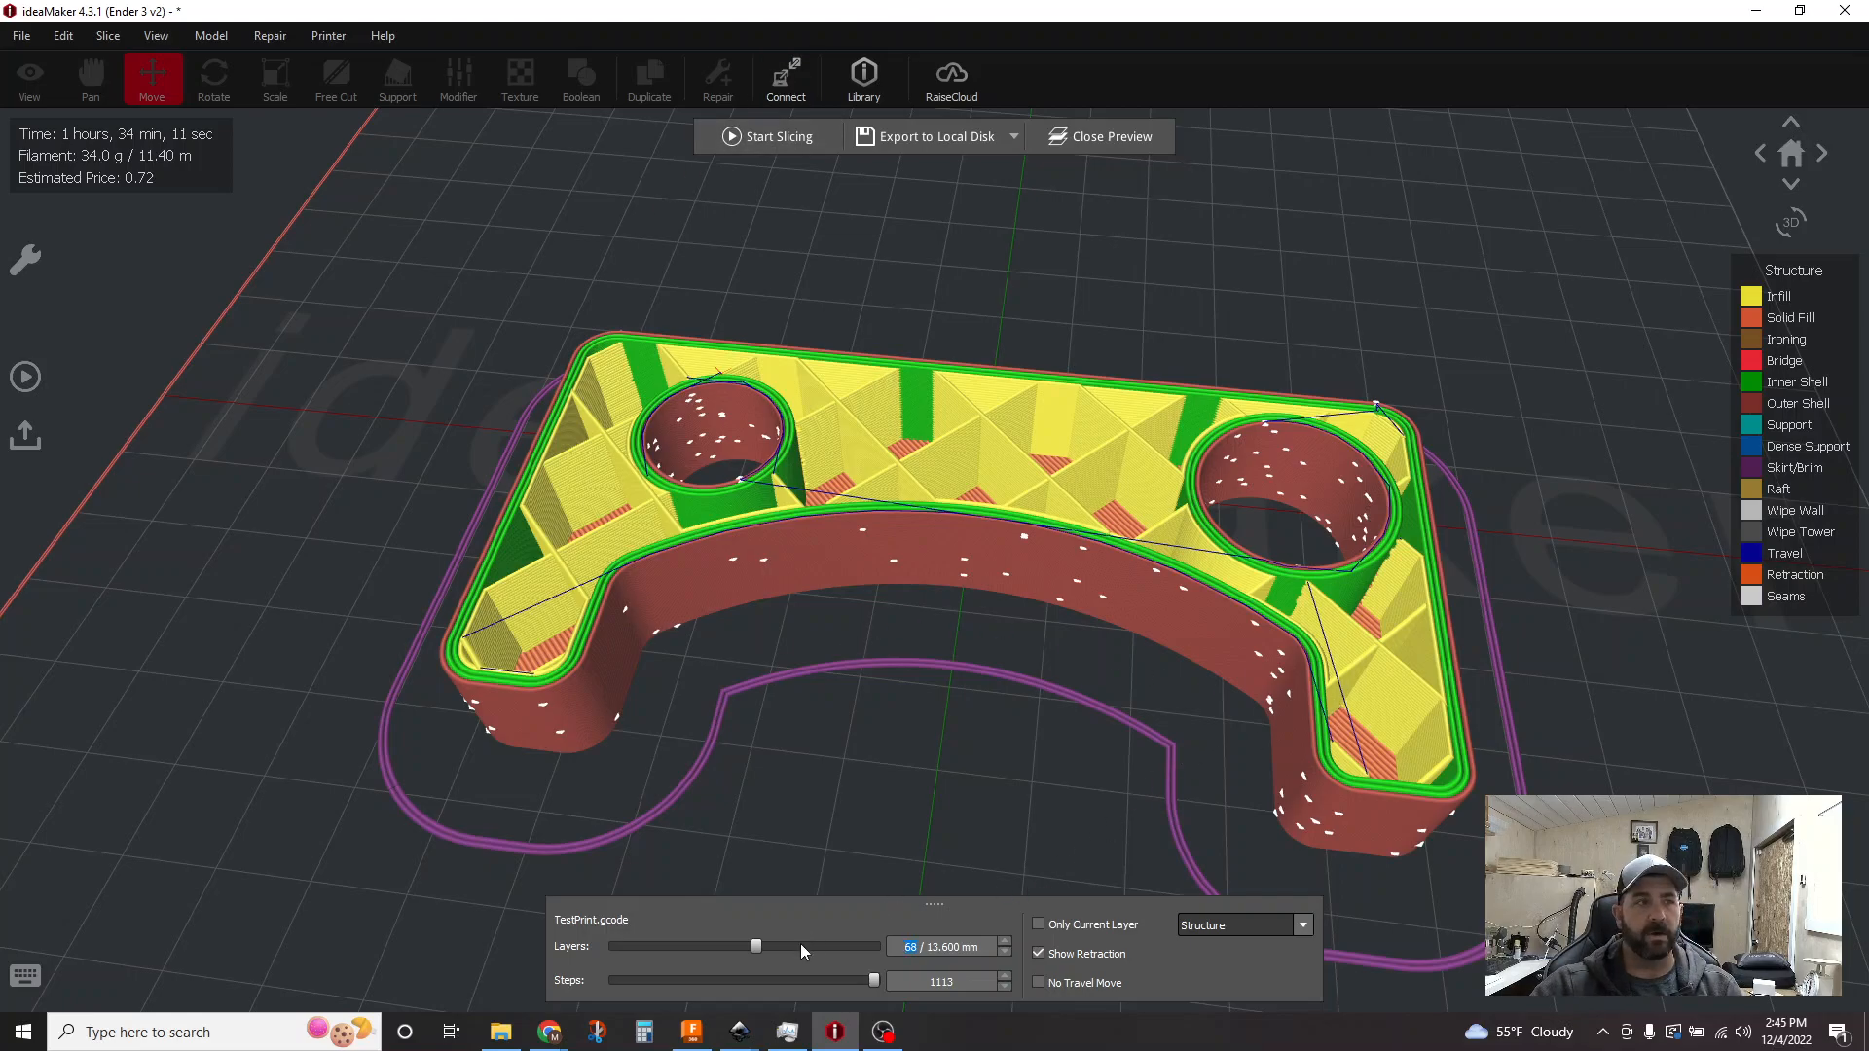
Step: Display all 125 layers with scattered seams, then go back to the slicing template choices
left_click_drag(756, 946, 875, 946)
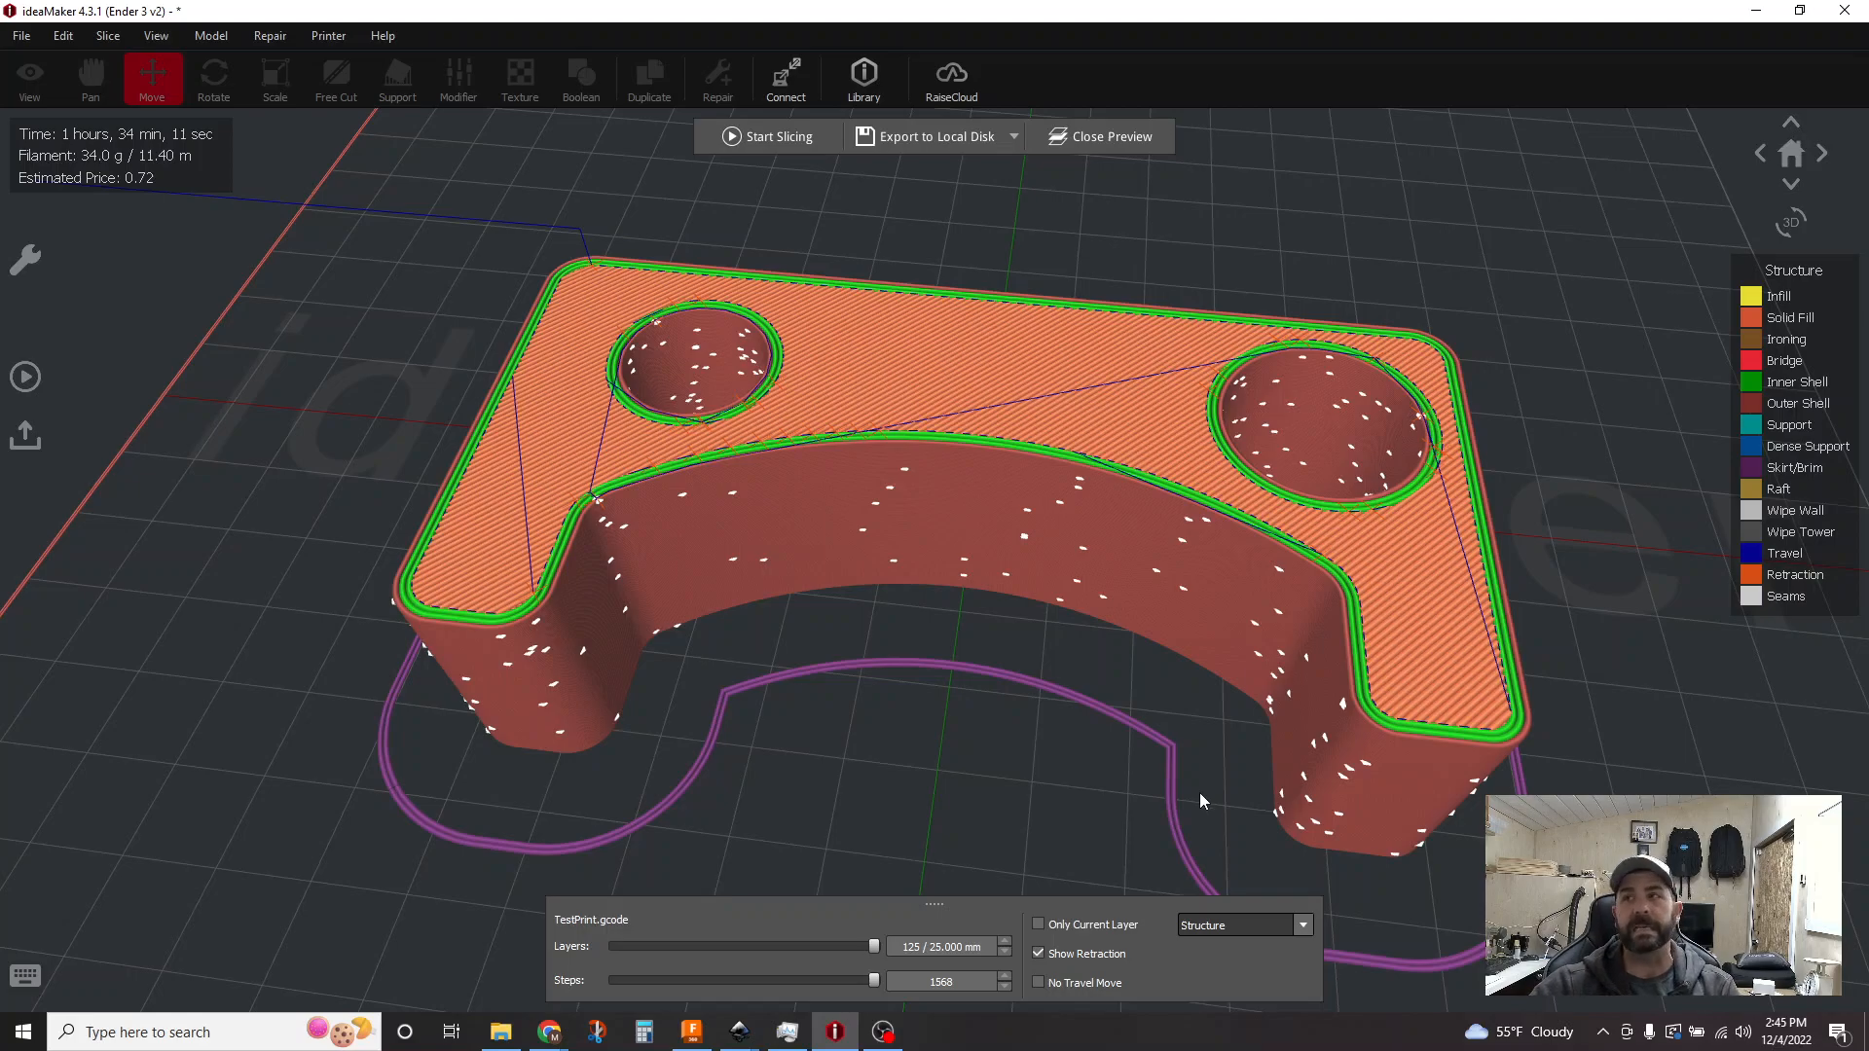
mouse_move(1170, 654)
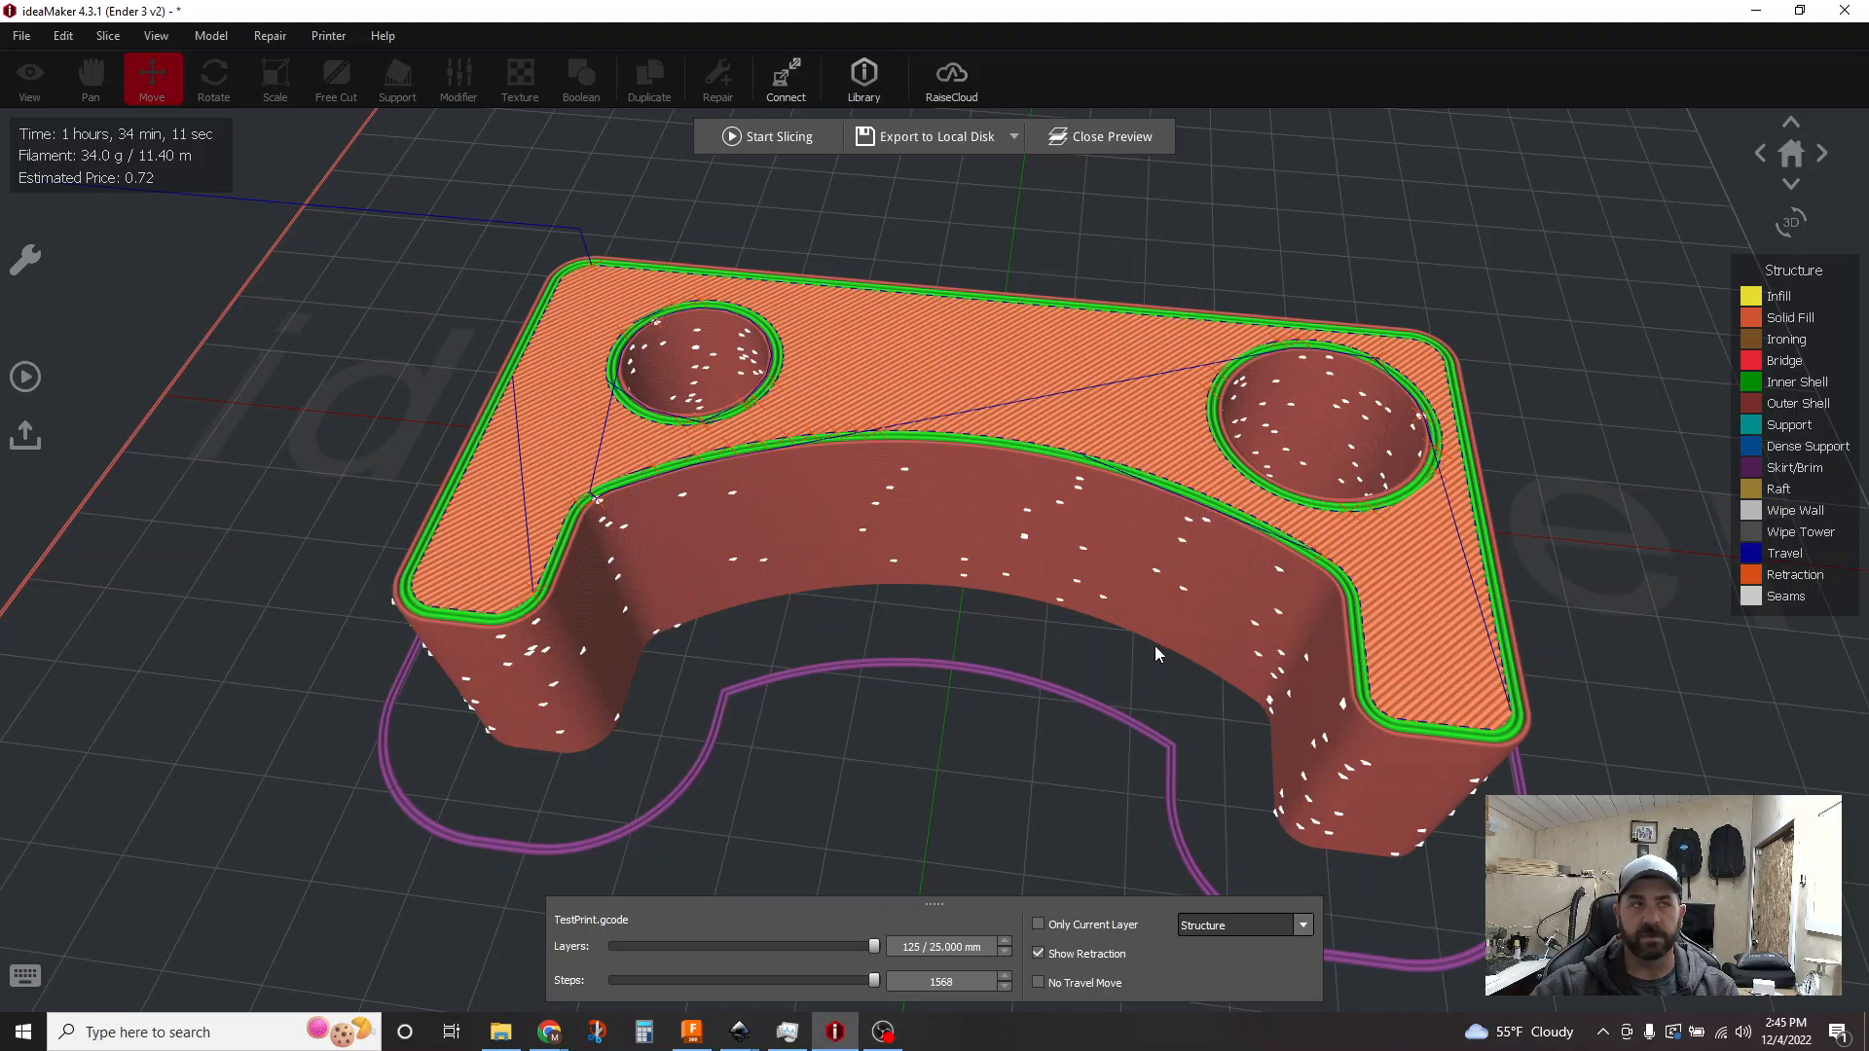
left_click(779, 136)
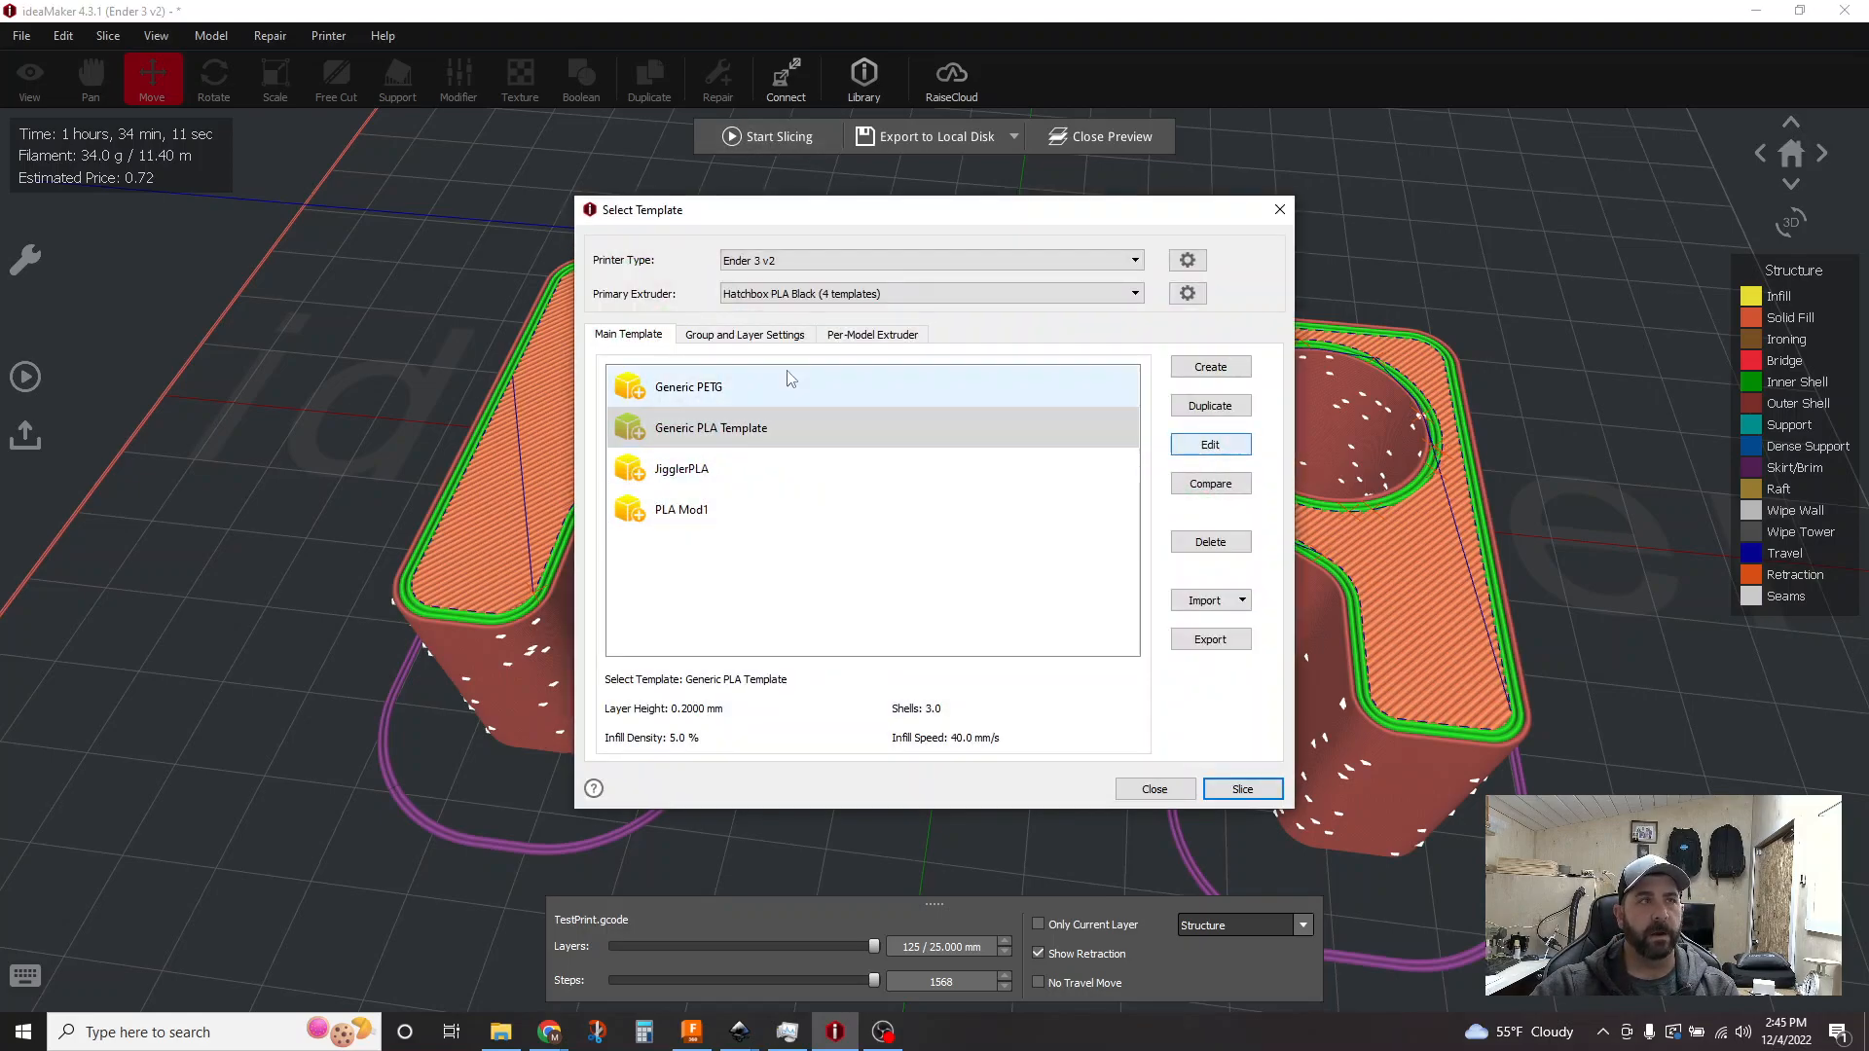
Step: Set the Generic PLA Template's Layer Start Point Type to Fixed (X 110, Y 220)
left_click(1211, 444)
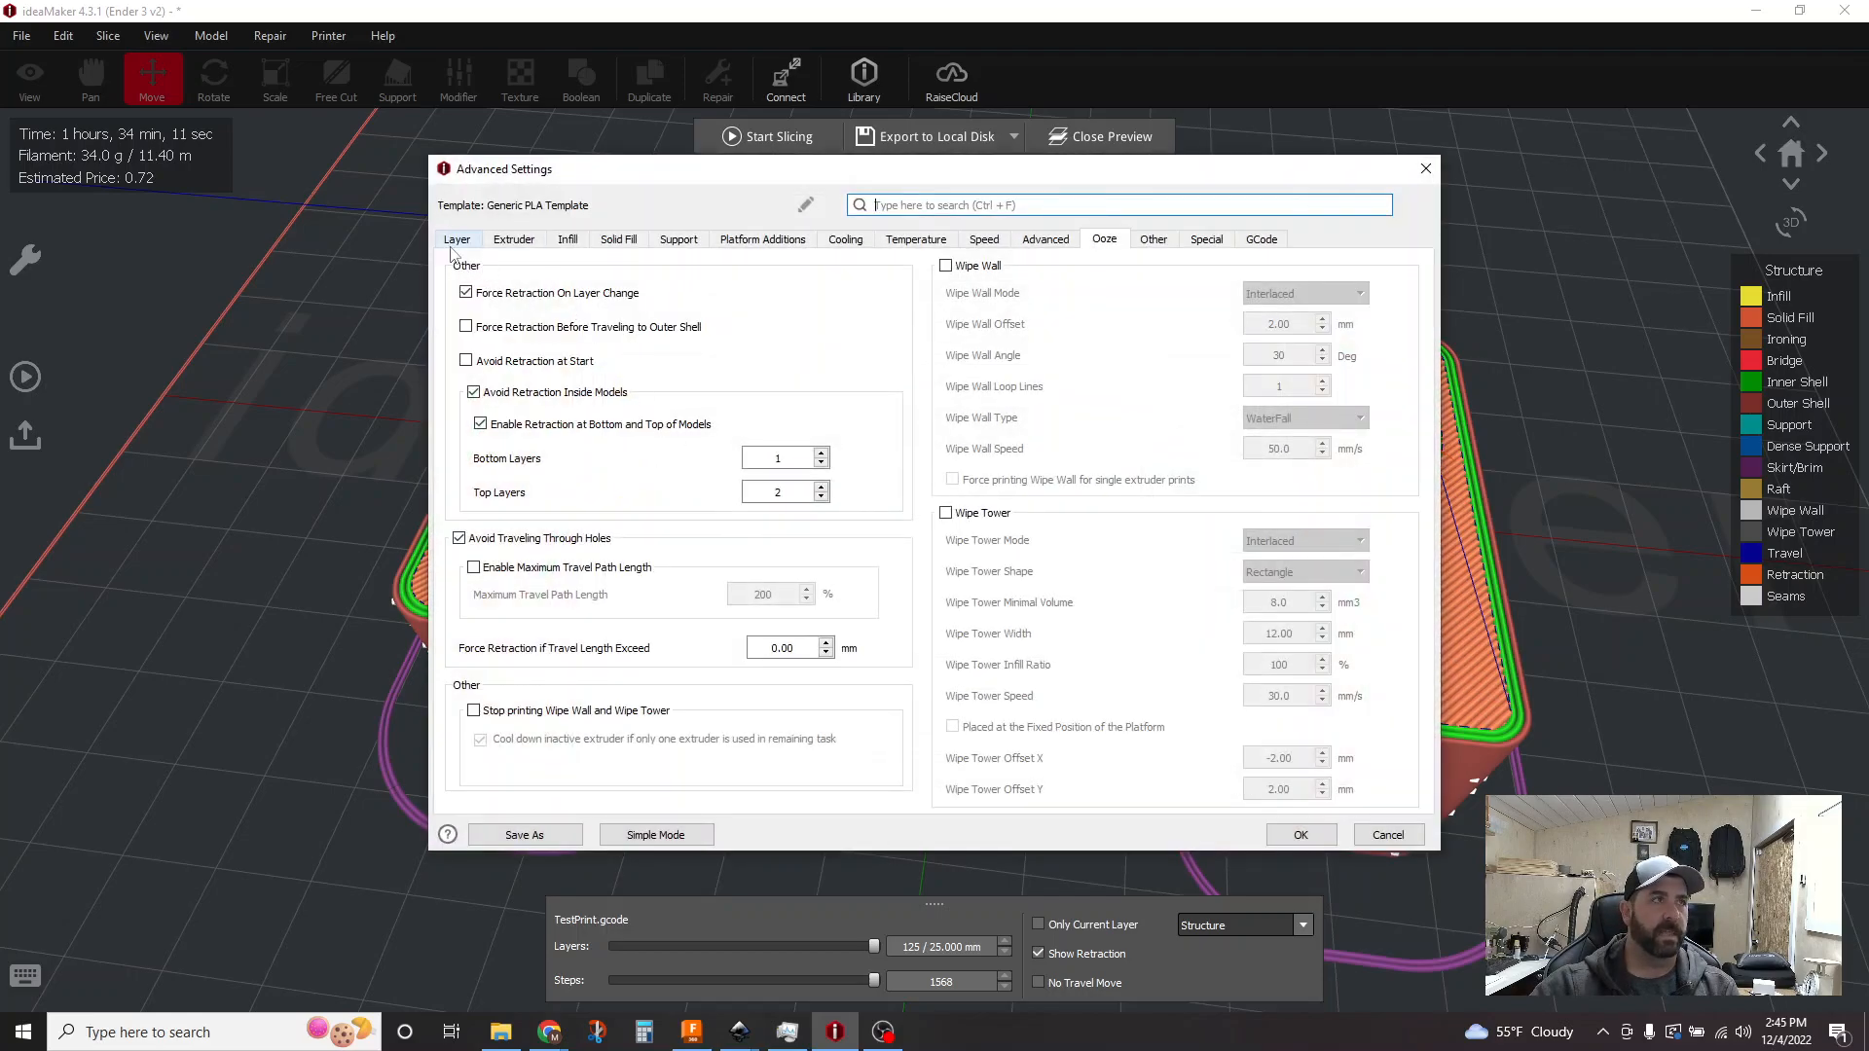
left_click(456, 238)
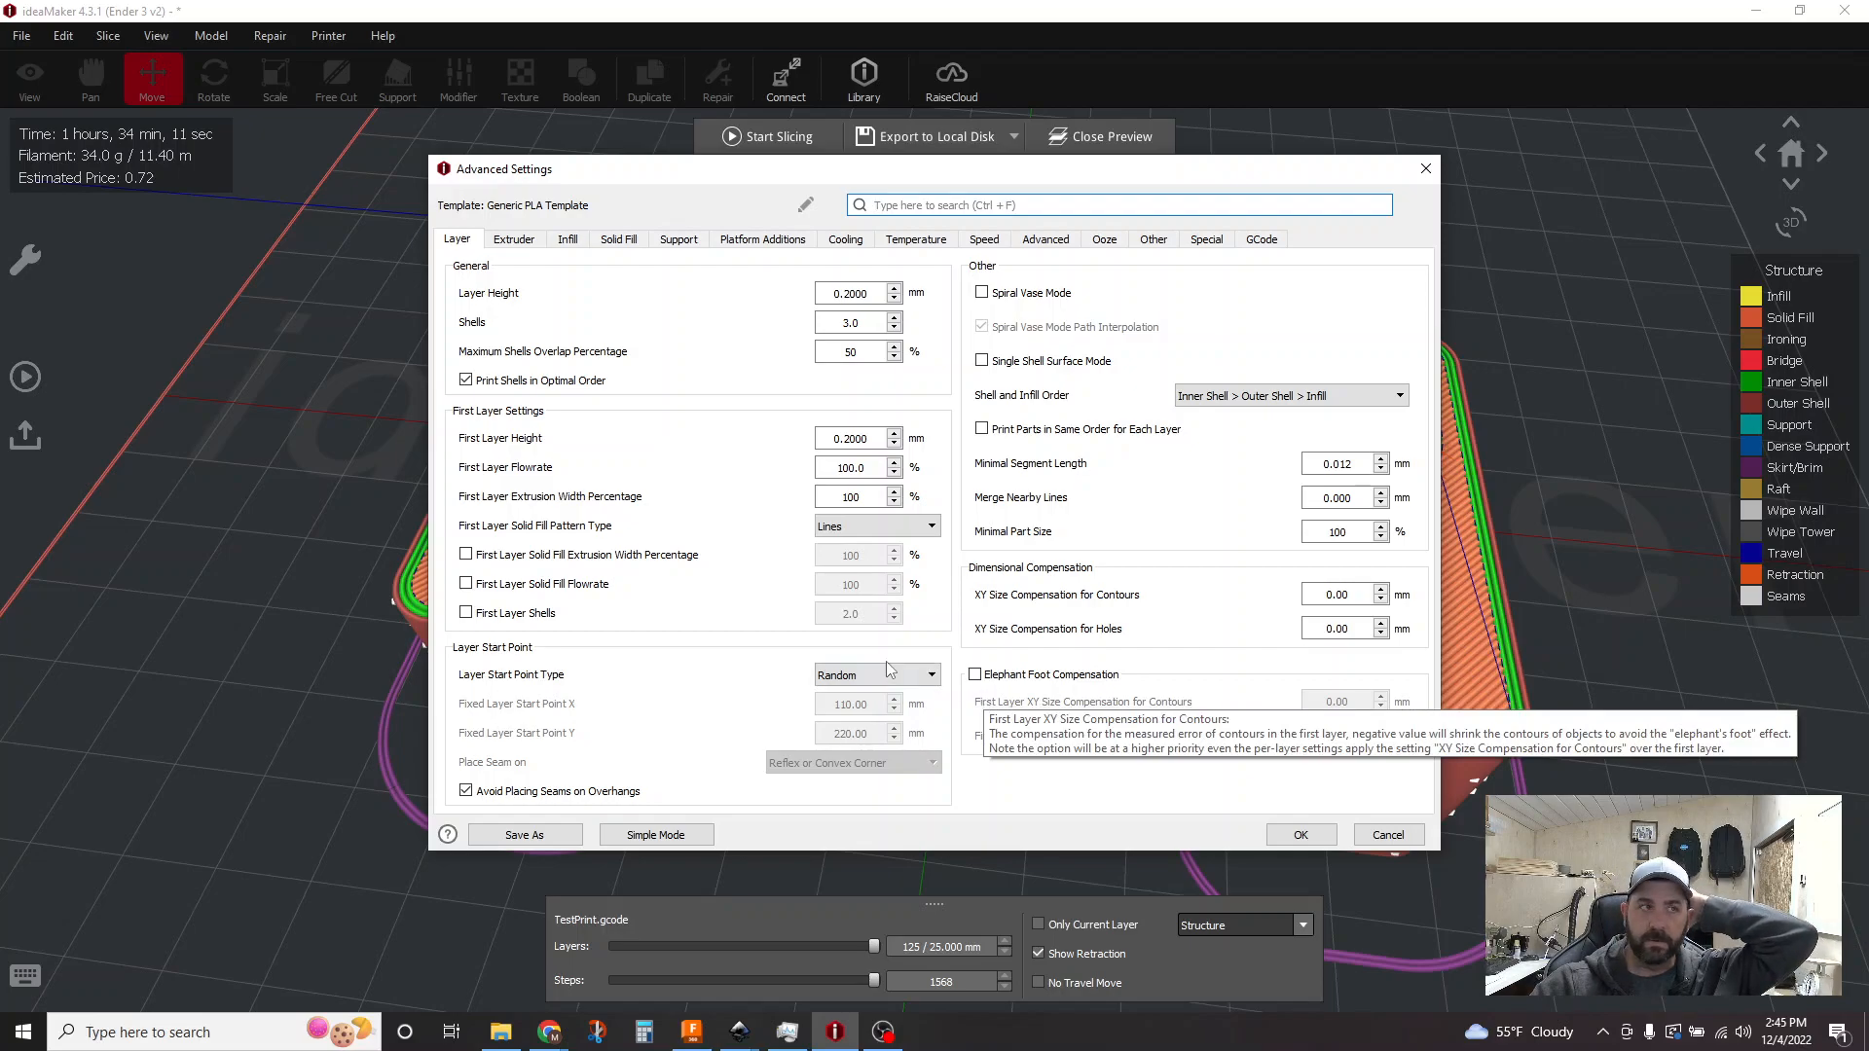
left_click(876, 674)
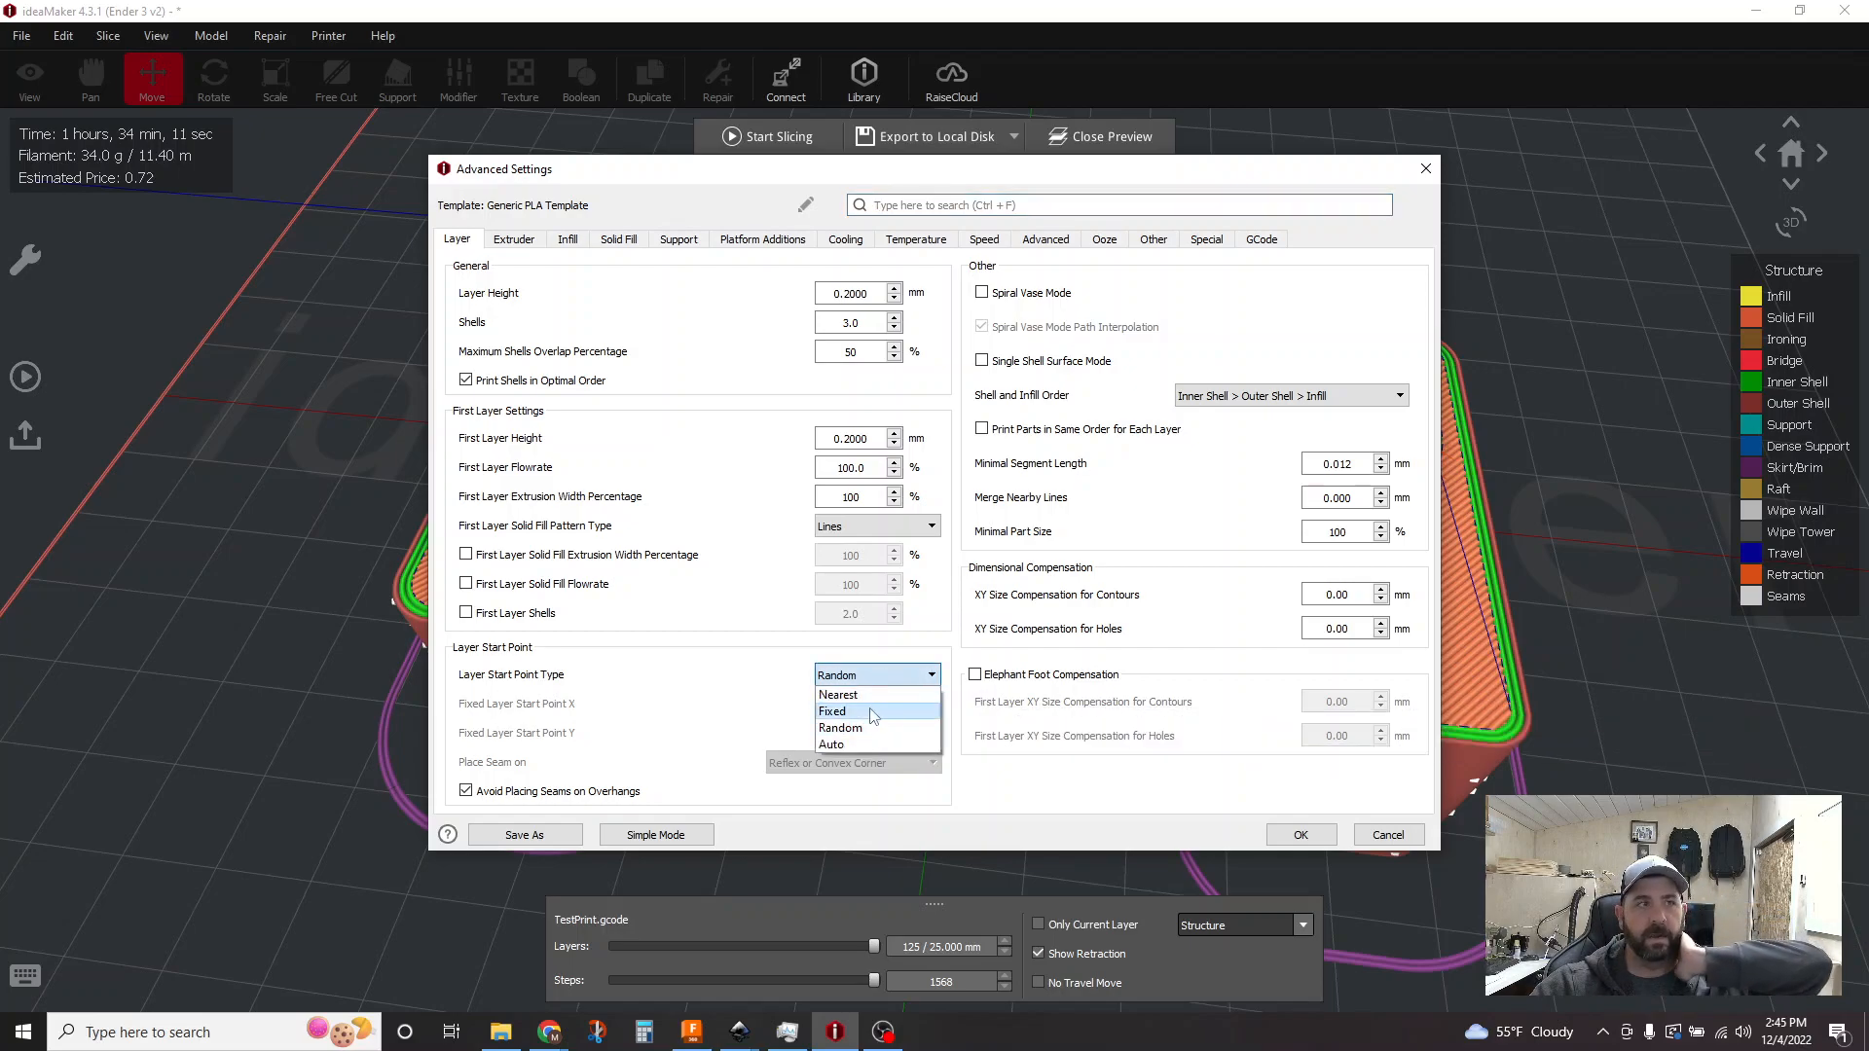
mouse_move(853, 728)
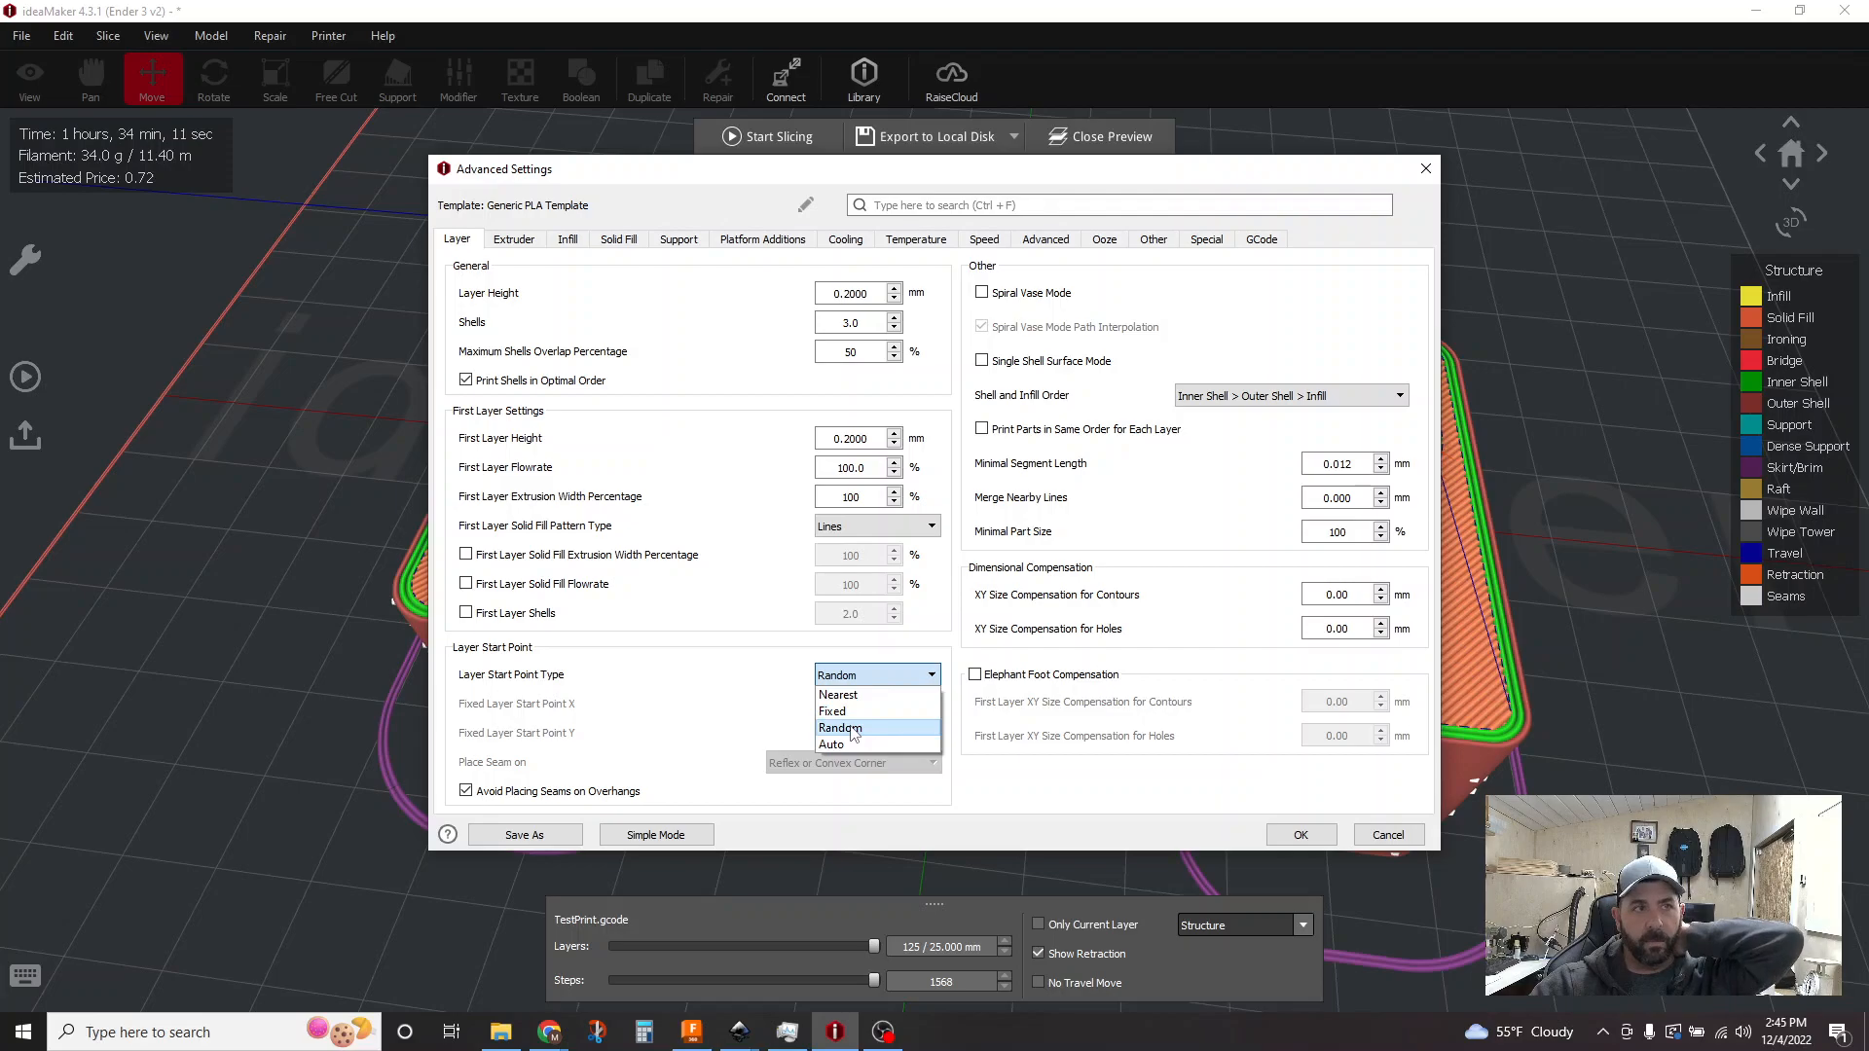
left_click(831, 713)
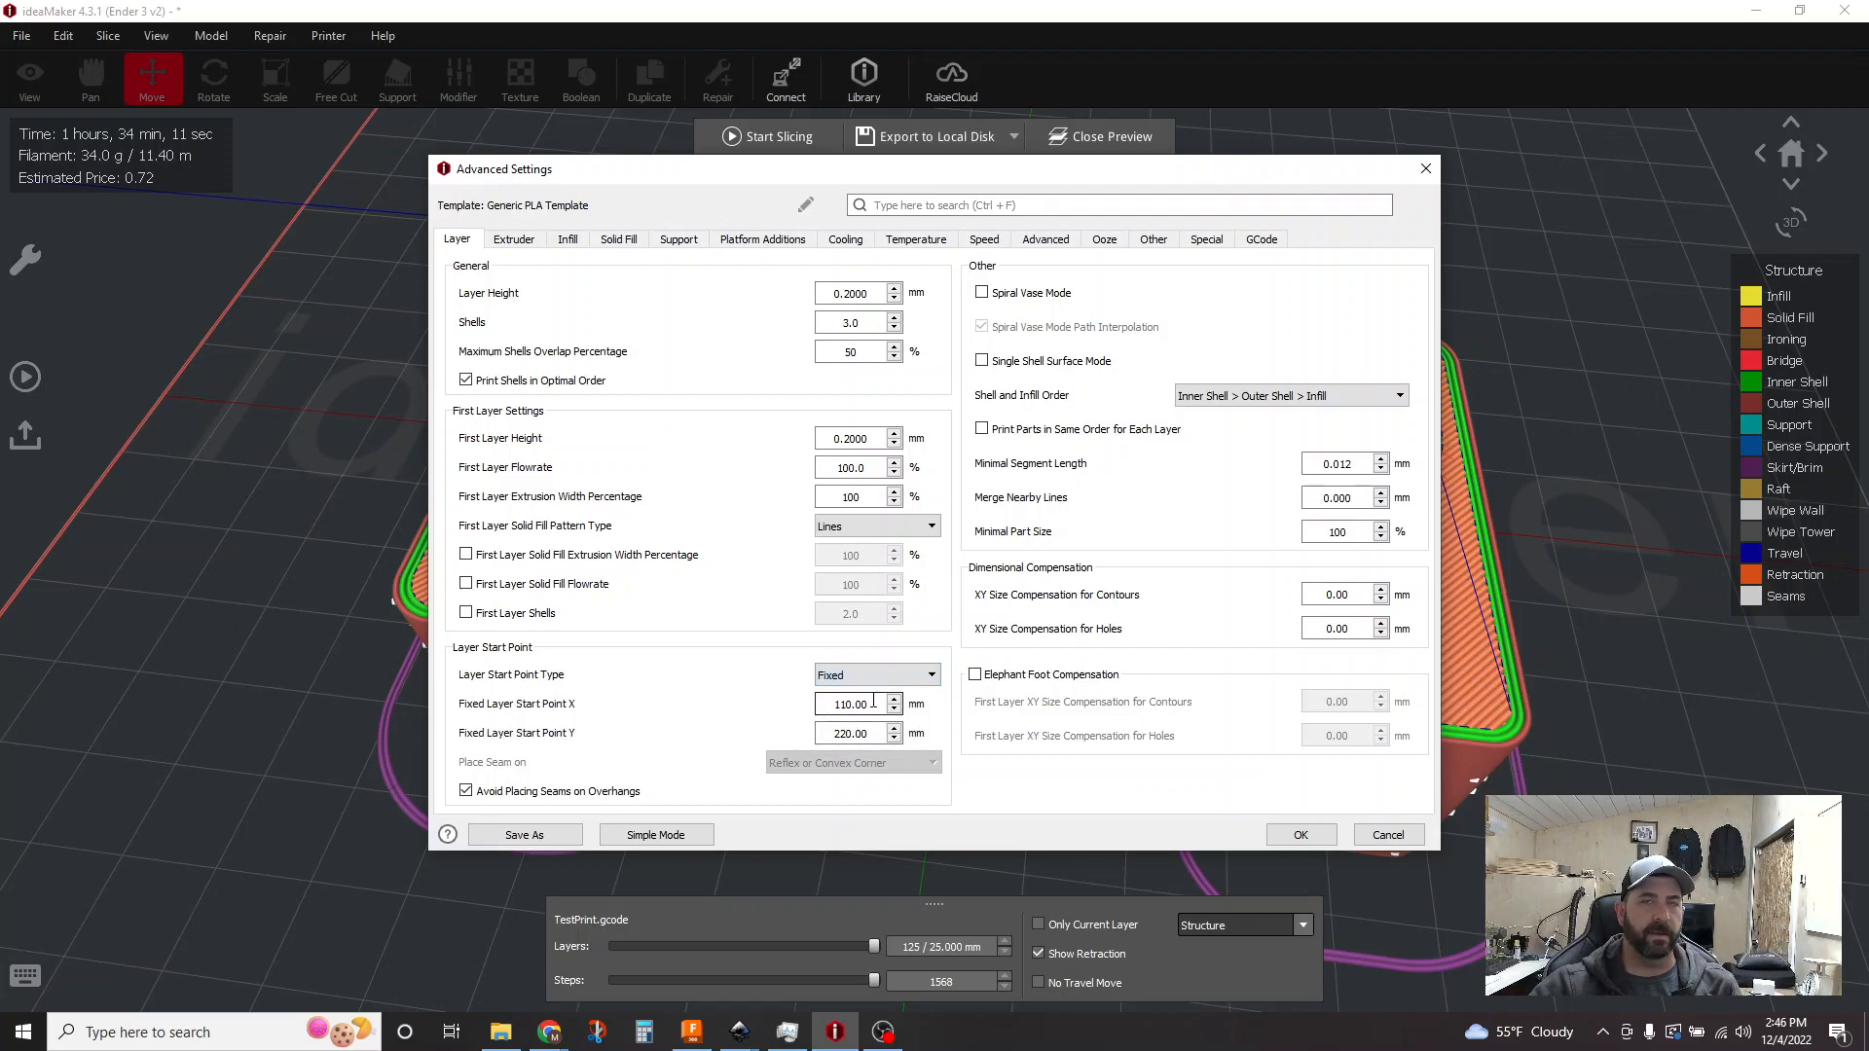
mouse_move(853, 705)
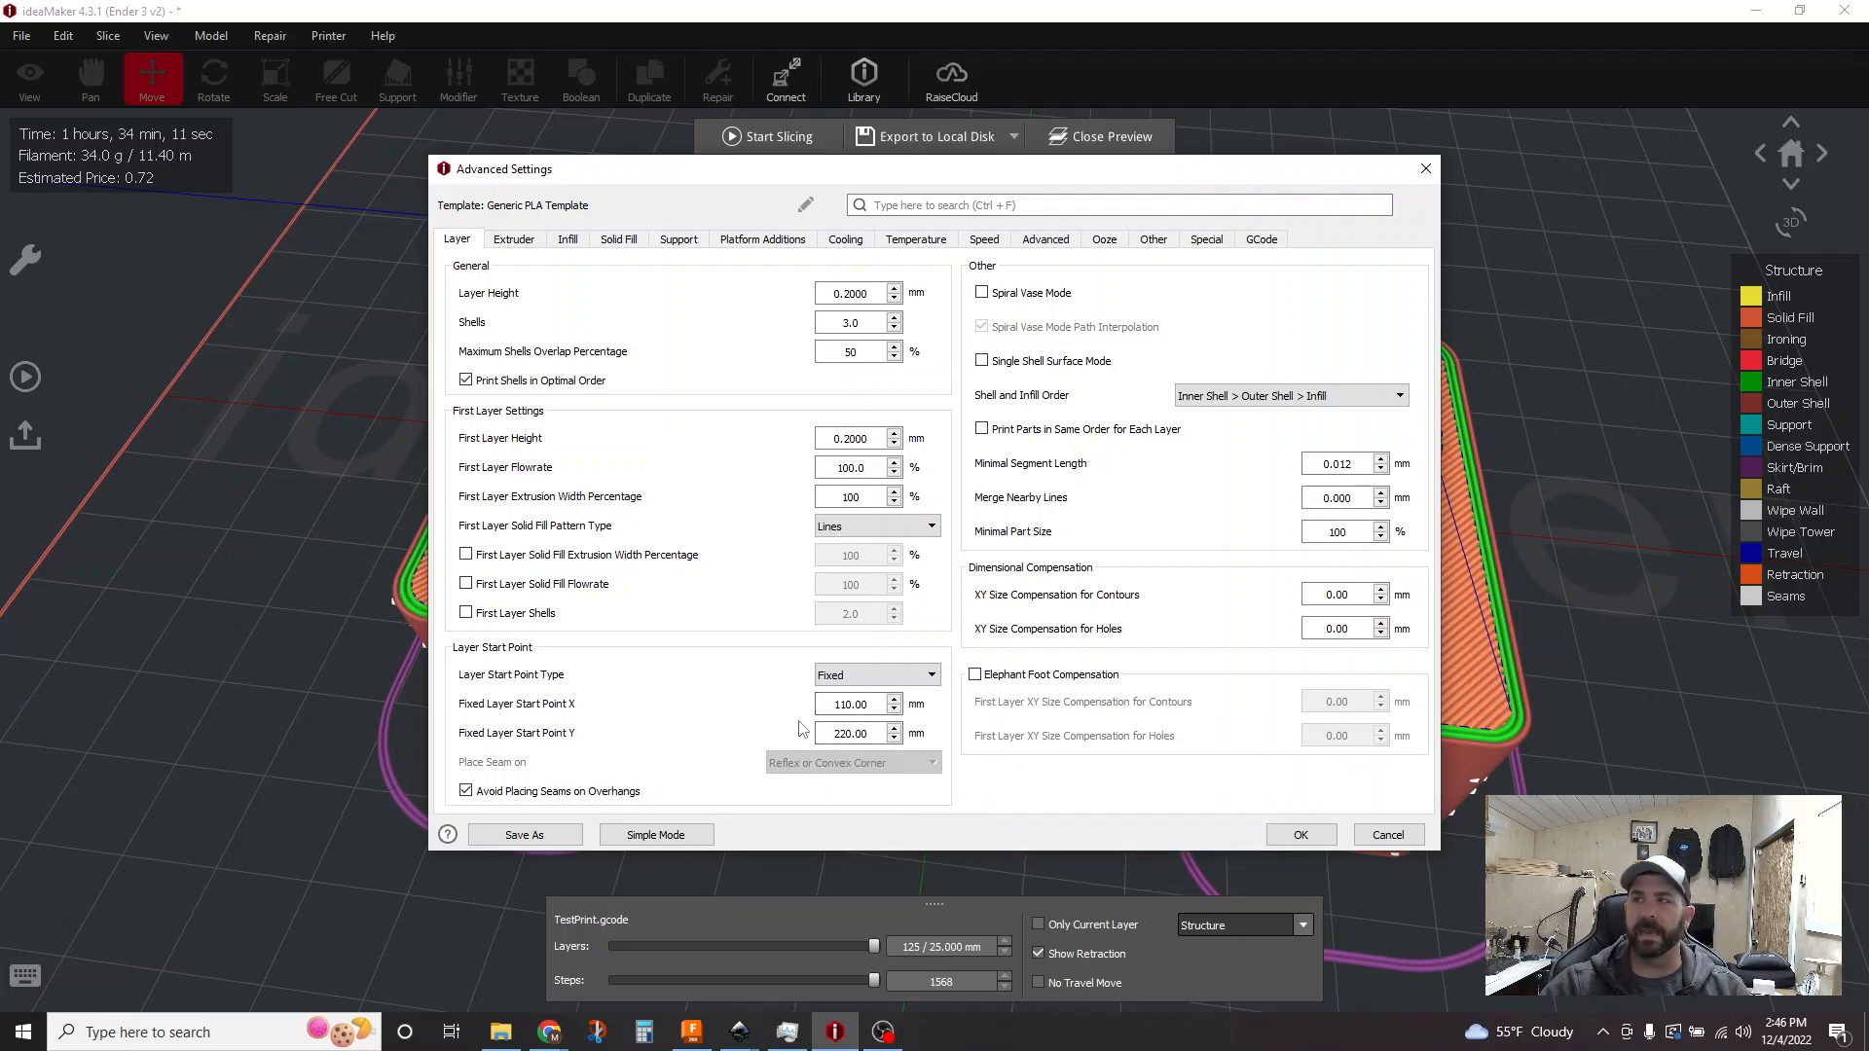
mouse_move(773, 723)
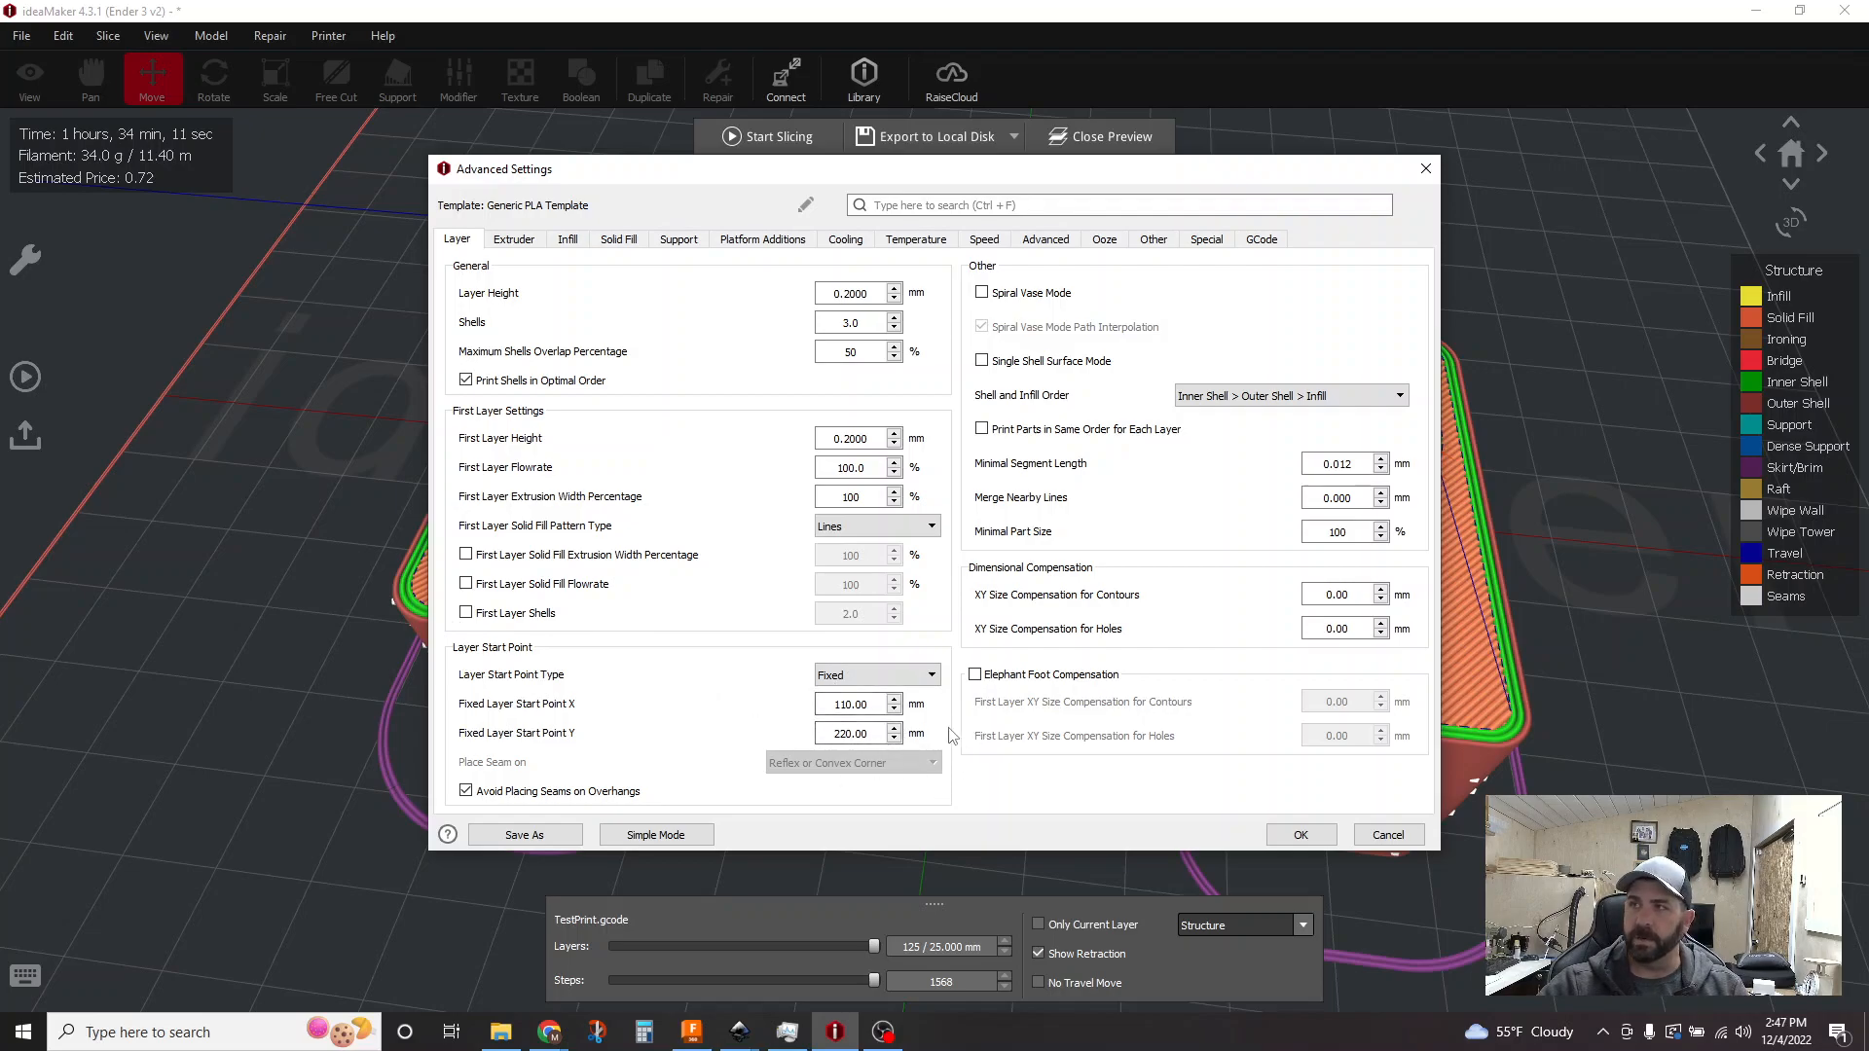
mouse_move(824, 733)
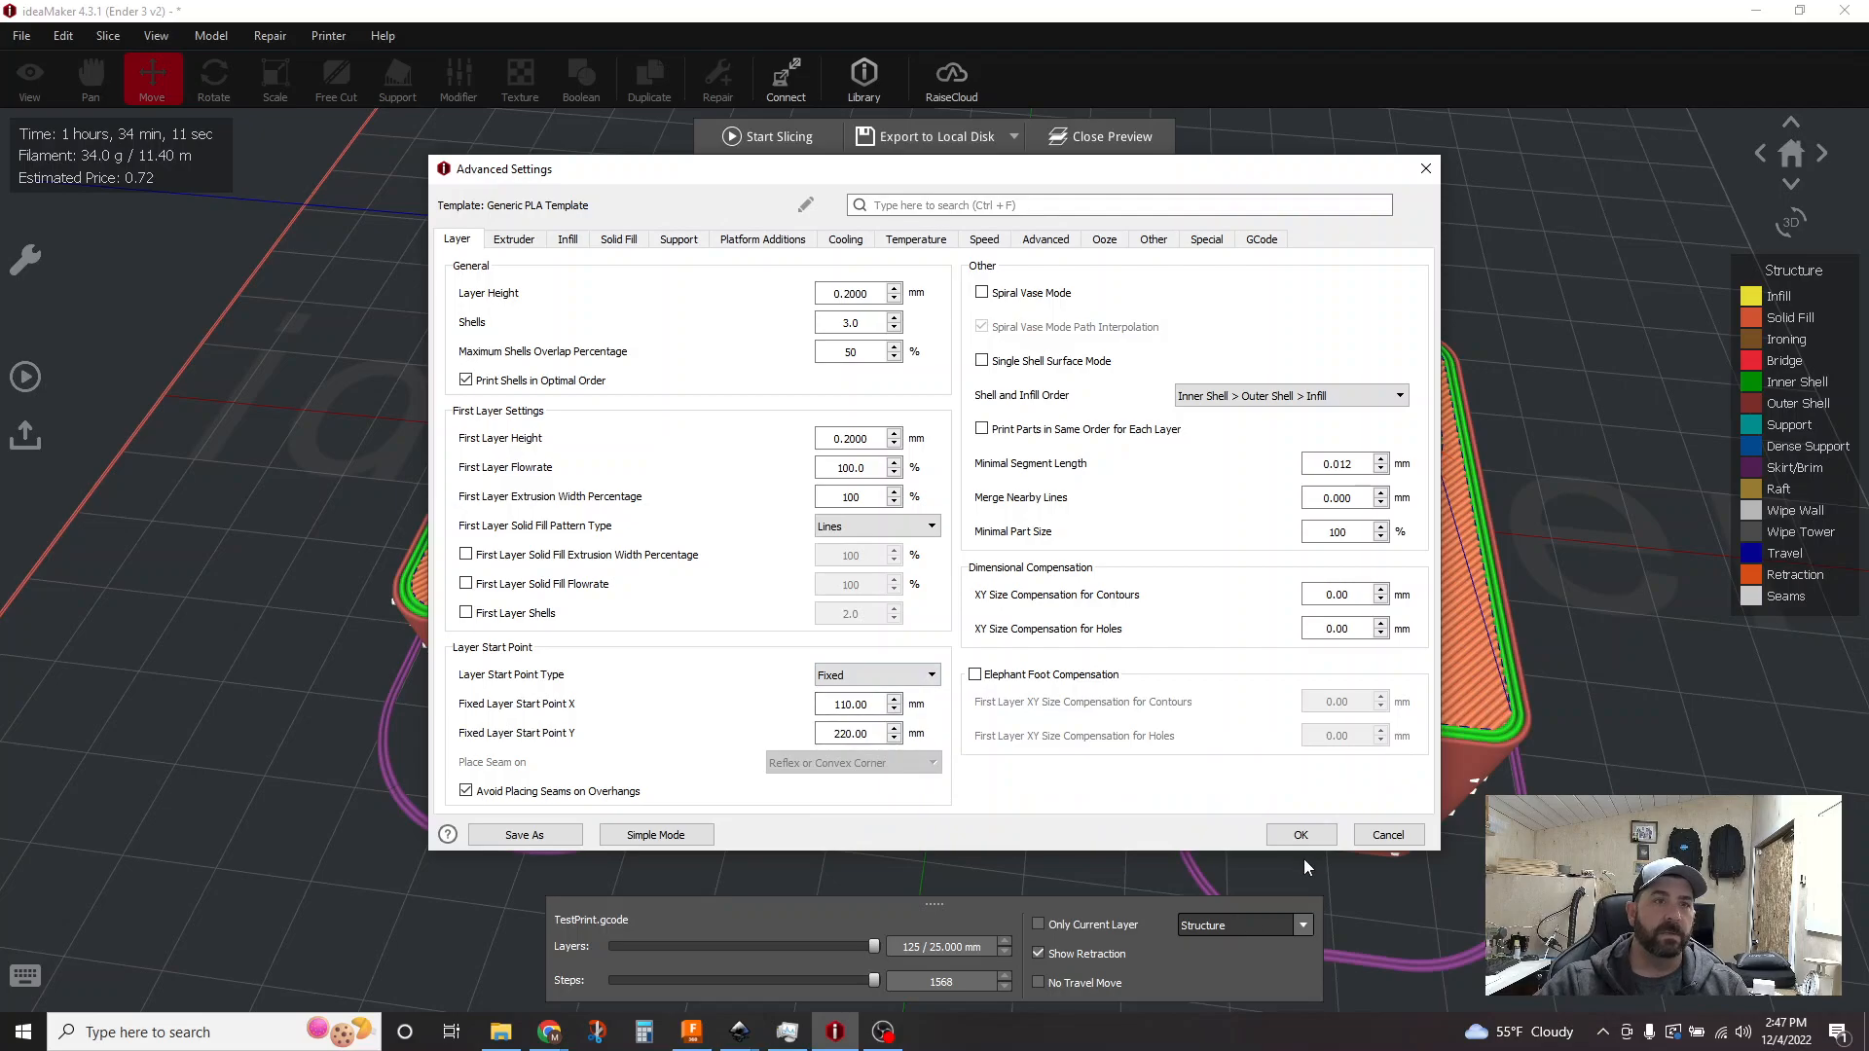
Step: Save the fixed start point settings and re-slice, estimating 1 h 31 min 56 s
left_click(1301, 833)
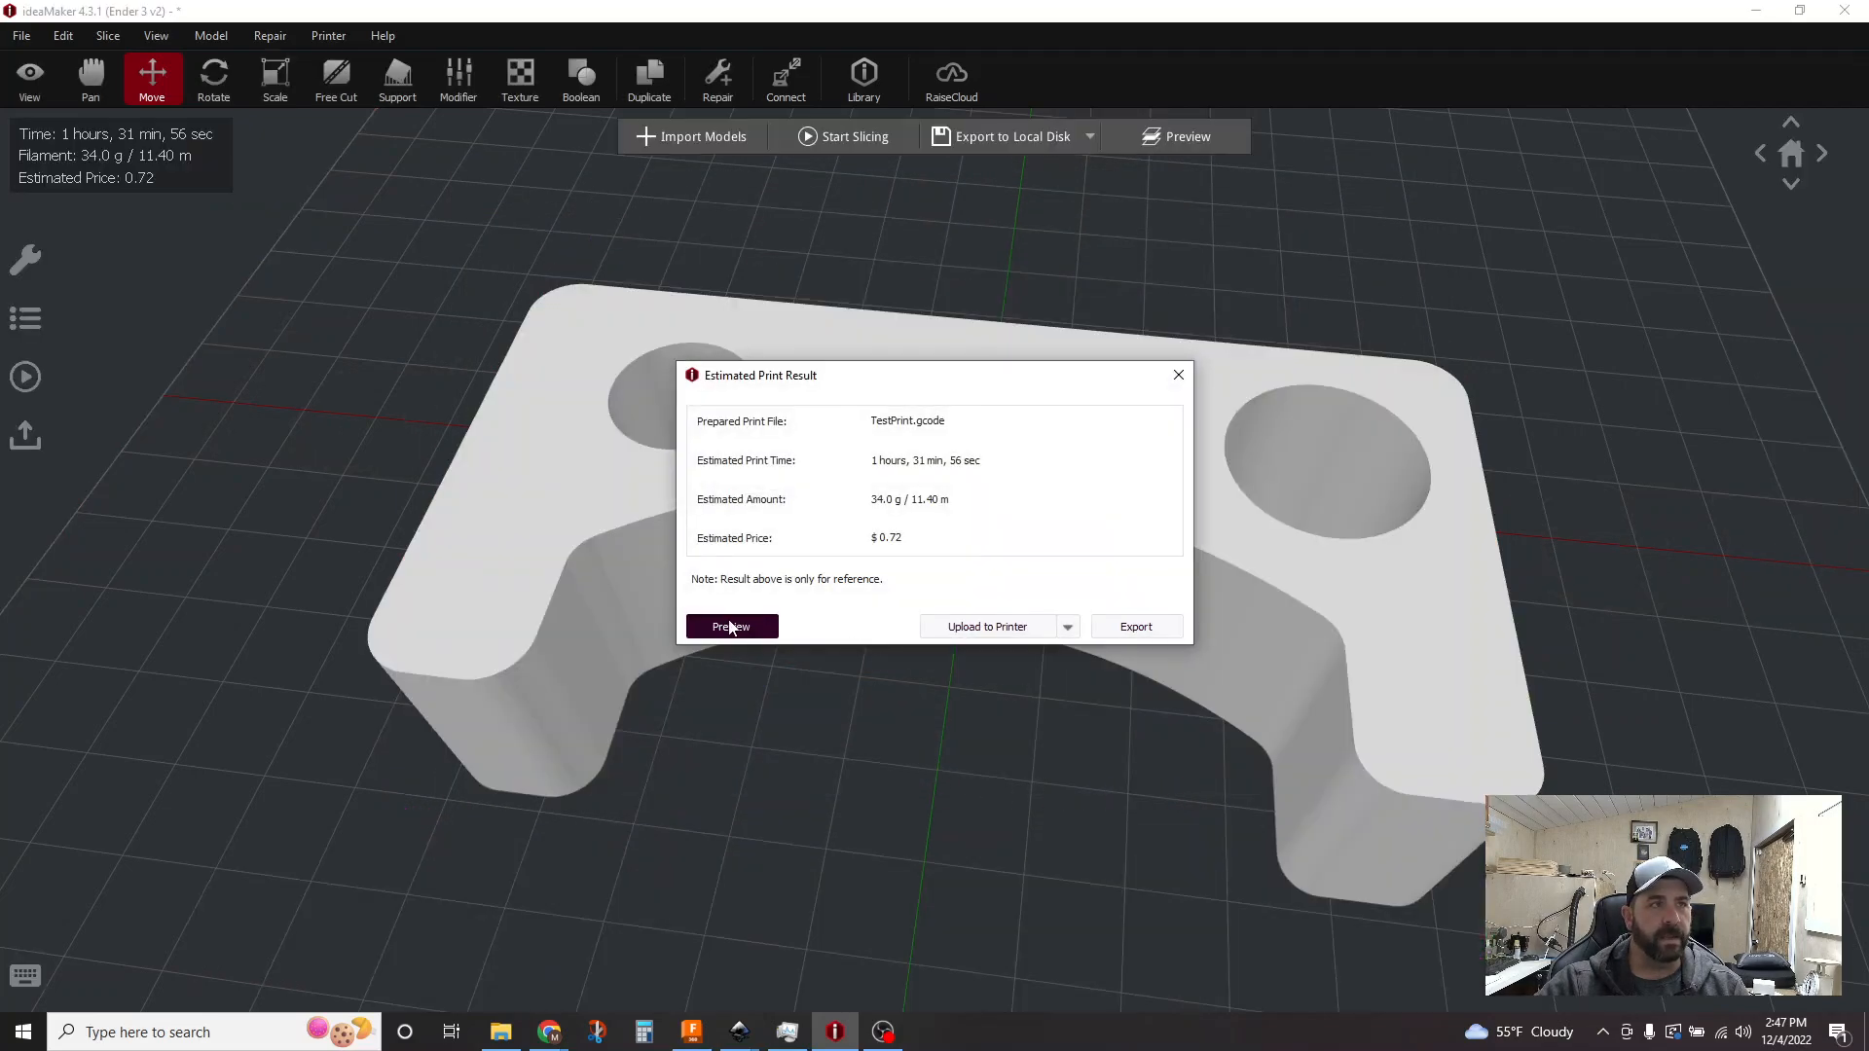
Step: Preview the newly sliced part with seams shown lined up inside the holes
left_click(732, 627)
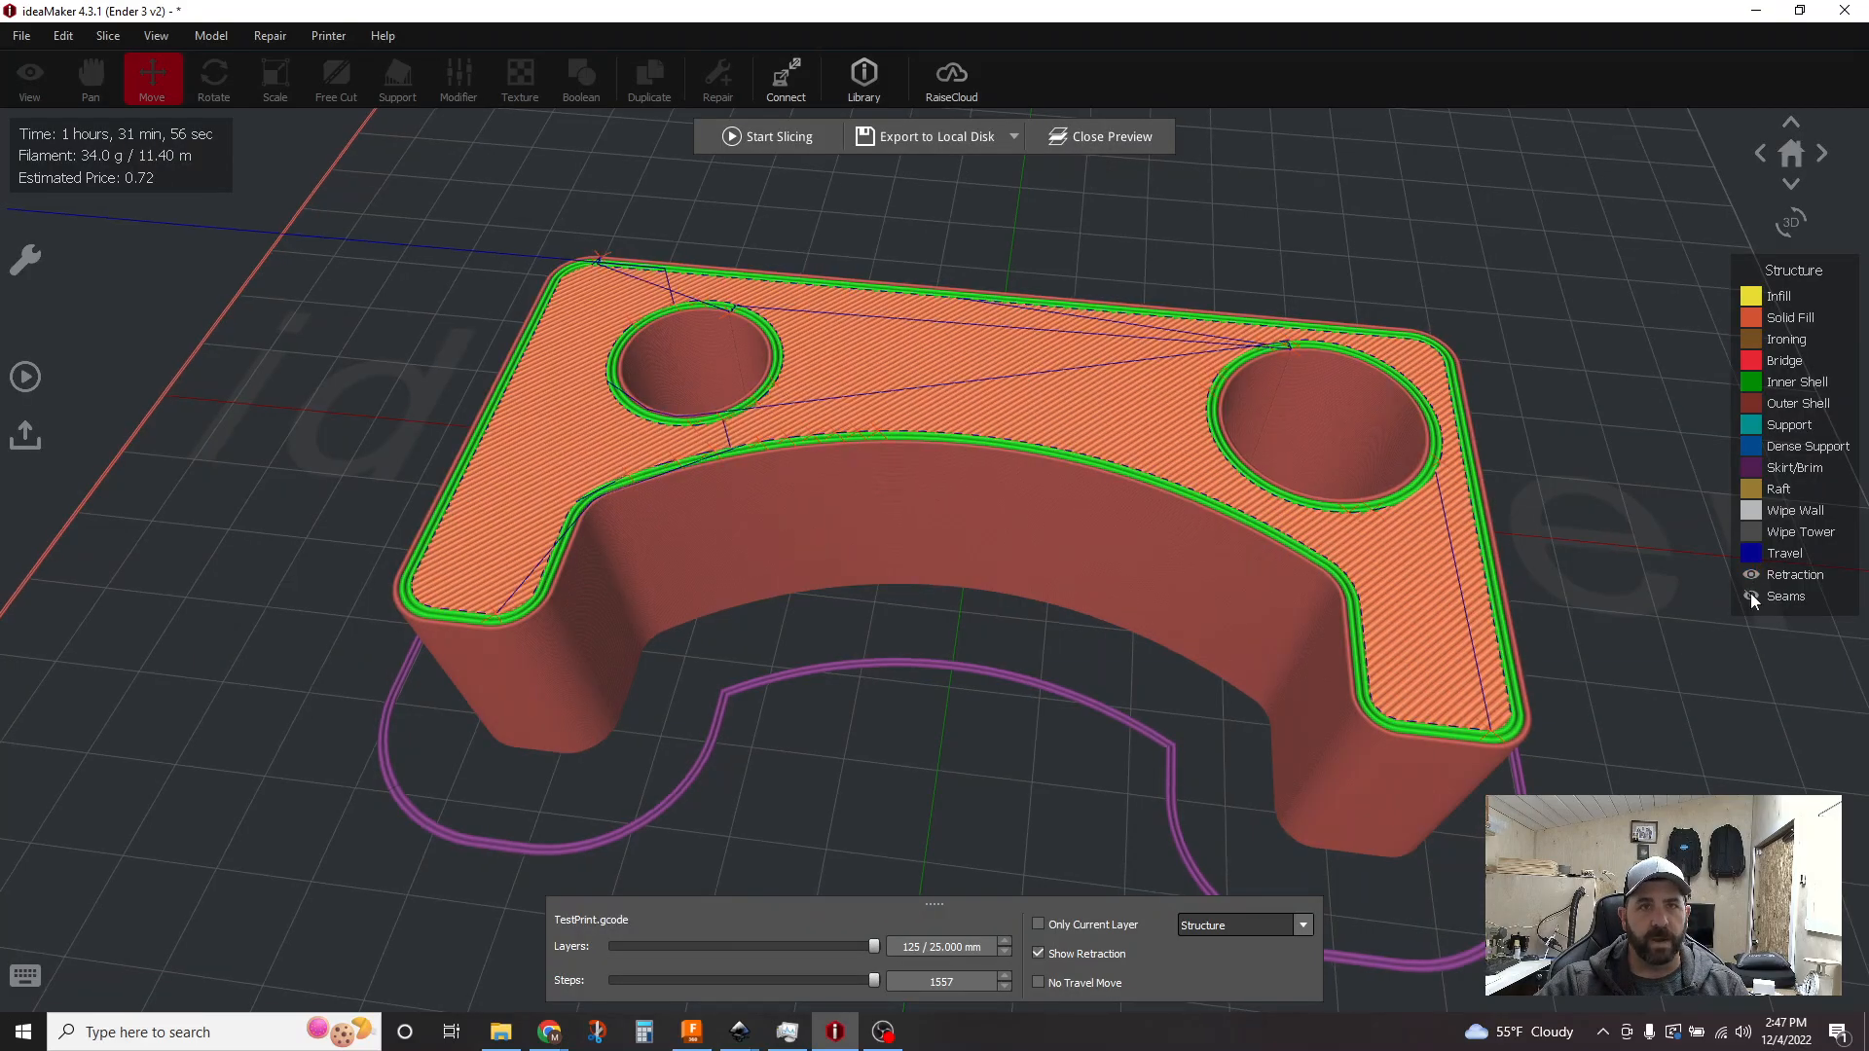
left_click(1751, 596)
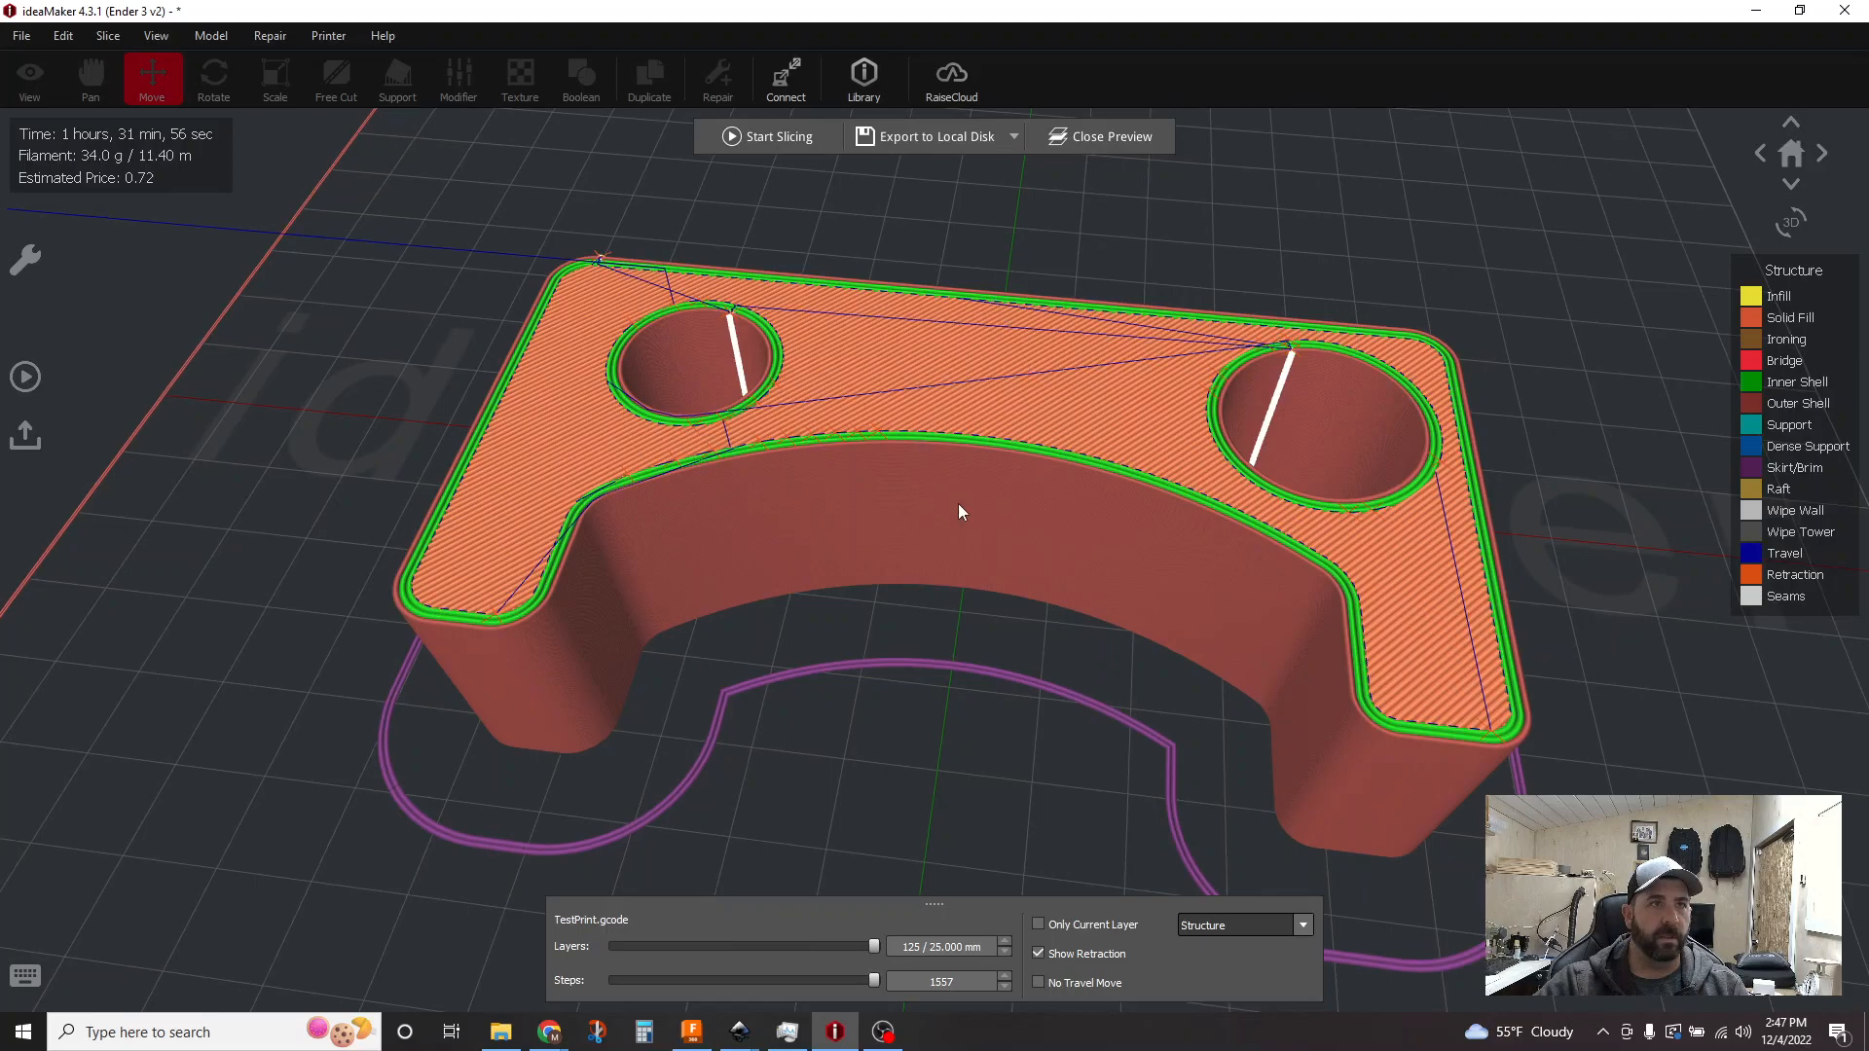
mouse_move(808, 683)
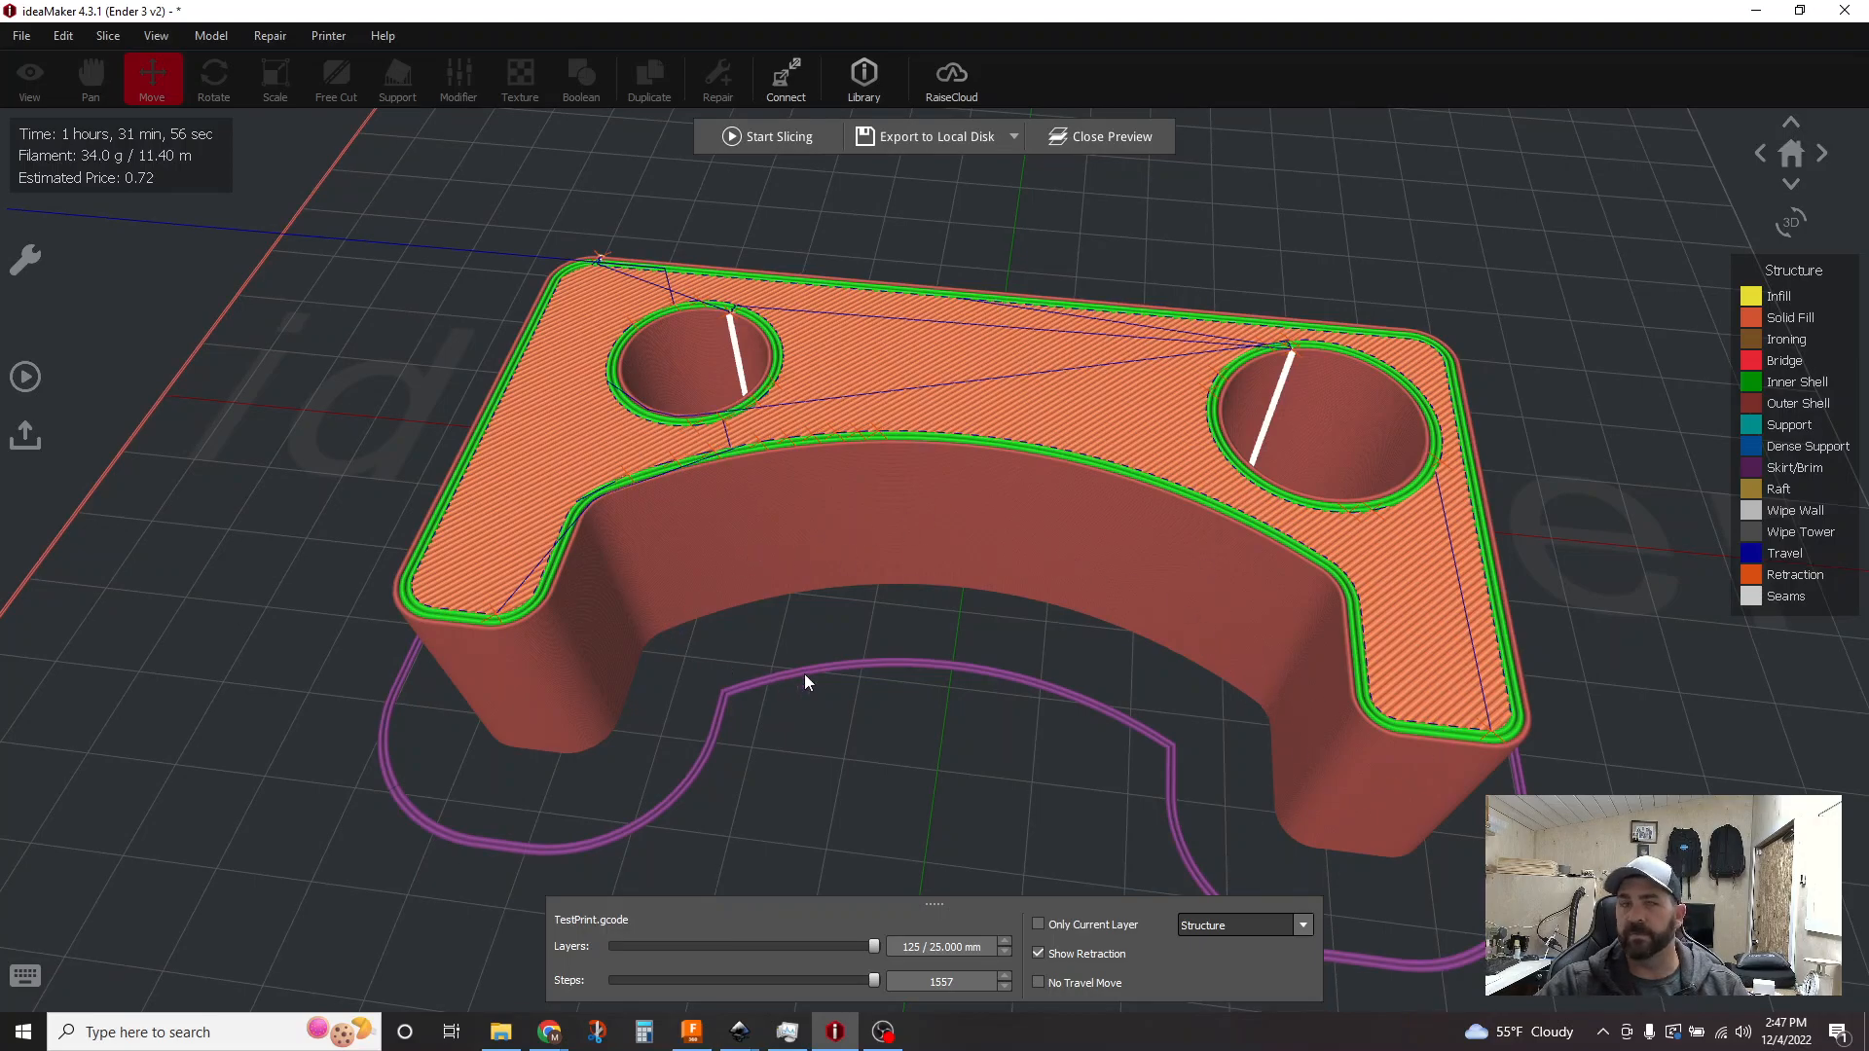
mouse_move(839, 390)
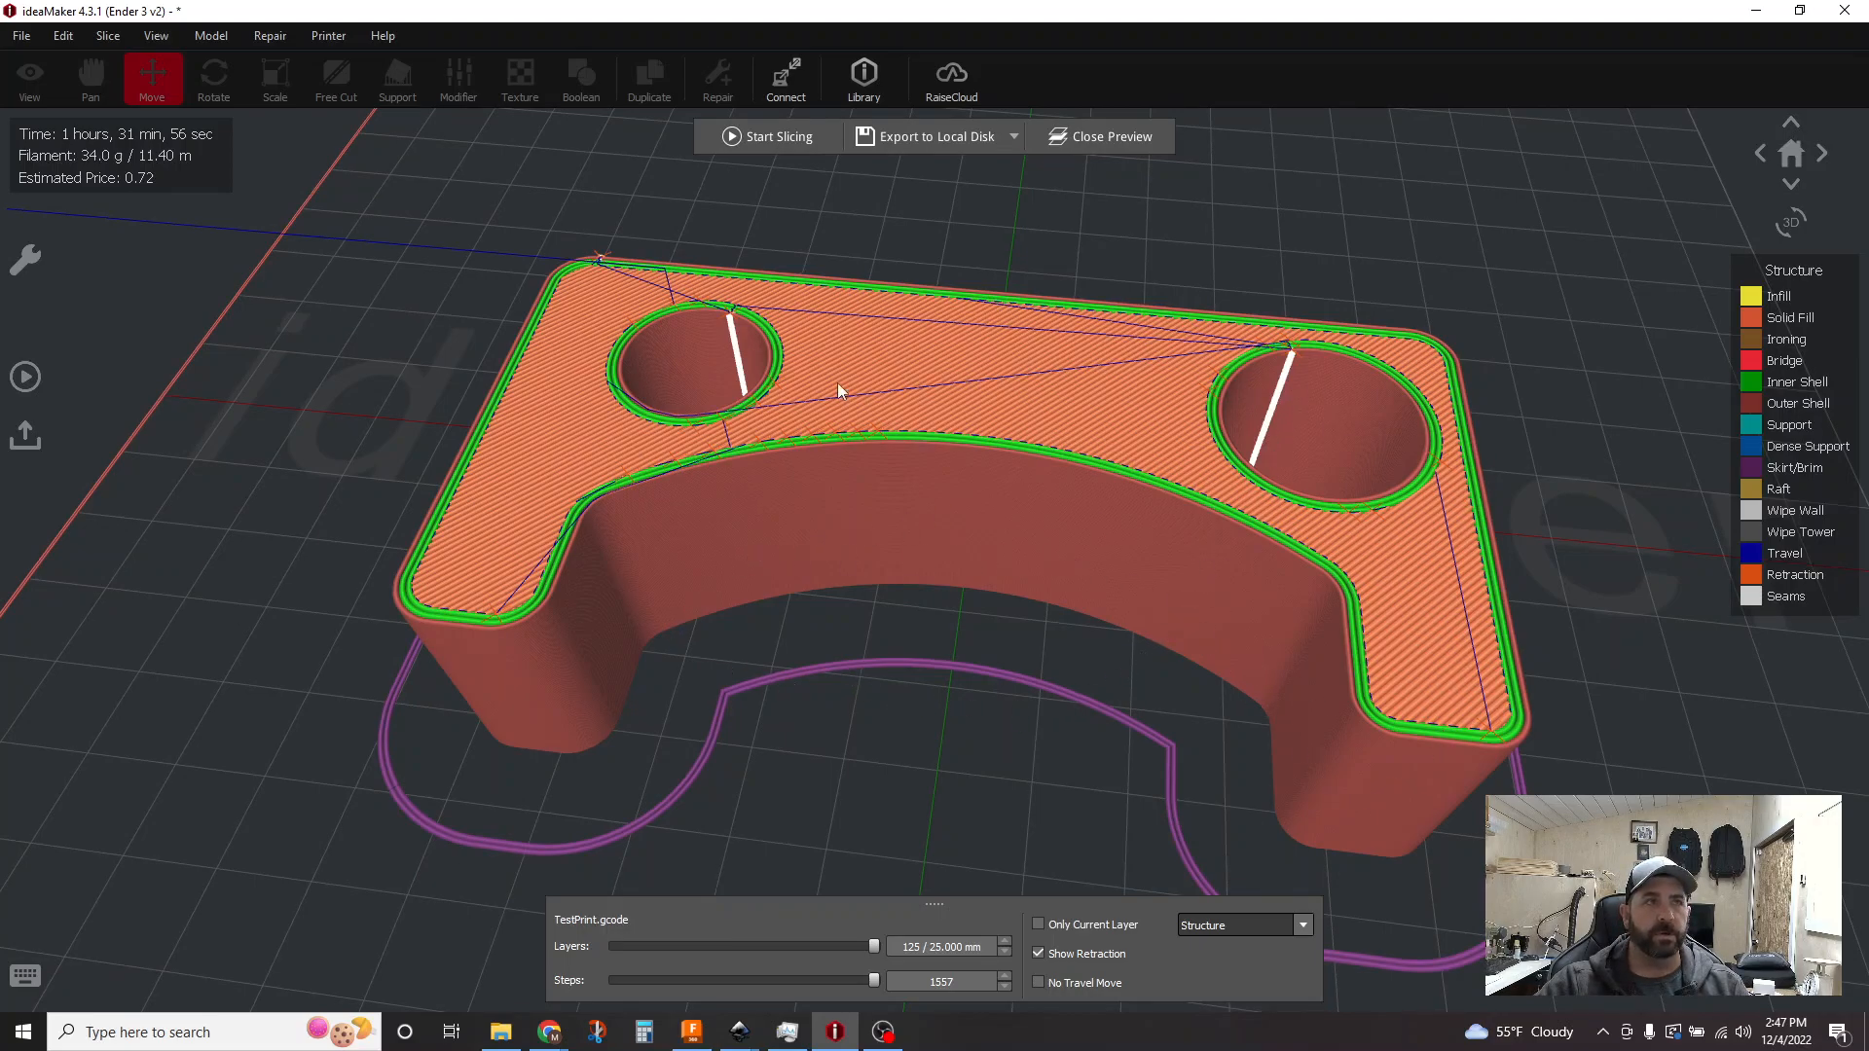
mouse_move(1287, 433)
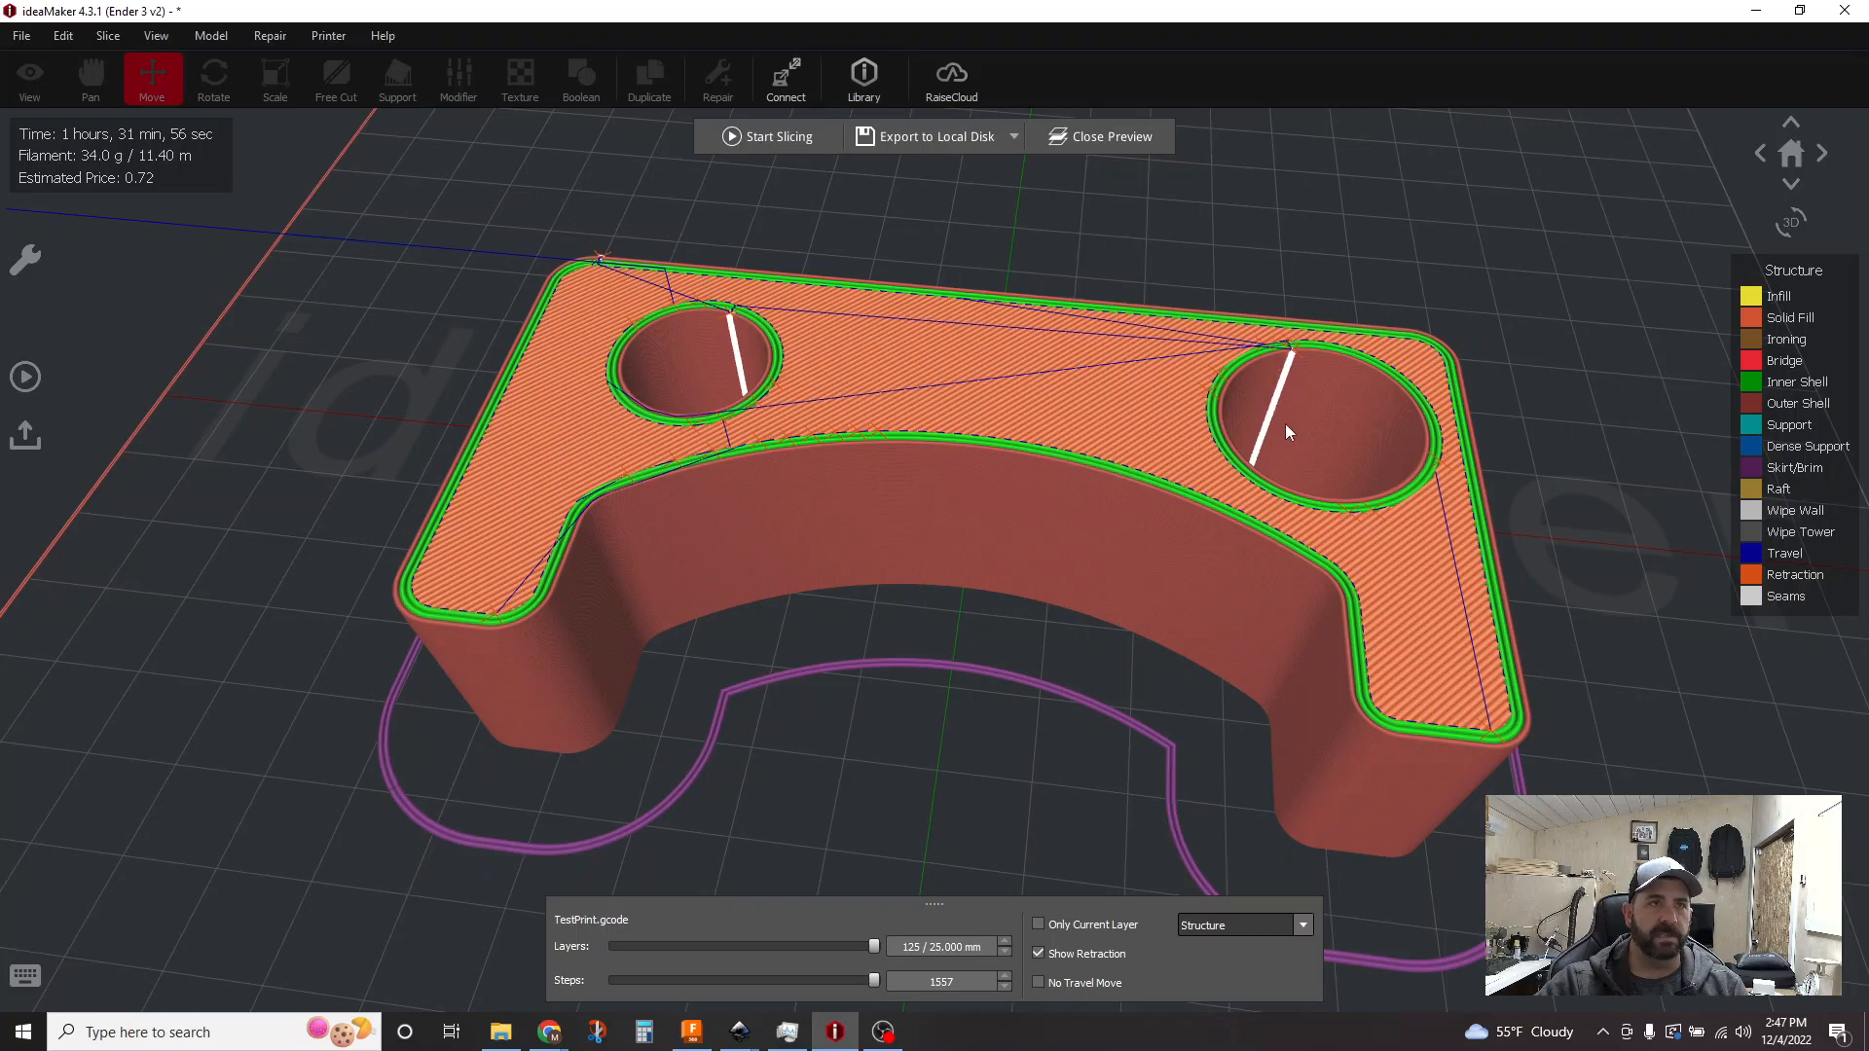
mouse_move(1200, 613)
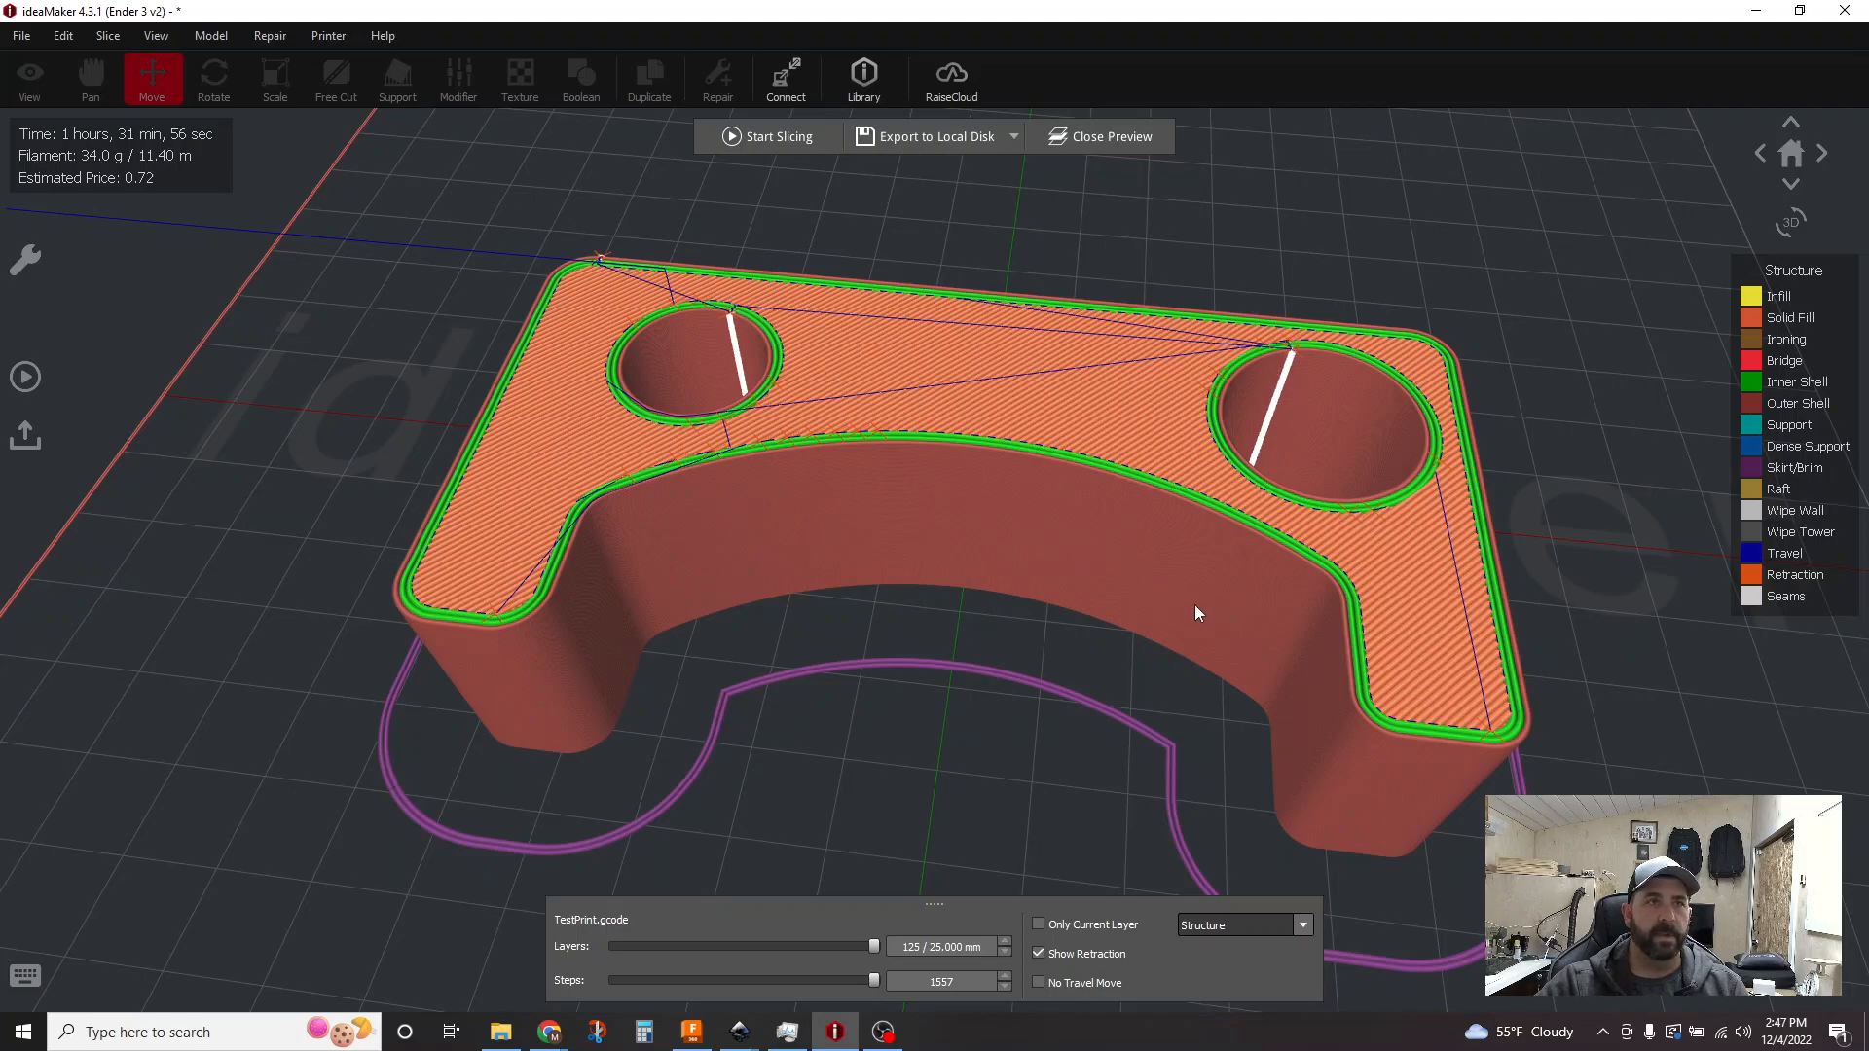
mouse_move(1204, 617)
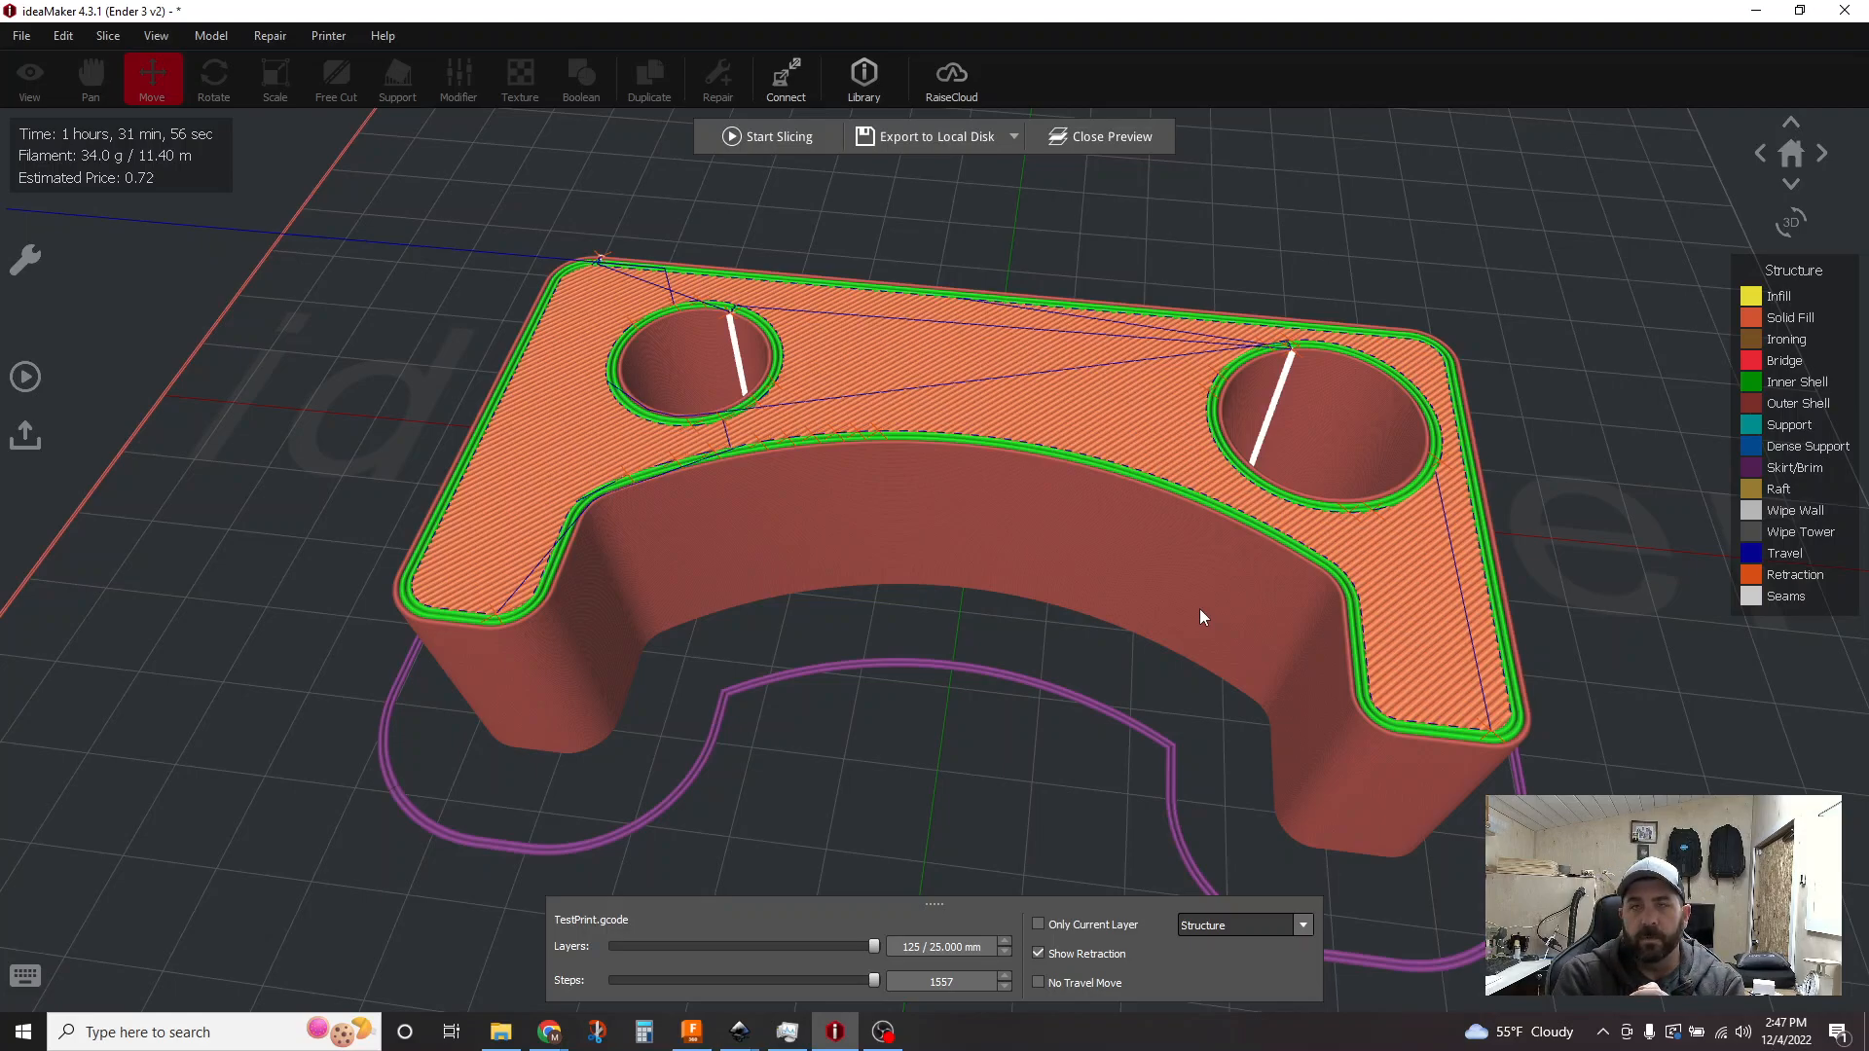
mouse_move(1371, 444)
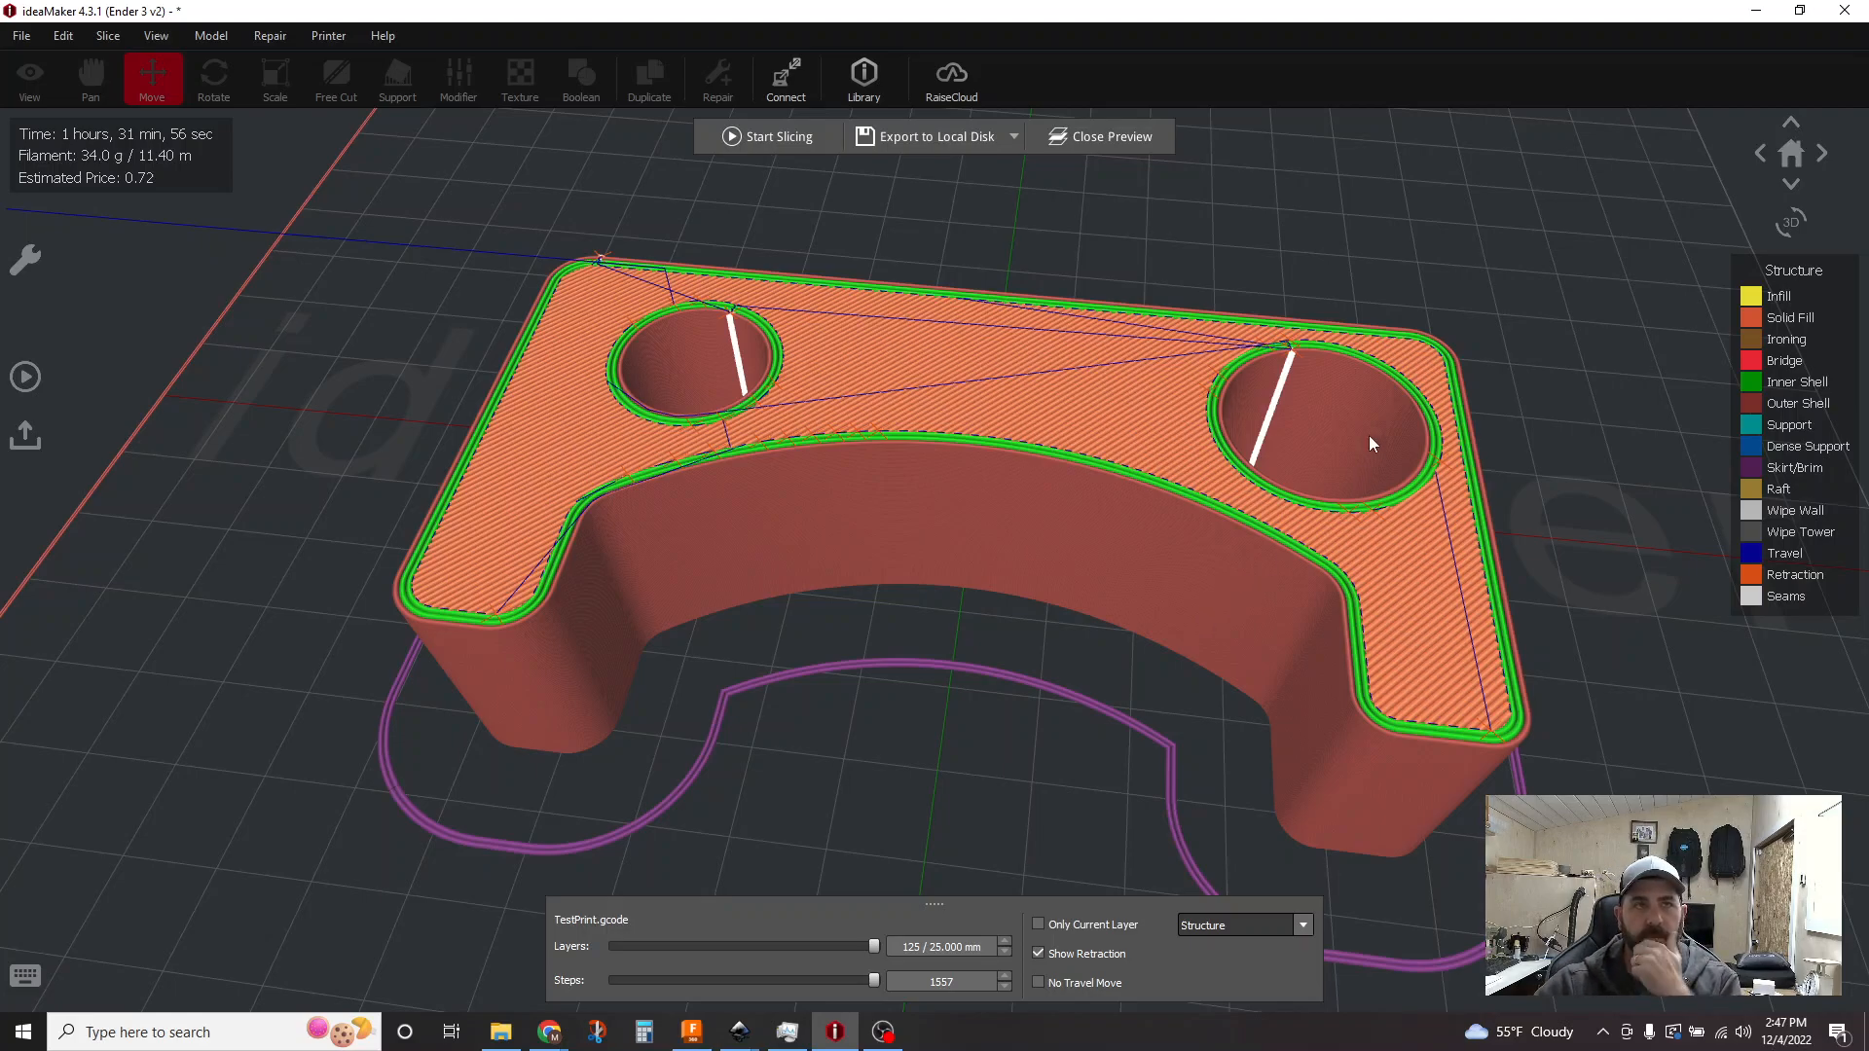
mouse_move(1336, 444)
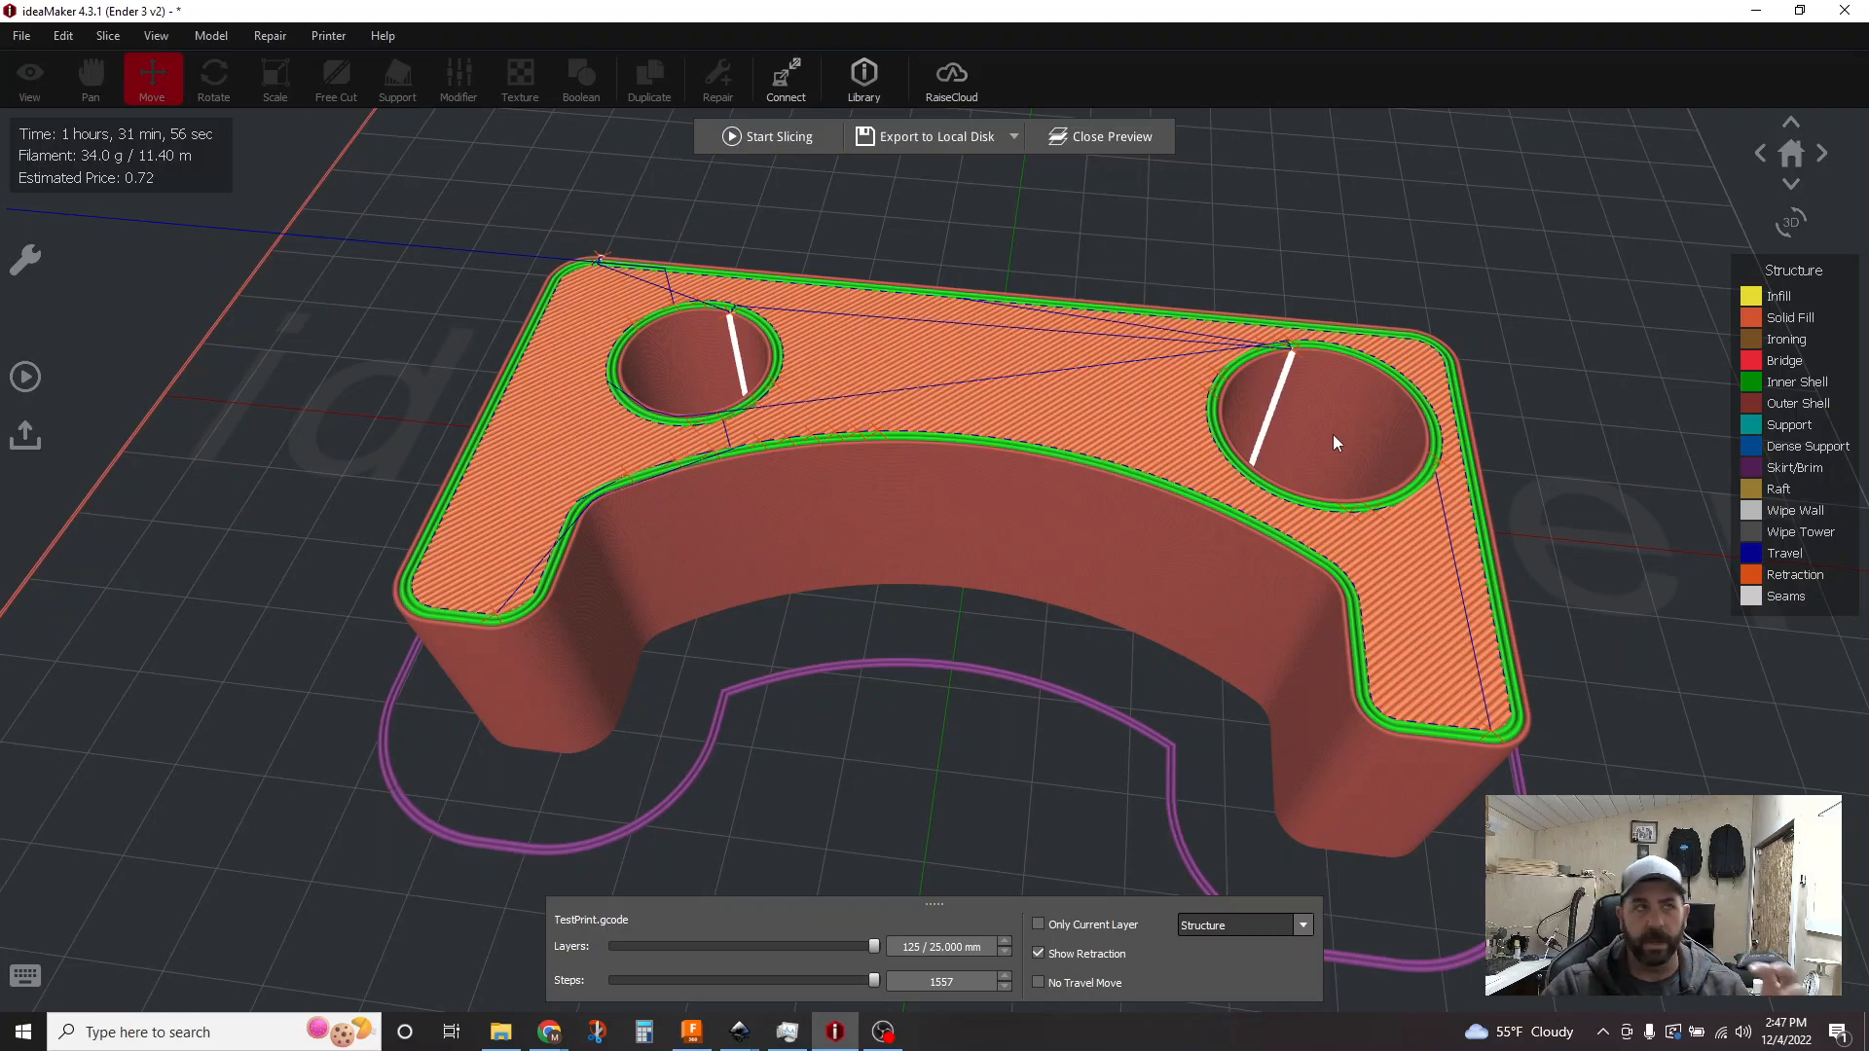
mouse_move(759, 352)
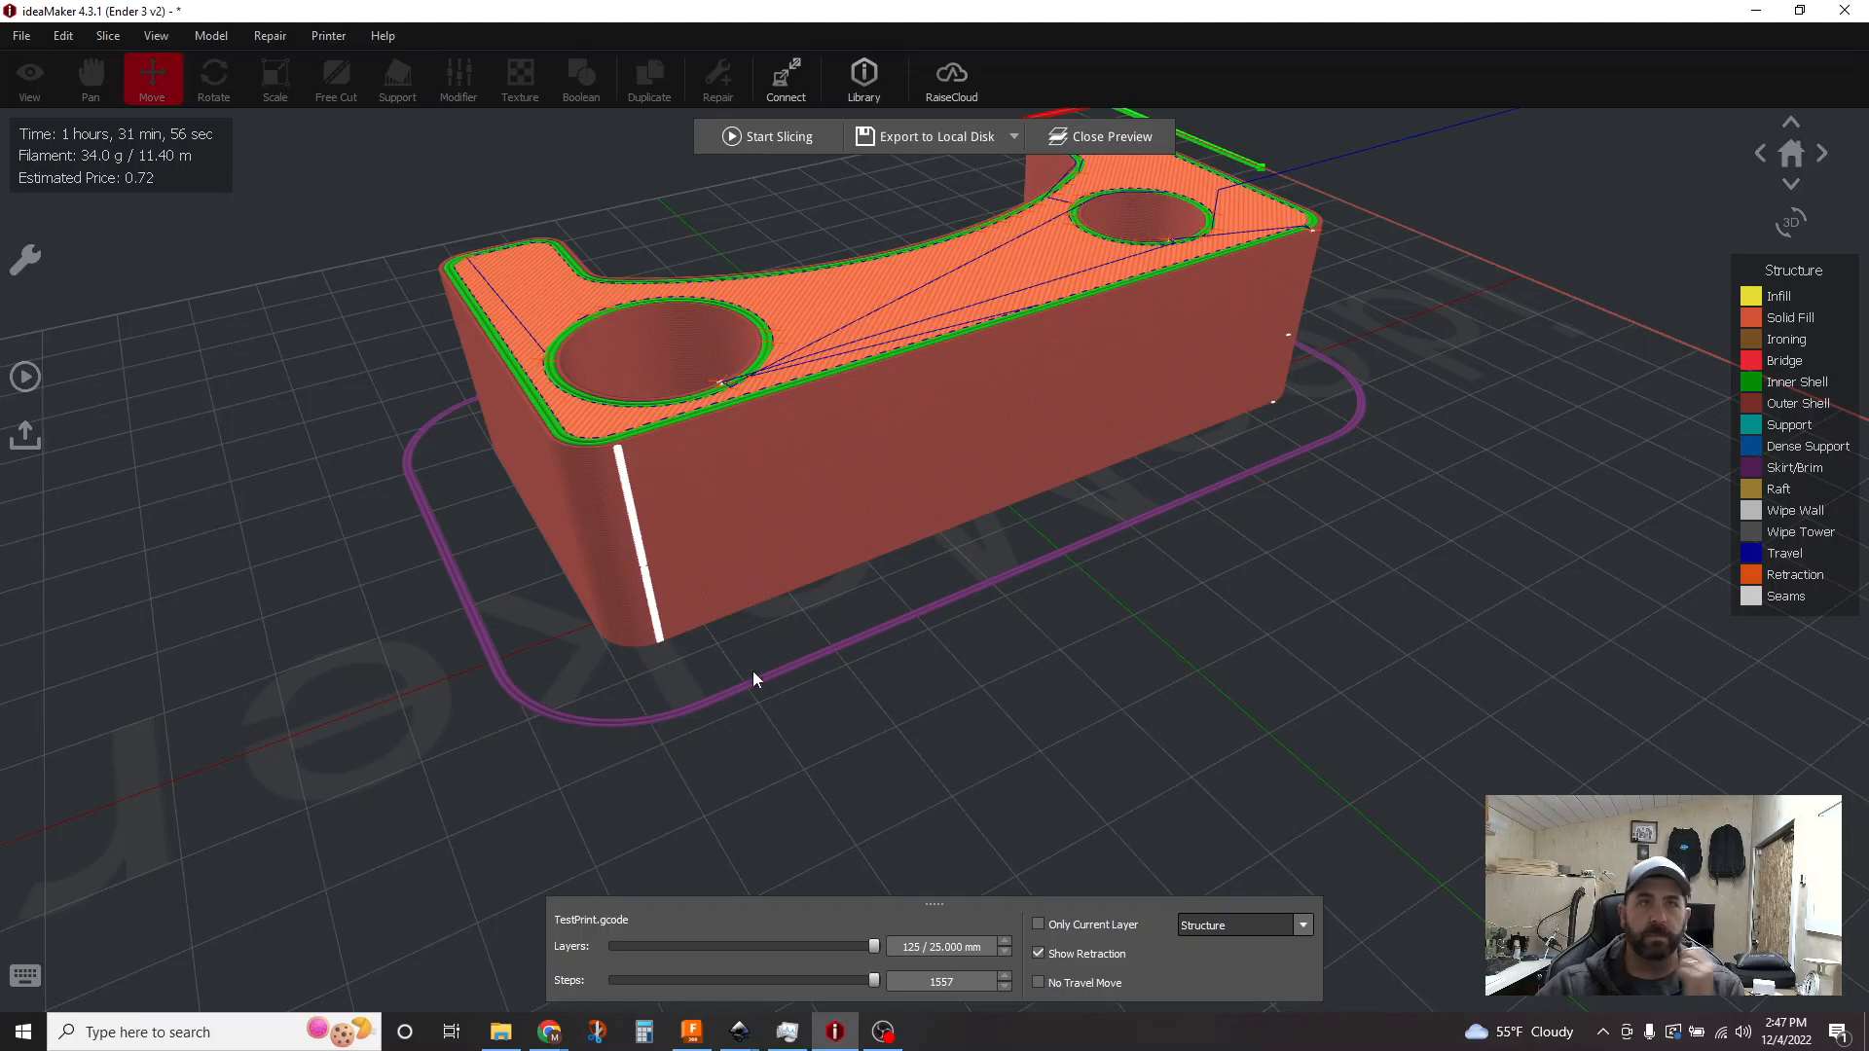
mouse_move(755, 643)
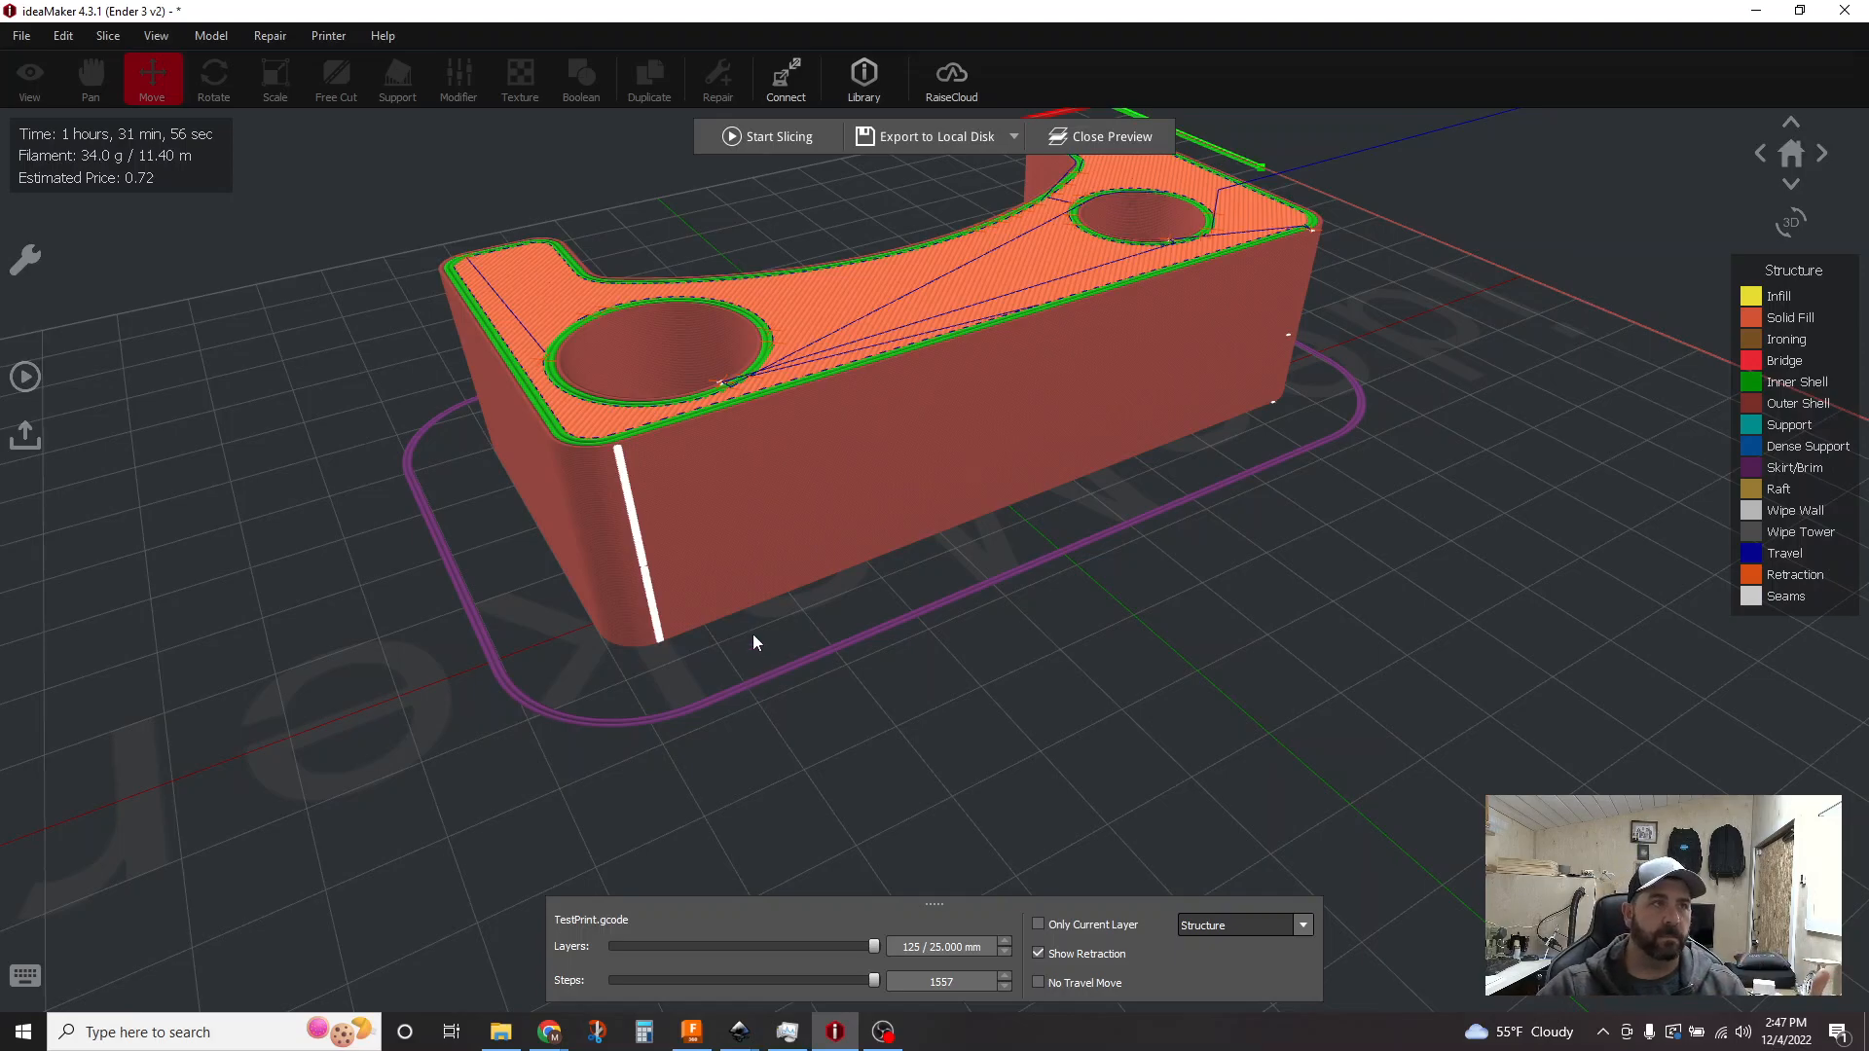
mouse_move(532, 729)
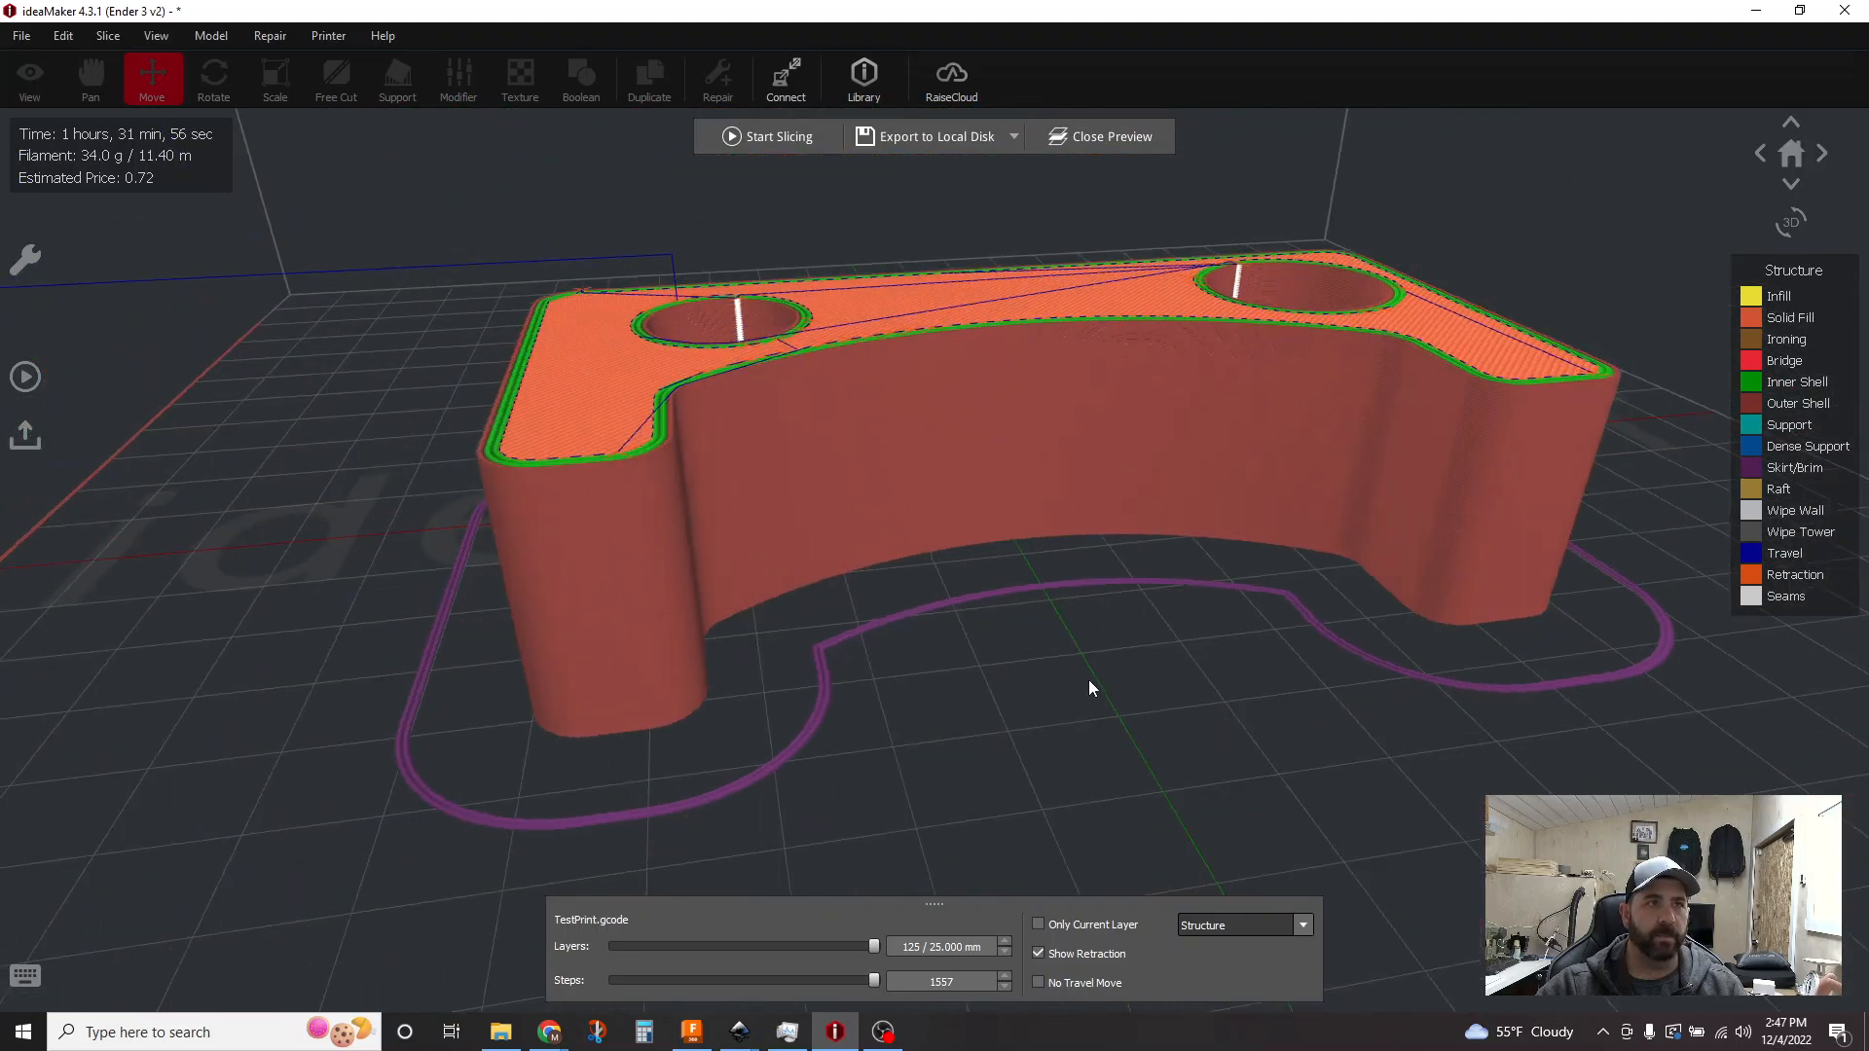
Step: Orbit the part to check seams on each side, then bring up the template choices
left_click_drag(1087, 687, 1080, 601)
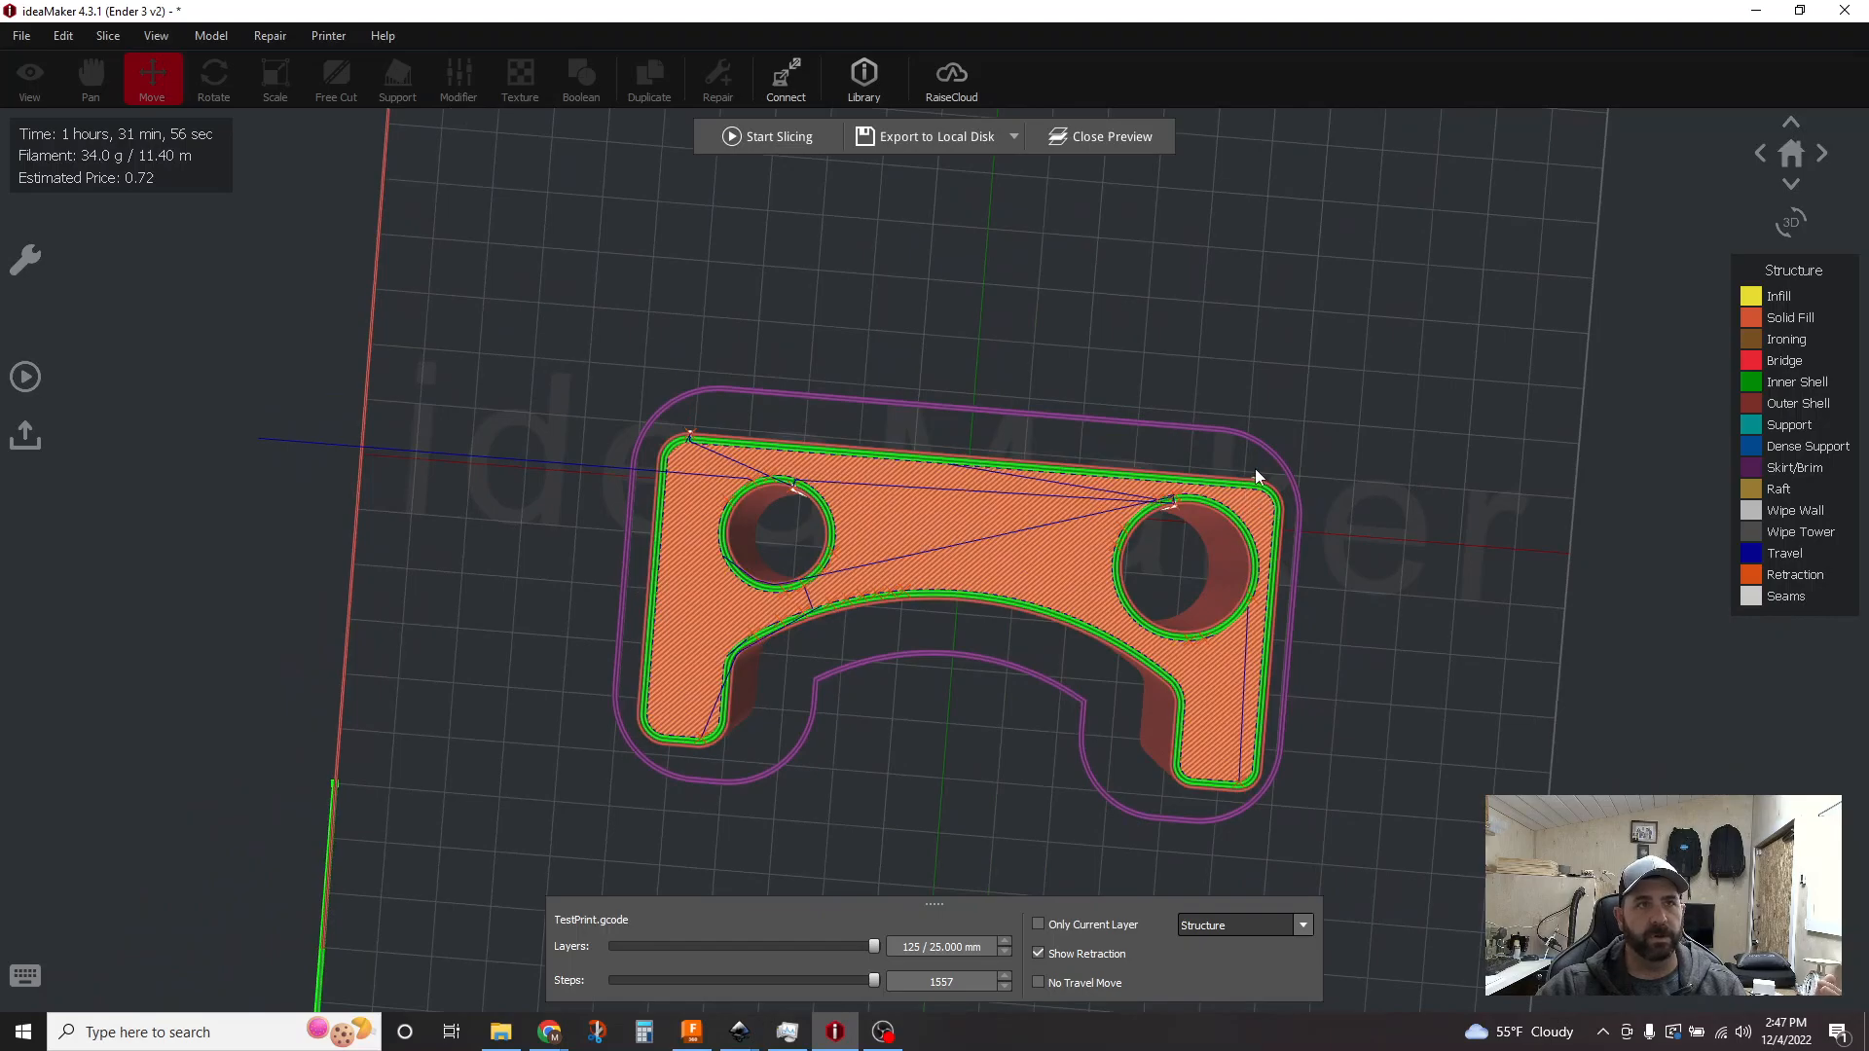
left_click_drag(1258, 477, 1246, 512)
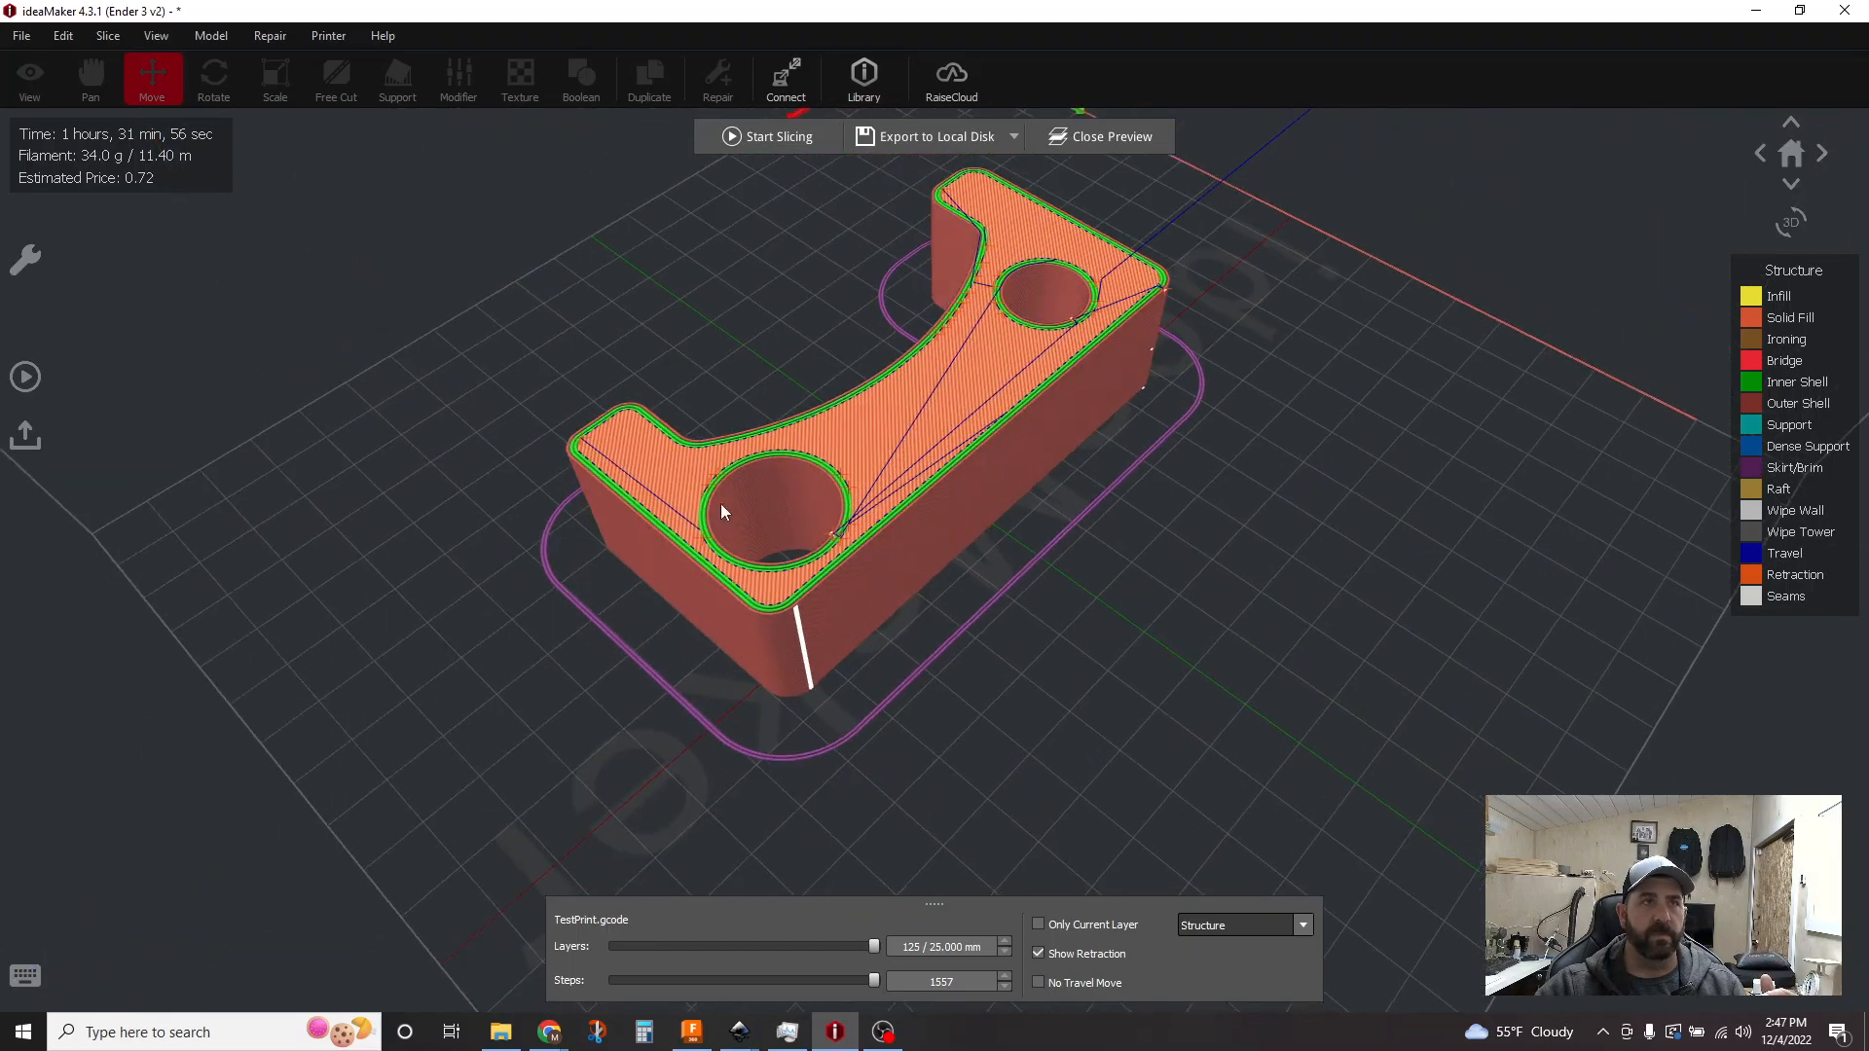
left_click_drag(720, 512, 1246, 530)
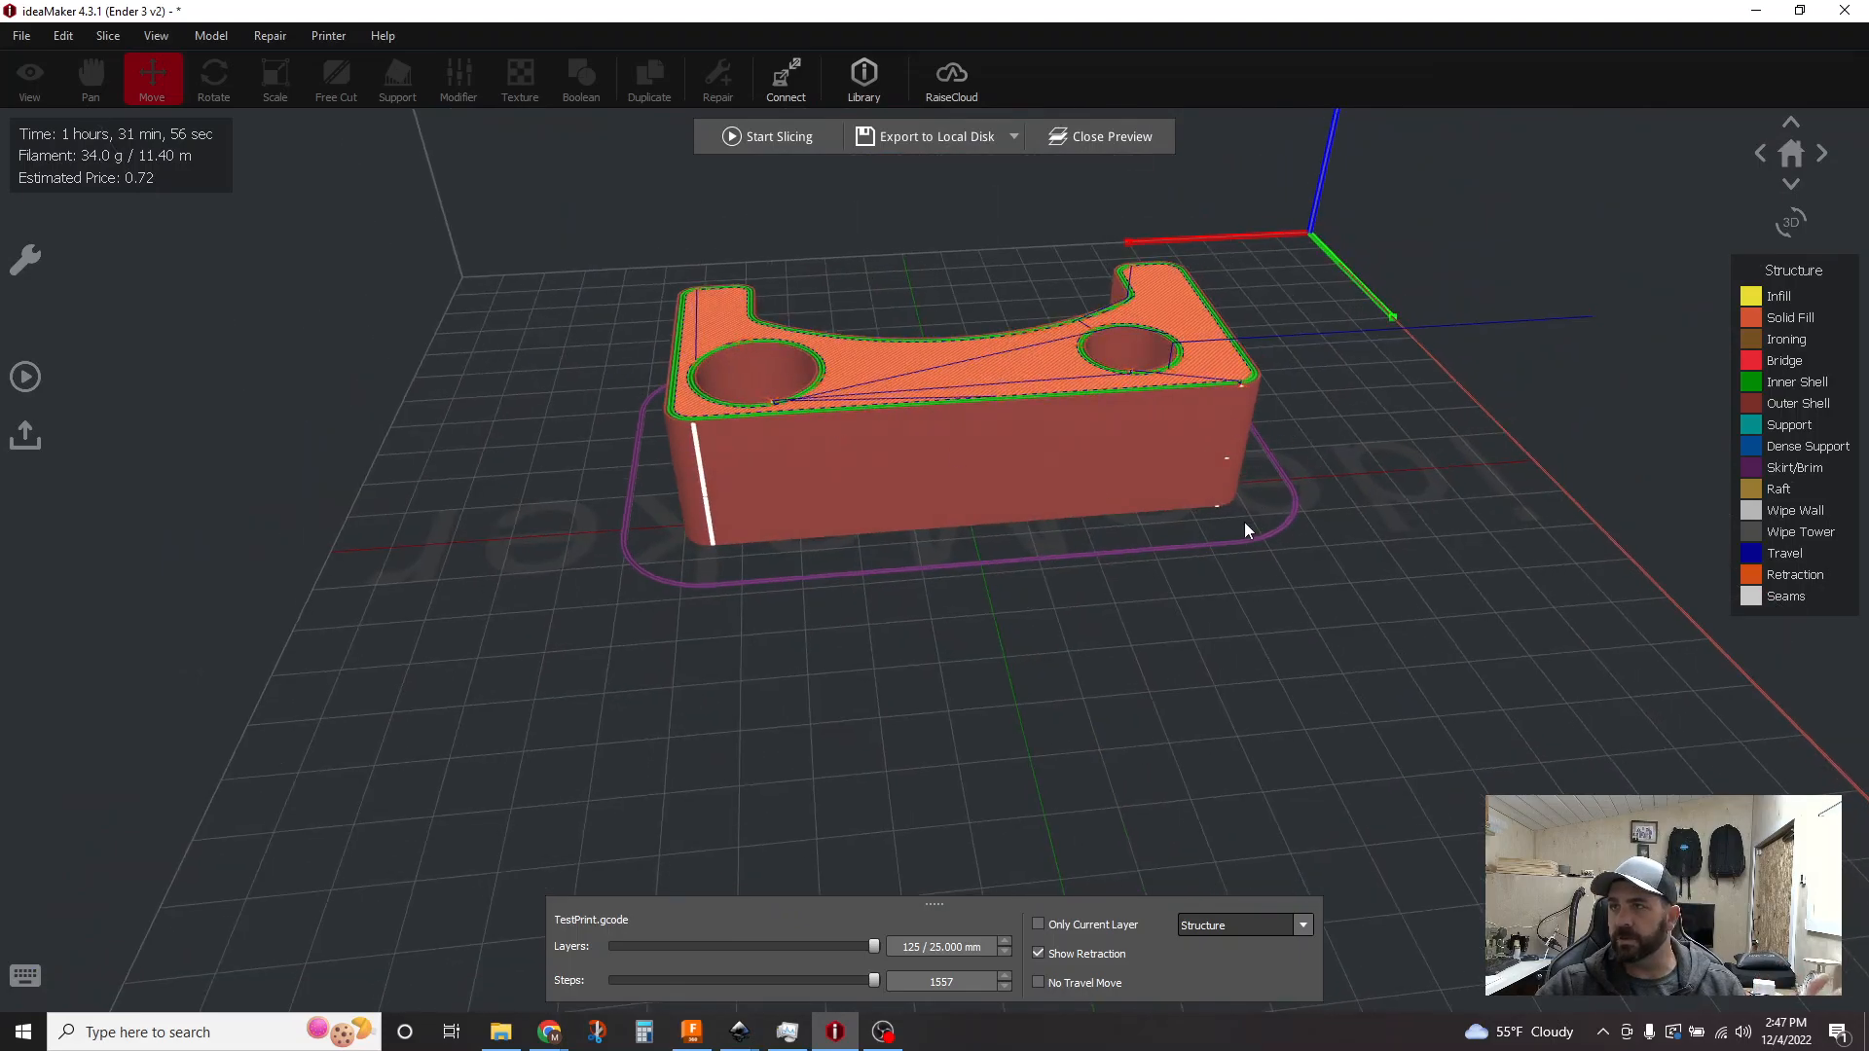
mouse_move(1200, 568)
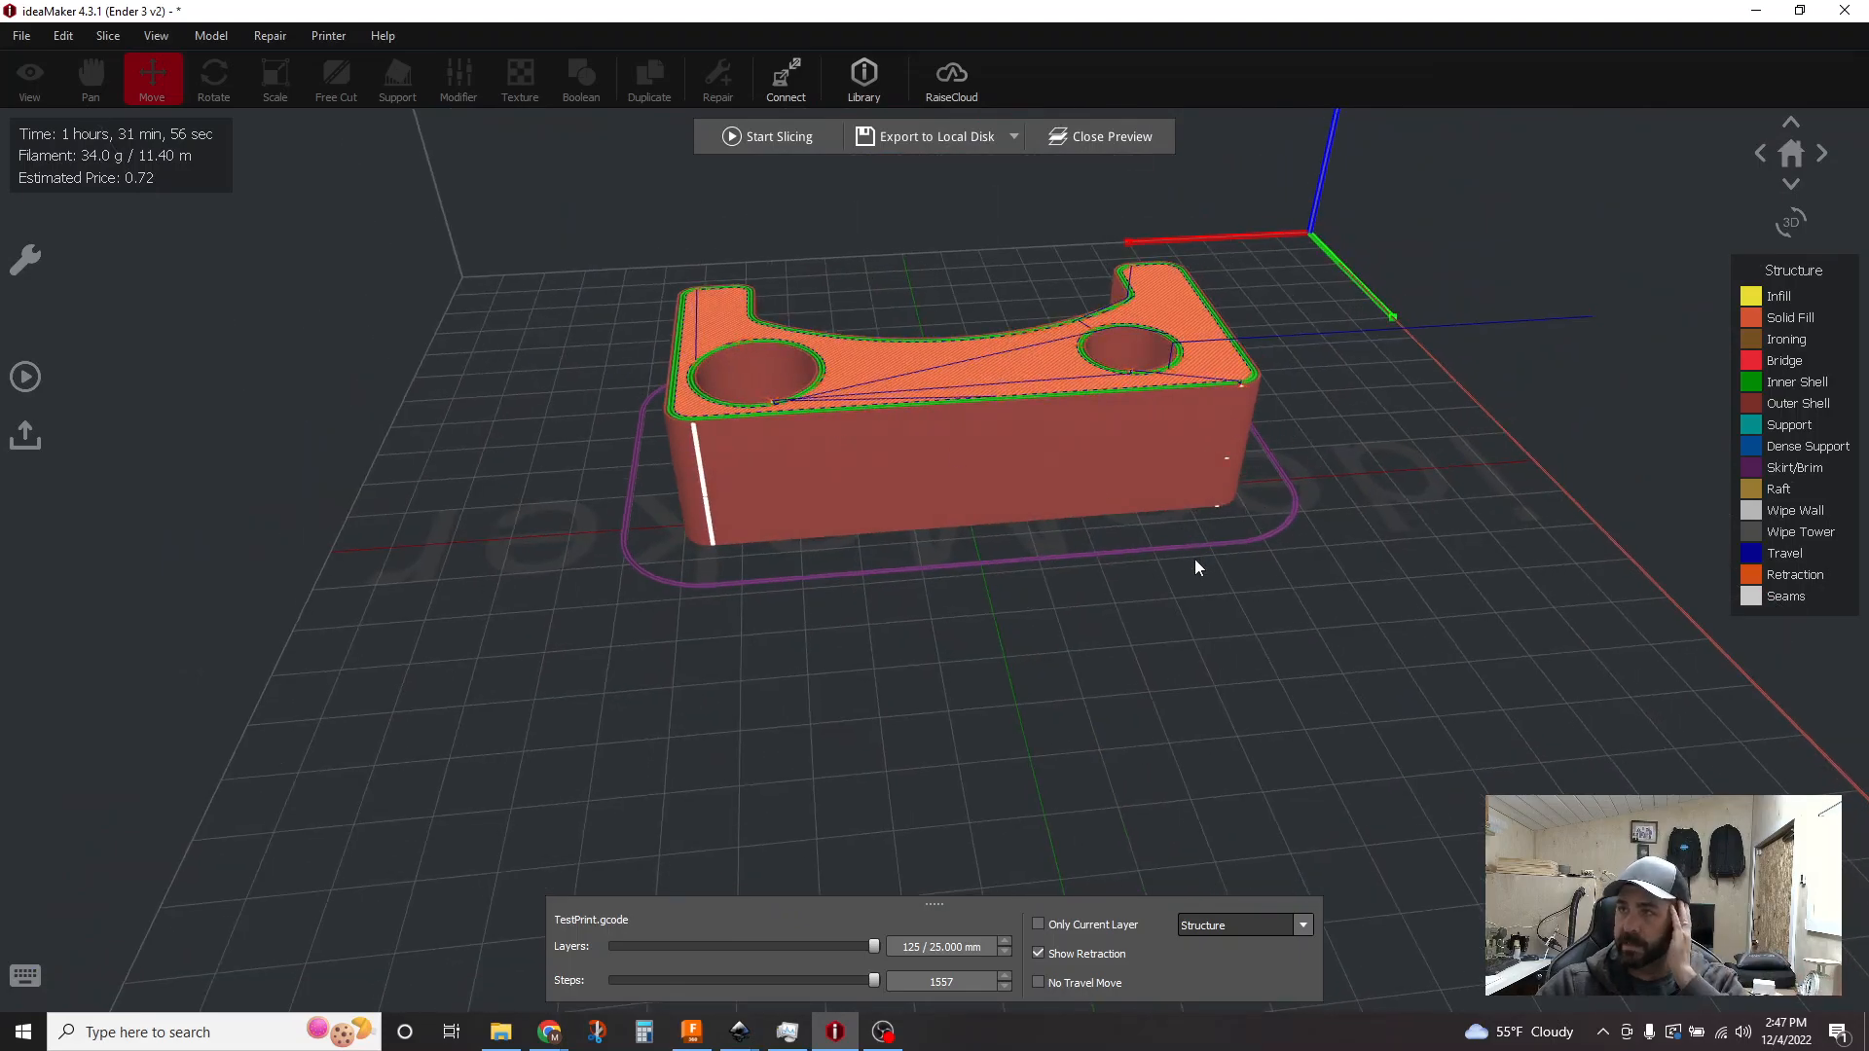
mouse_move(723, 512)
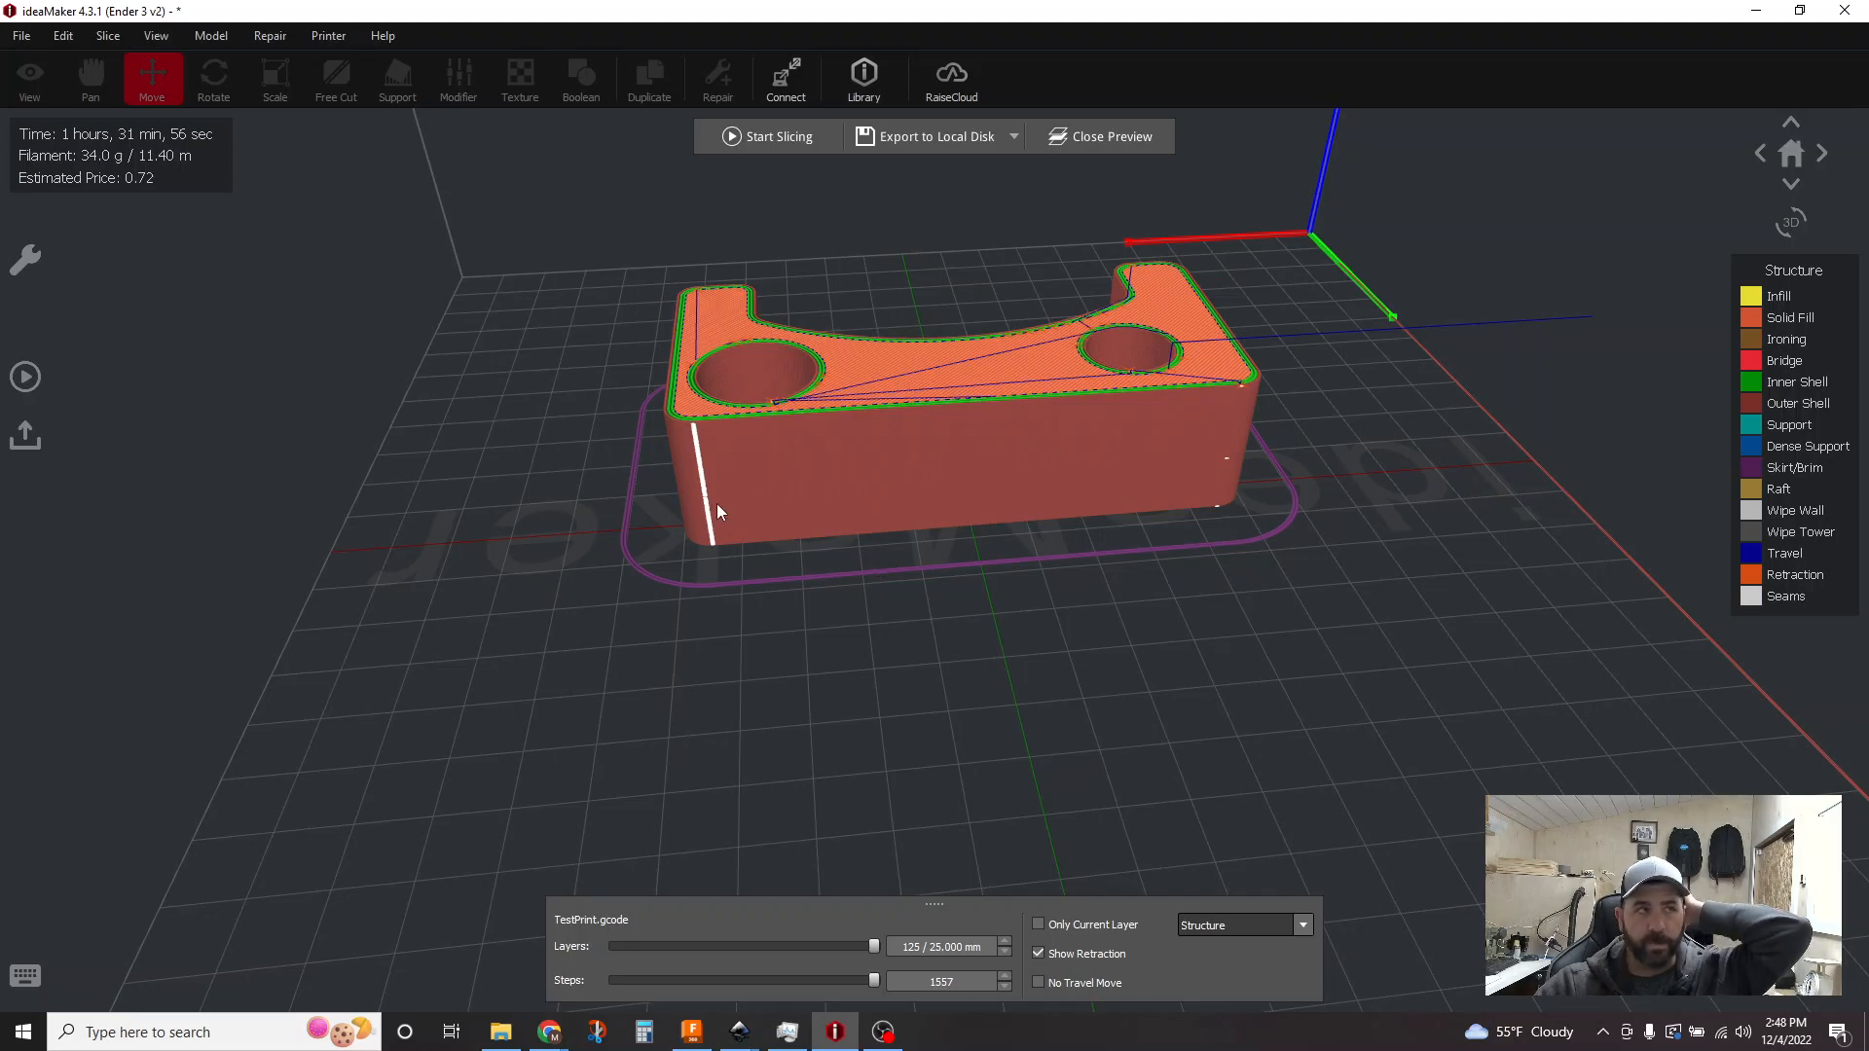
mouse_move(740, 643)
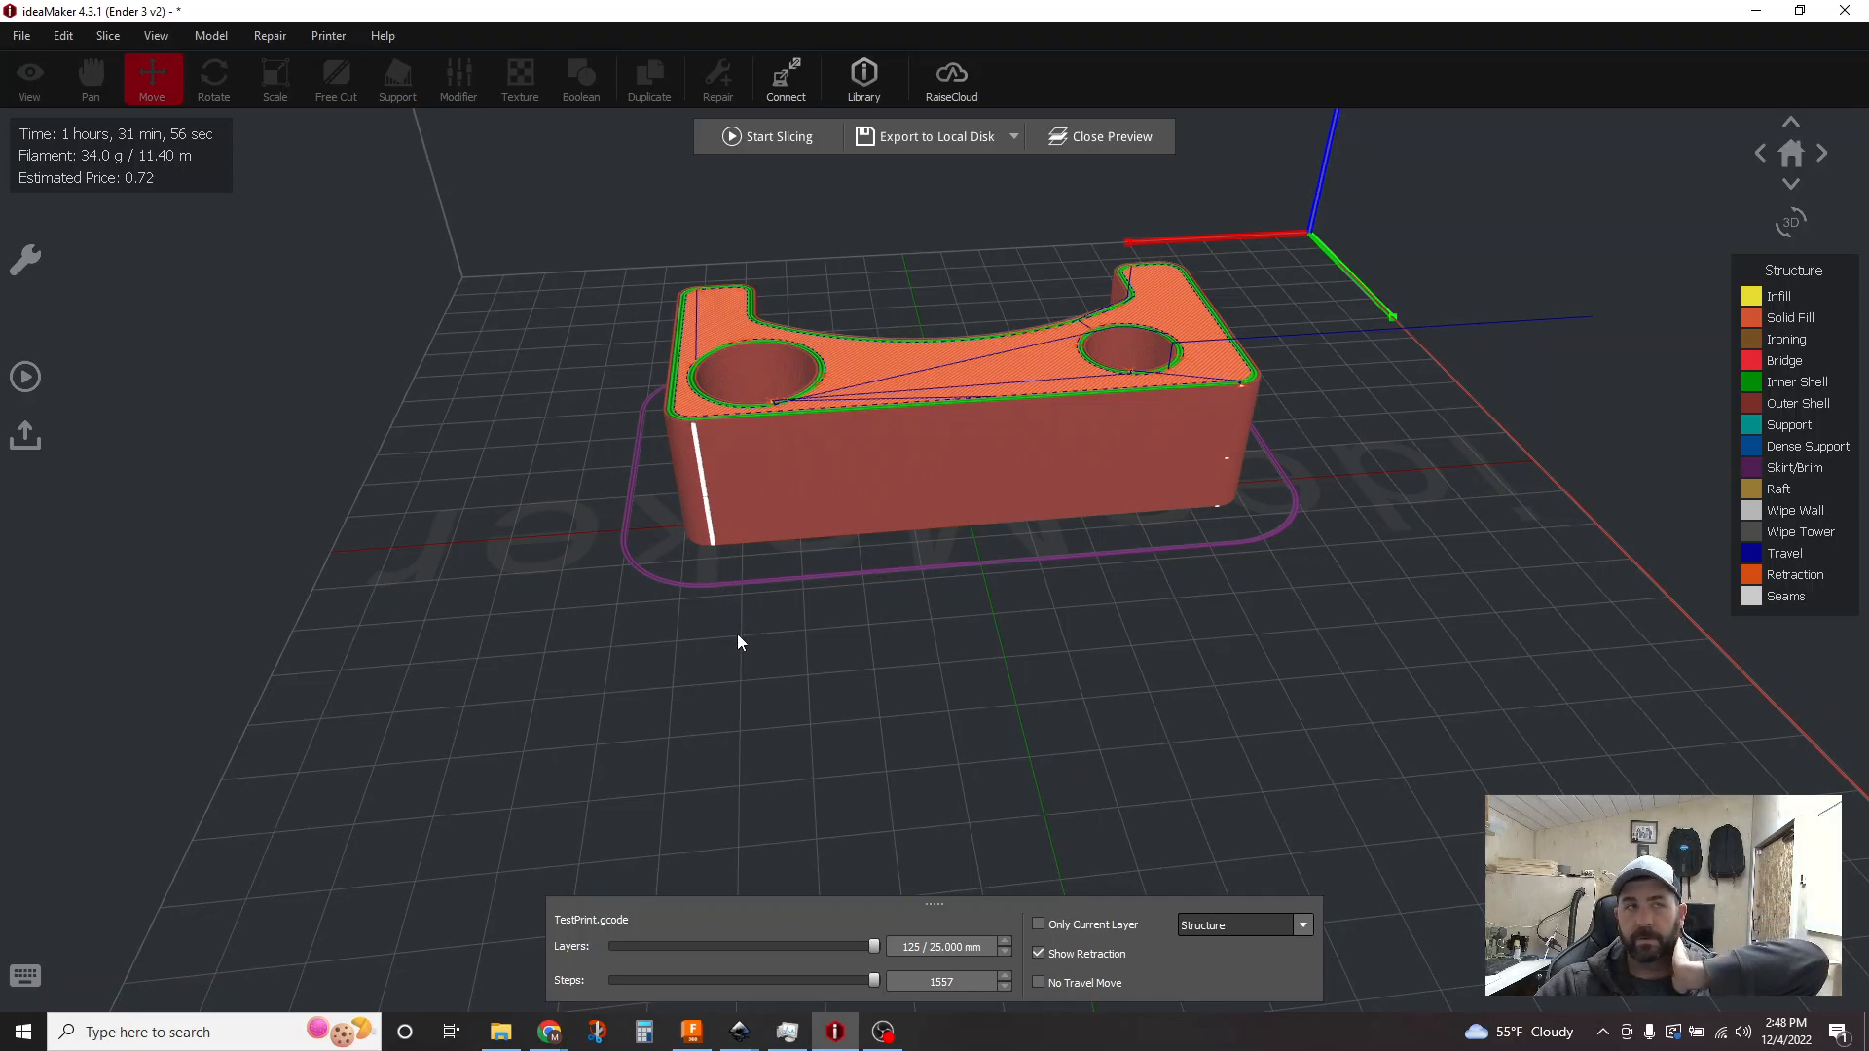
mouse_move(752, 689)
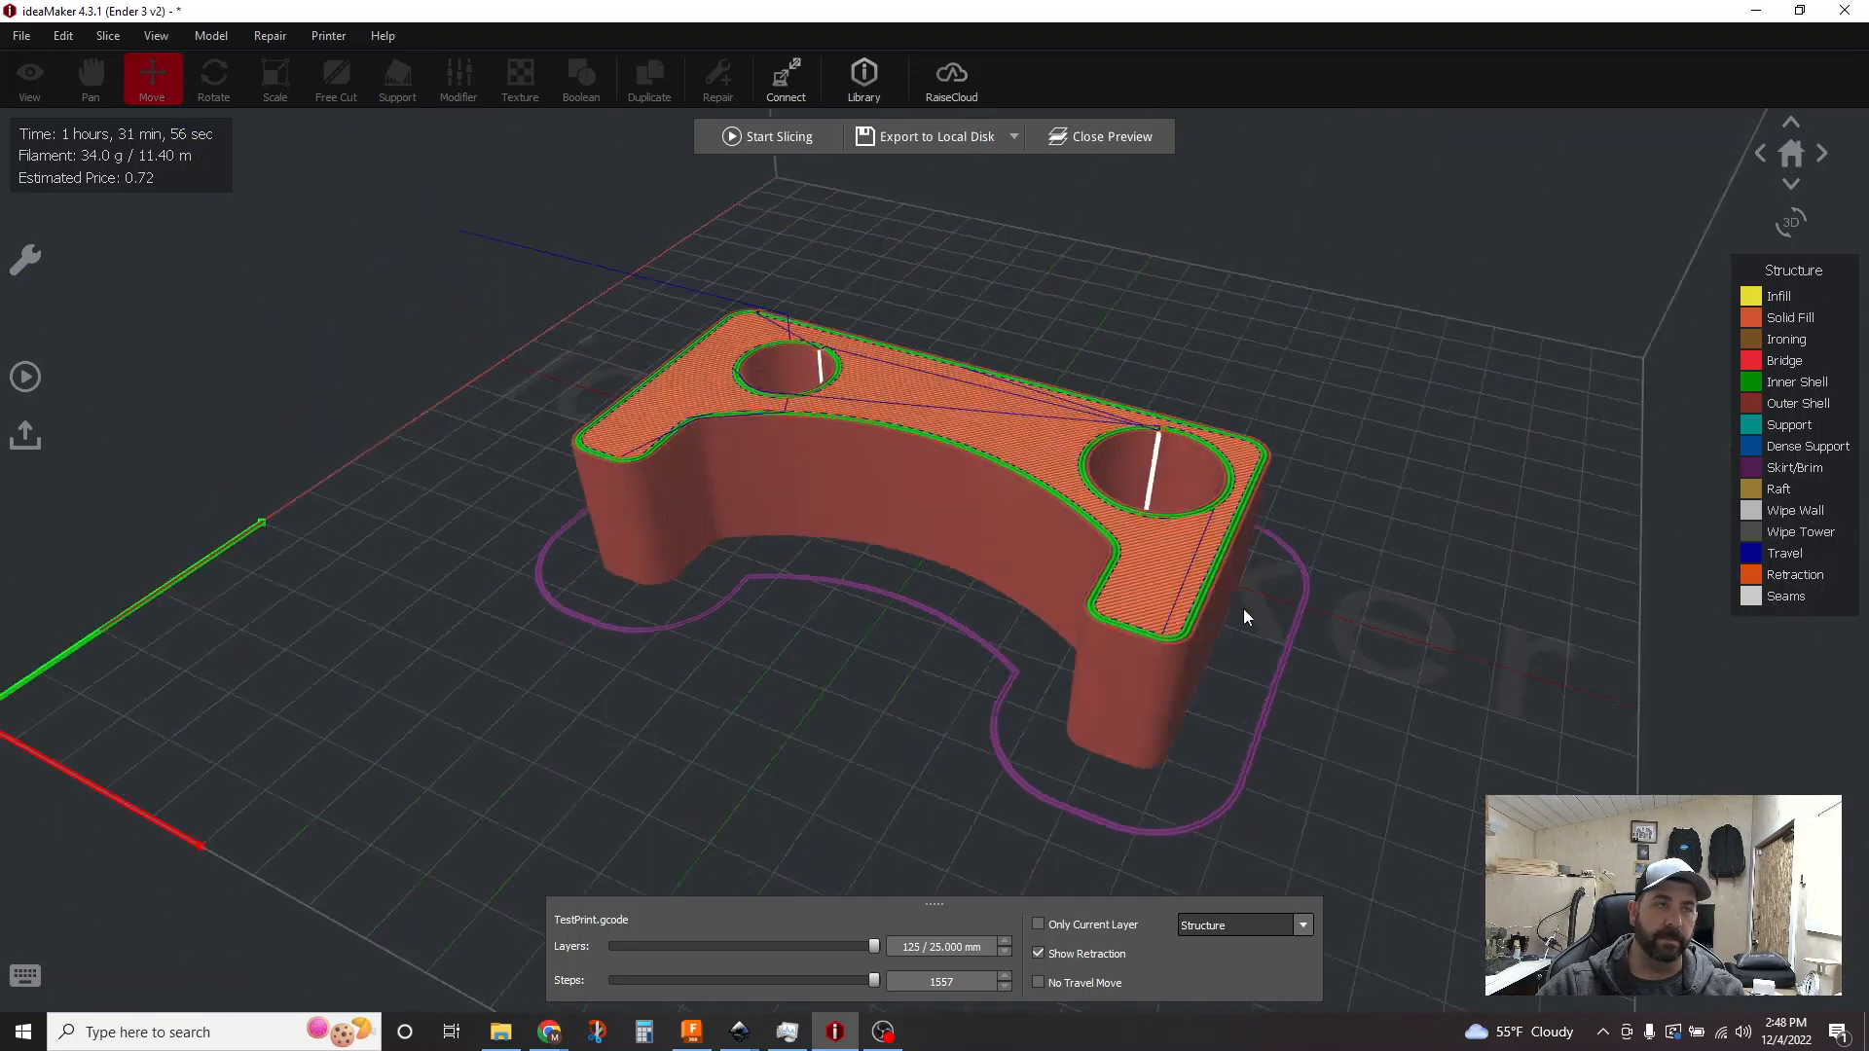
left_click_drag(1246, 617, 1044, 727)
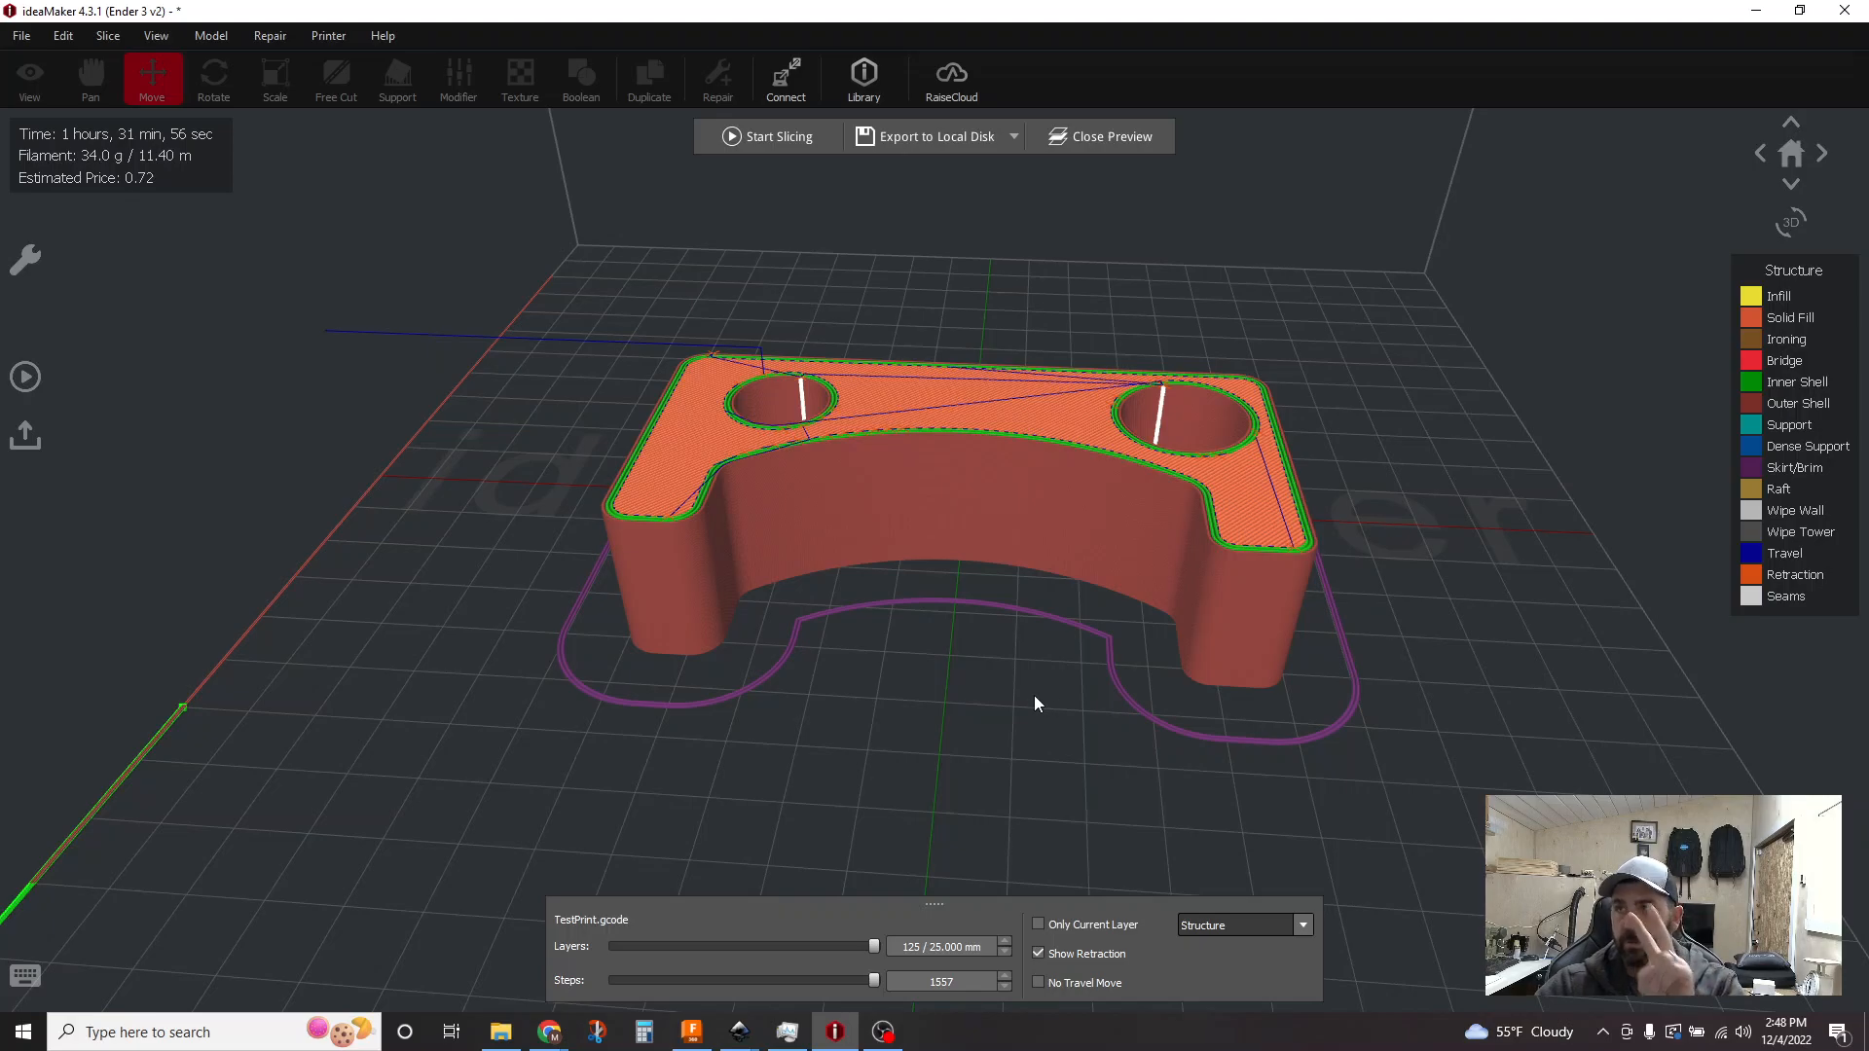
mouse_move(872, 573)
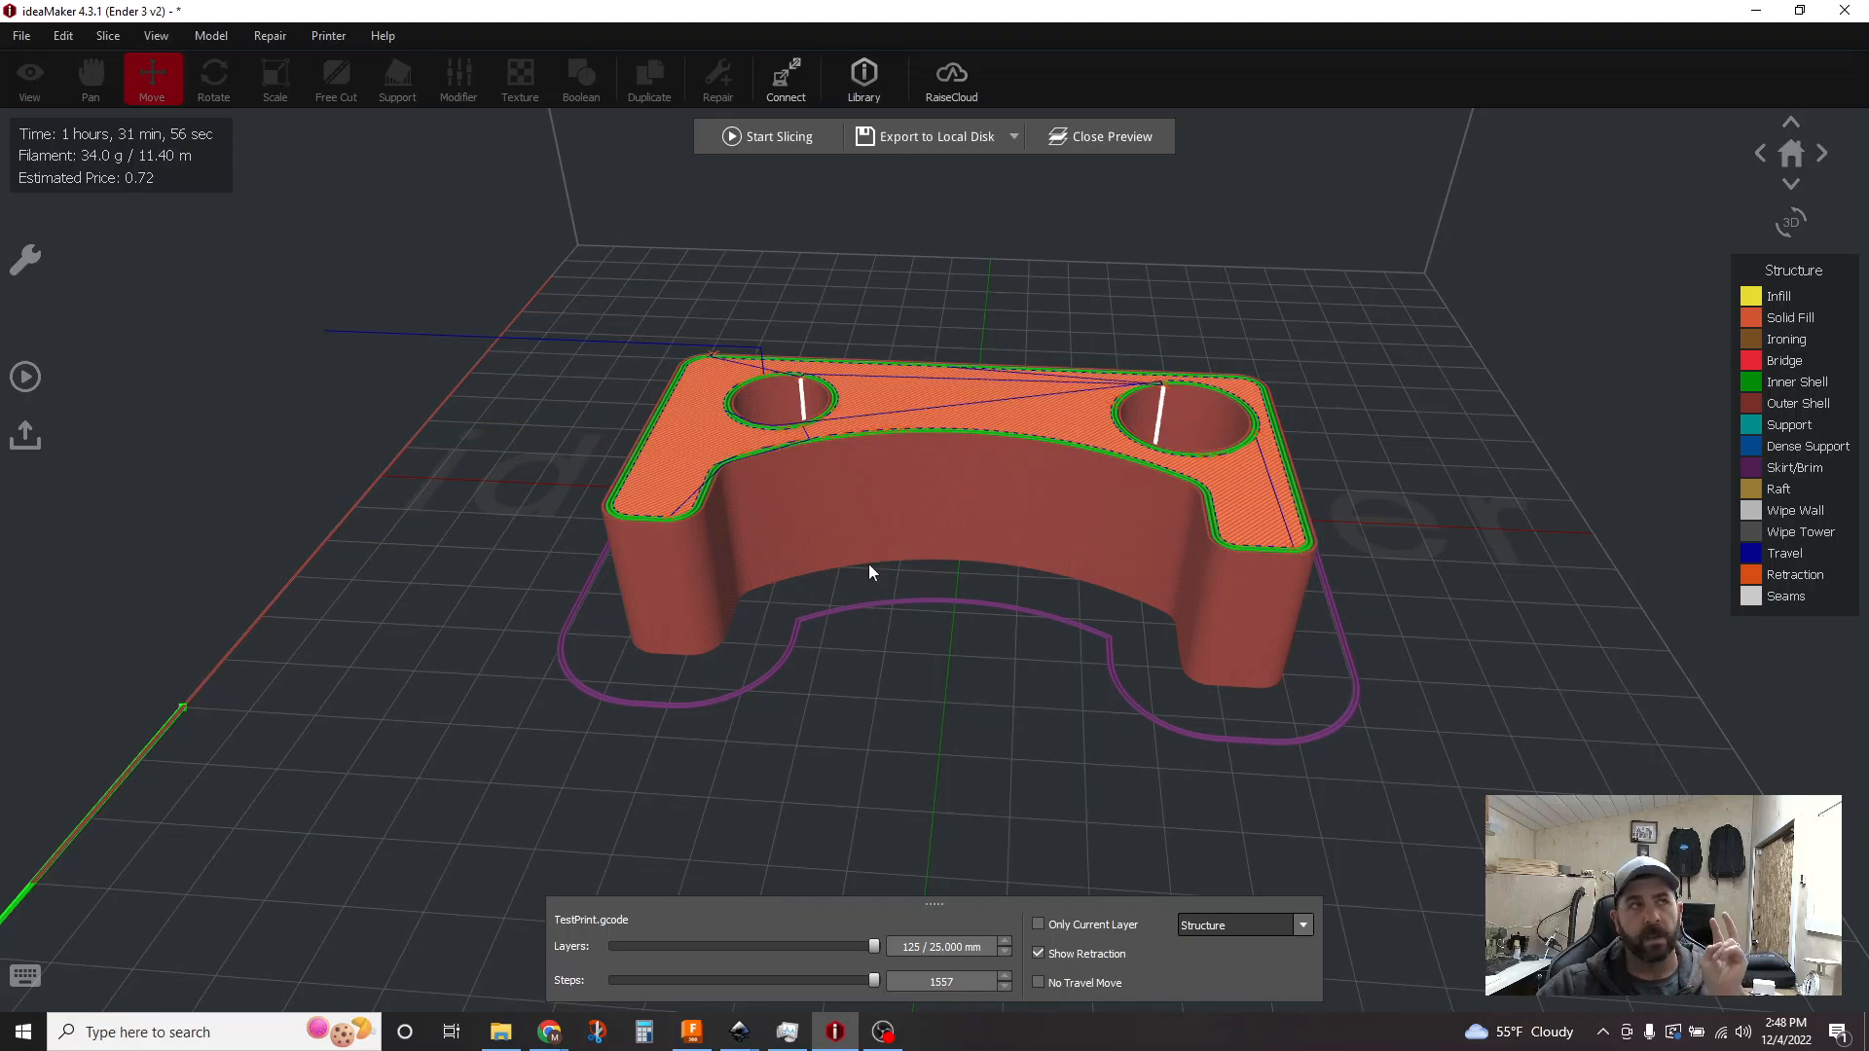
left_click(779, 136)
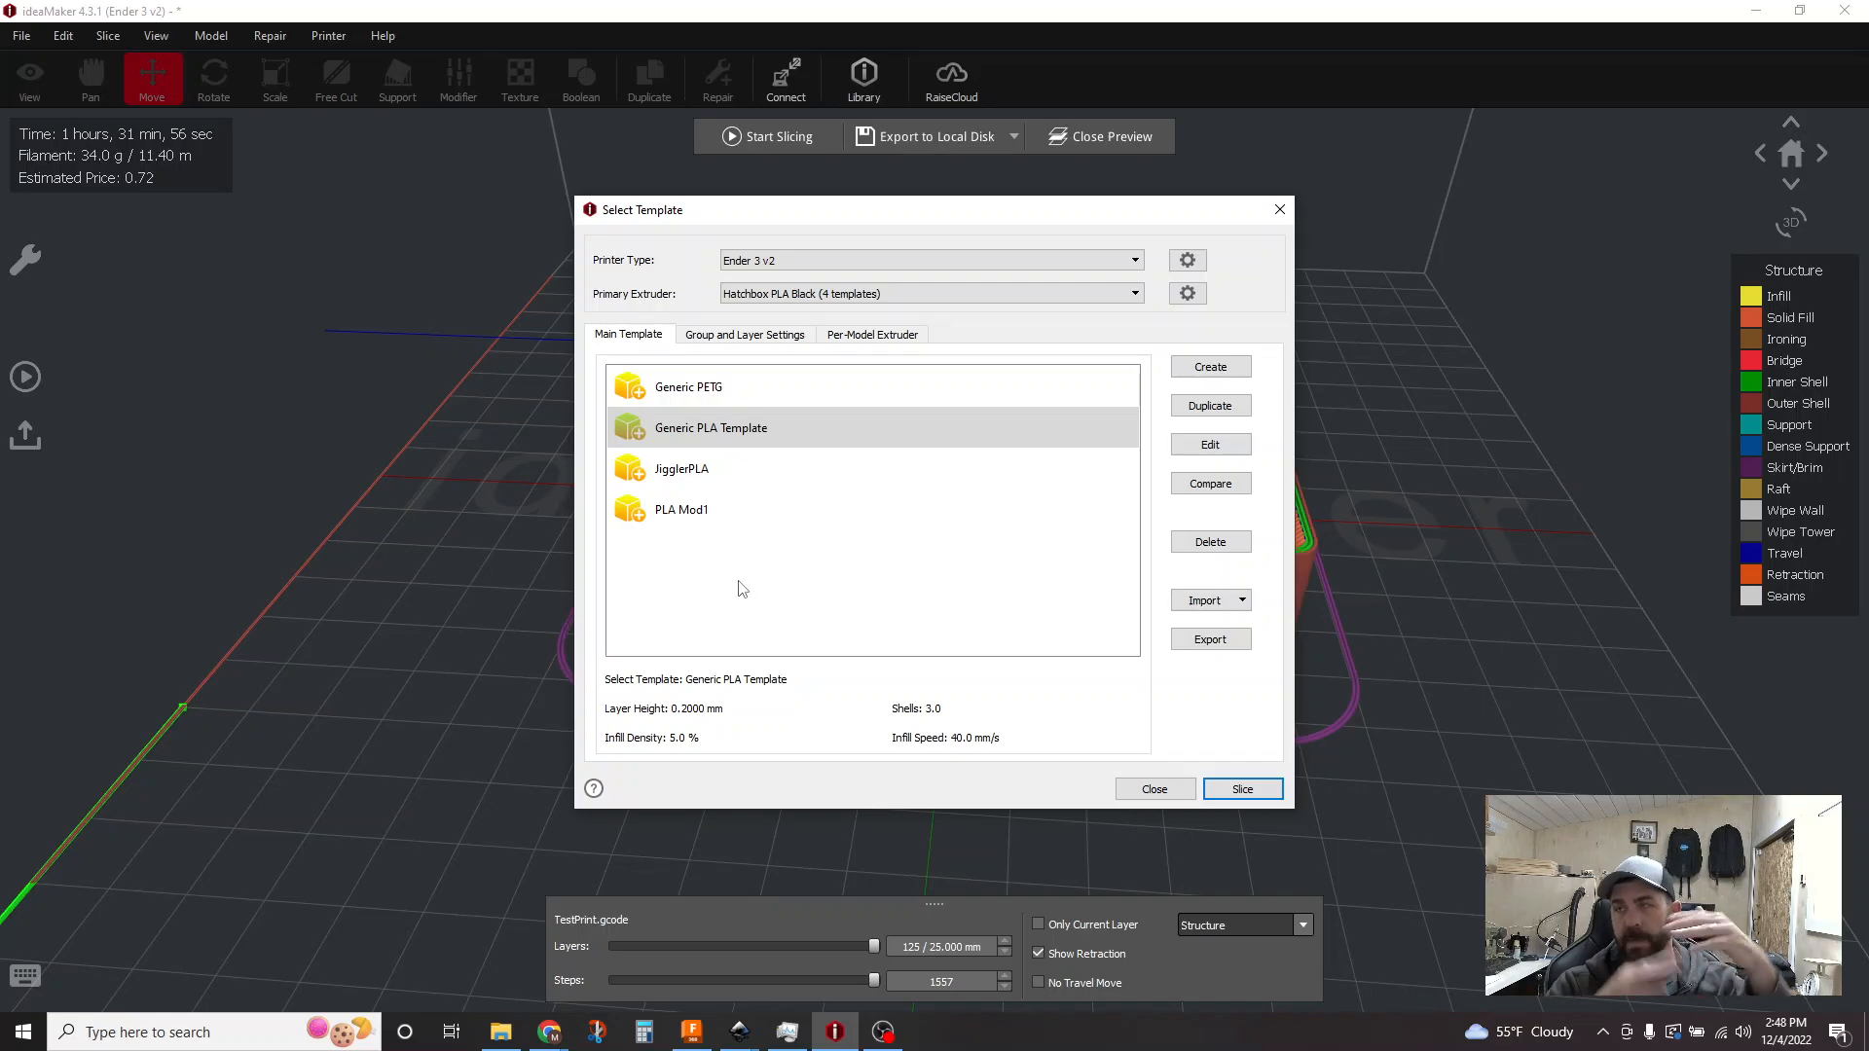
mouse_move(735, 588)
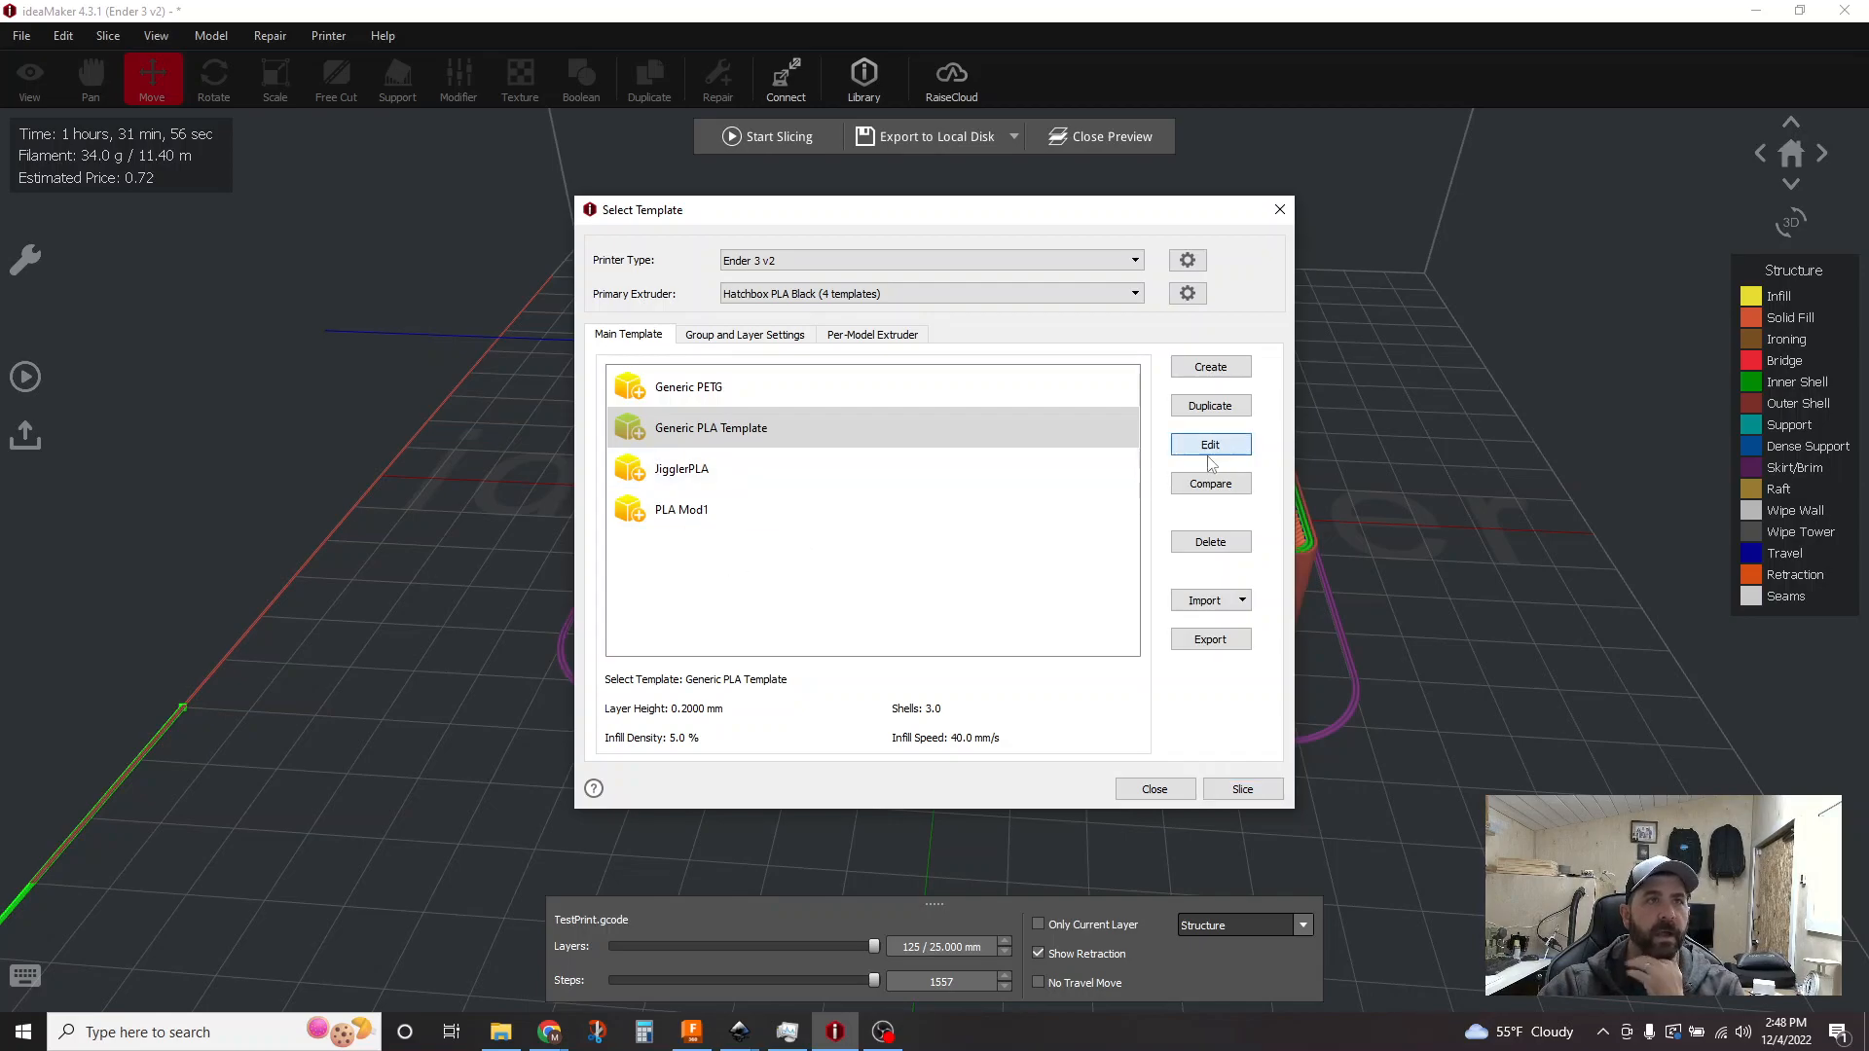
Step: Set Layer Start Point Type to Auto with Place Seam on reflex or convex corners, and confirm
left_click(1211, 444)
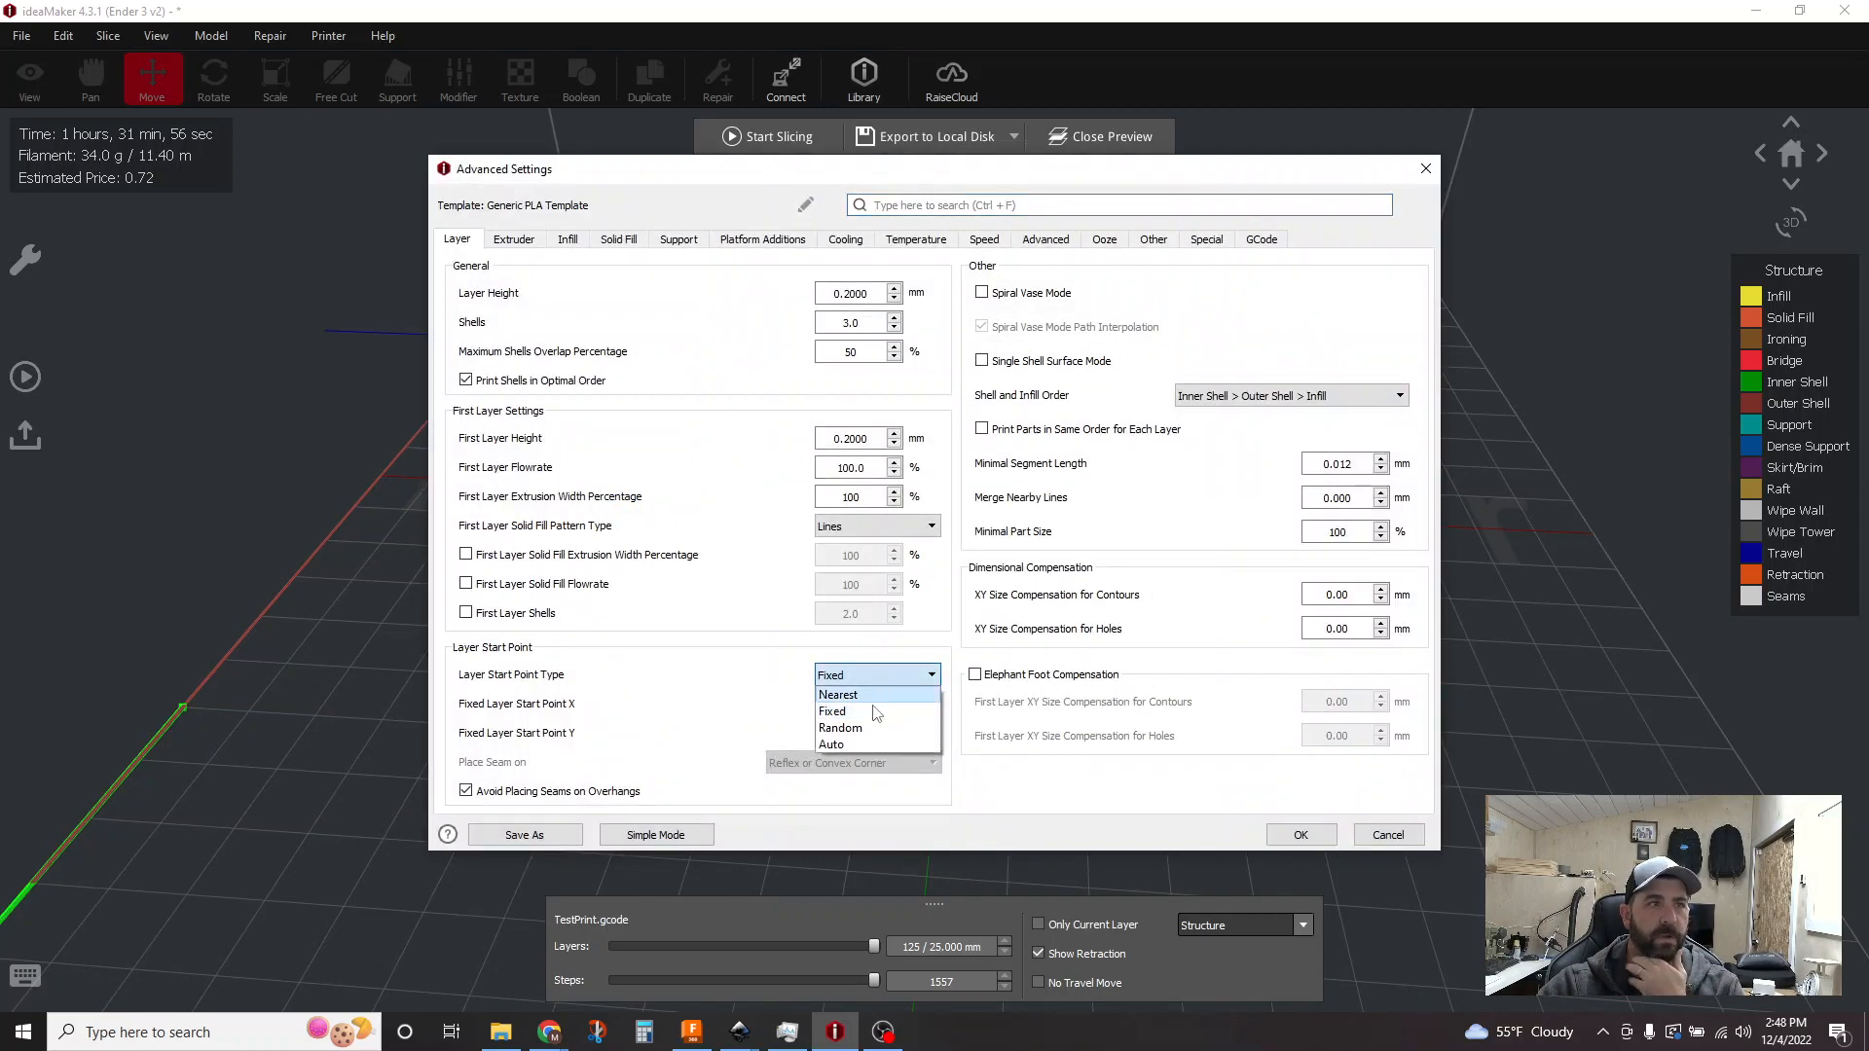
left_click(831, 744)
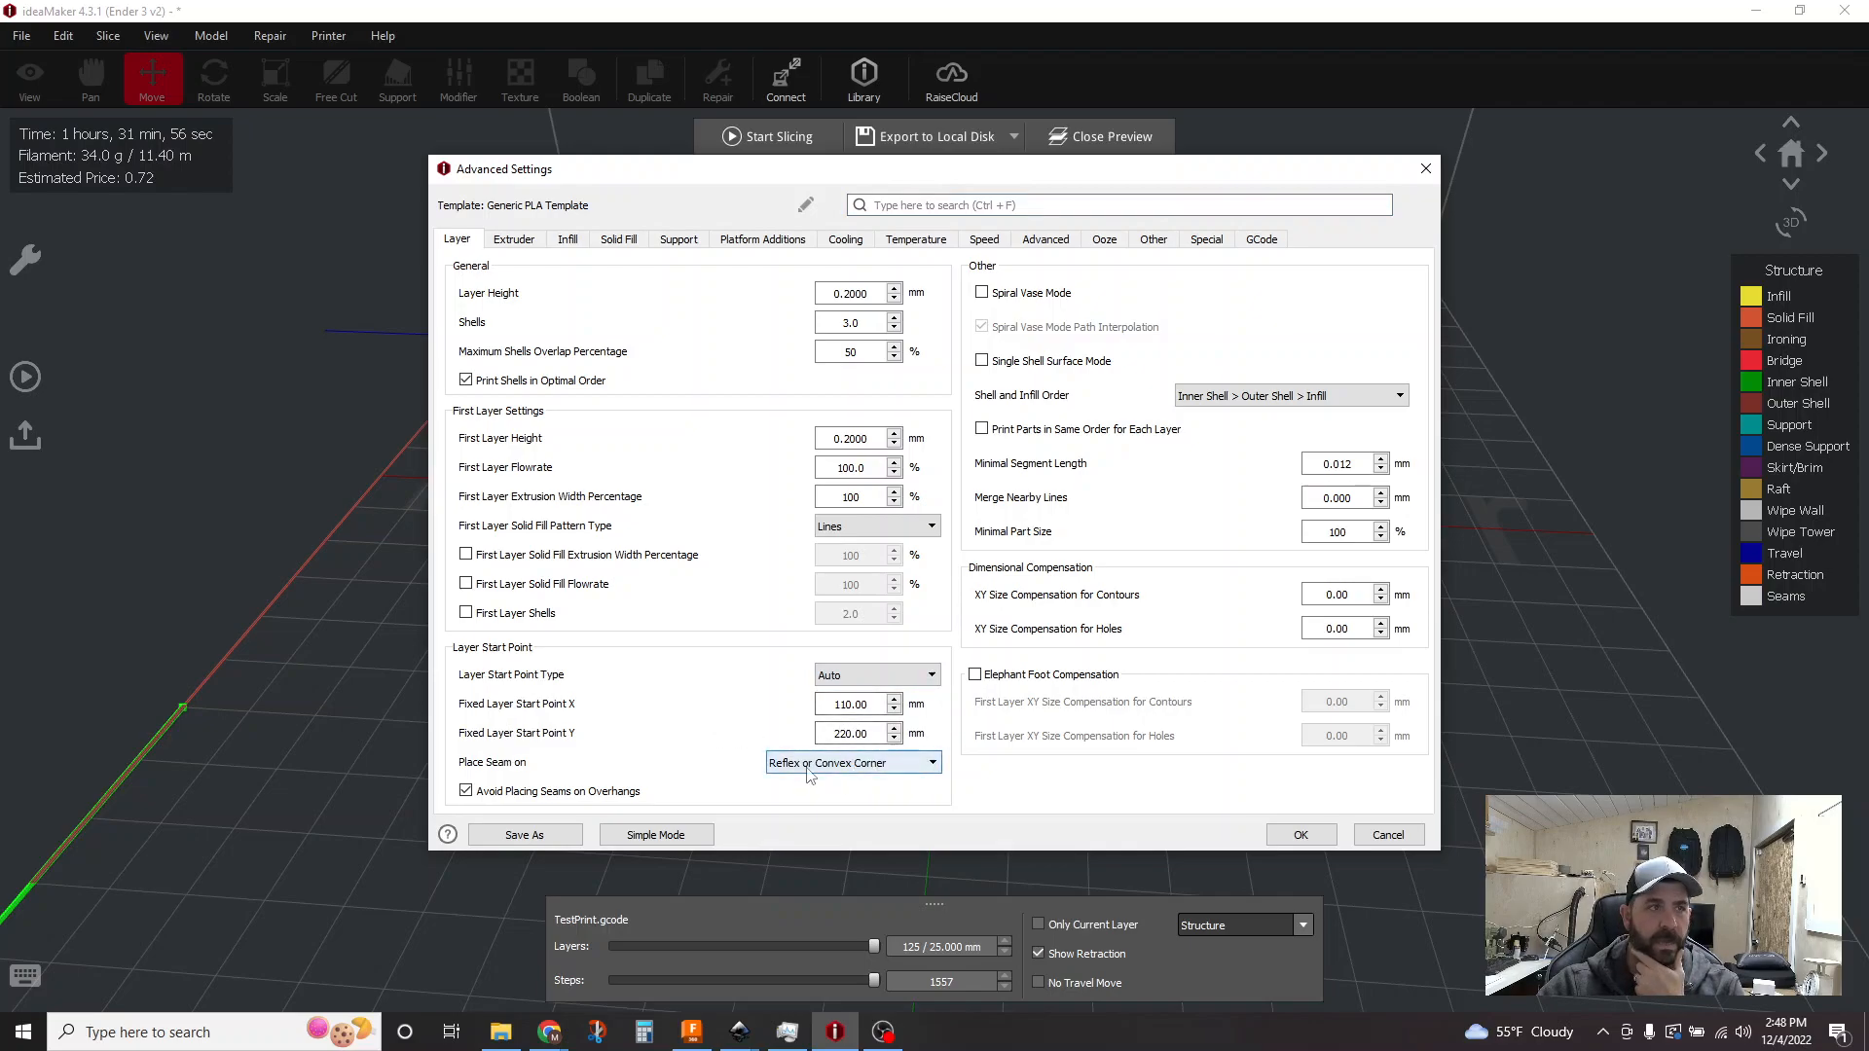
left_click(852, 763)
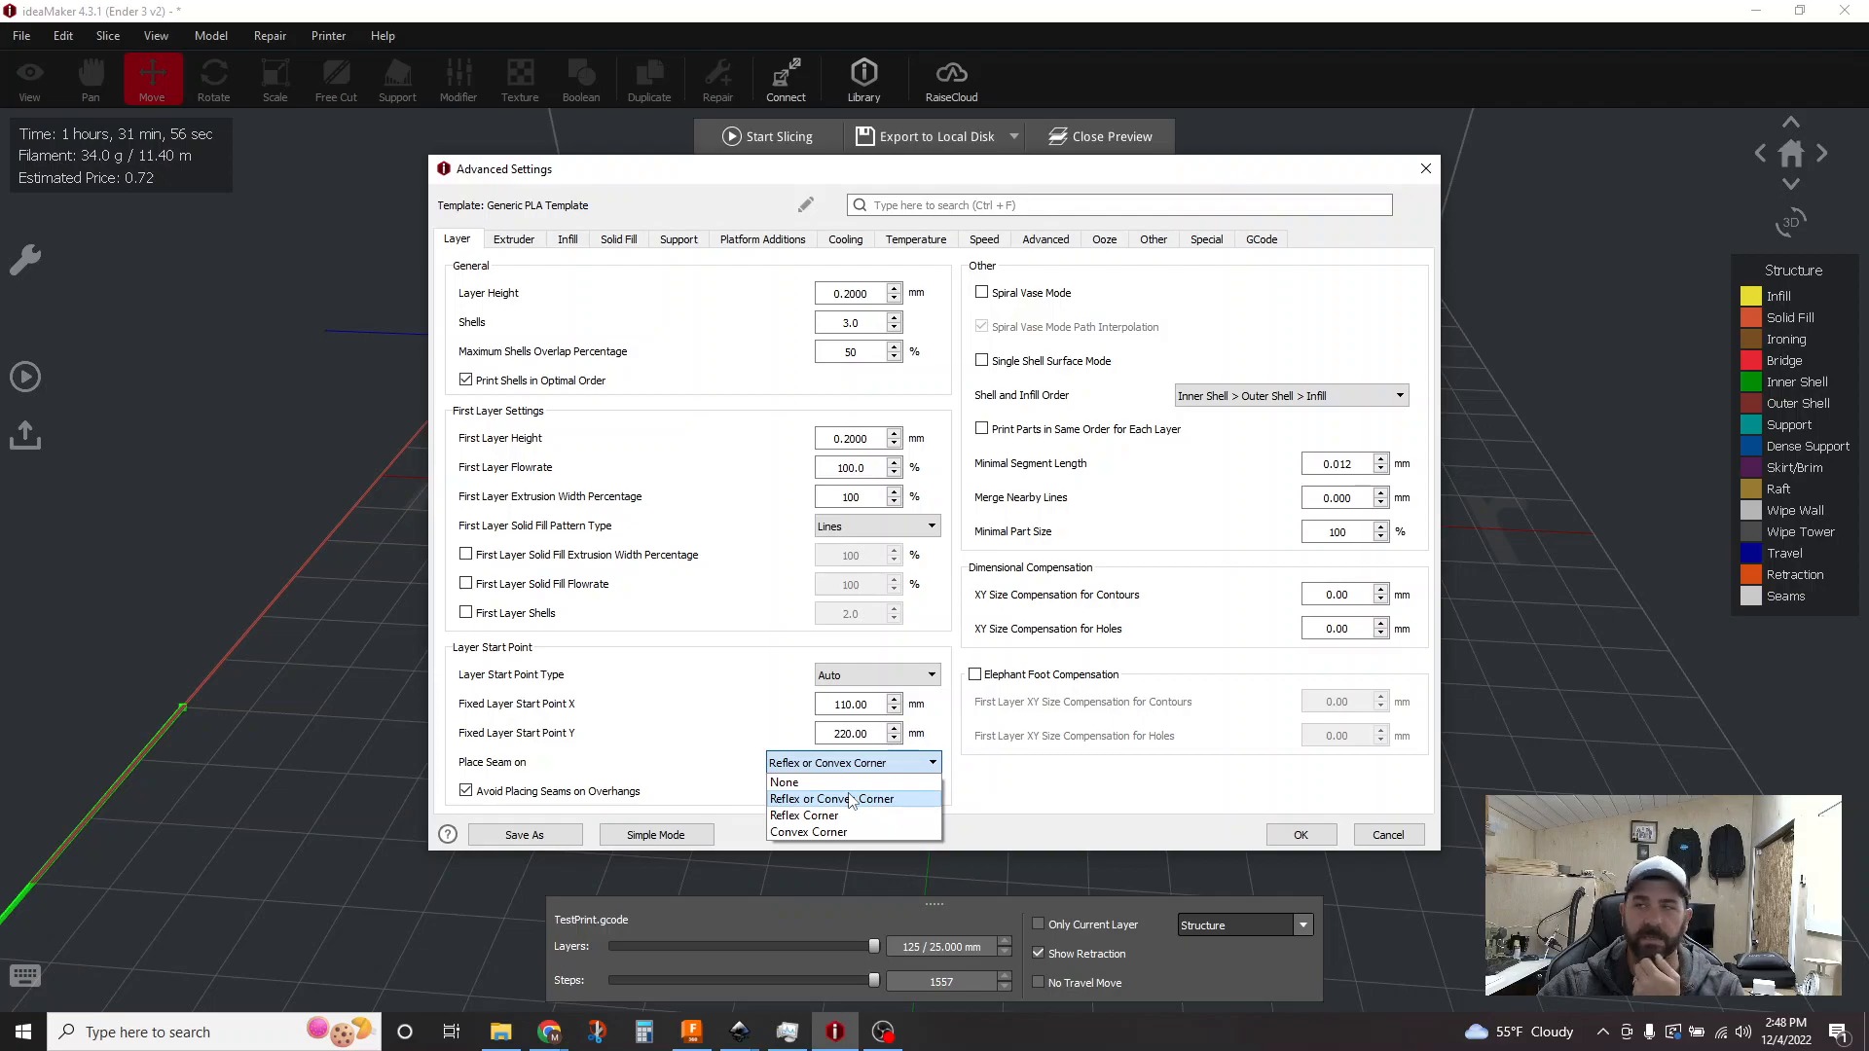
mouse_move(828, 813)
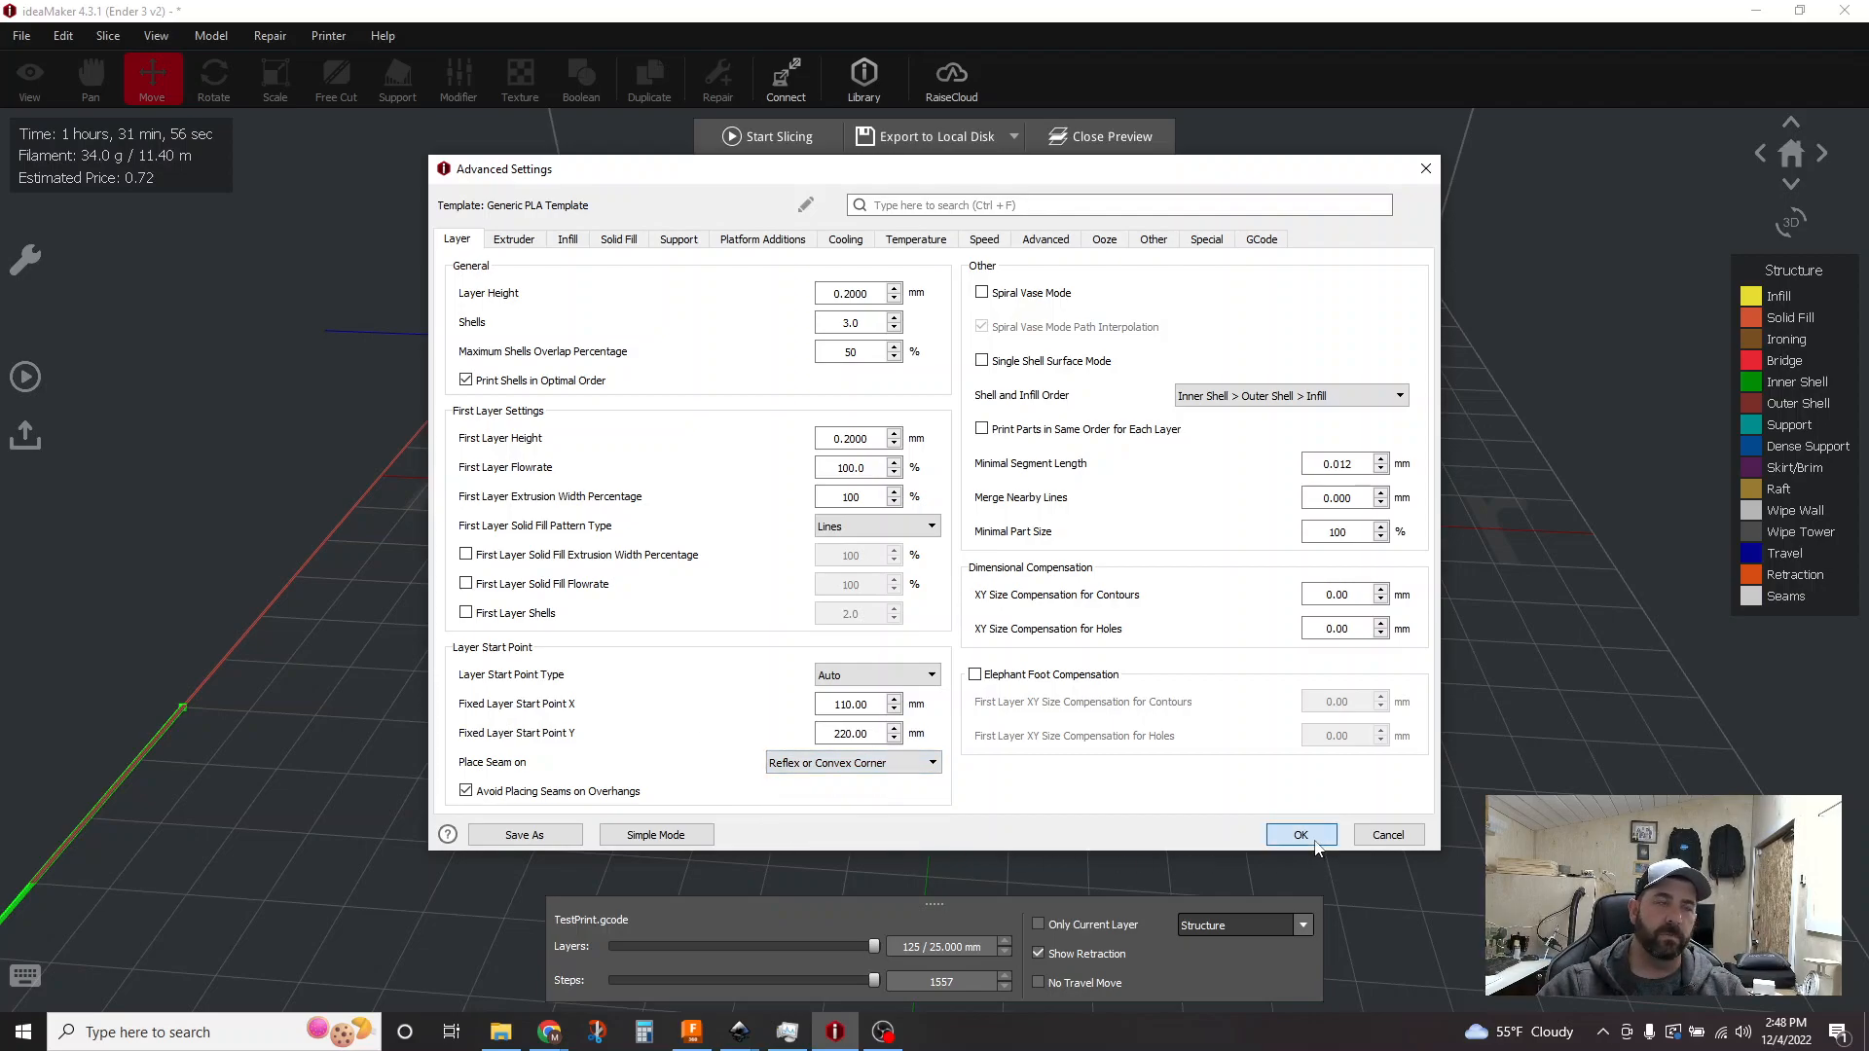
left_click(1301, 833)
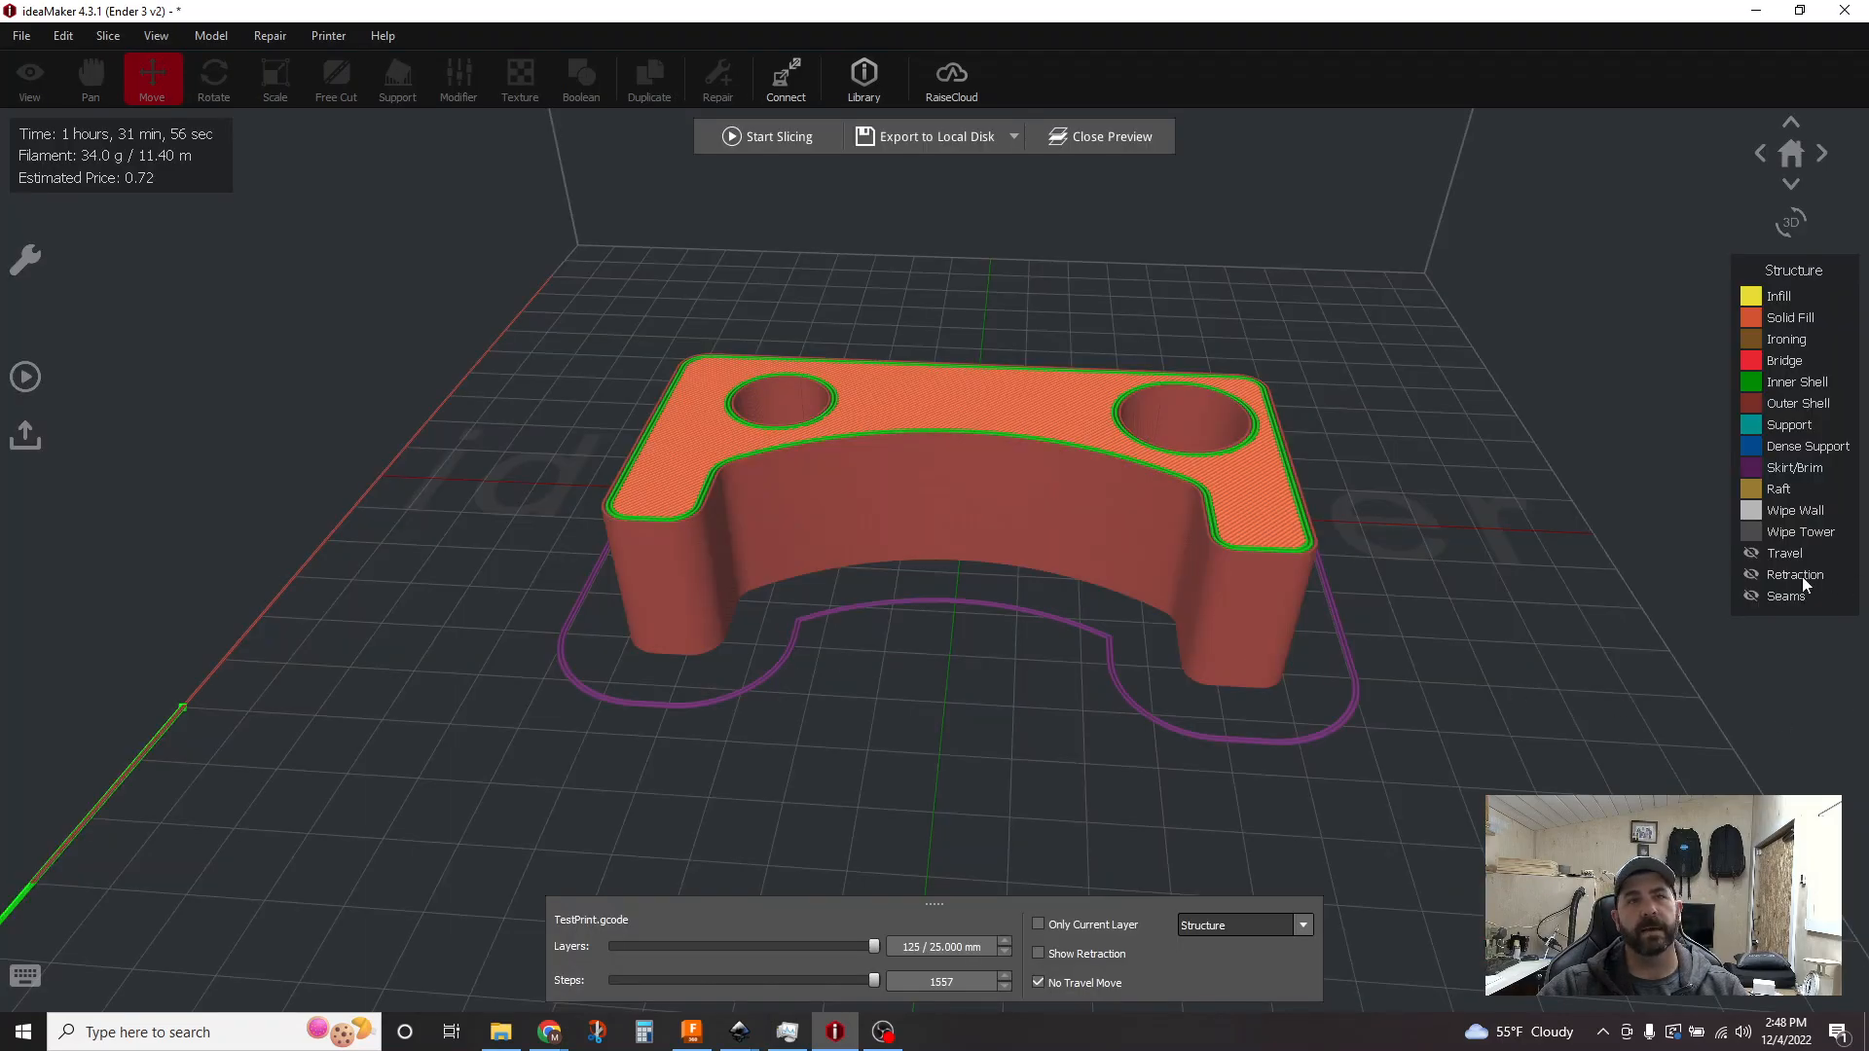
Step: Unhide travel, retraction and seam markers and view the part's other side
left_click(1040, 981)
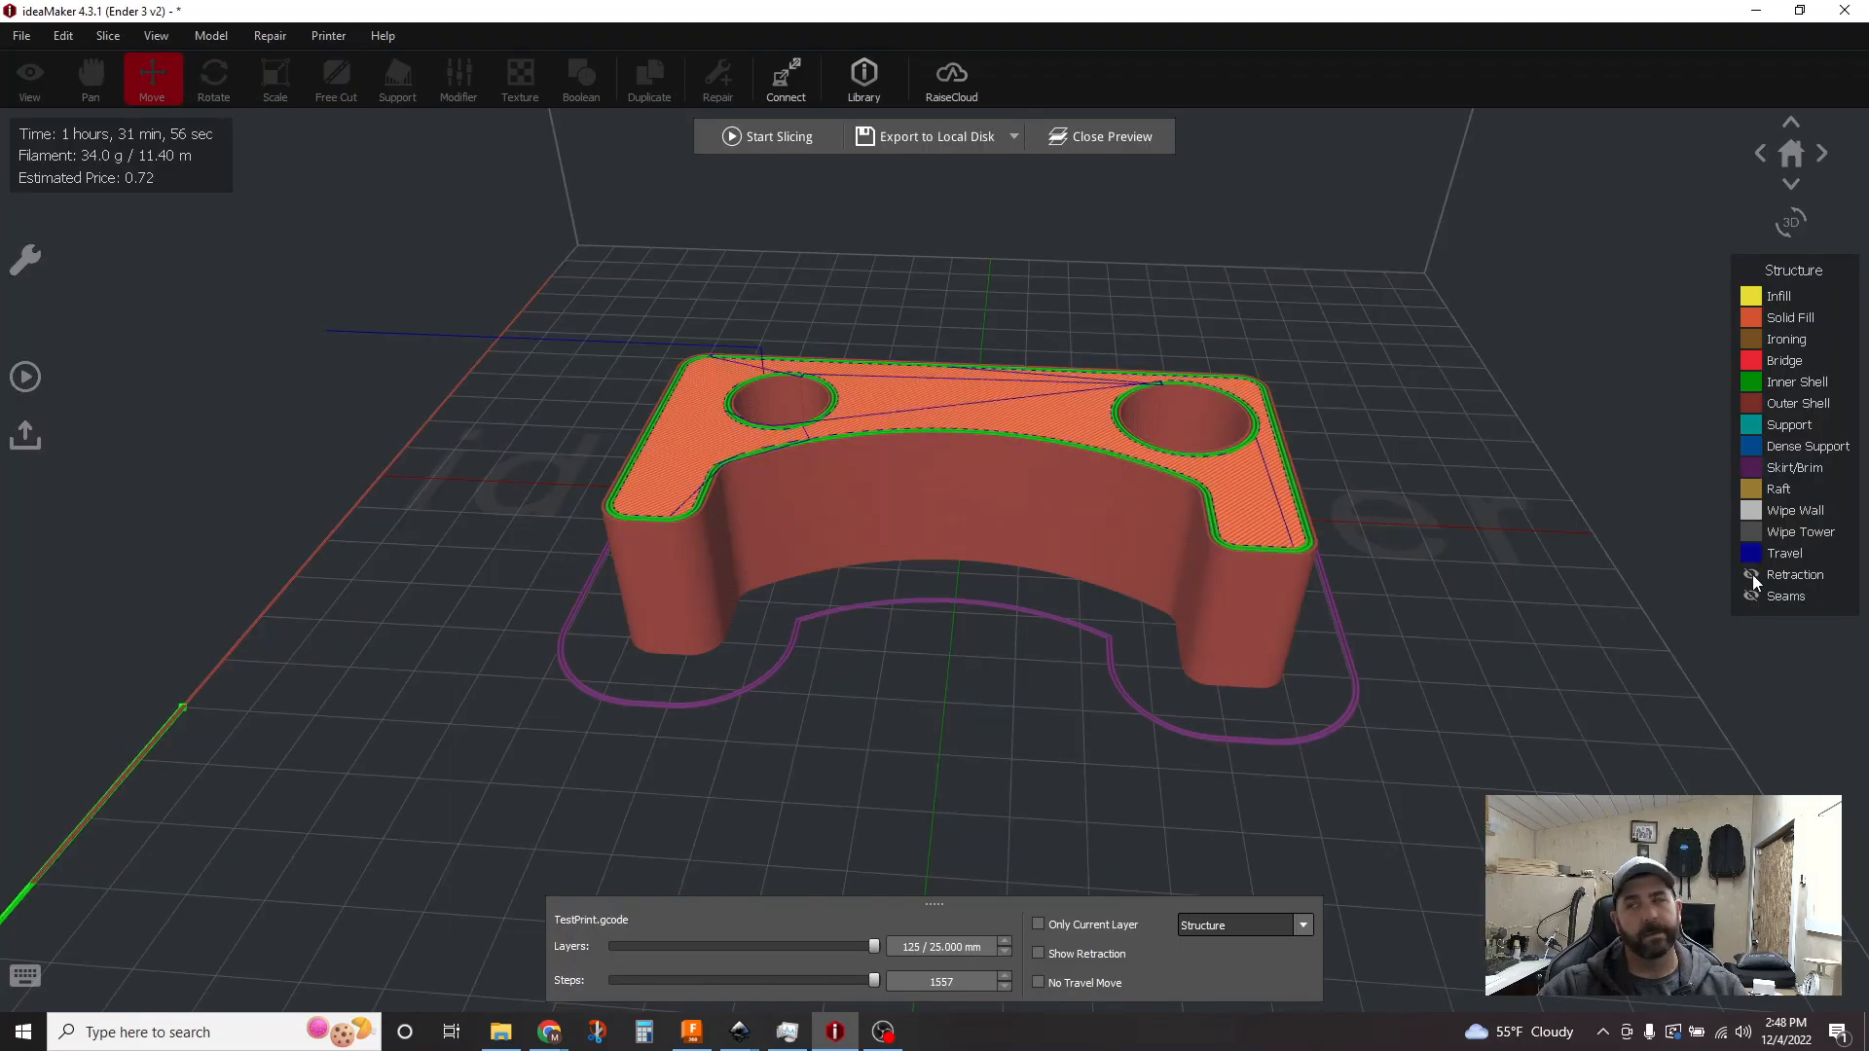
left_click(1038, 954)
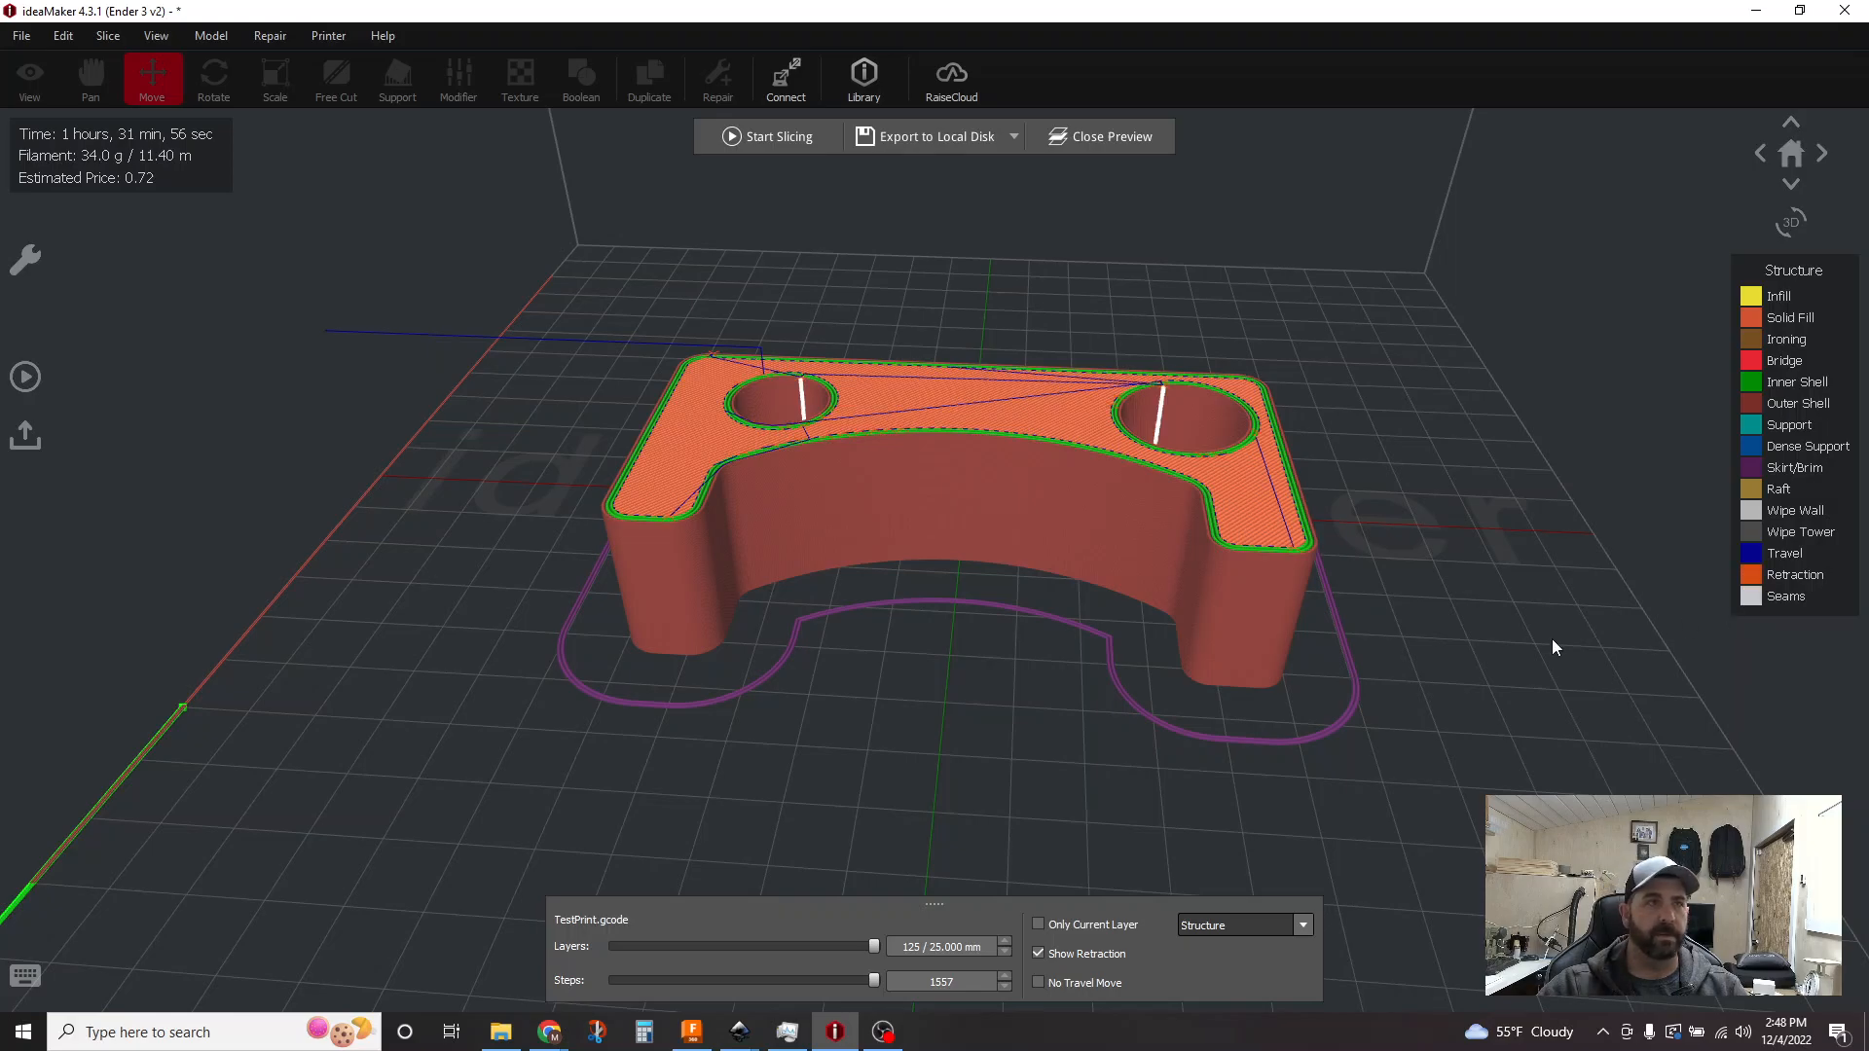
left_click_drag(1554, 646, 997, 597)
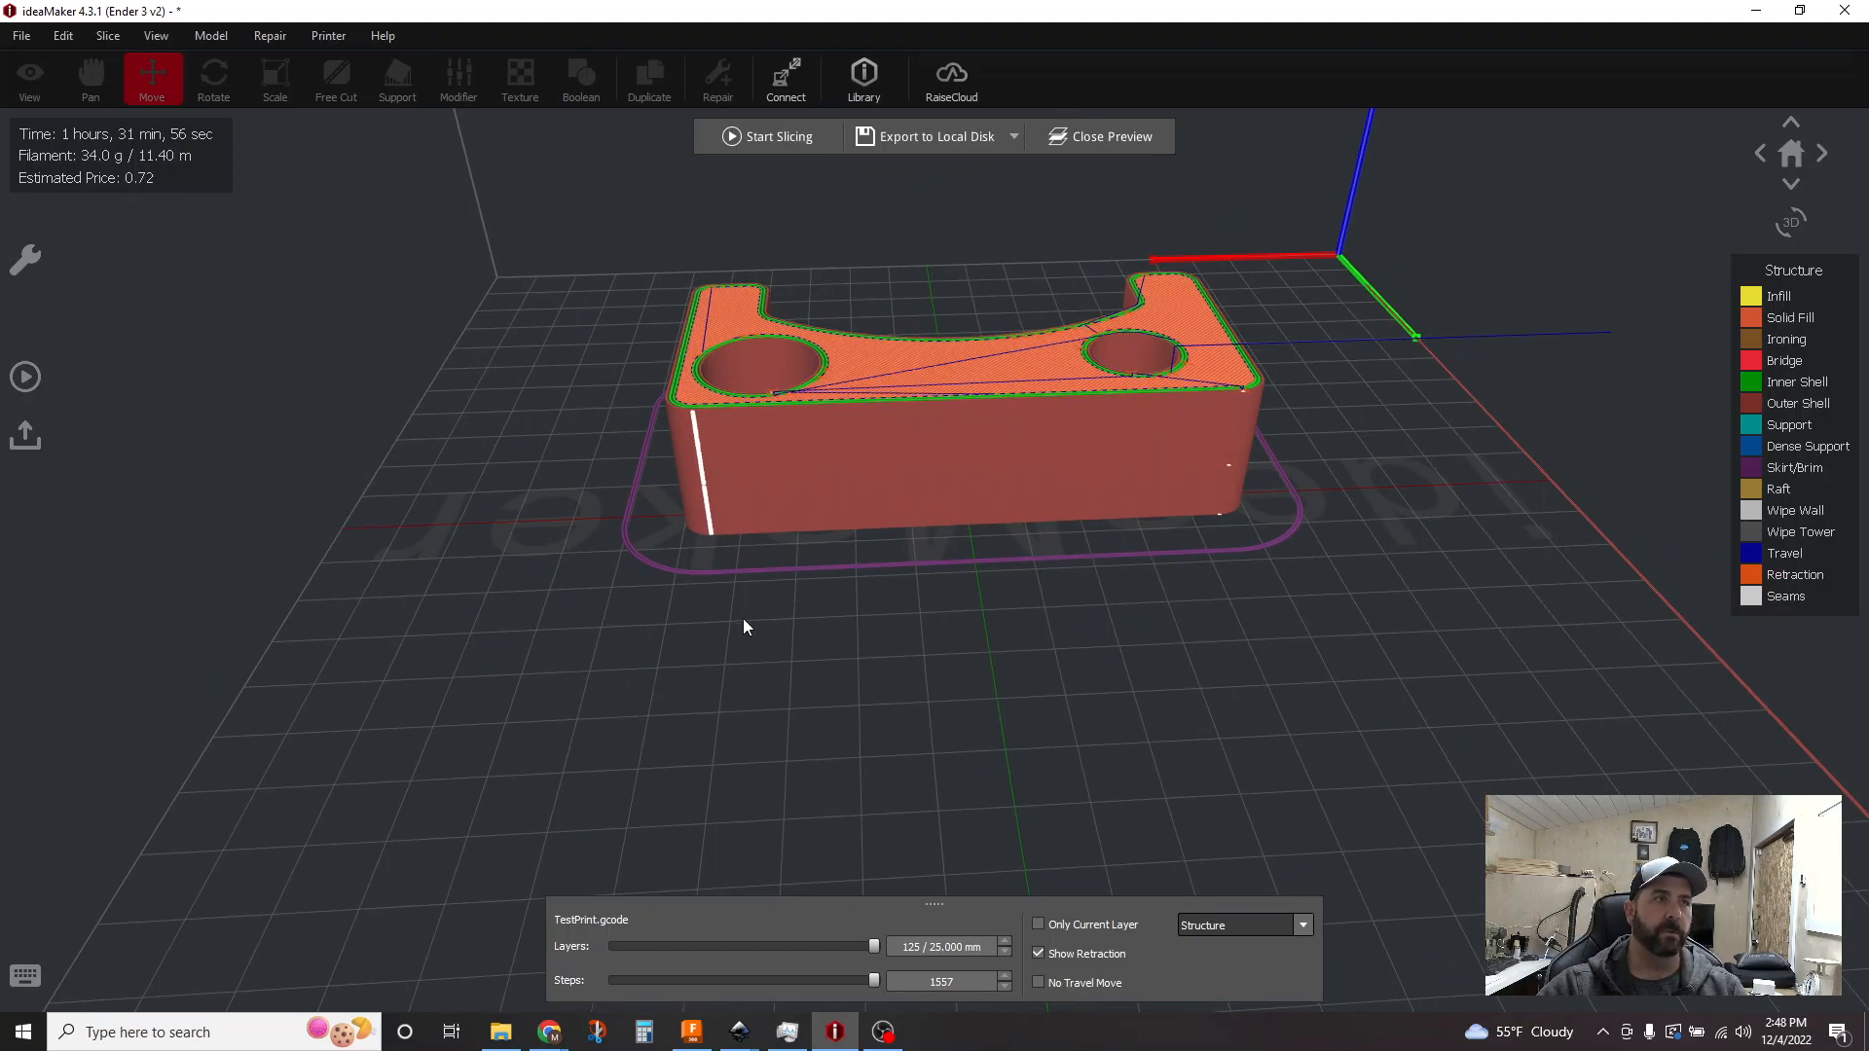
mouse_move(627, 572)
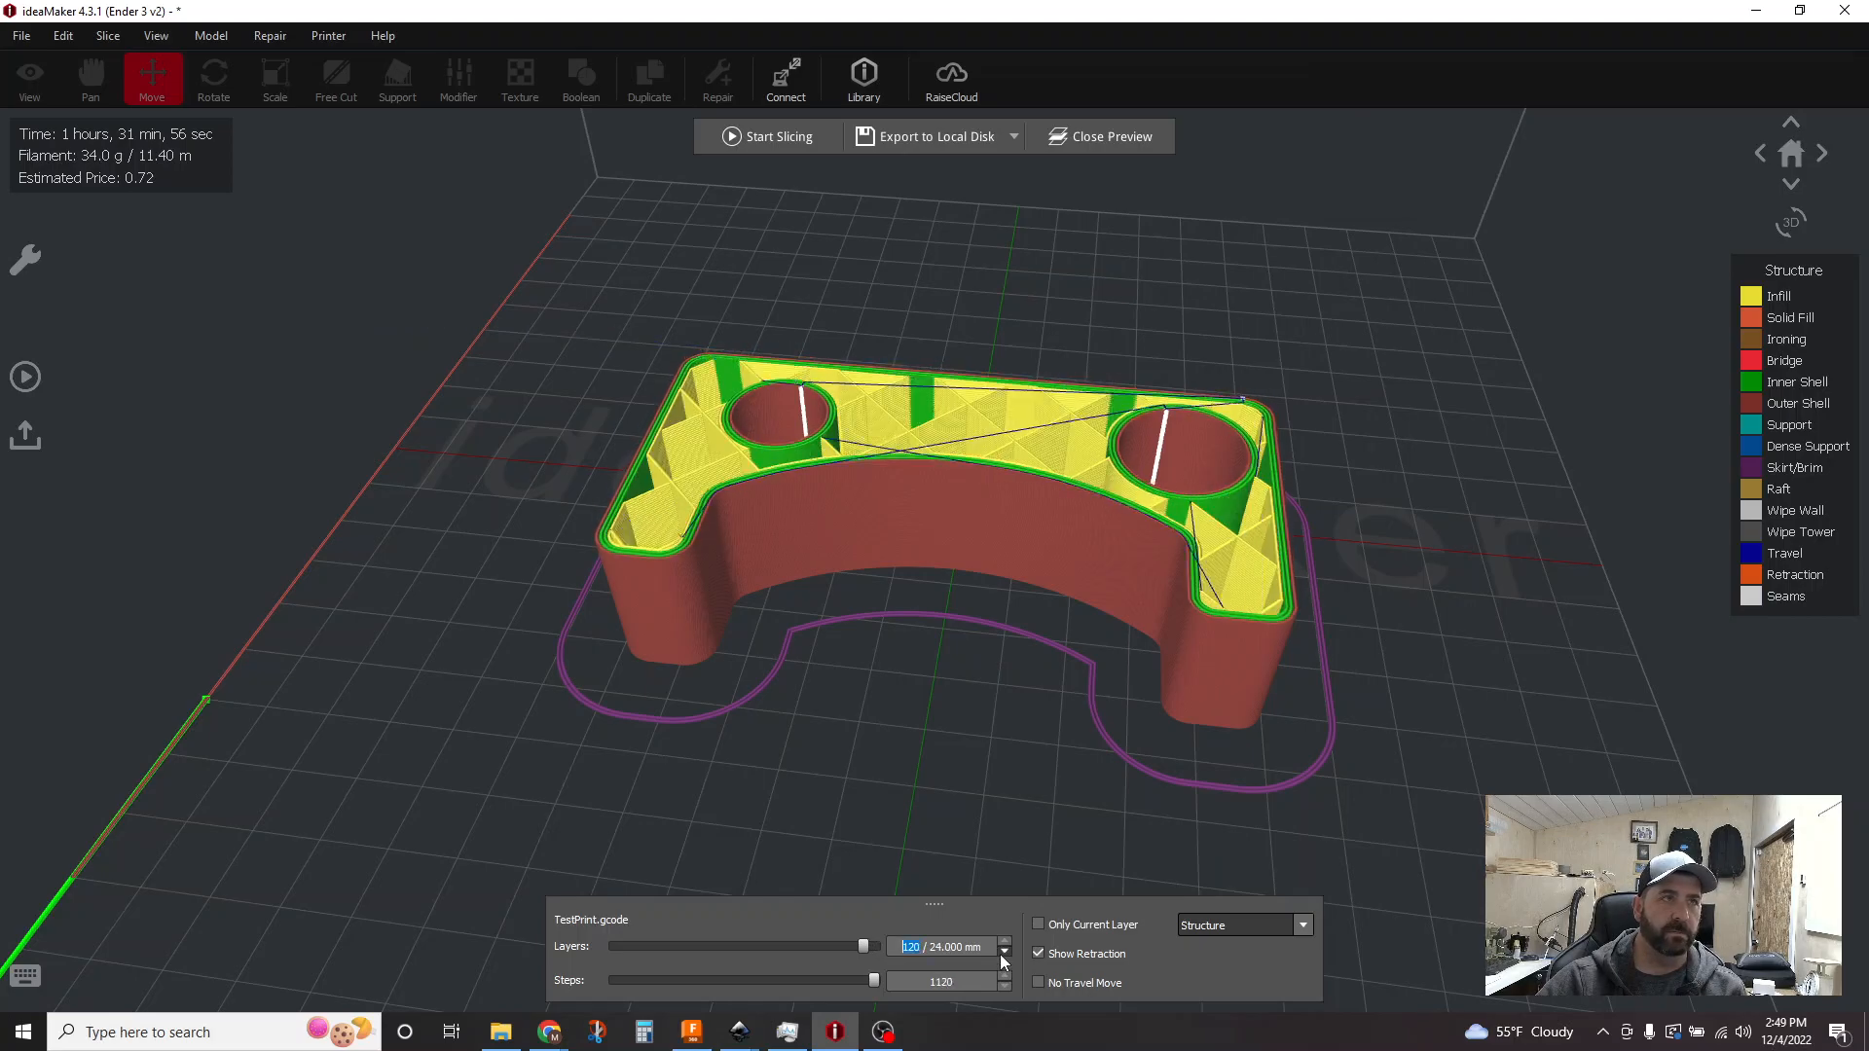
Step: Lower the preview to layer 95 to reveal the triangular infill inside the part
left_click_drag(862, 947, 835, 946)
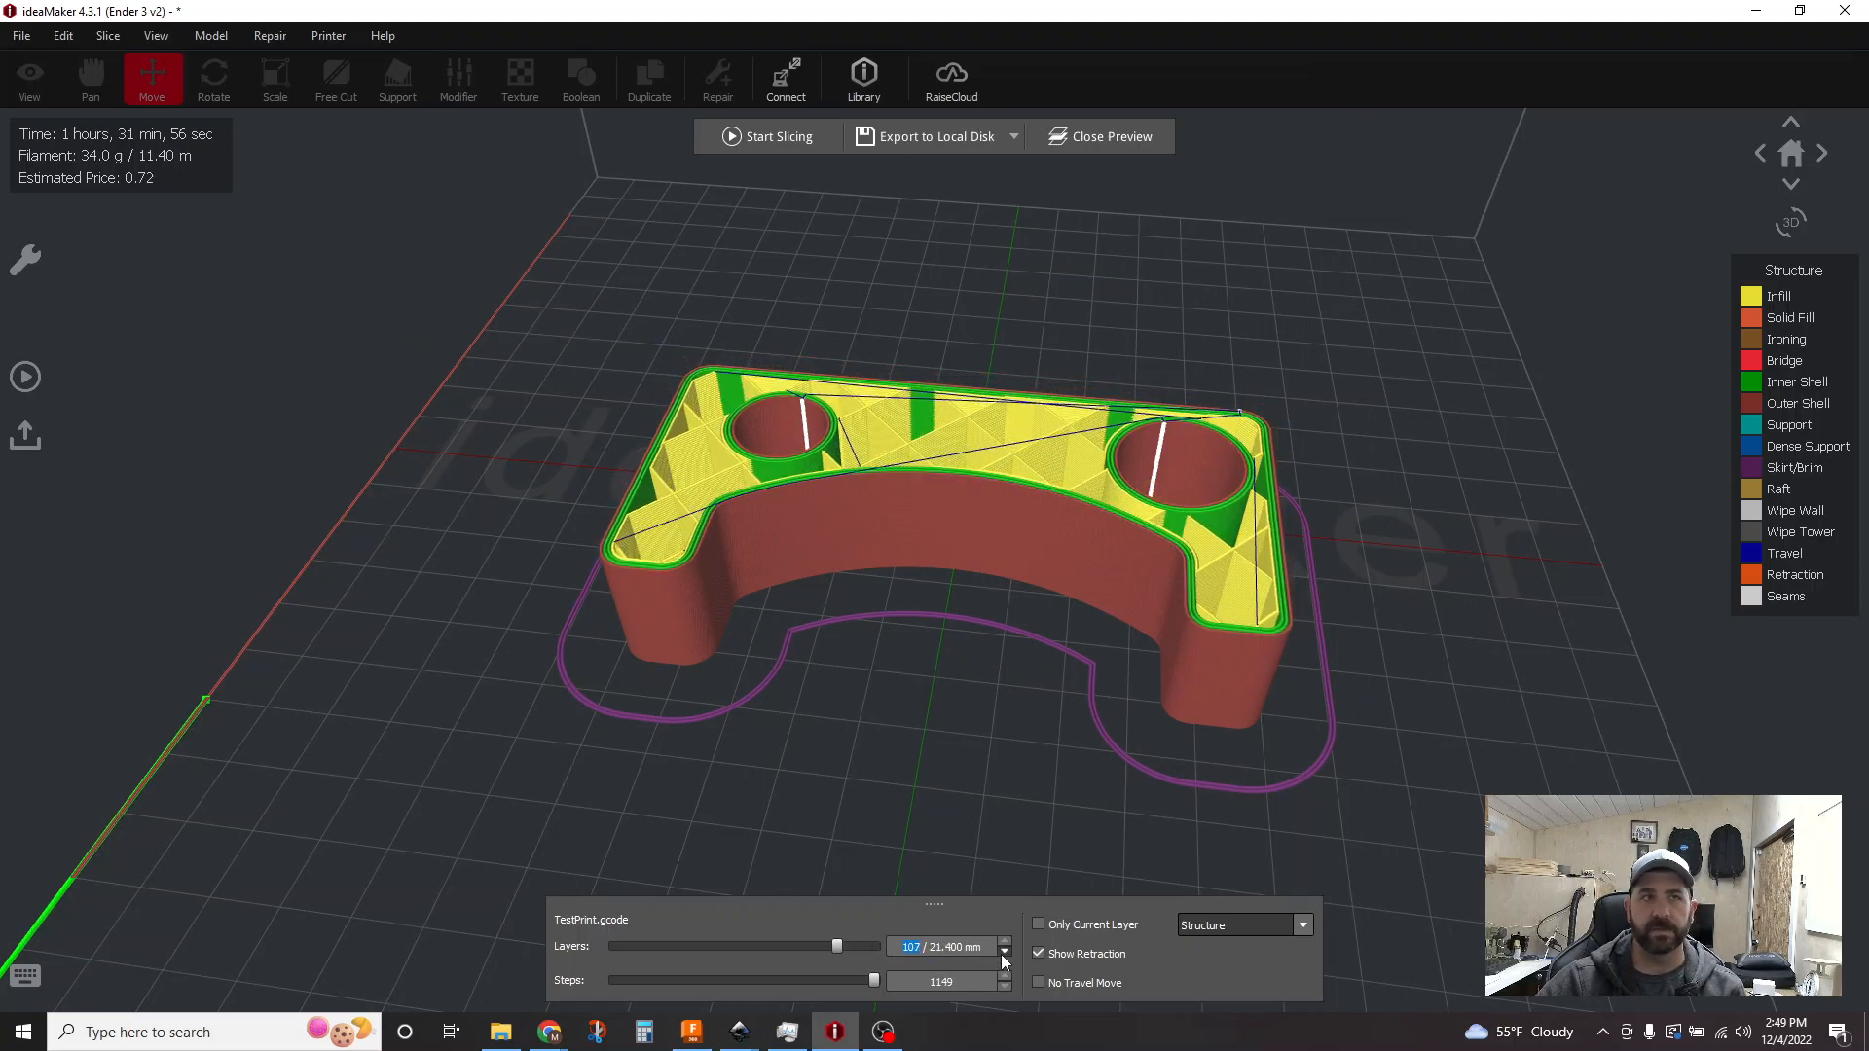
left_click(1005, 954)
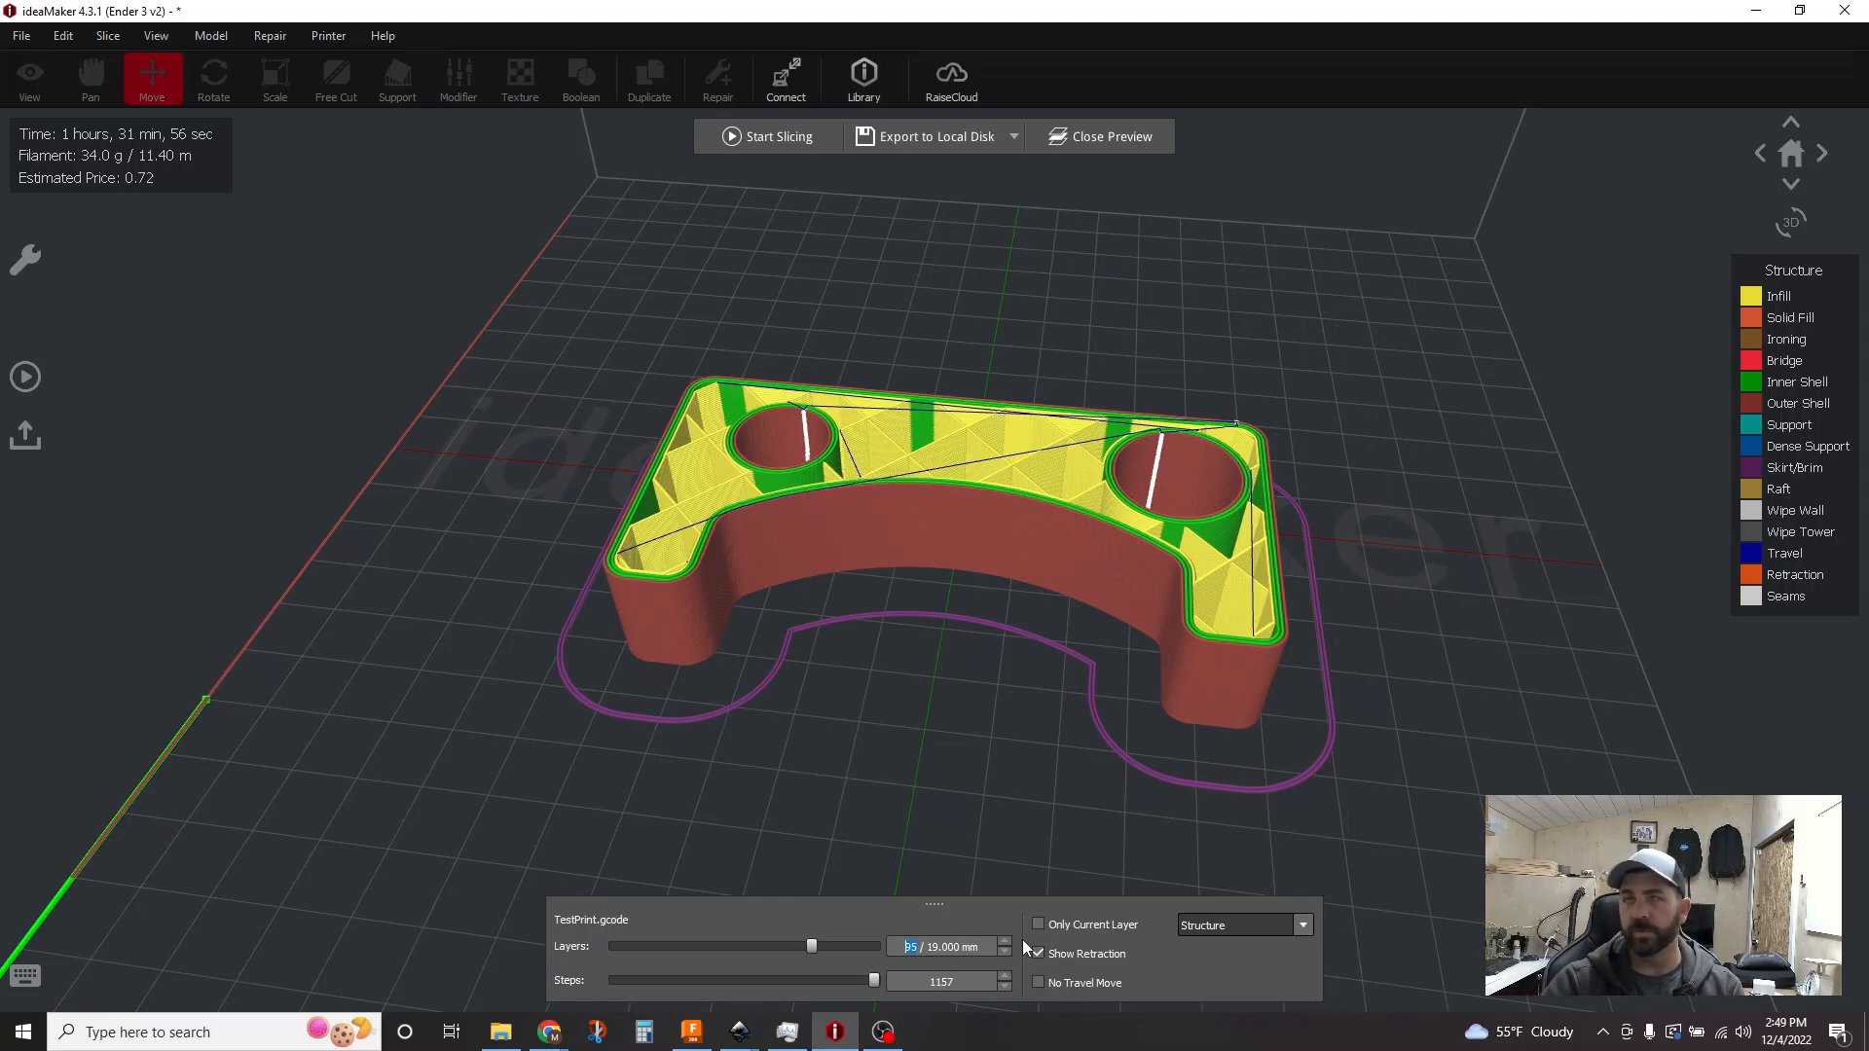
left_click(1040, 954)
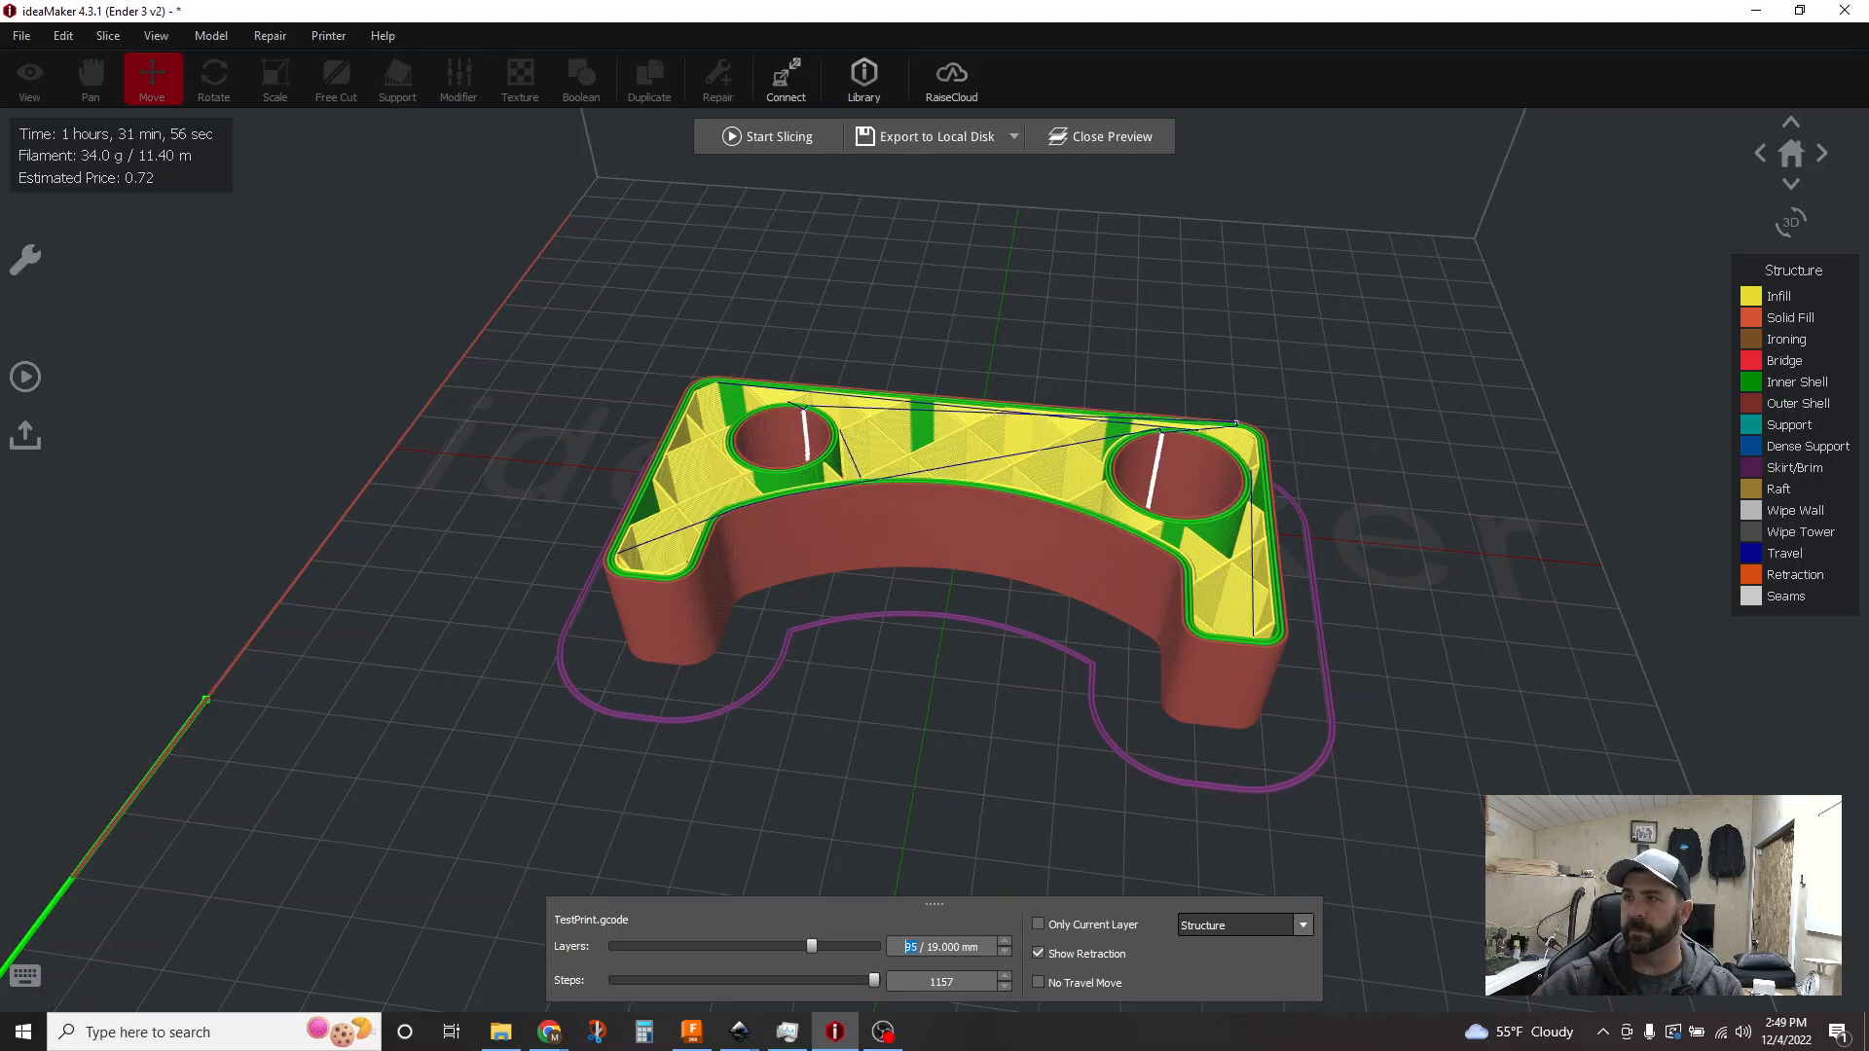